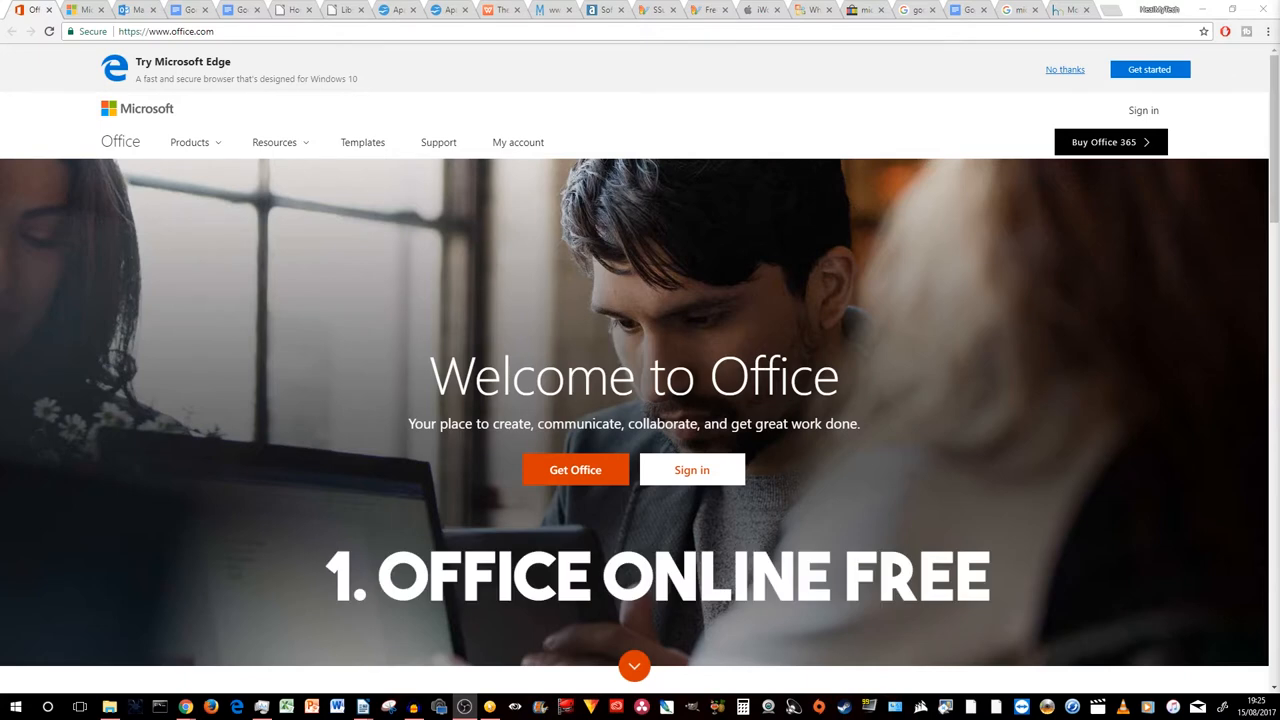
Step: Switch from office.com to the Outlook Email browser tab to show the inbox
{"action": "left_click", "coordinate": [135, 9]}
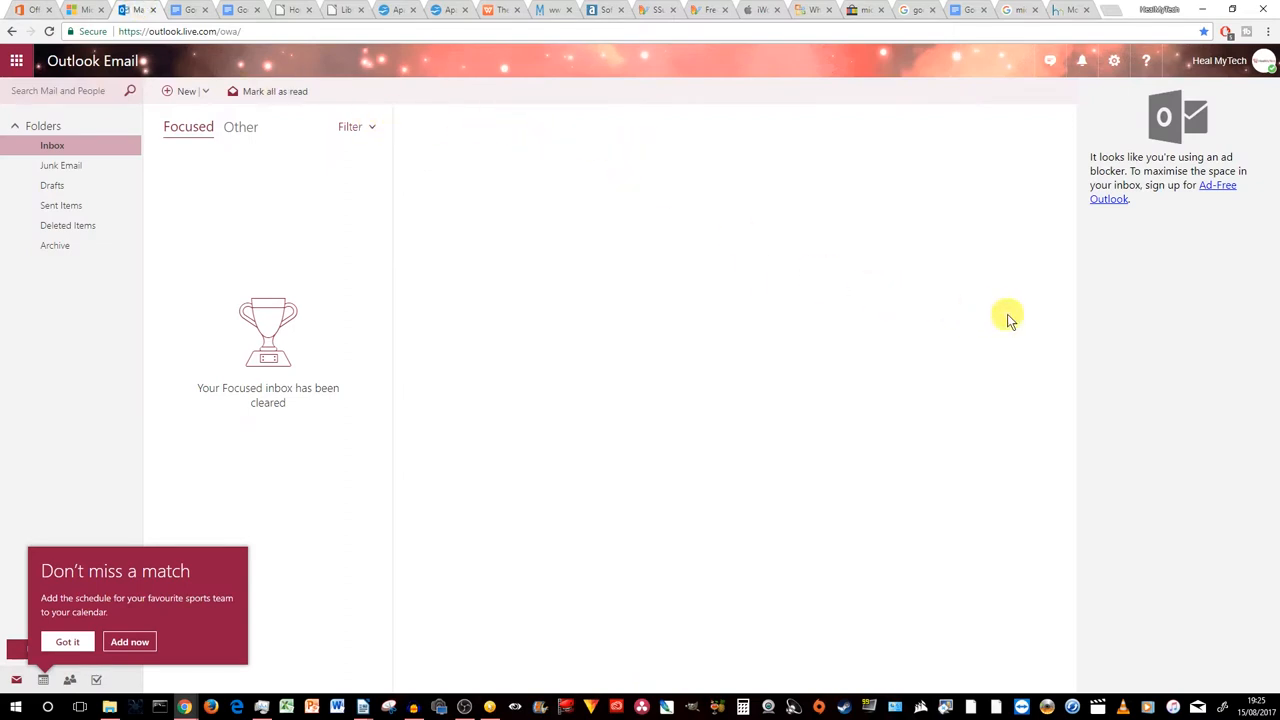
{"action": "mouse_move", "coordinate": [1080, 330]}
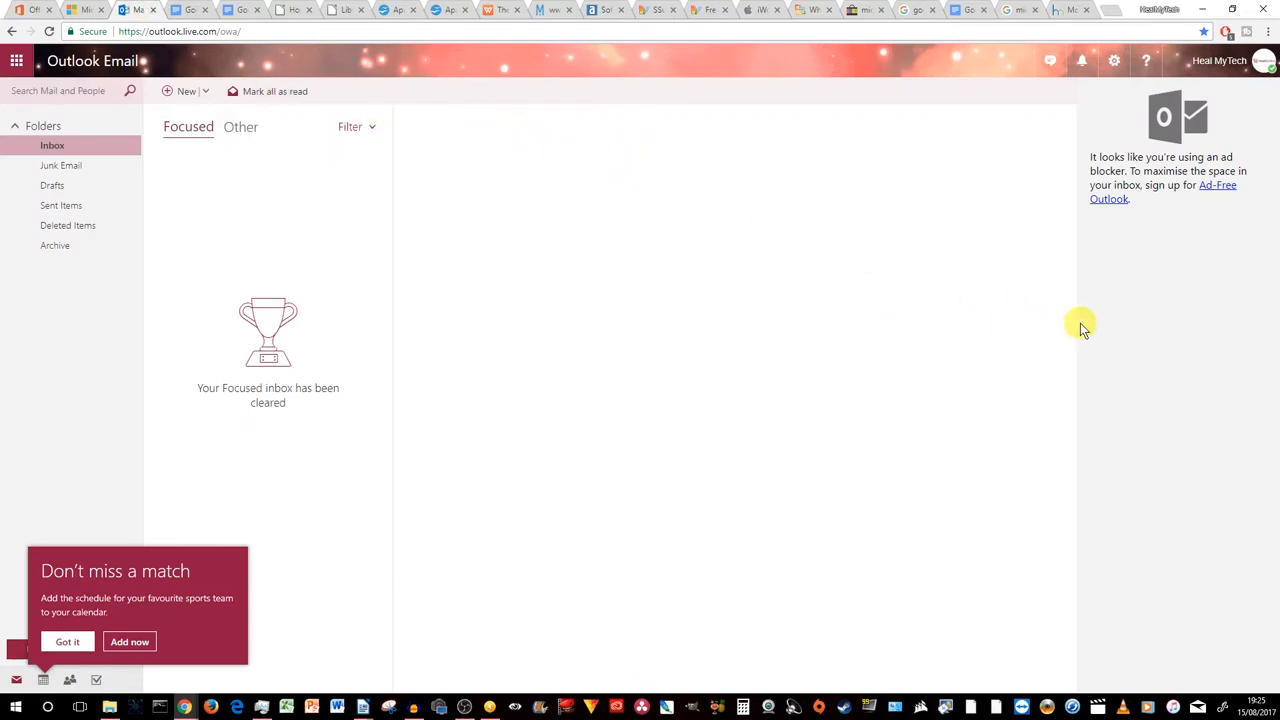
{"action": "mouse_move", "coordinate": [1073, 326]}
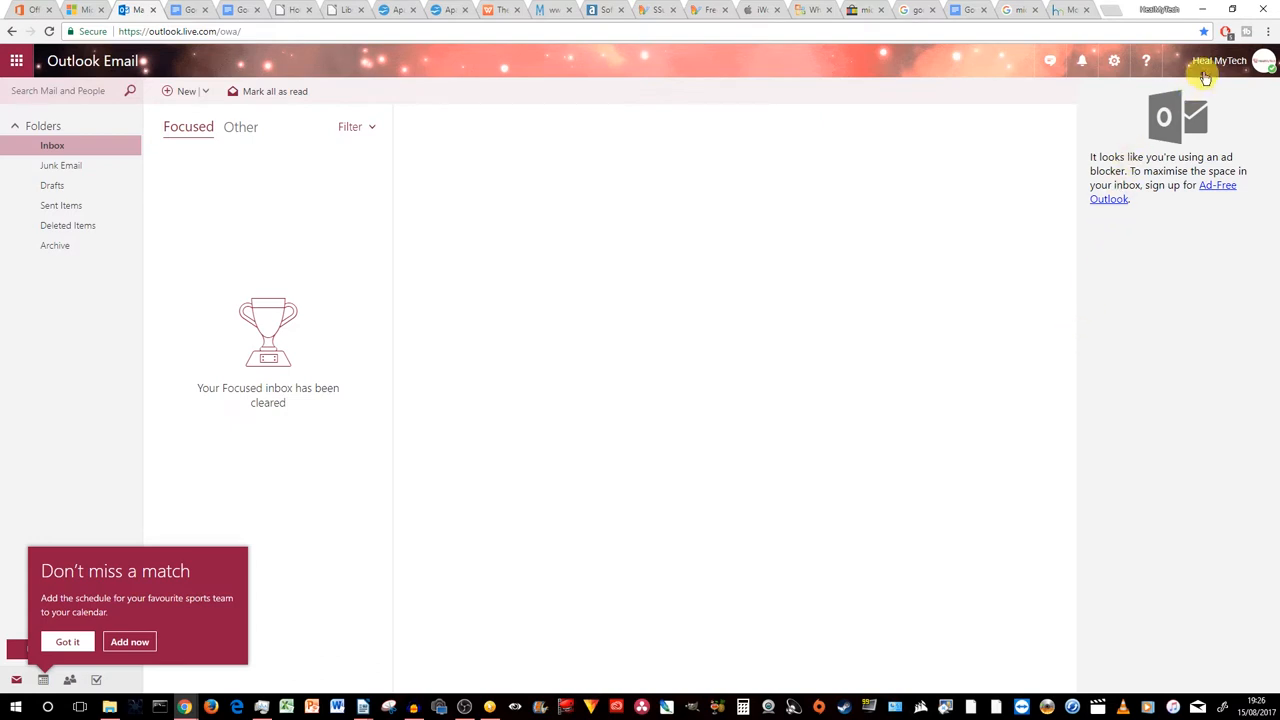
{"action": "mouse_move", "coordinate": [1197, 254]}
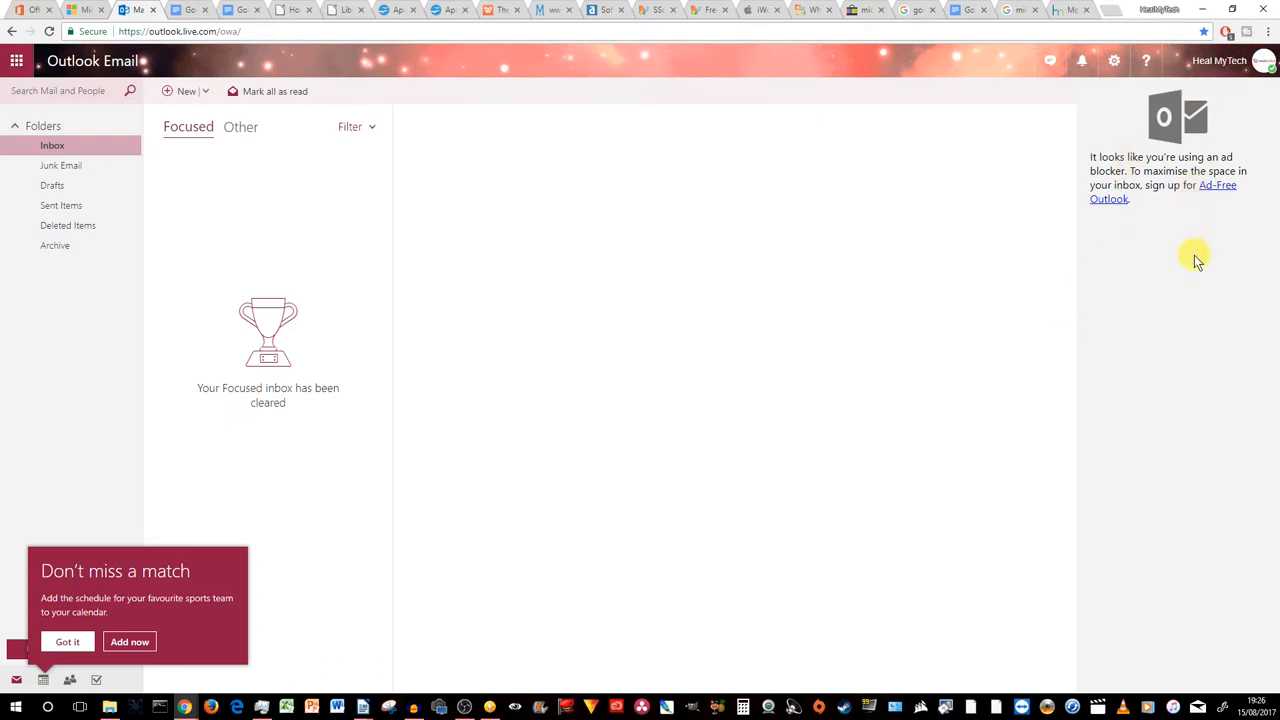
{"action": "mouse_move", "coordinate": [1220, 390]}
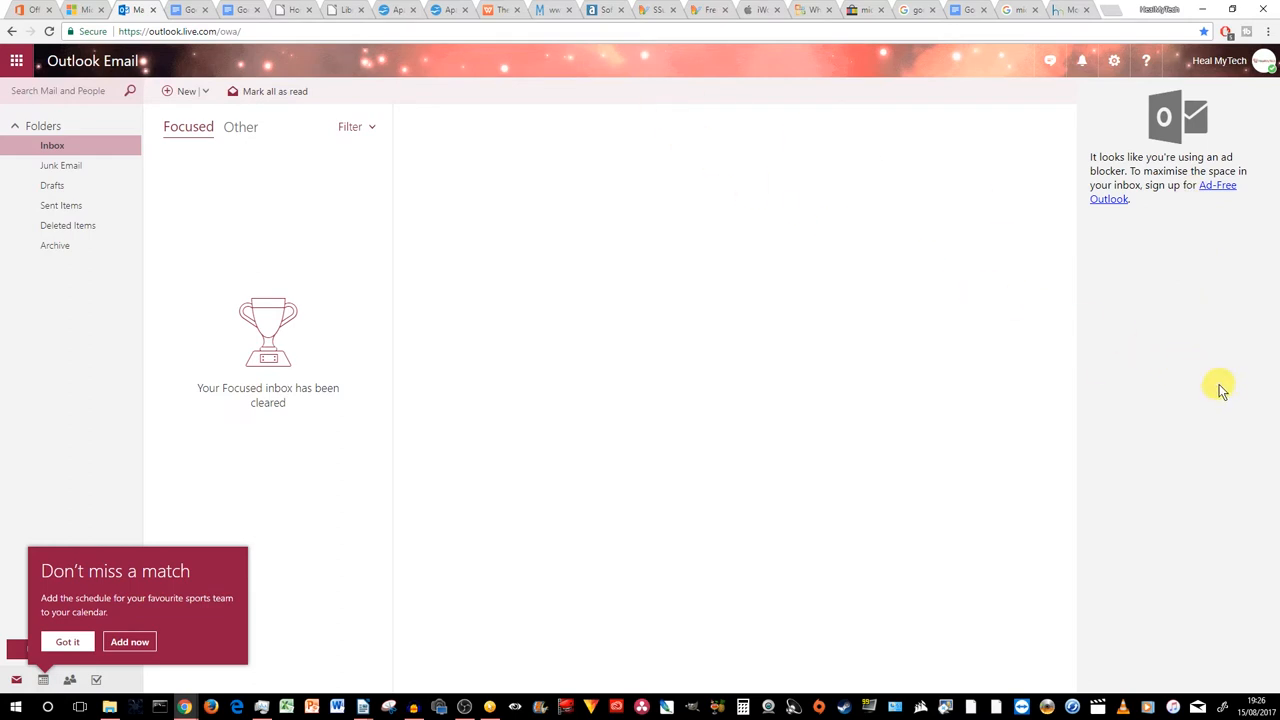
{"action": "mouse_move", "coordinate": [1172, 378]}
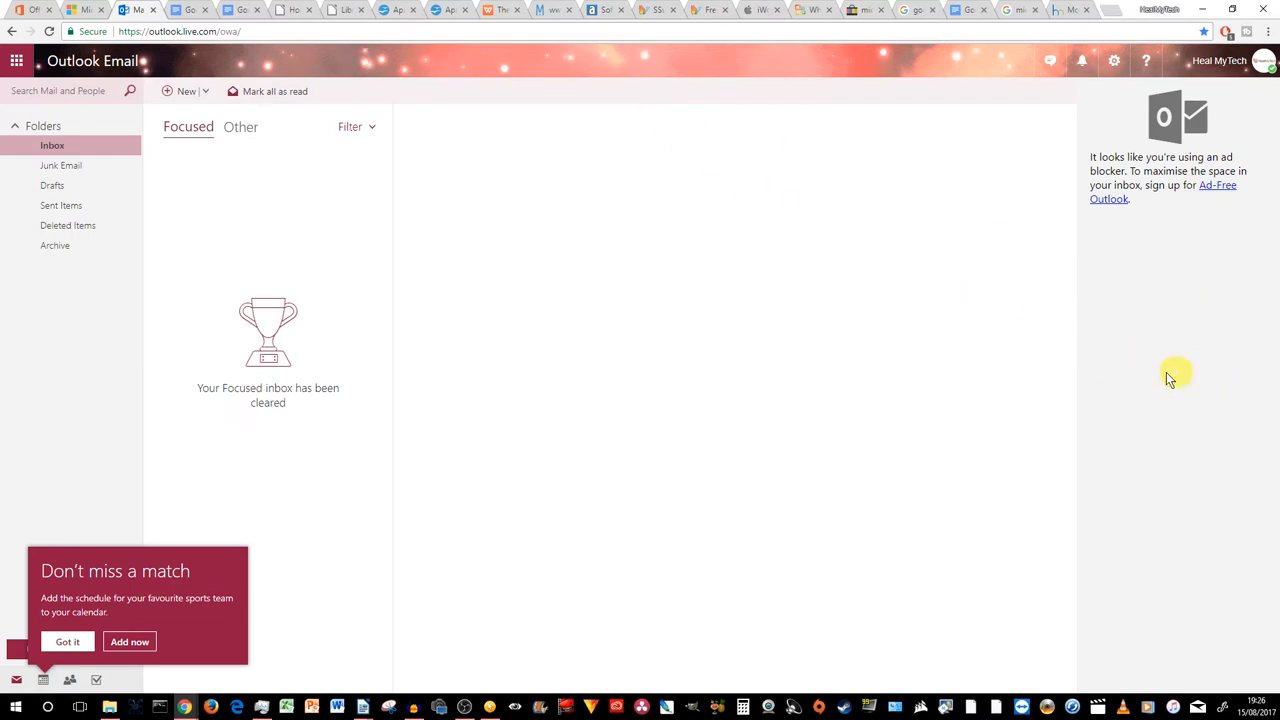
{"action": "mouse_move", "coordinate": [1200, 152]}
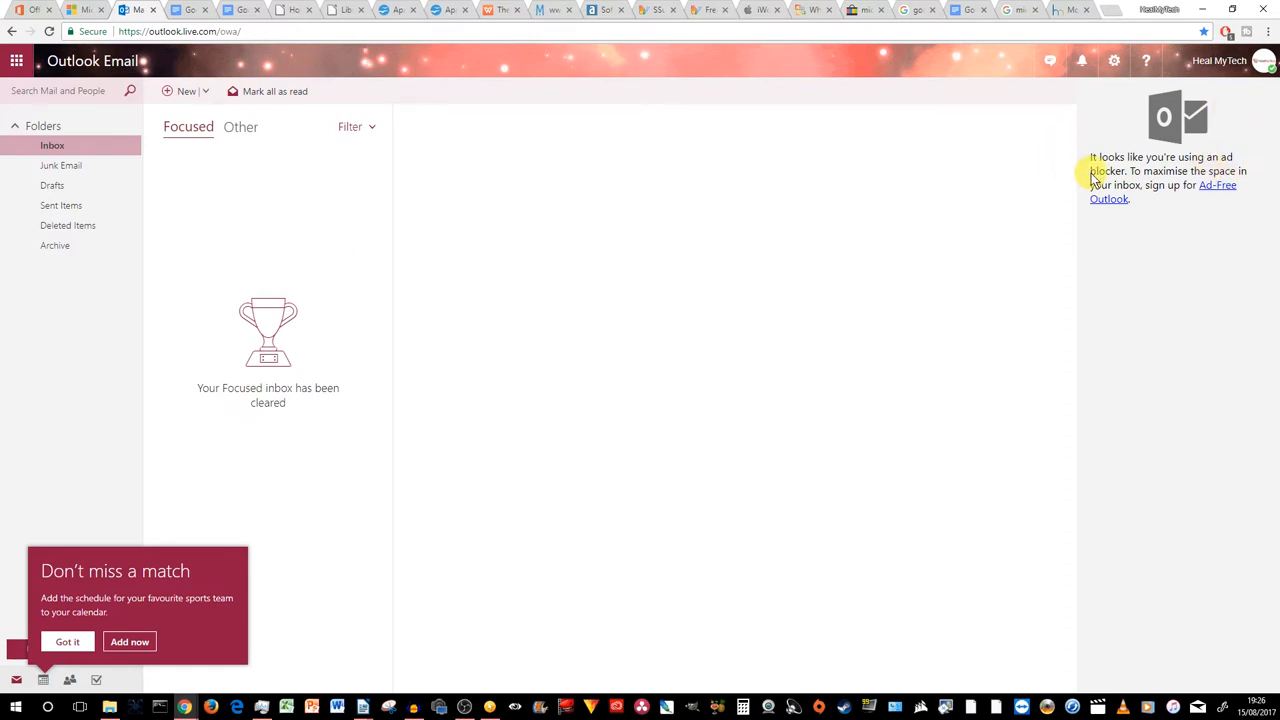
{"action": "mouse_move", "coordinate": [316, 53]}
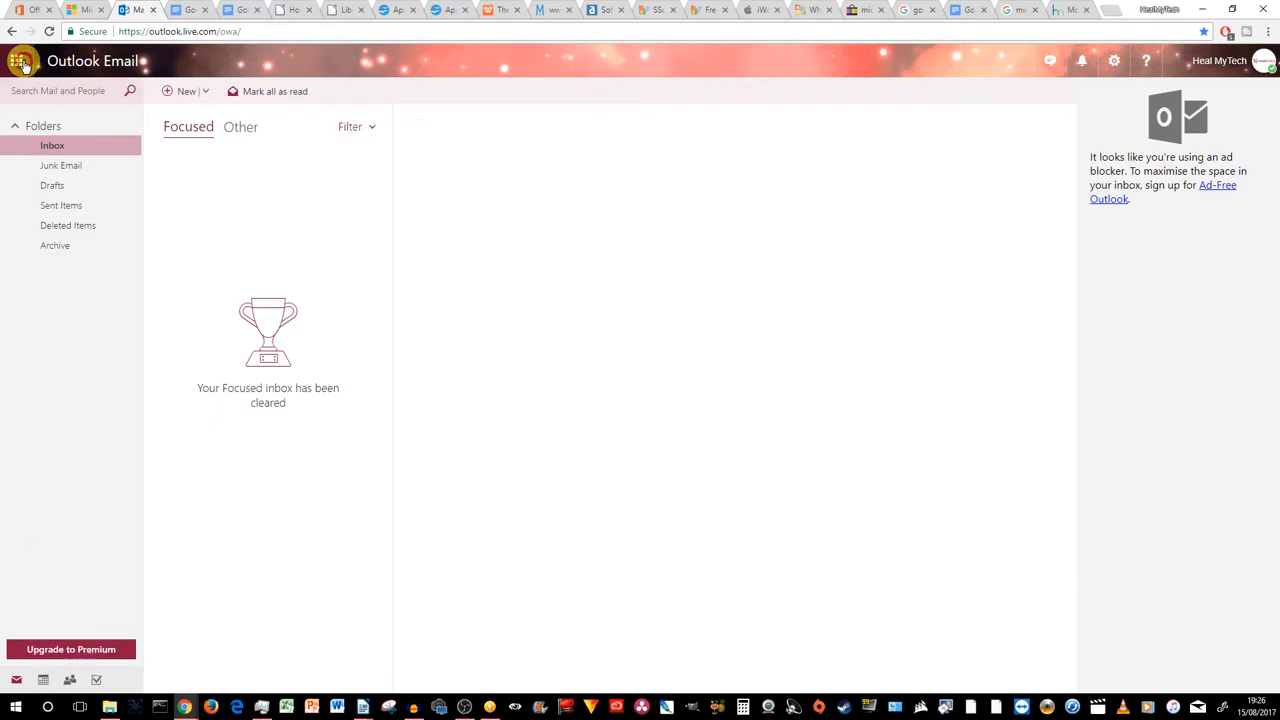
Step: Open Outlook's app launcher listing Mail, Word, Excel and PowerPoint
{"action": "left_click", "coordinate": [18, 61]}
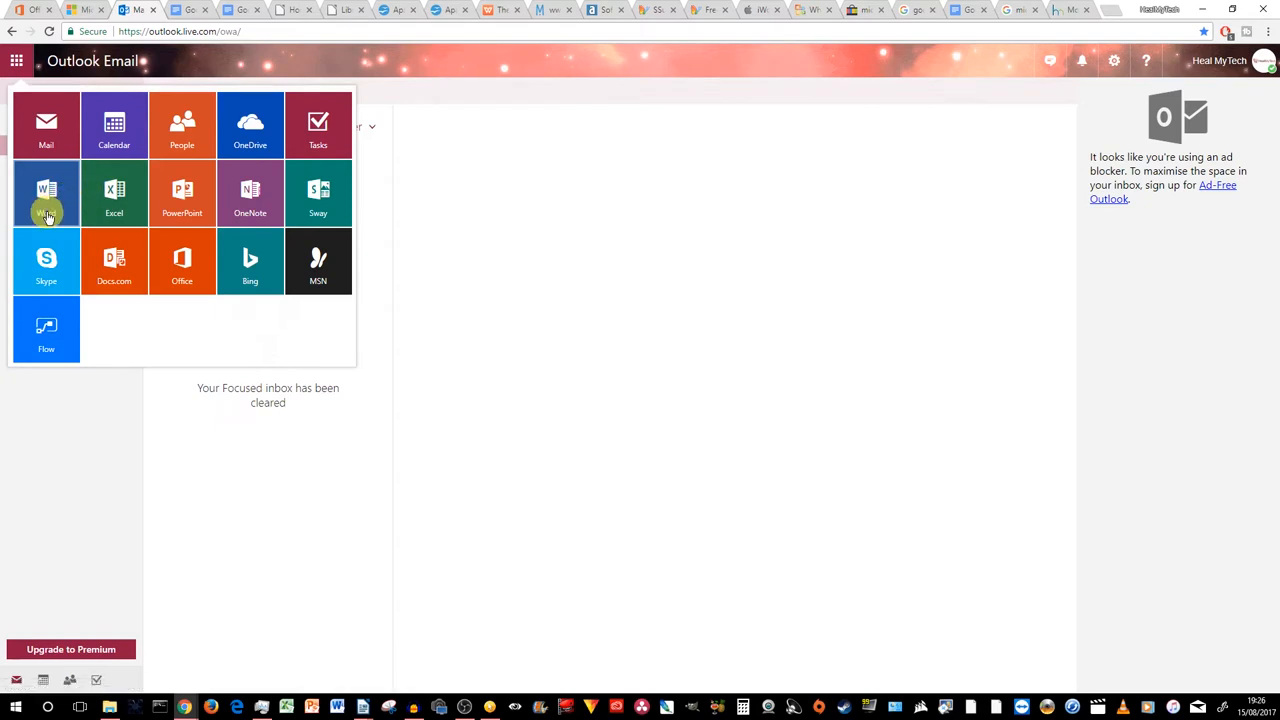
{"action": "mouse_move", "coordinate": [182, 192]}
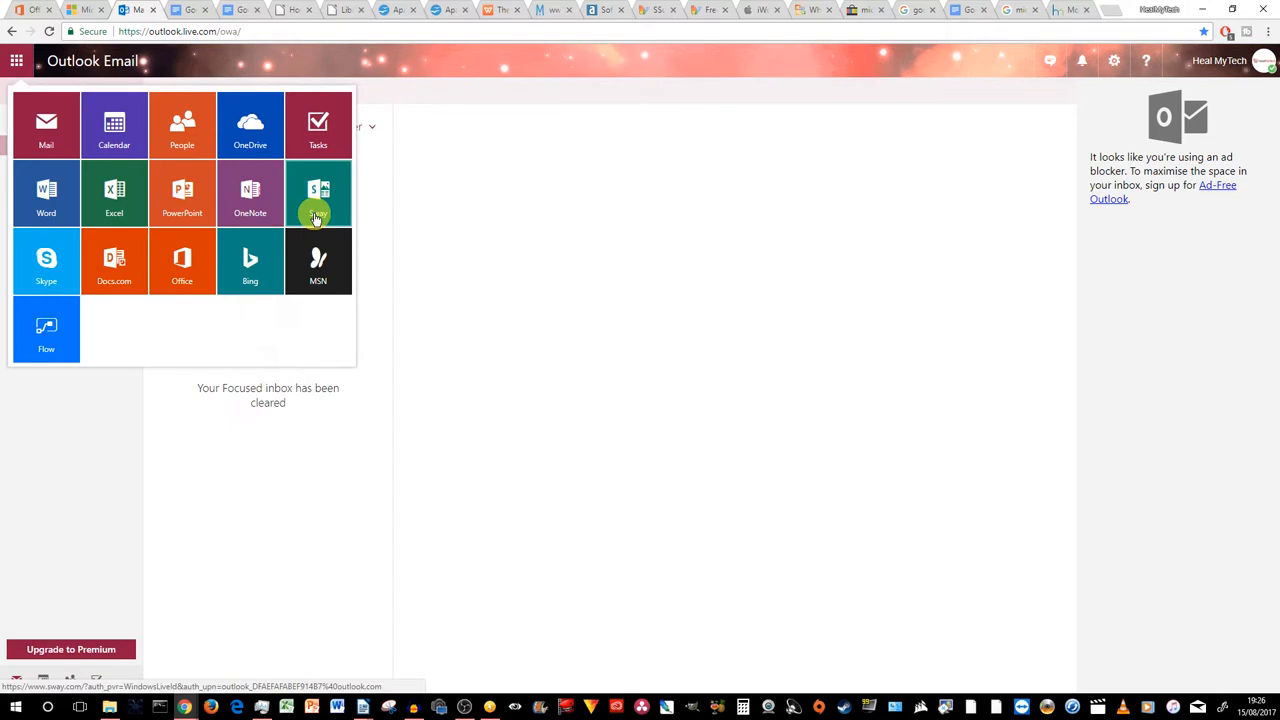
{"action": "mouse_move", "coordinate": [46, 262]}
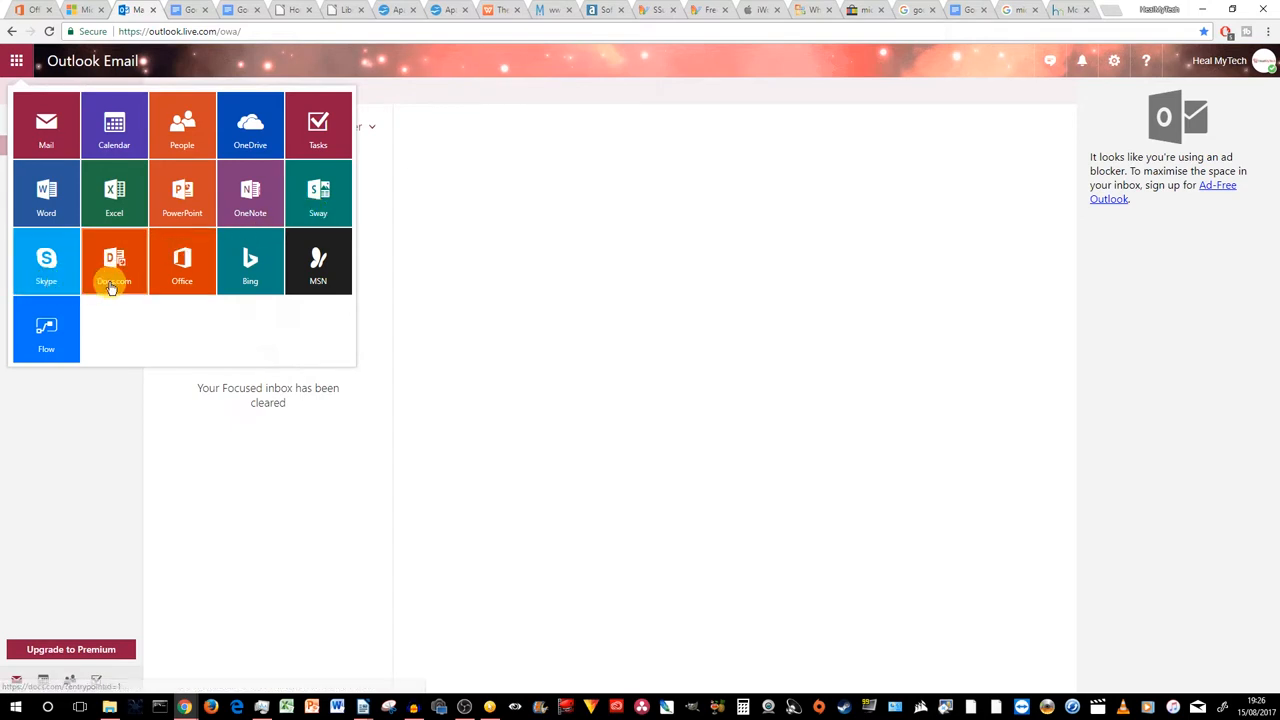
{"action": "mouse_move", "coordinate": [490, 270]}
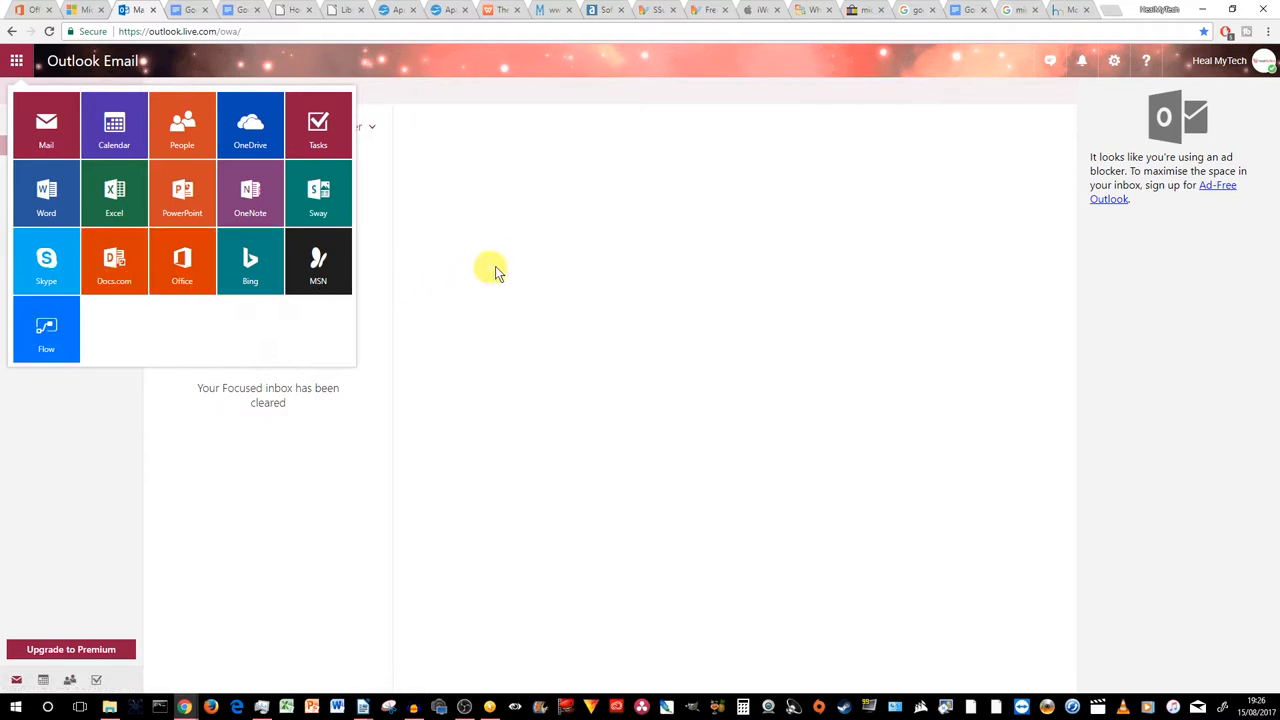
{"action": "mouse_move", "coordinate": [532, 268]}
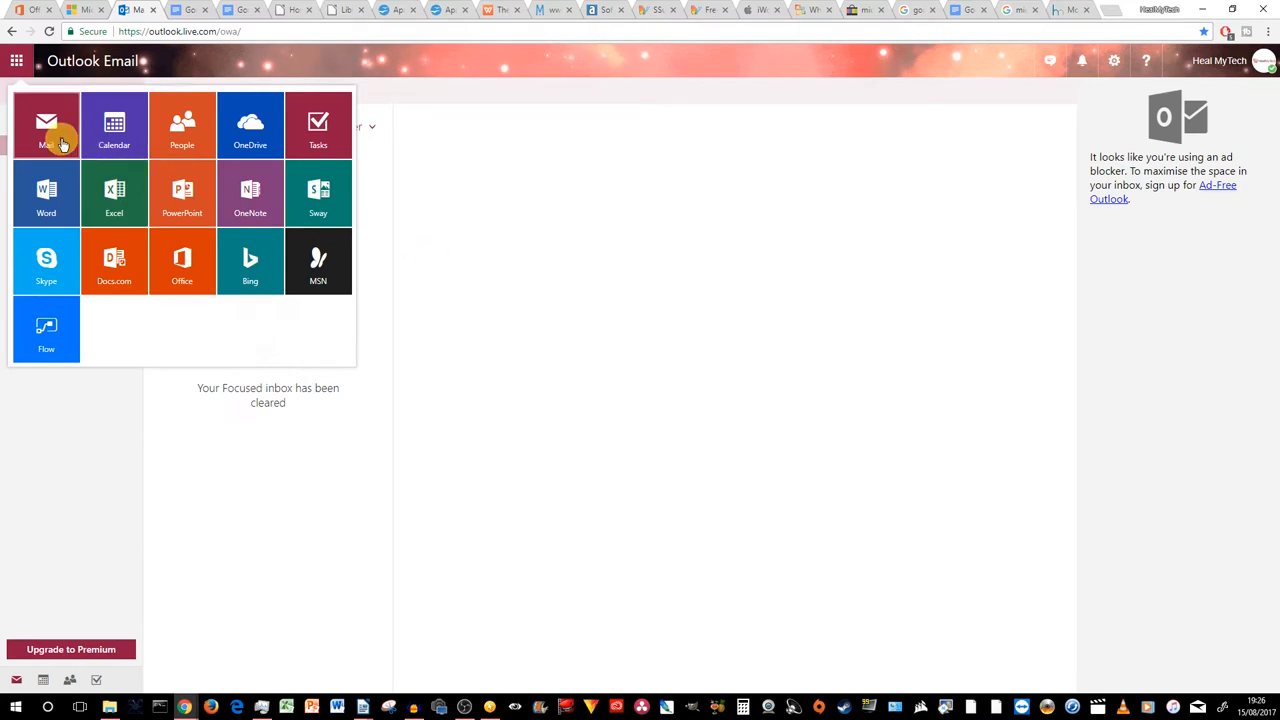
Step: Launch Word Online and start a new blank document, Document 1
{"action": "left_click", "coordinate": [46, 190]}
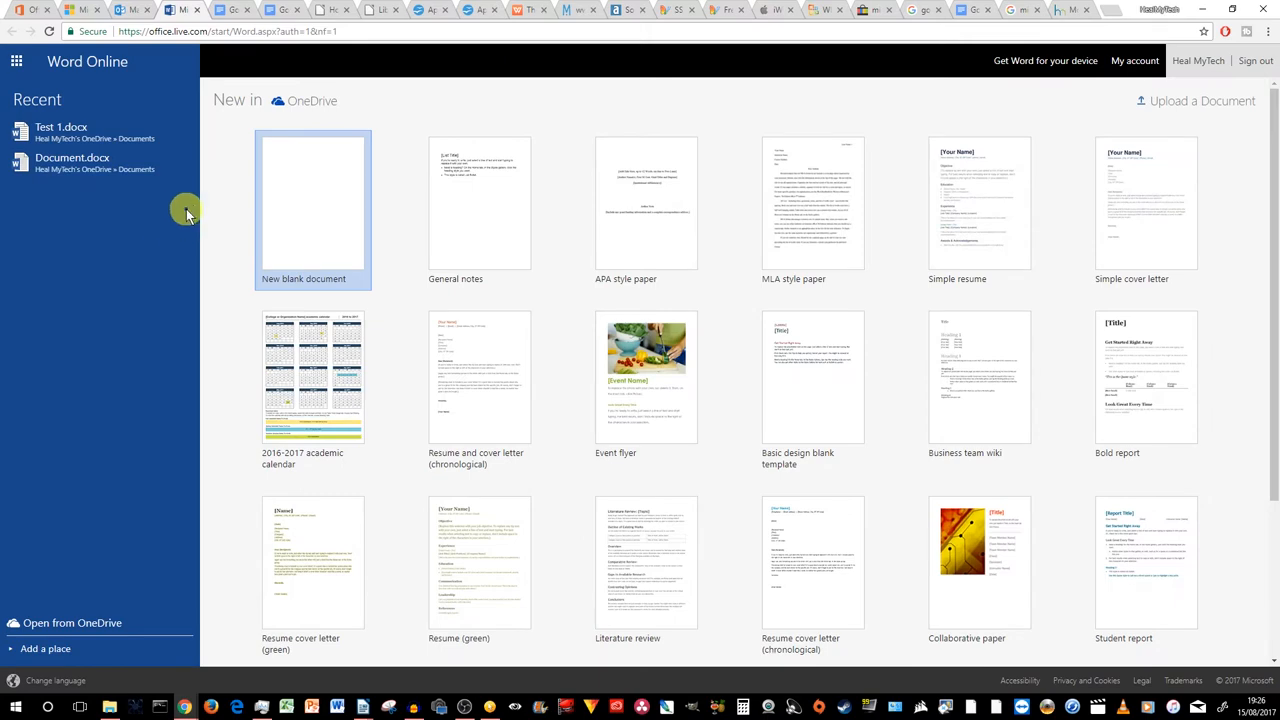
{"action": "mouse_move", "coordinate": [1055, 330]}
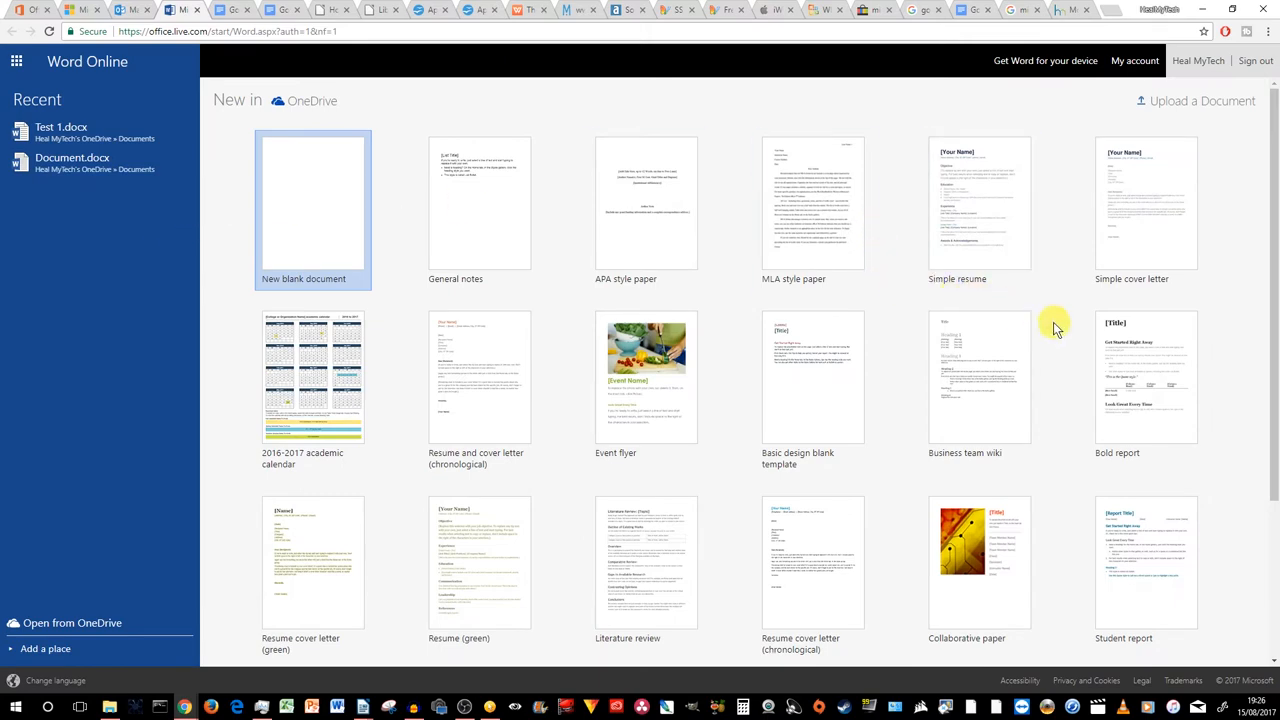
{"action": "mouse_move", "coordinate": [345, 217]}
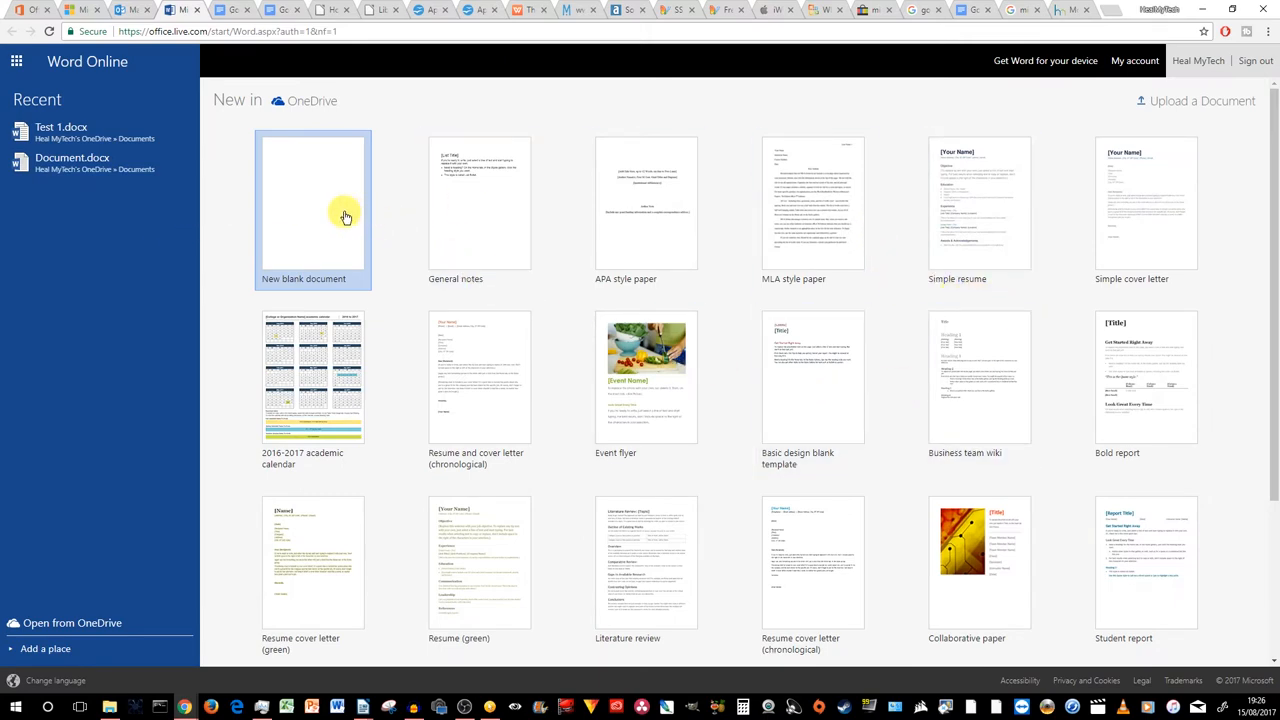
{"action": "left_click", "coordinate": [313, 203]}
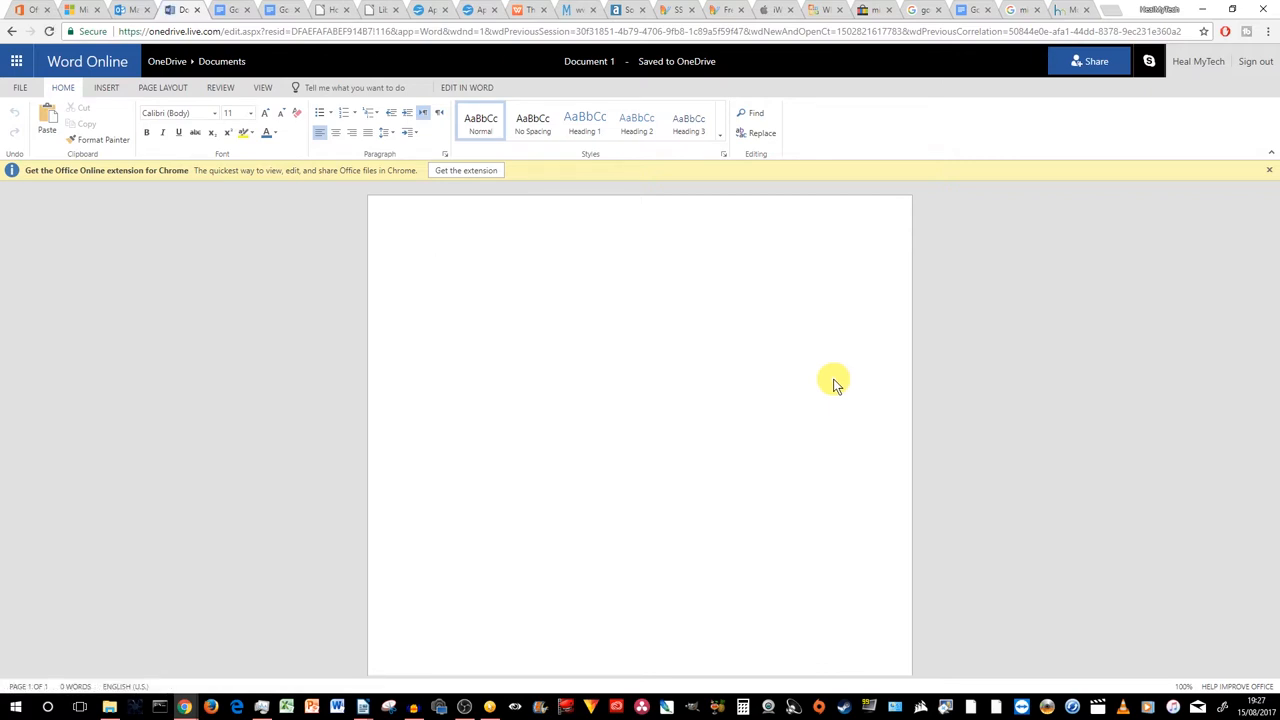
{"action": "mouse_move", "coordinate": [830, 380]}
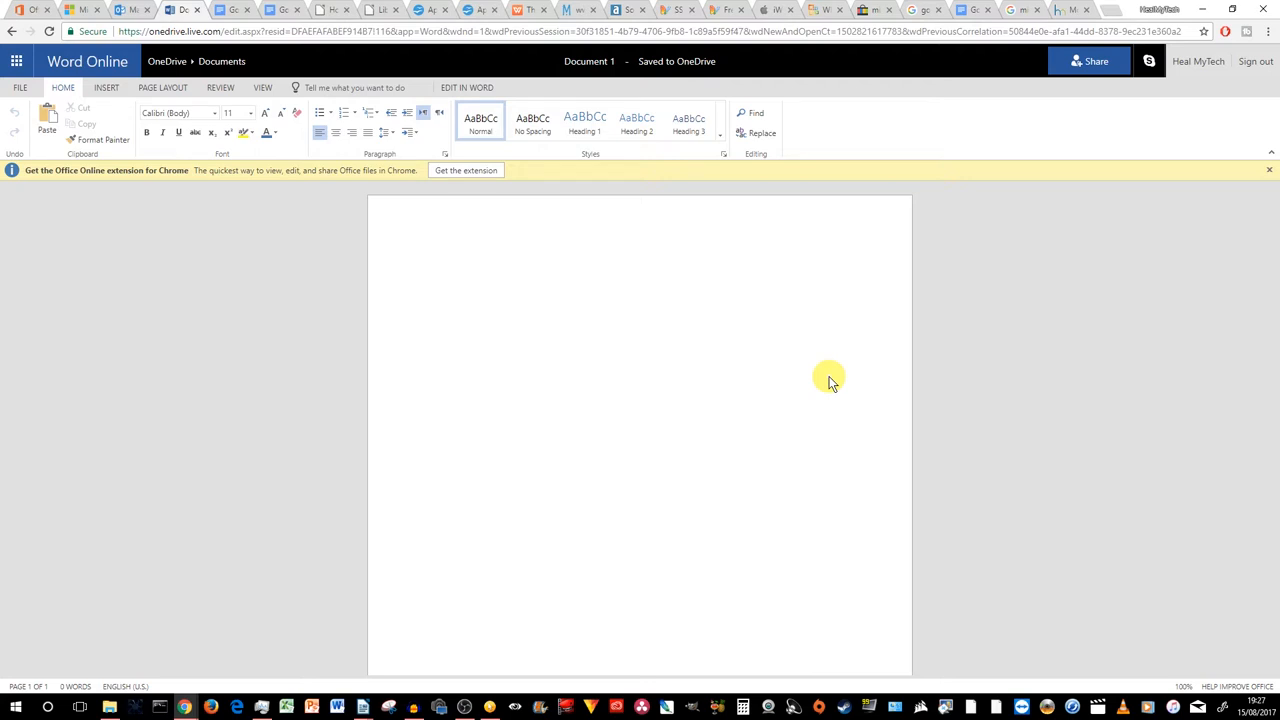
{"action": "mouse_move", "coordinate": [828, 380]}
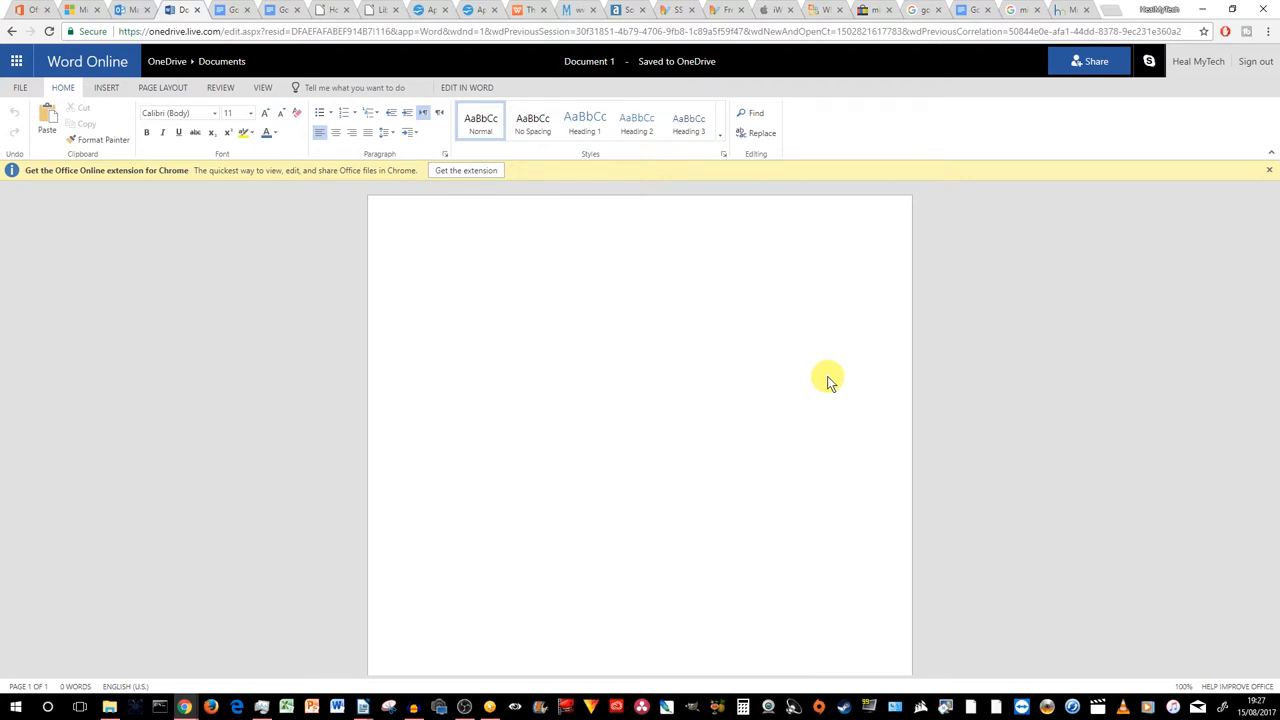
Step: Type 'This is the free online version of office from Microsoft' on the blank page
{"action": "left_click", "coordinate": [432, 265]}
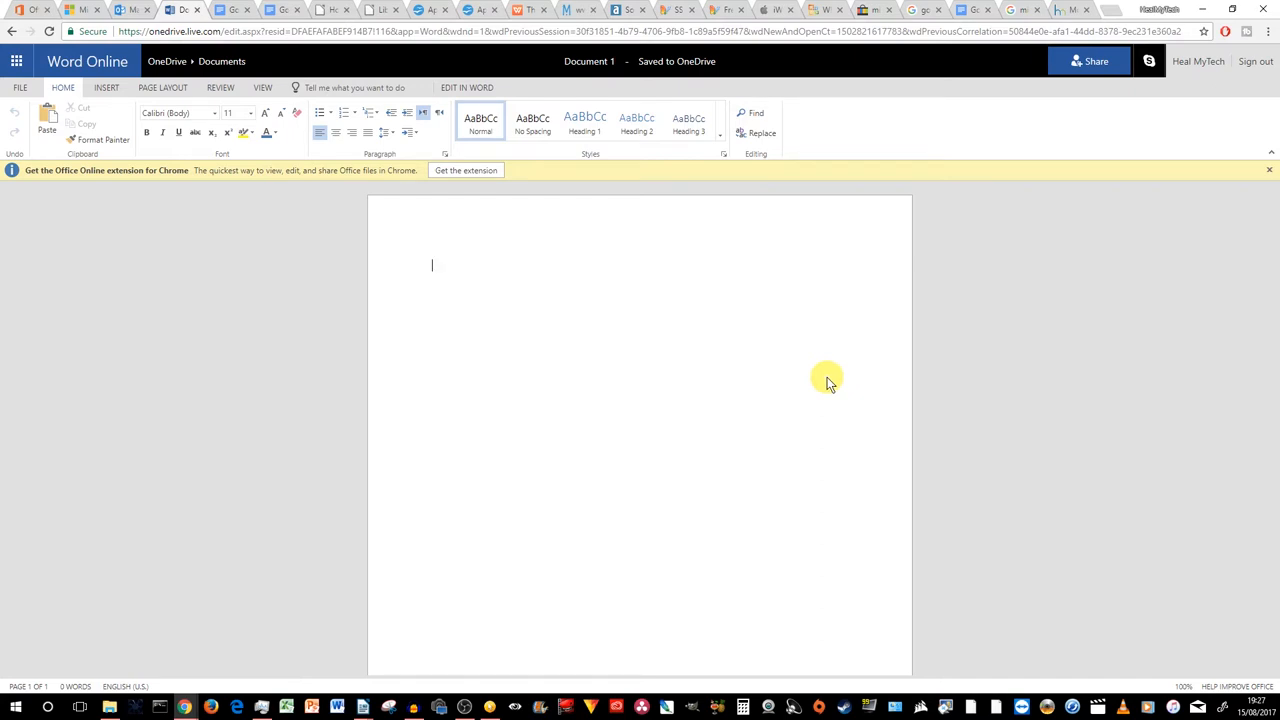
{"action": "mouse_move", "coordinate": [293, 212]}
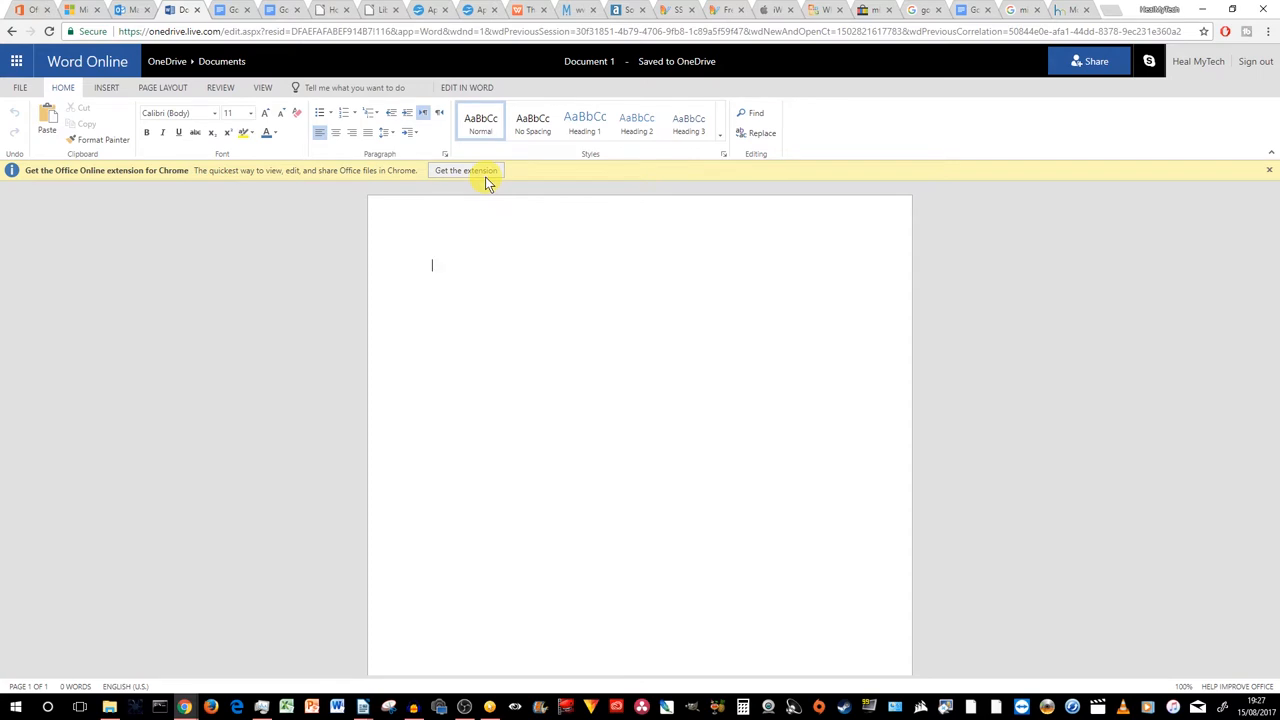
{"action": "mouse_move", "coordinate": [757, 330]}
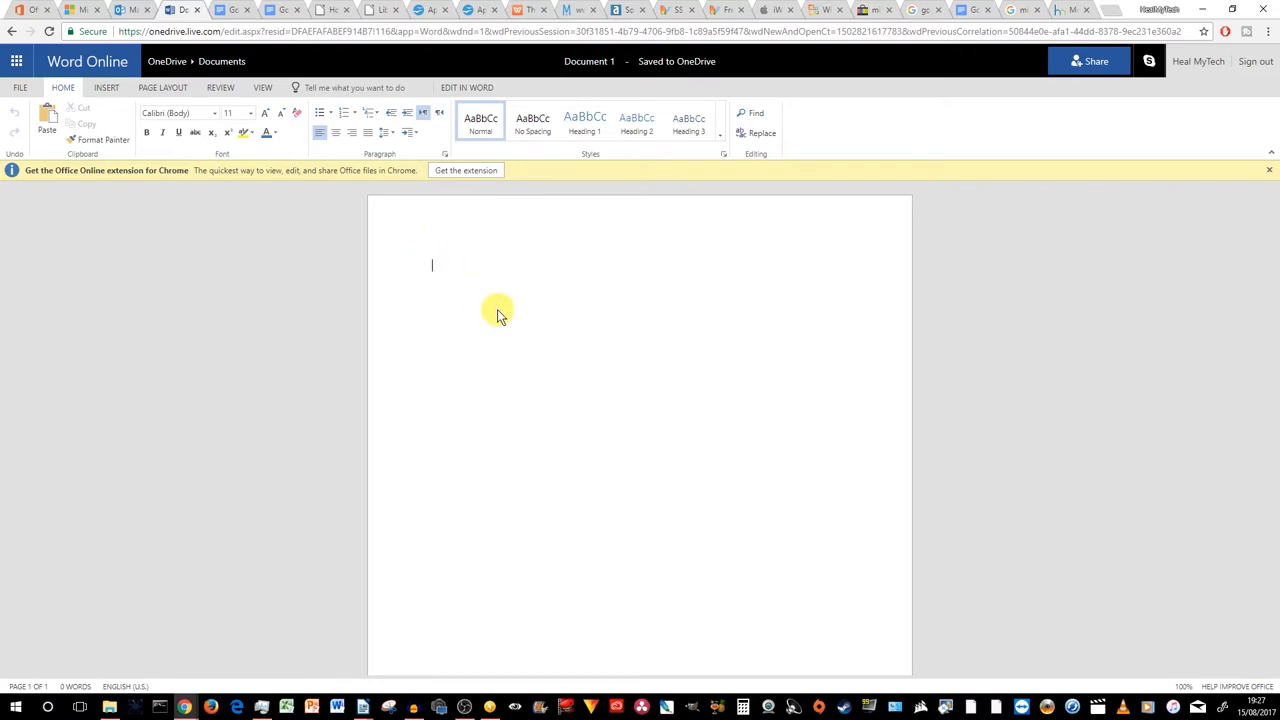
{"action": "type", "text": "This is the"}
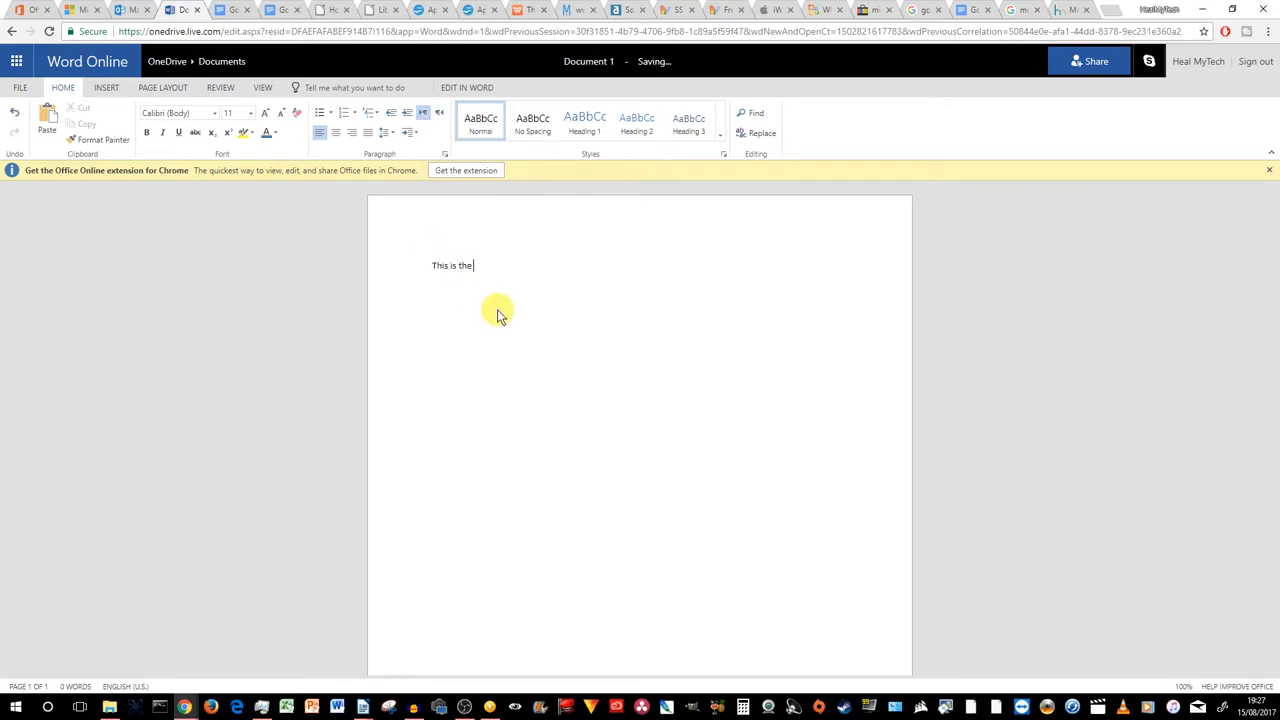
{"action": "type", "text": "free online"}
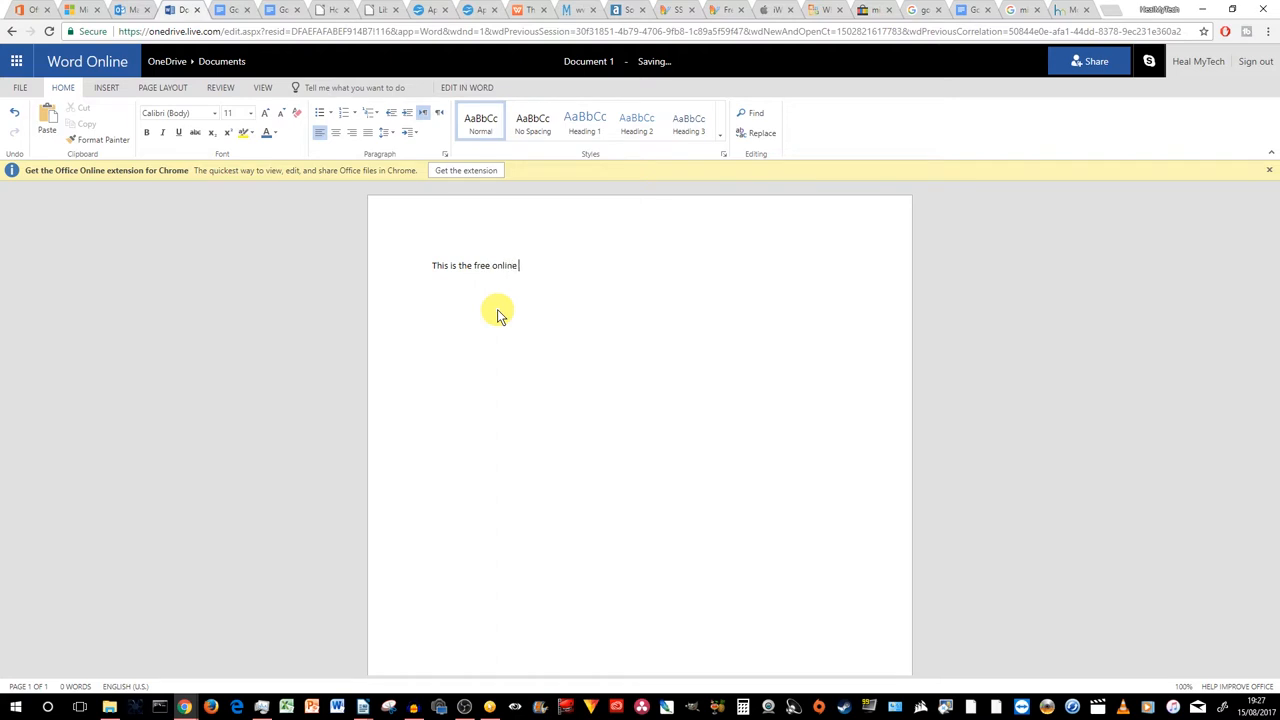
{"action": "type", "text": "version of office"}
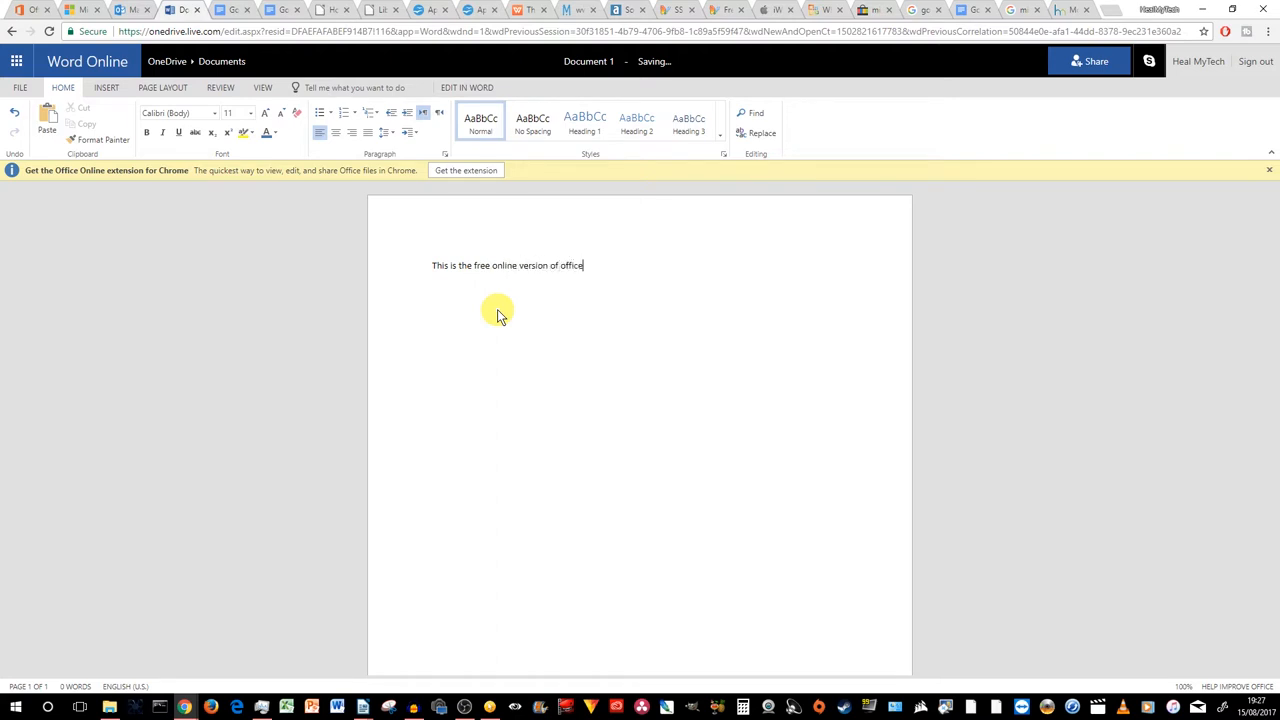
{"action": "type", "text": "from Microsoft."}
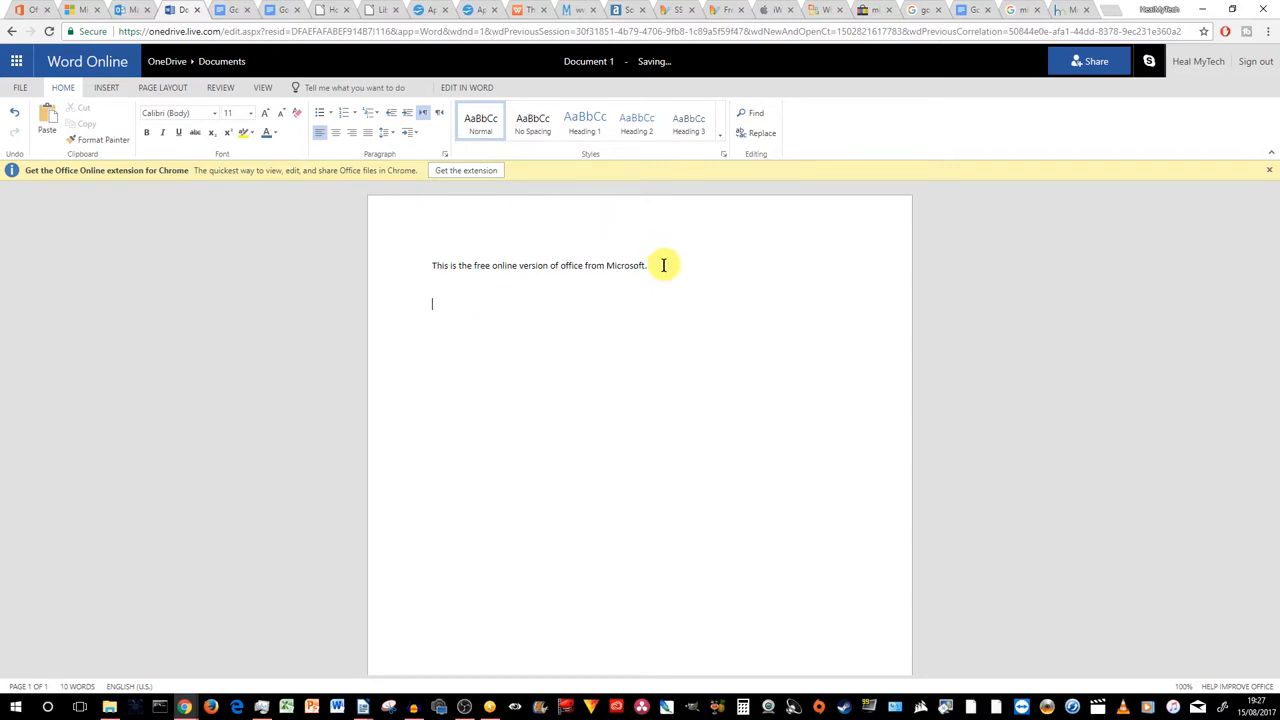
{"action": "mouse_move", "coordinate": [453, 265]}
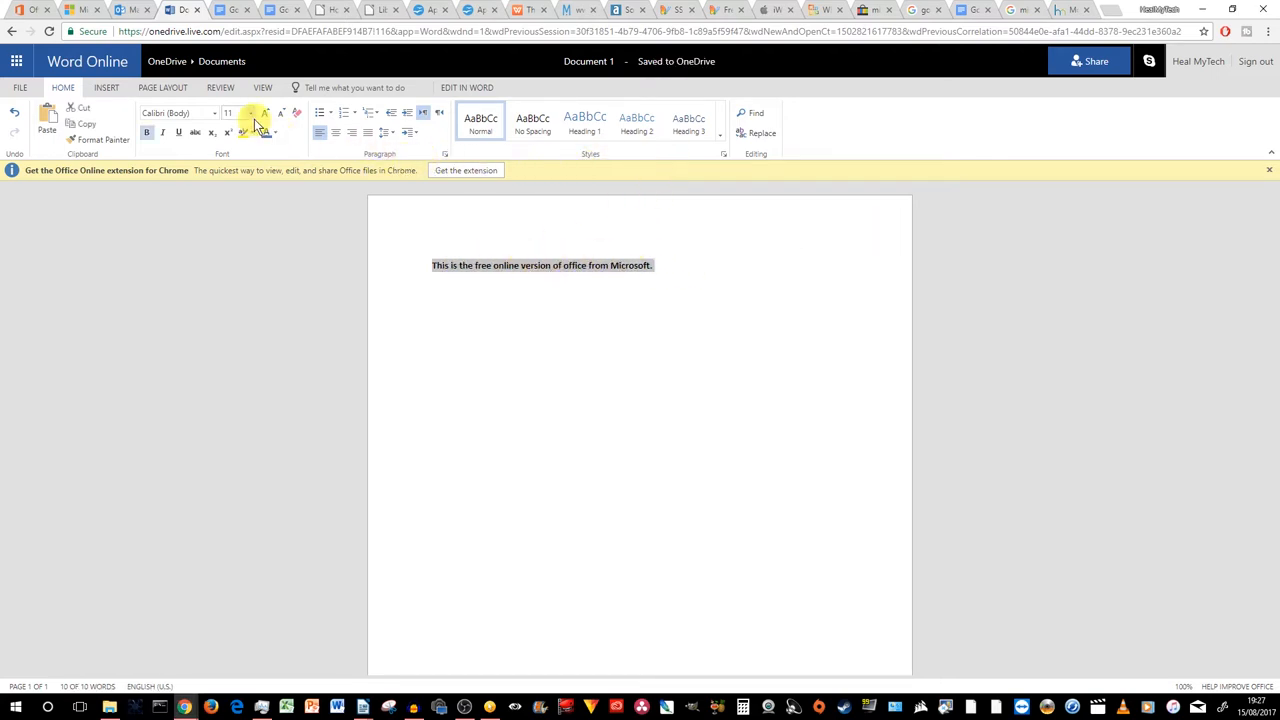
Step: Enlarge the sentence's font size and adjust its font formatting
{"action": "left_click", "coordinate": [250, 112]}
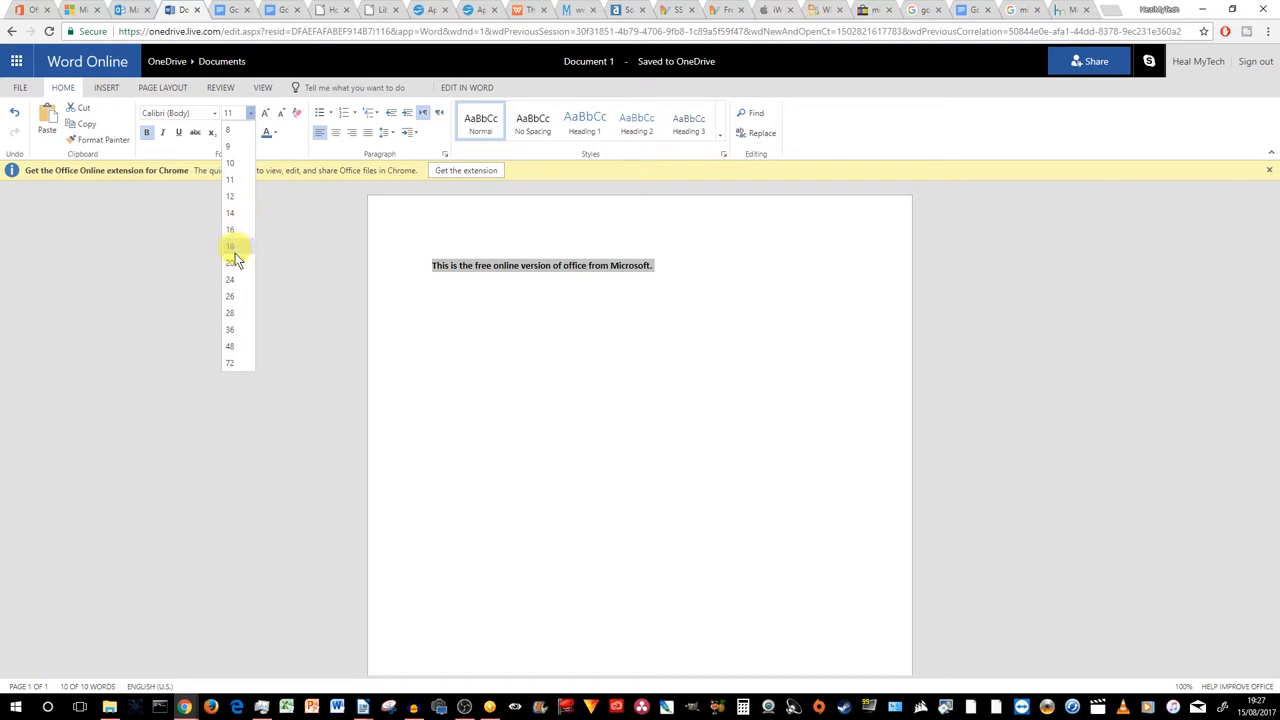
{"action": "left_click", "coordinate": [230, 246]}
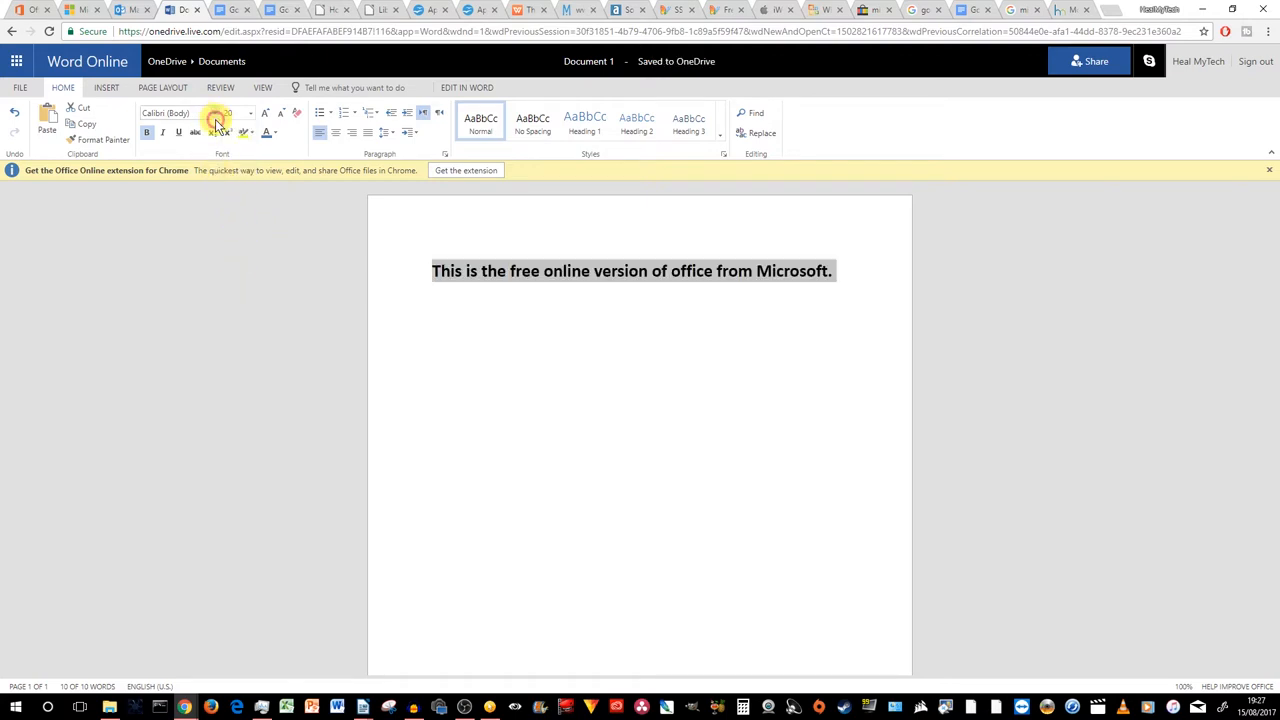
{"action": "left_click", "coordinate": [213, 112]}
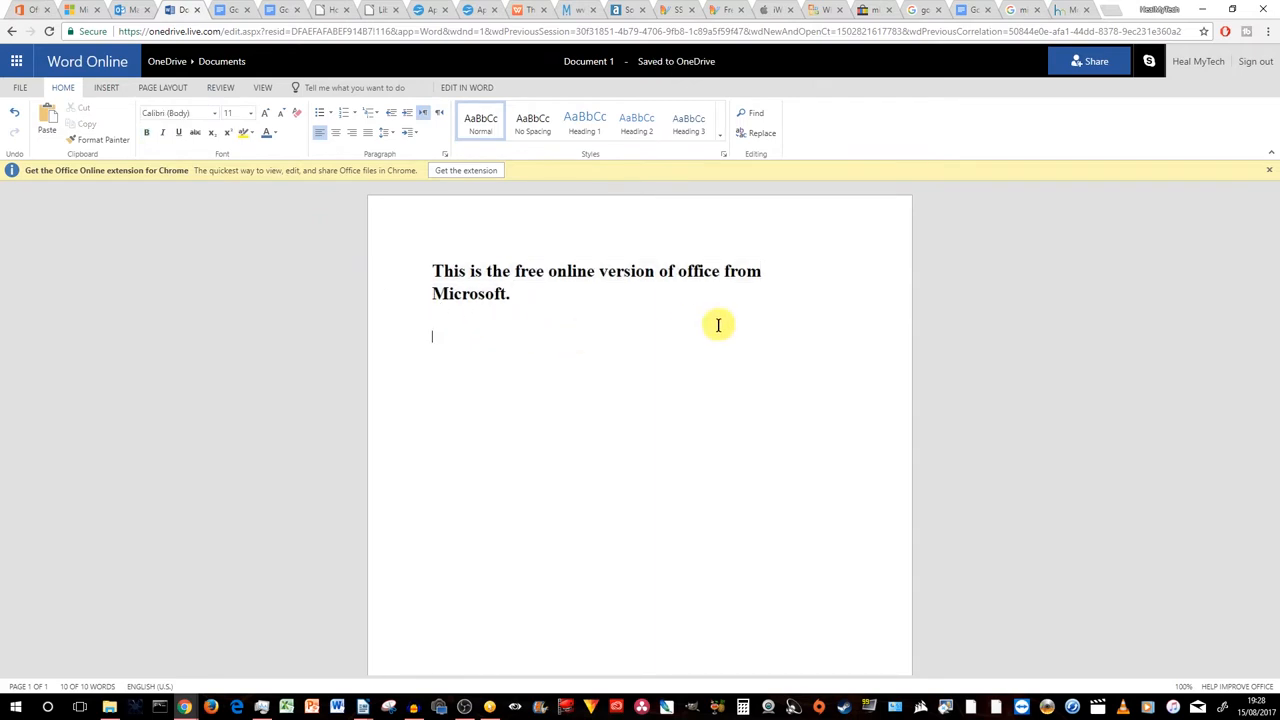
{"action": "mouse_move", "coordinate": [714, 330]}
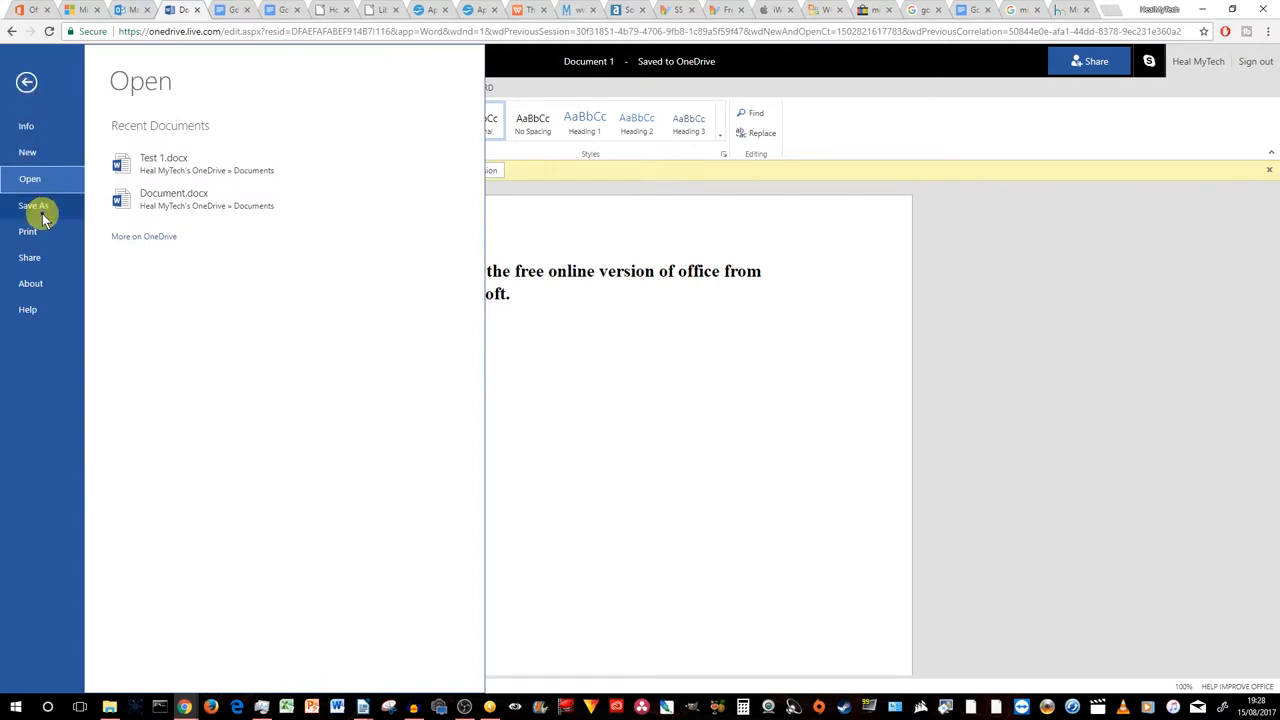
Step: Save As into the OneDrive Documents folder under the name 'Test 1 office free'
{"action": "left_click", "coordinate": [34, 207]}
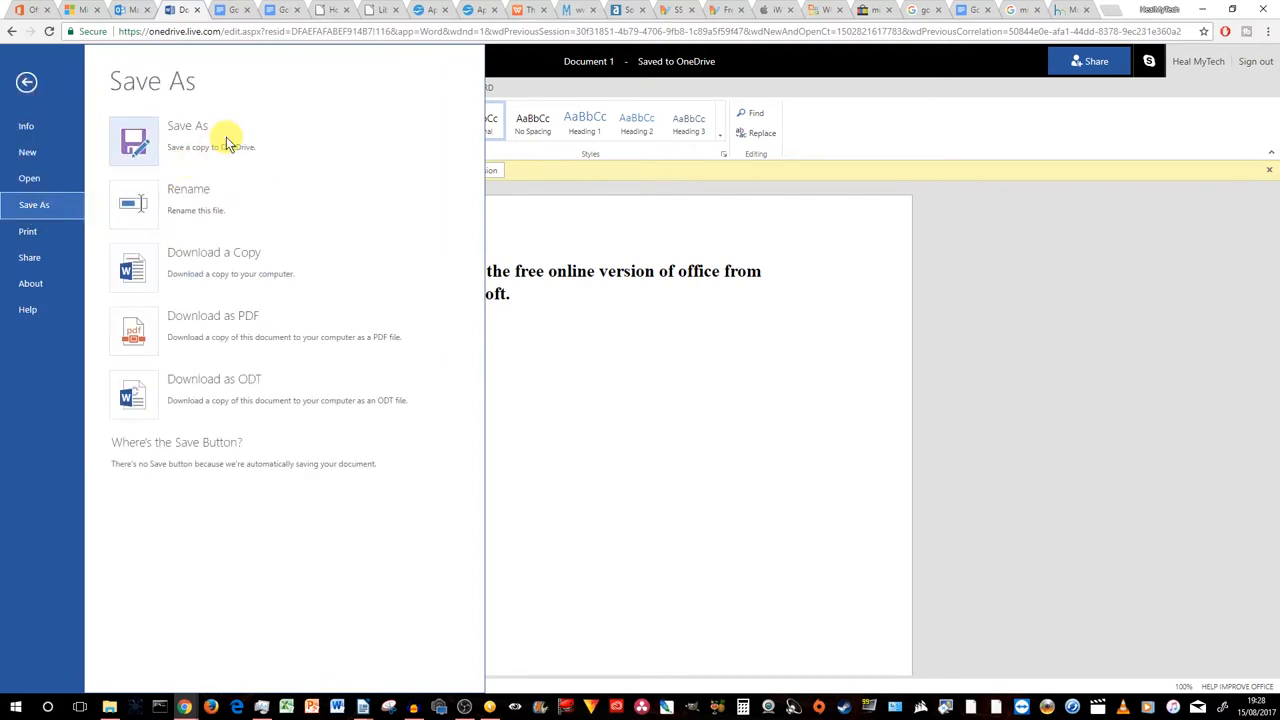
{"action": "mouse_move", "coordinate": [250, 160]}
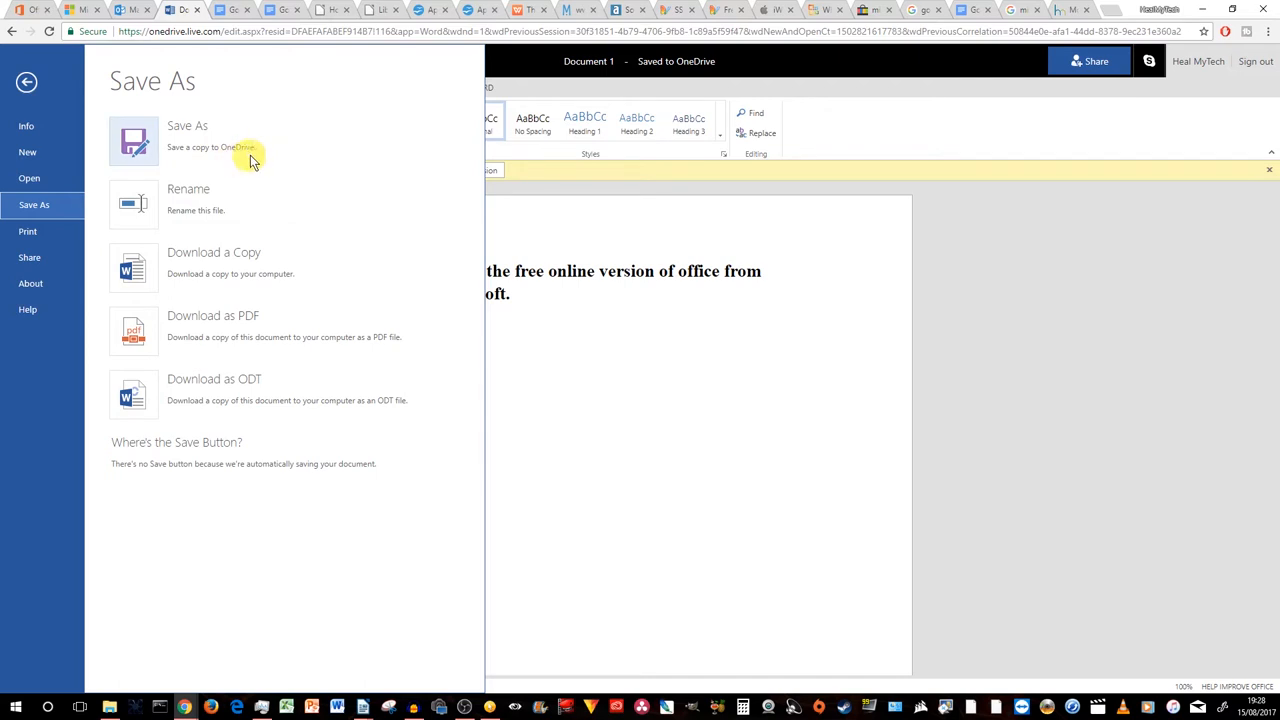
{"action": "left_click", "coordinate": [26, 82]}
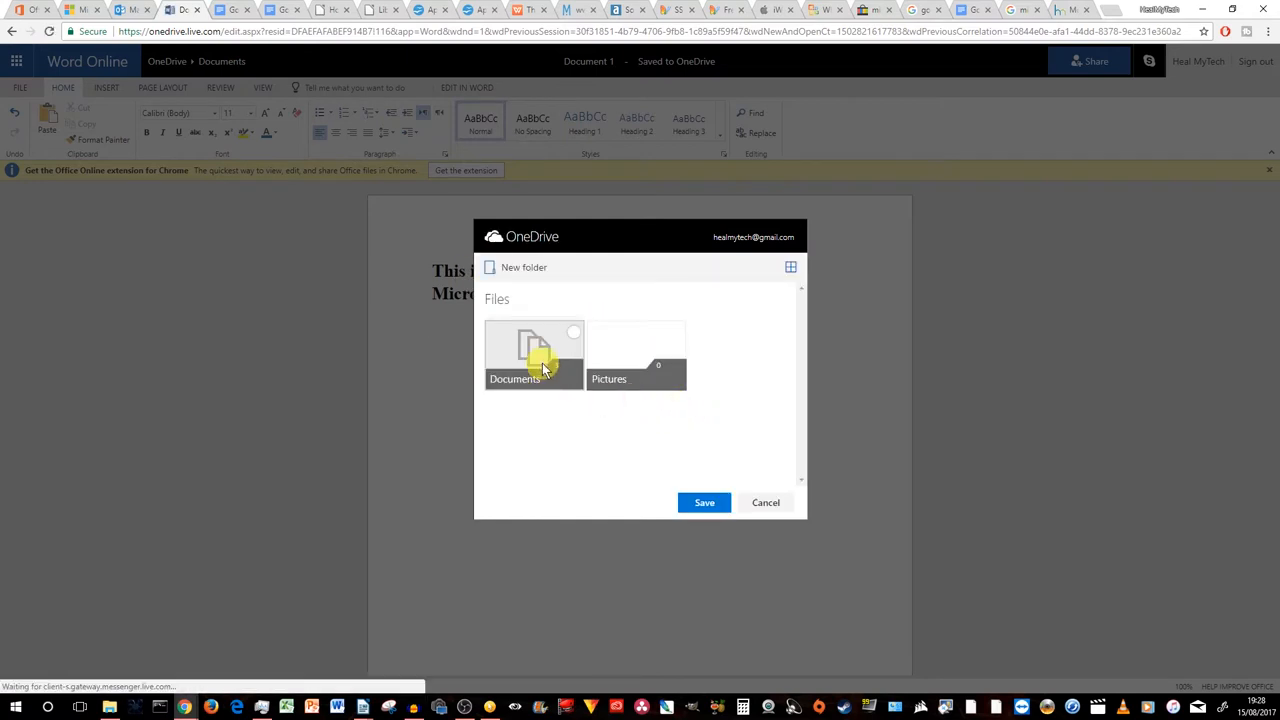
{"action": "double_click", "coordinate": [534, 355]}
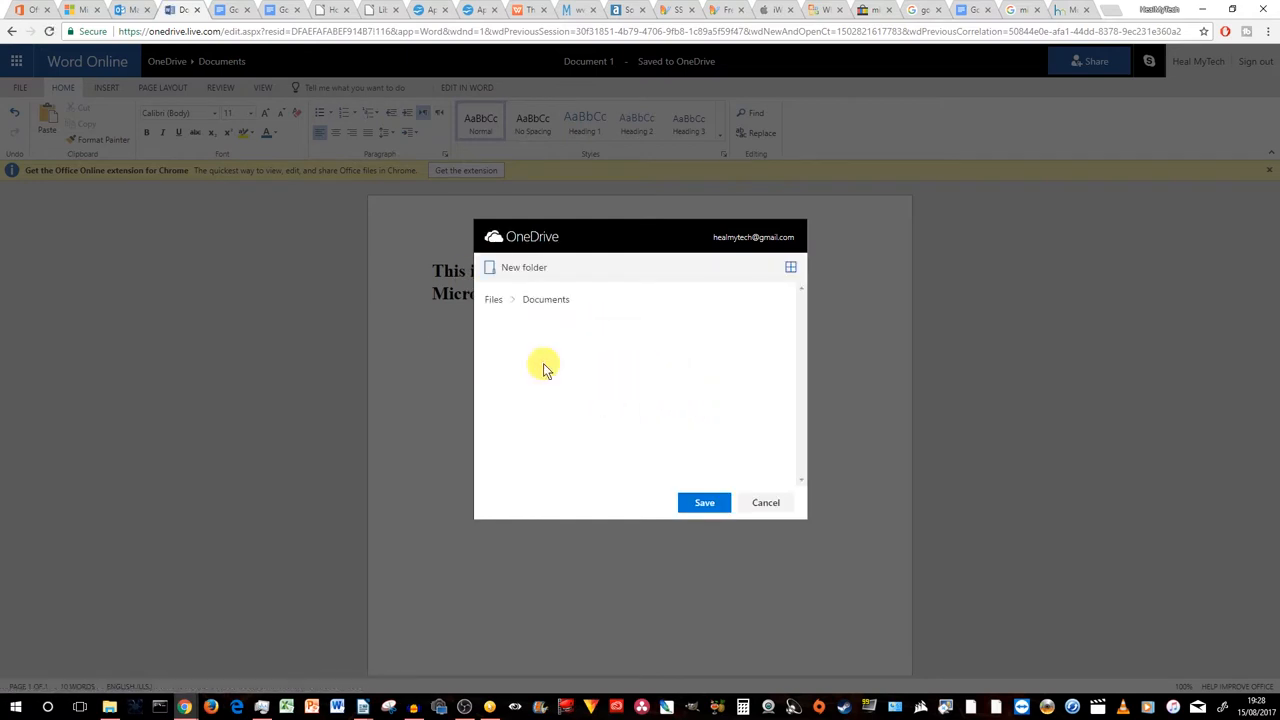
{"action": "left_click", "coordinate": [704, 502]}
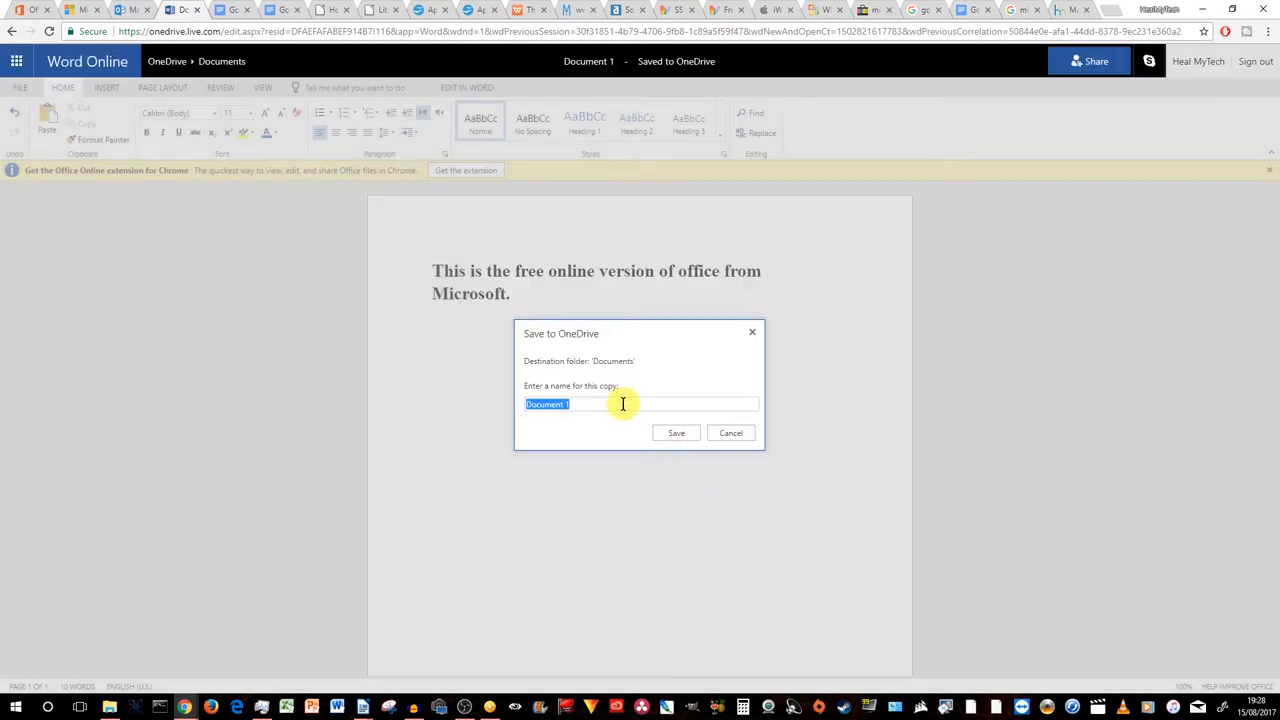
{"action": "type", "text": "Test 1"}
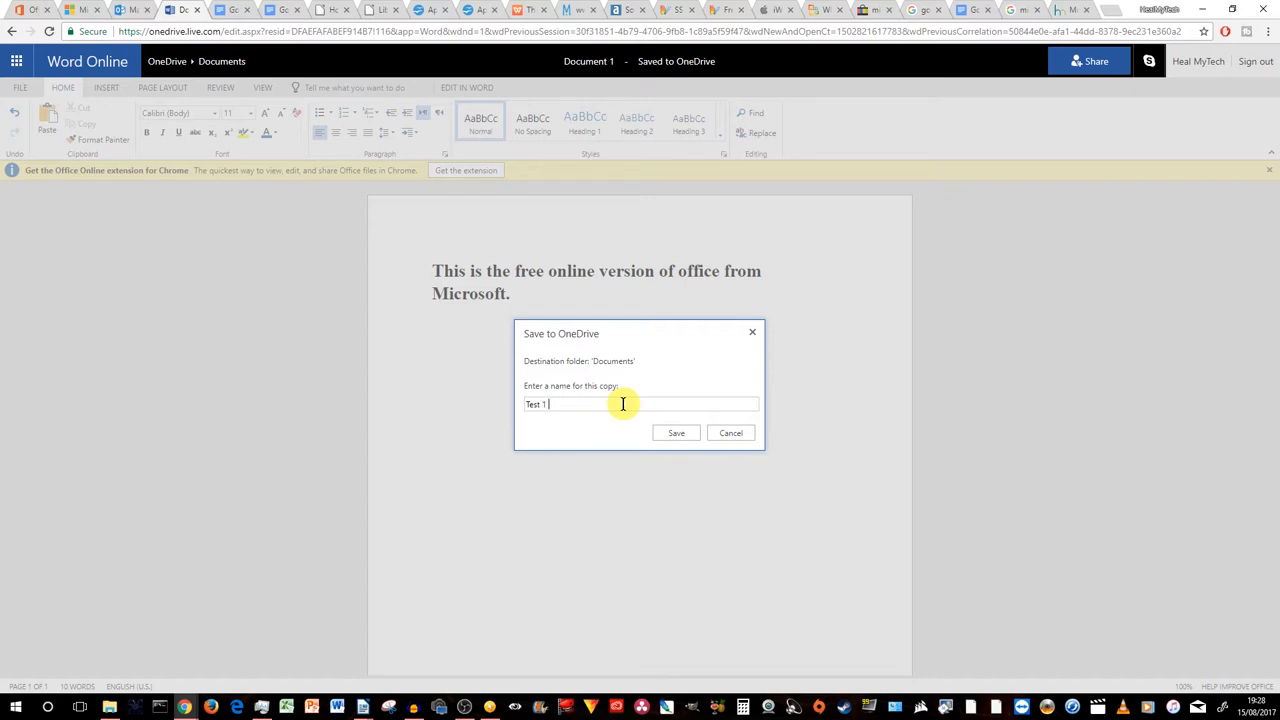
{"action": "type", "text": "office ffre"}
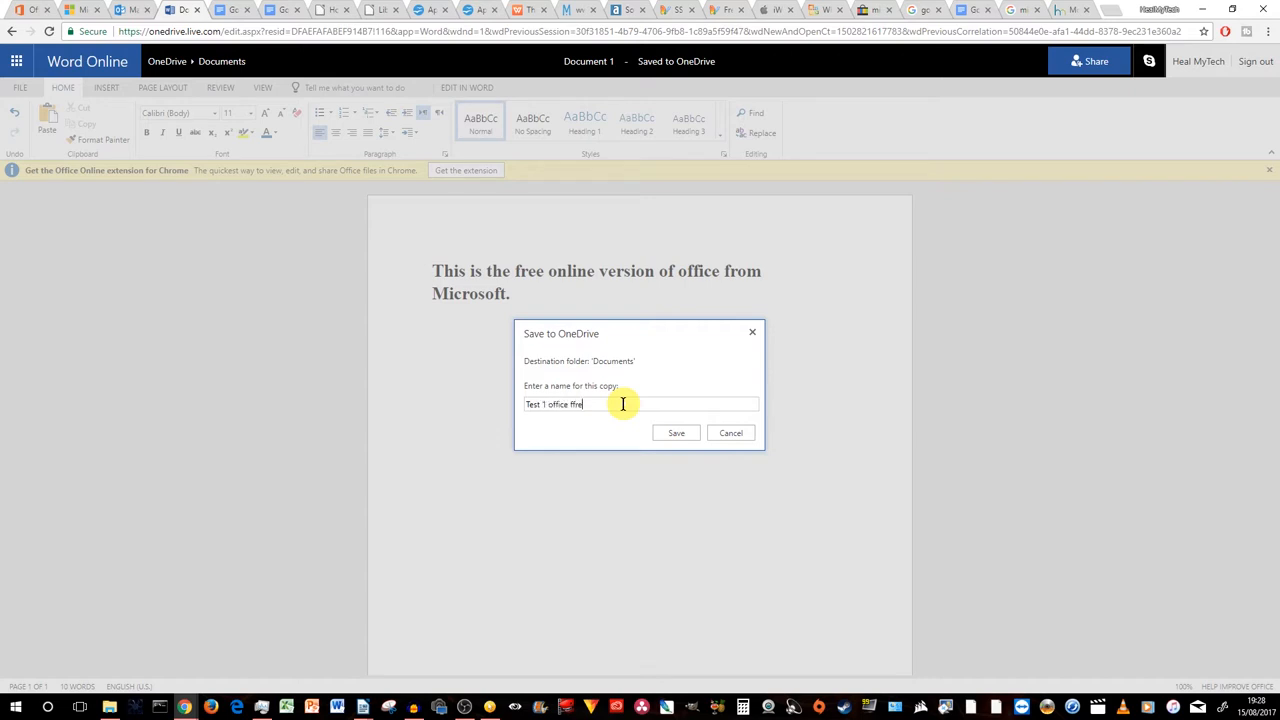
{"action": "key", "text": "BackSpace"}
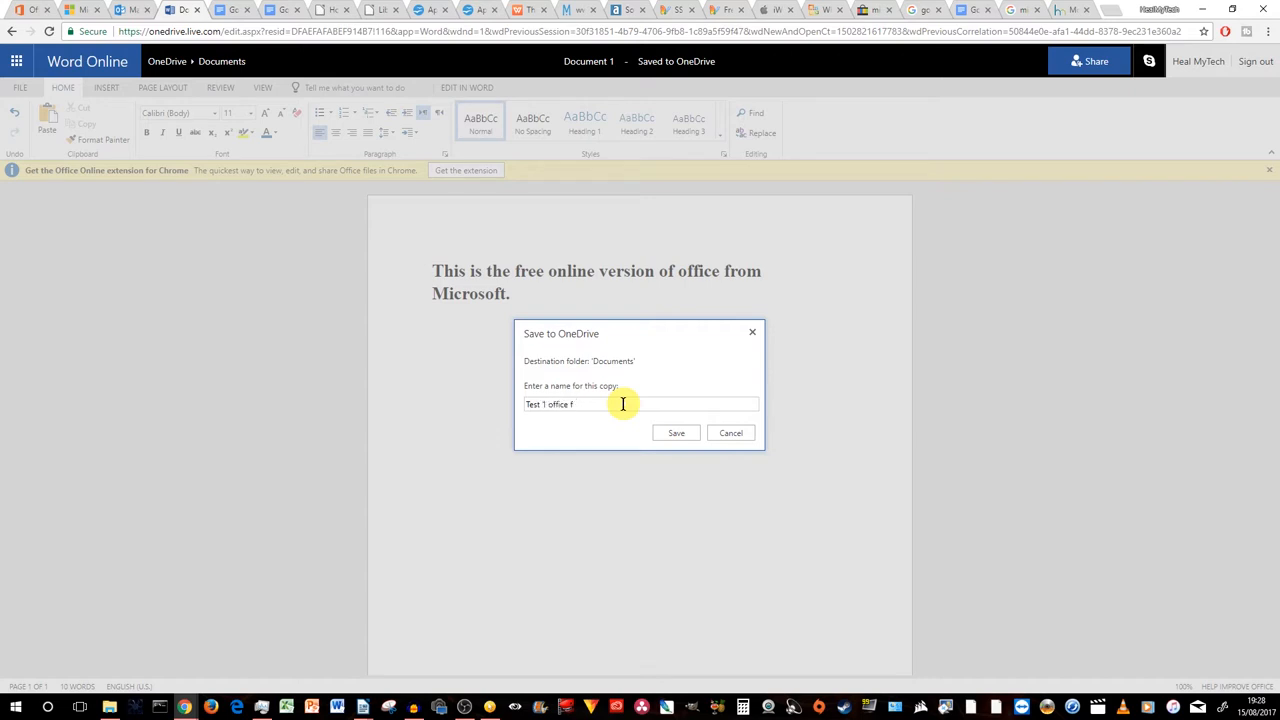
{"action": "type", "text": "ree"}
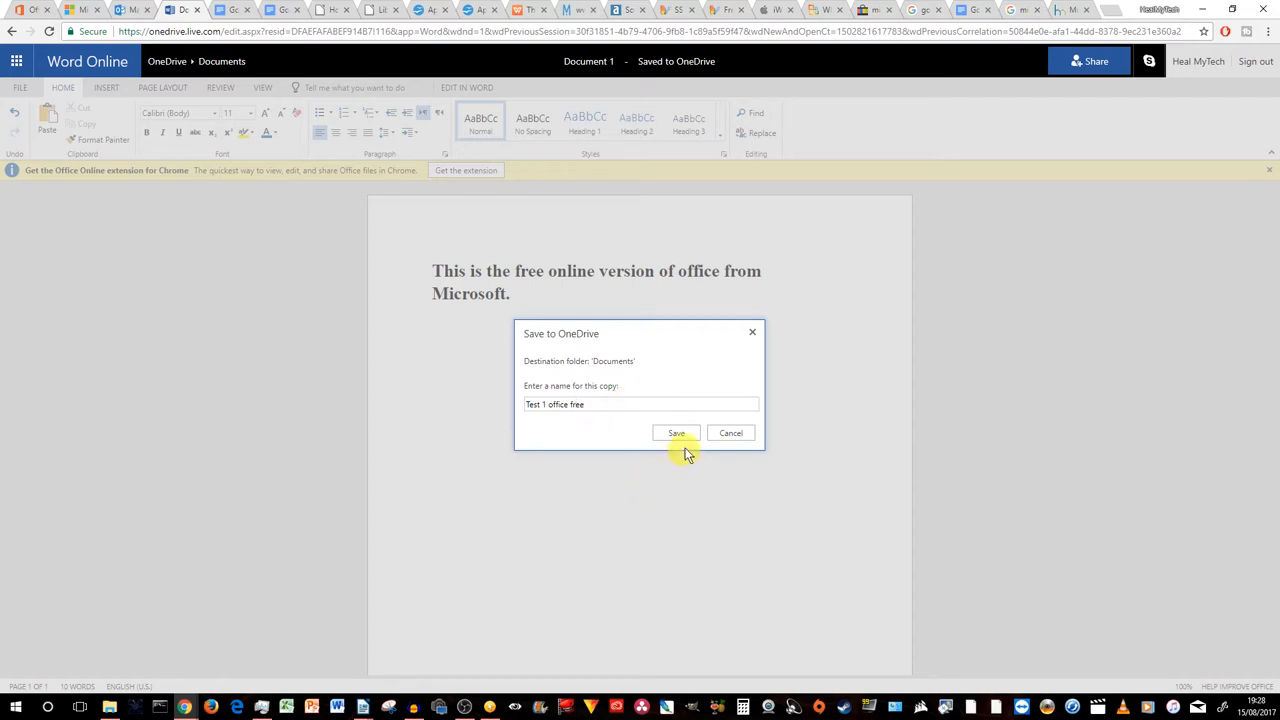
{"action": "left_click", "coordinate": [676, 433]}
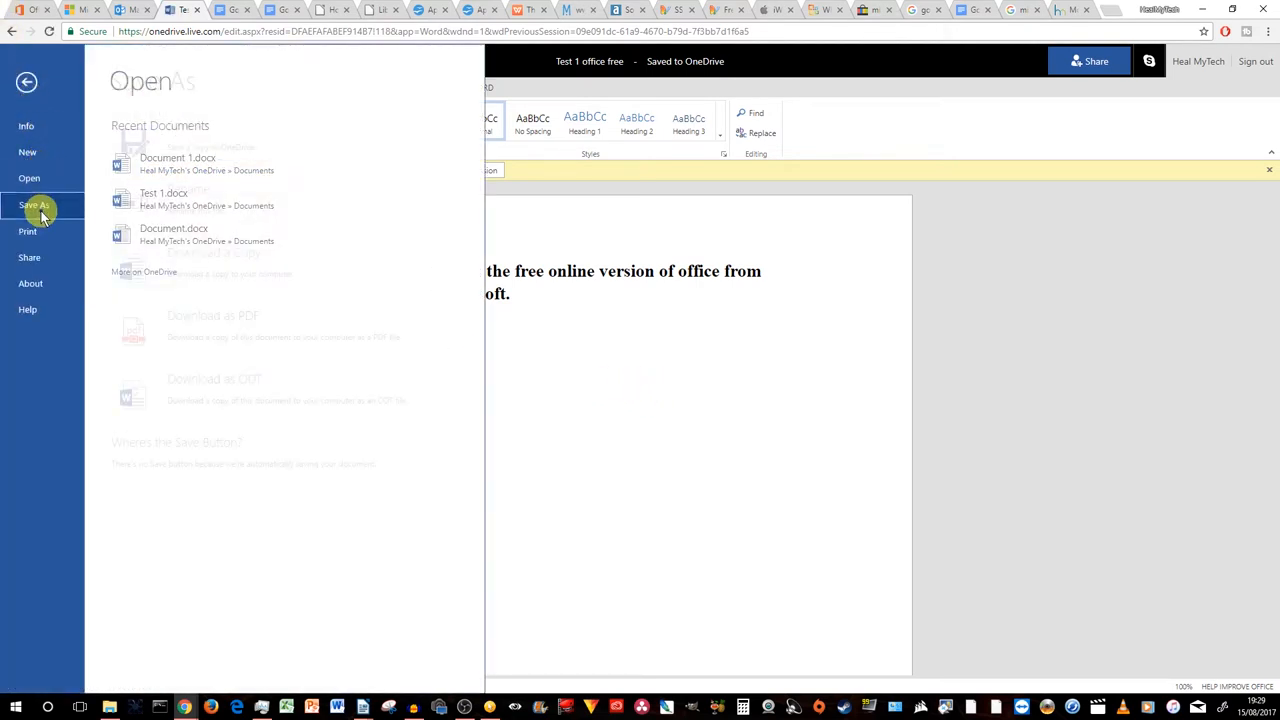
Step: Download a Word copy, 'Test 1 office free.docx', to the computer
{"action": "left_click", "coordinate": [34, 204]}
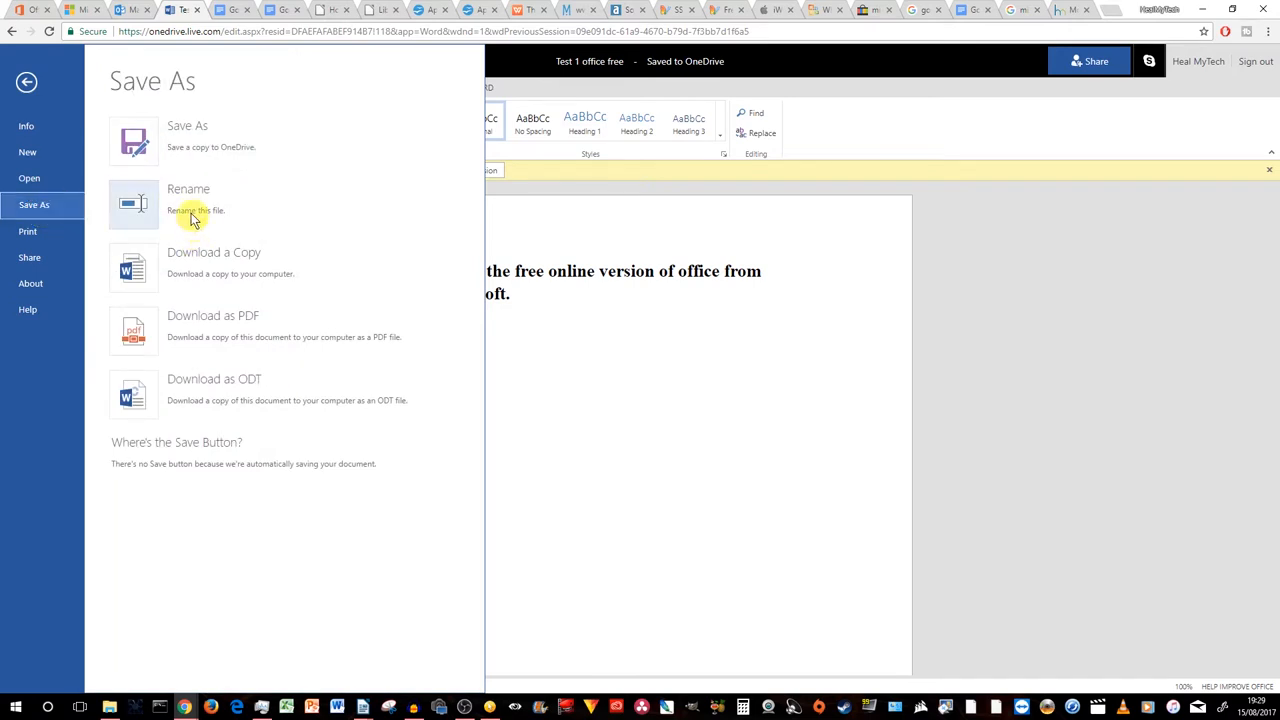
{"action": "mouse_move", "coordinate": [222, 218]}
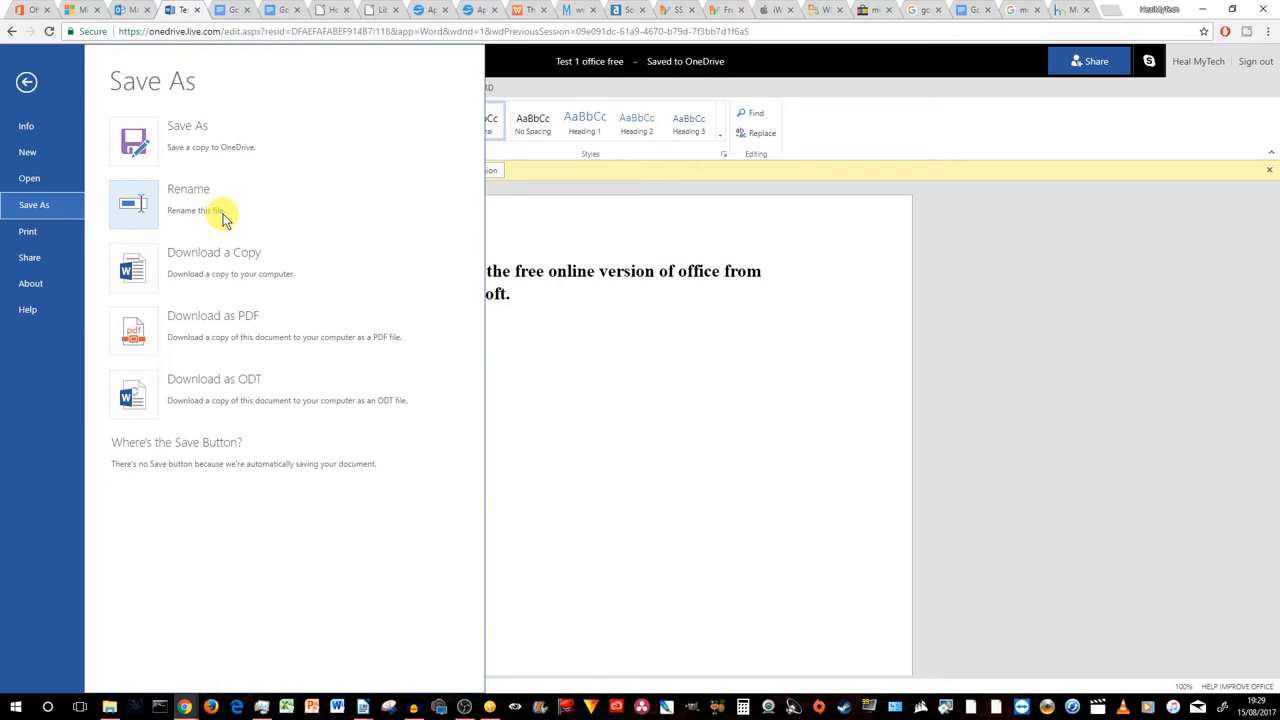
{"action": "mouse_move", "coordinate": [250, 280]}
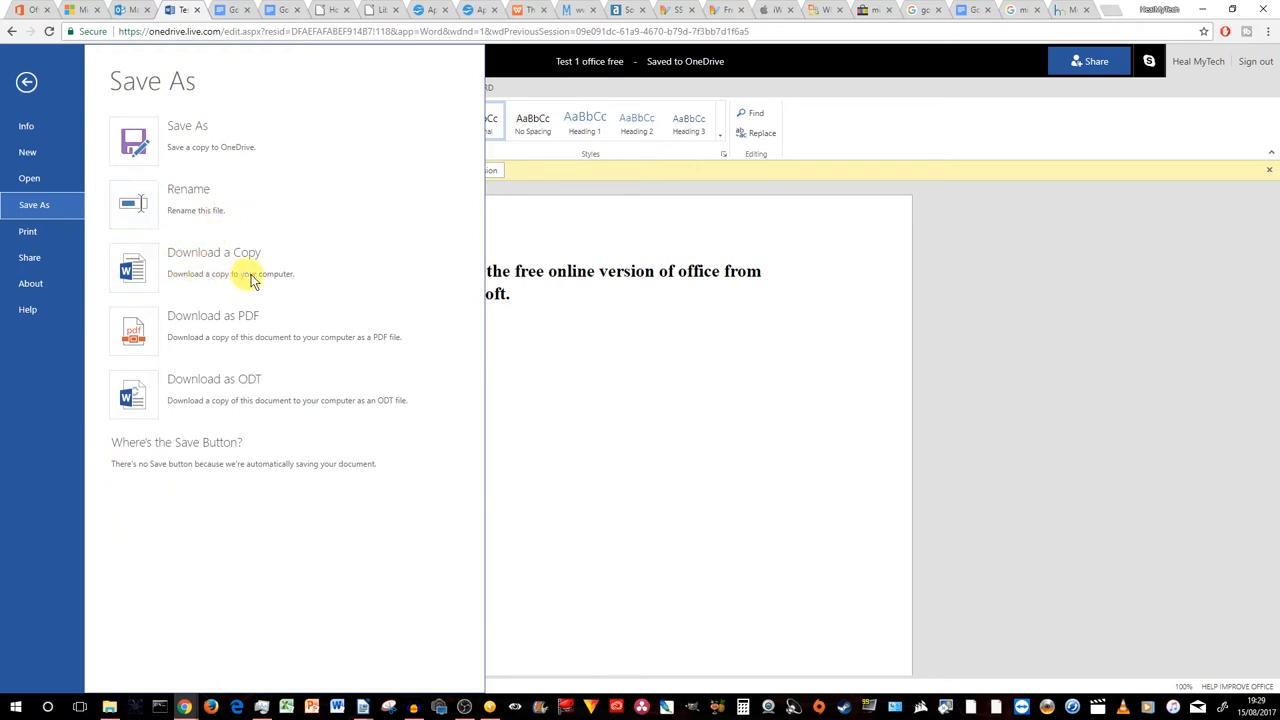
{"action": "mouse_move", "coordinate": [255, 278]}
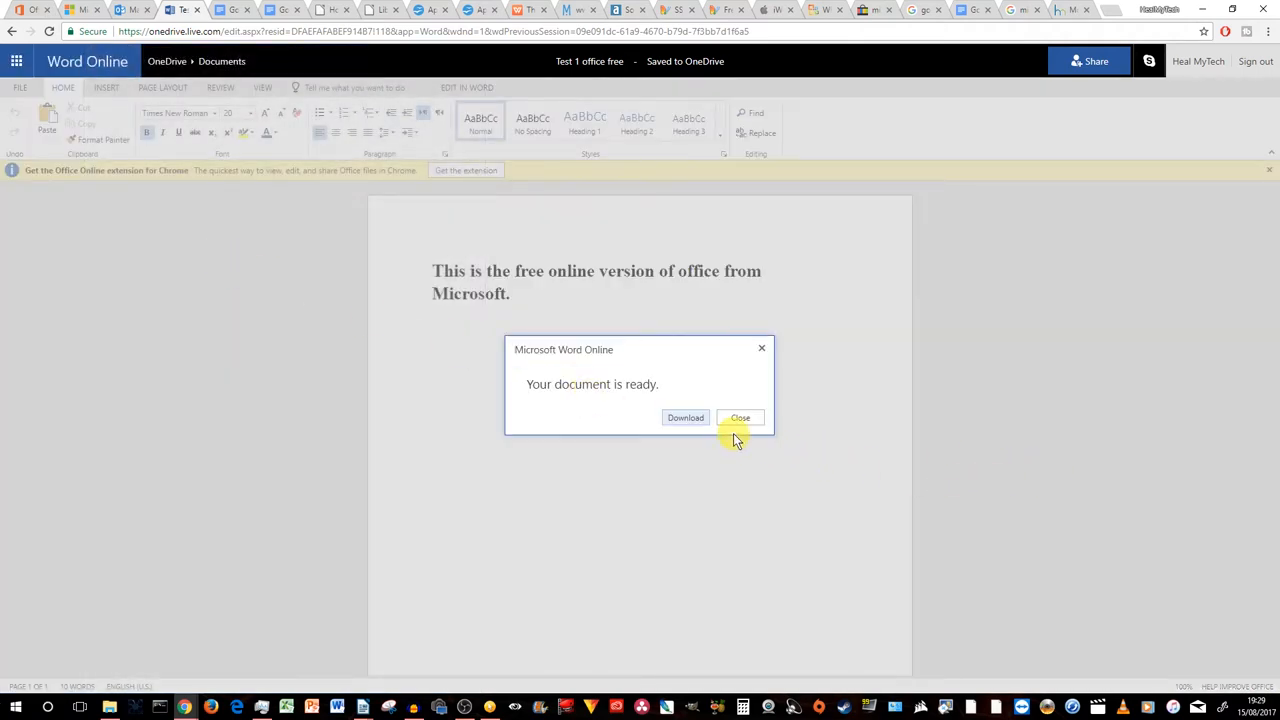
{"action": "left_click", "coordinate": [740, 417]}
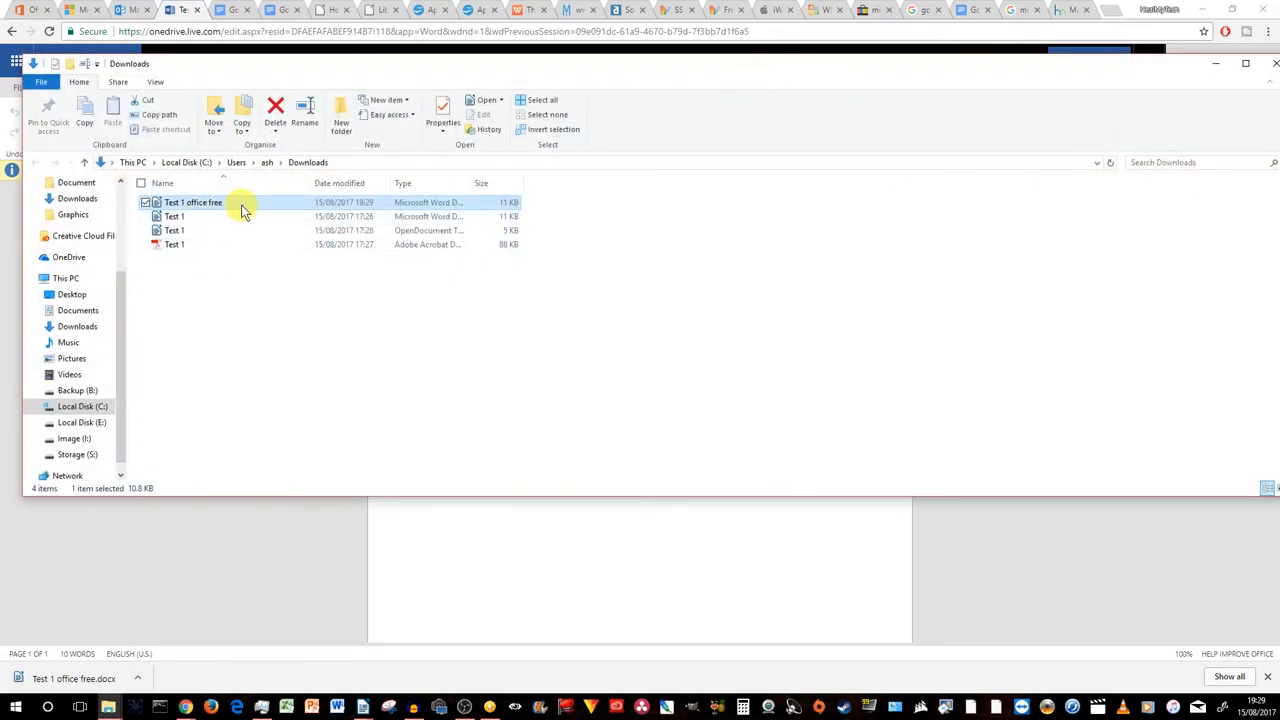
Step: Open 'Test 1 office free.docx' from Downloads in LibreOffice Writer
{"action": "double_click", "coordinate": [193, 202]}
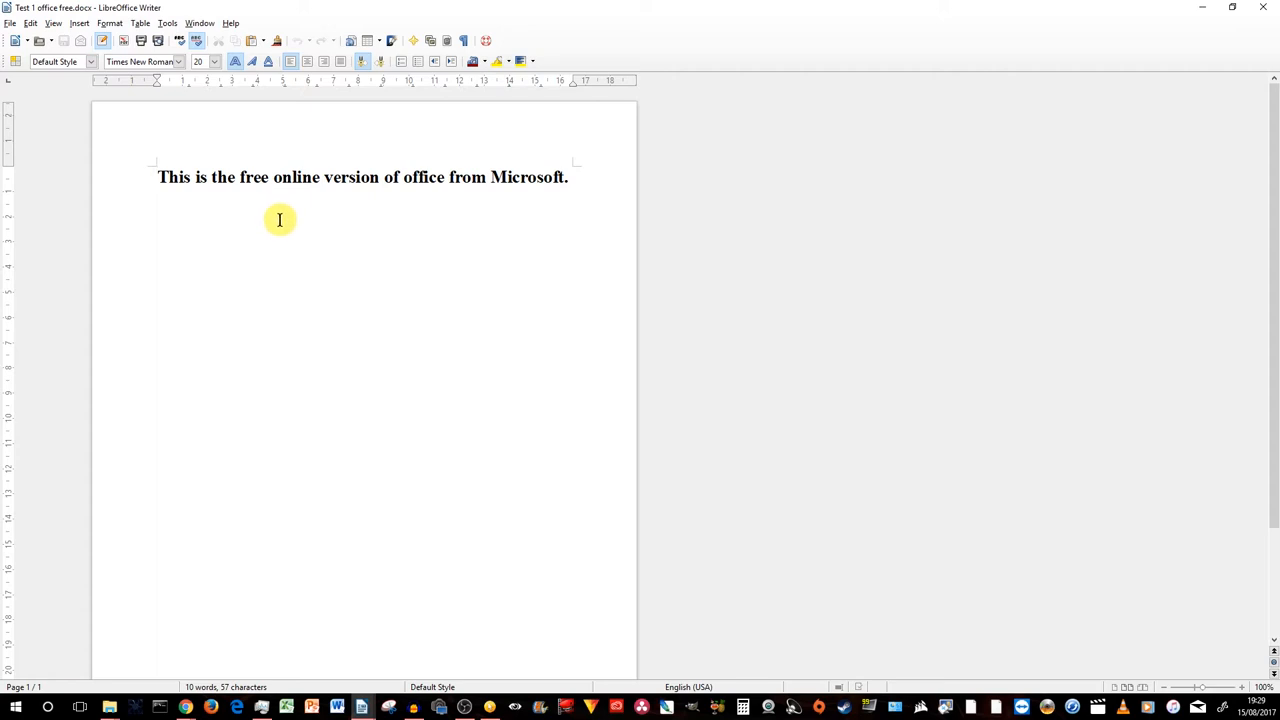
{"action": "mouse_move", "coordinate": [870, 215]}
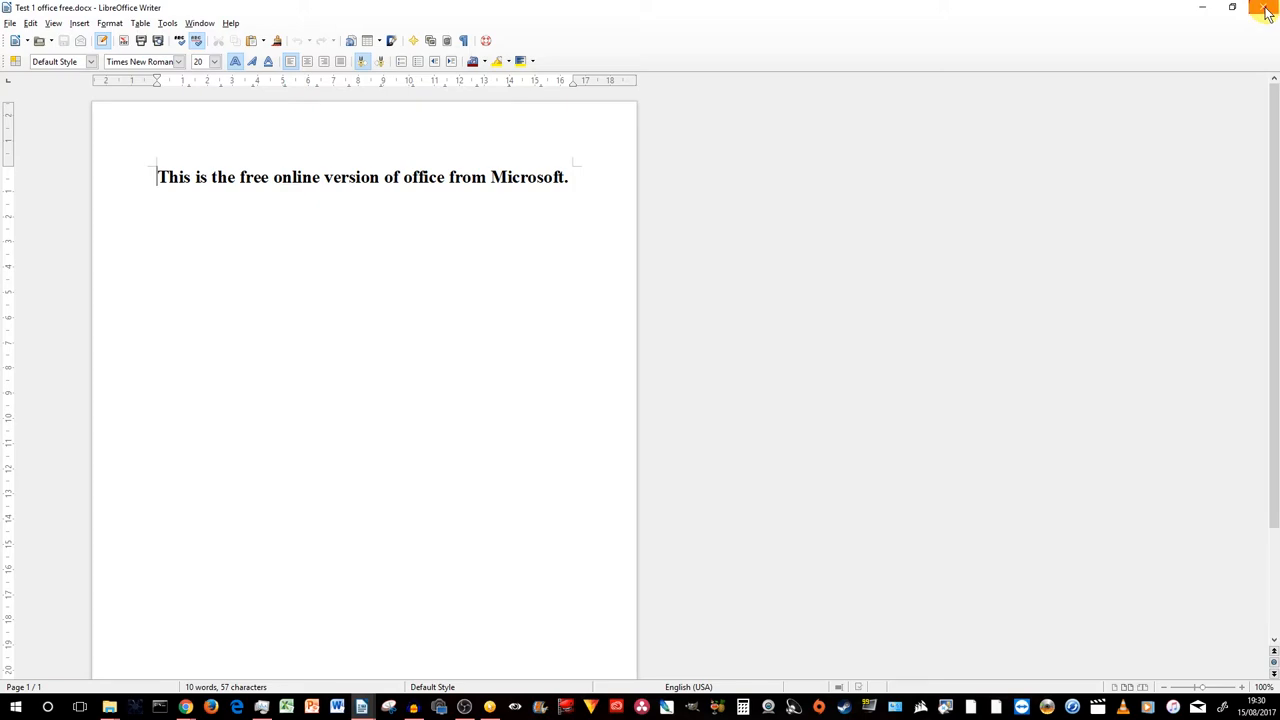
{"action": "mouse_move", "coordinate": [1230, 30]}
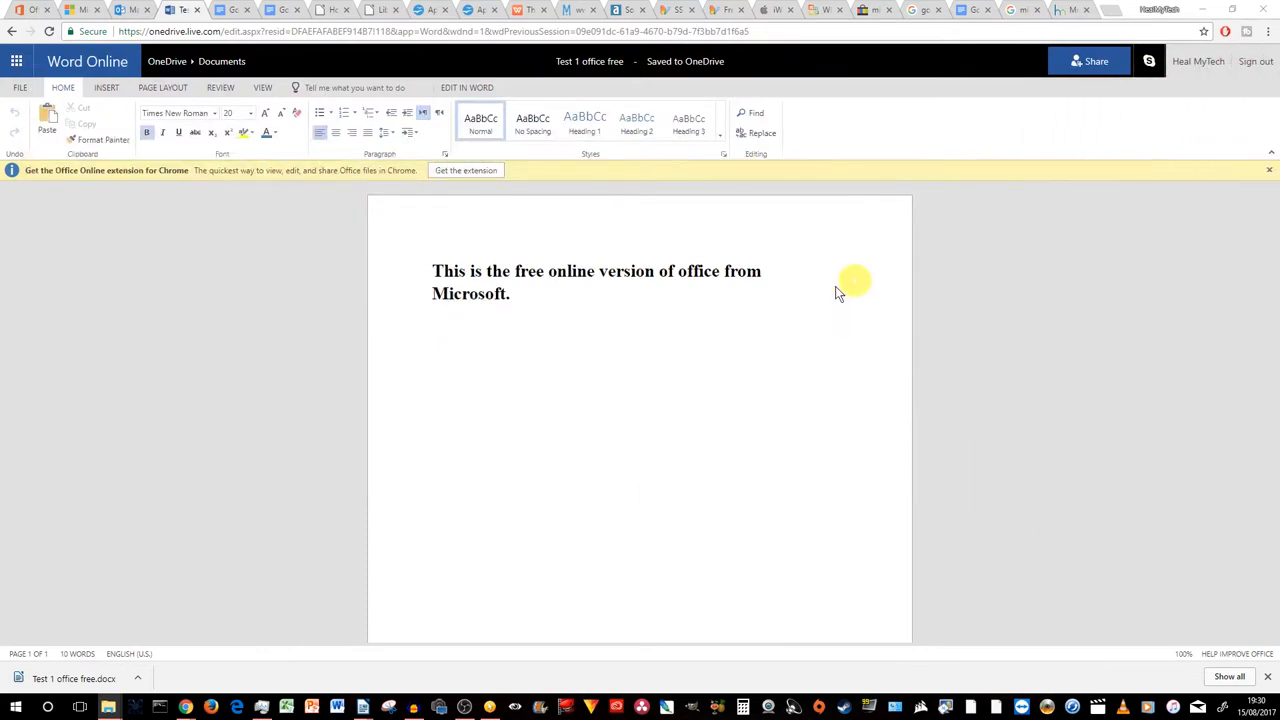
Step: Download the document as 'Test 1 office free.pdf' and open it in Acrobat Reader
{"action": "left_click", "coordinate": [19, 87]}
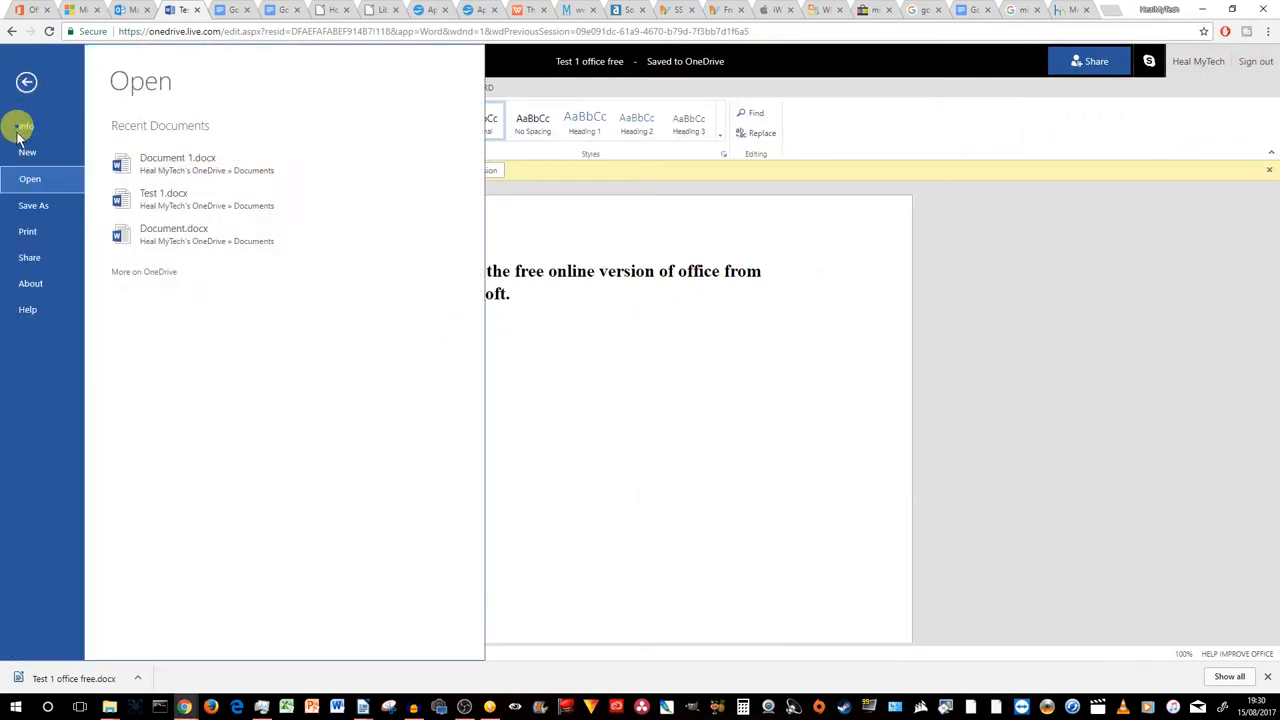
{"action": "left_click", "coordinate": [34, 204]}
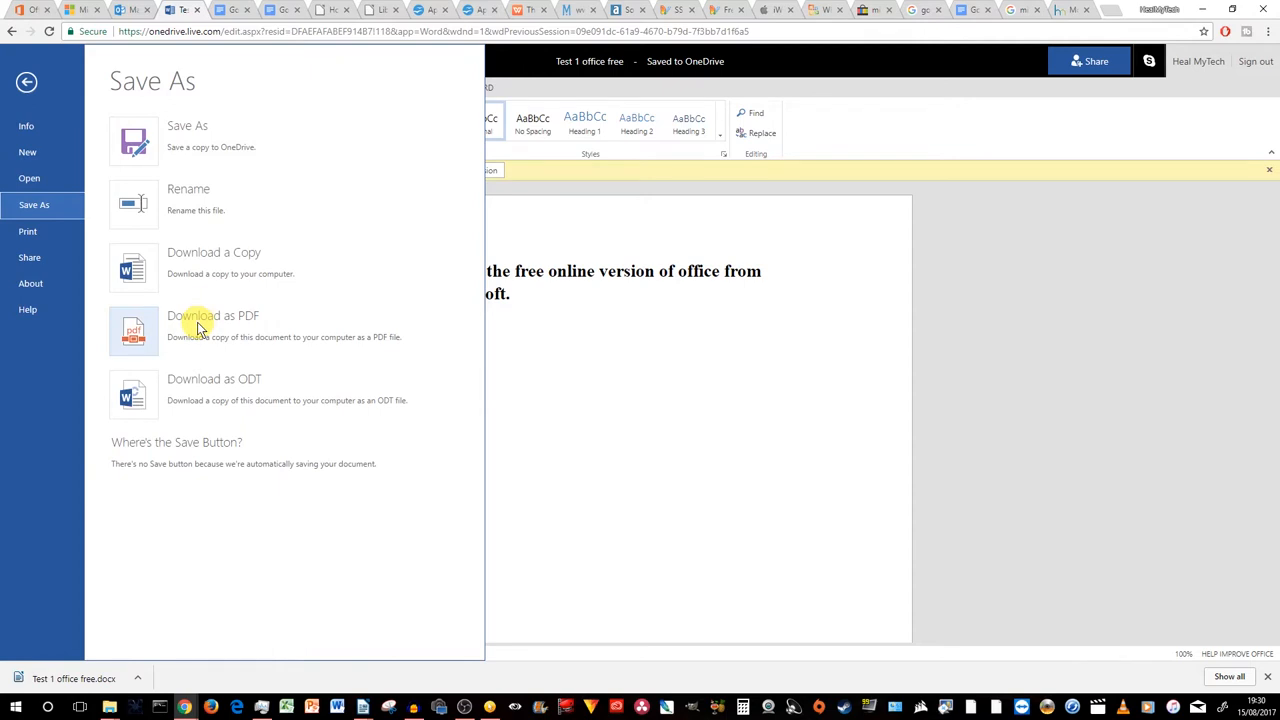
{"action": "left_click", "coordinate": [213, 315]}
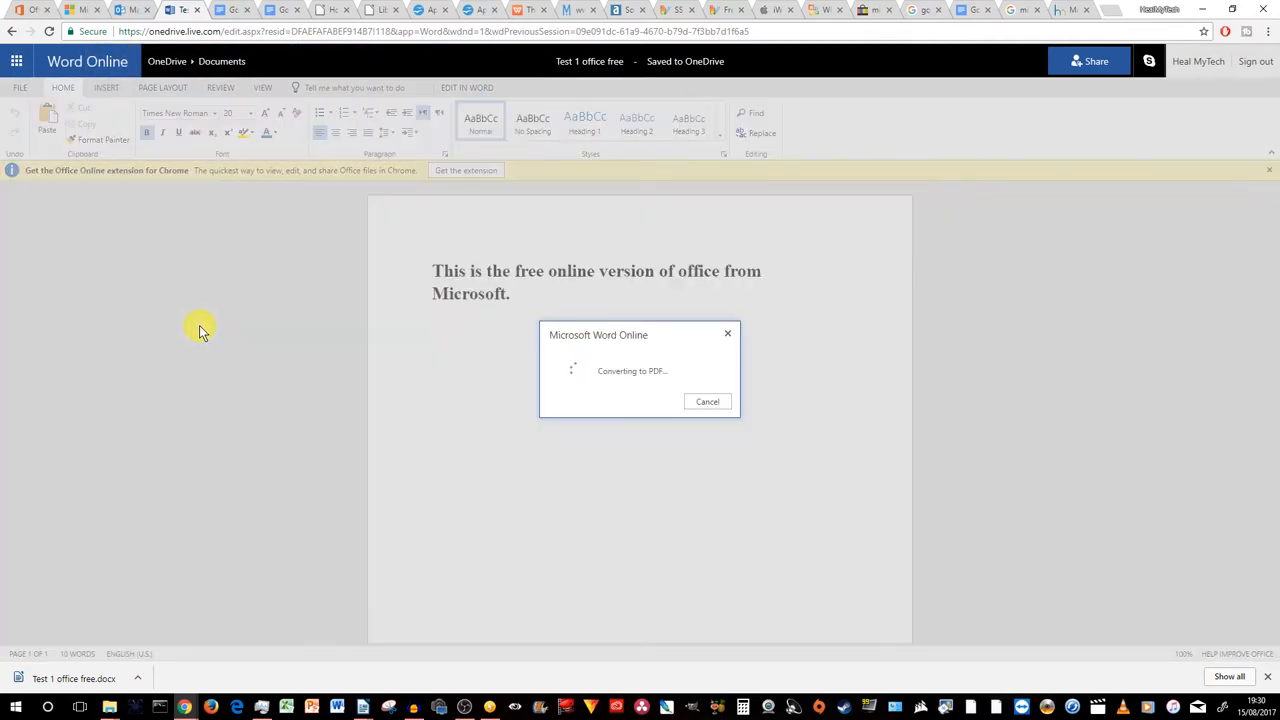
{"action": "left_click", "coordinate": [707, 401]}
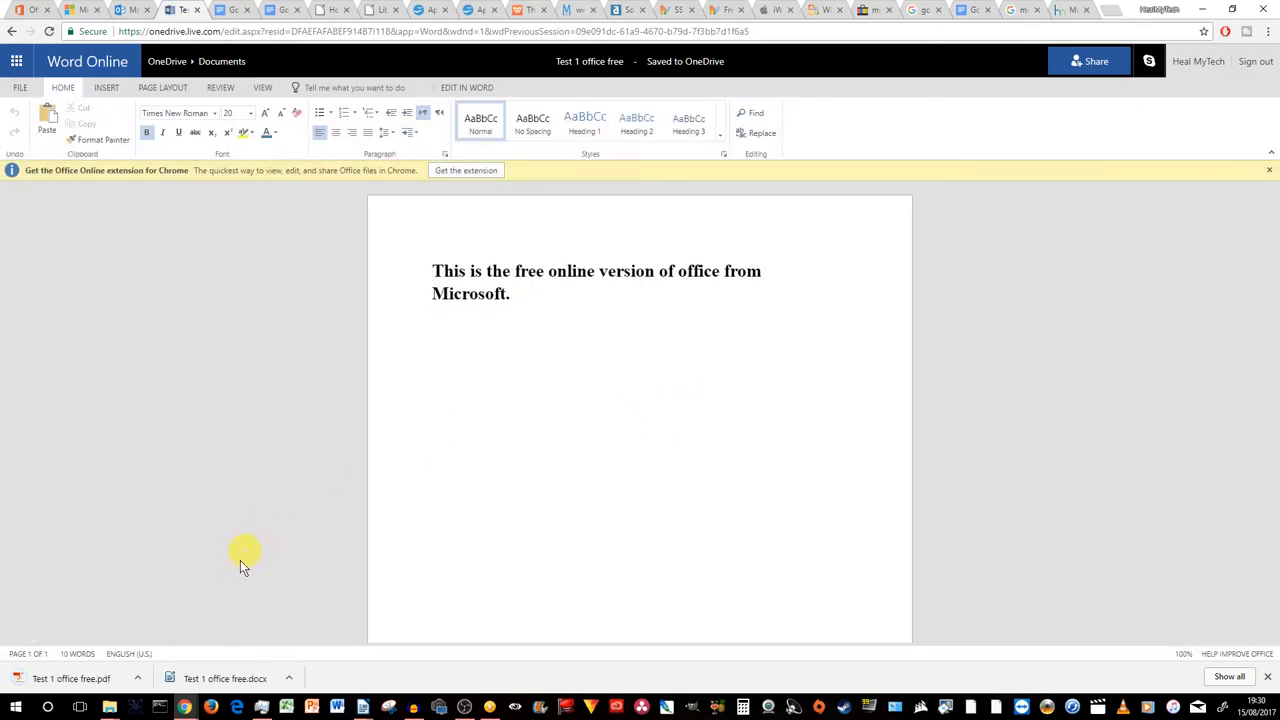
{"action": "mouse_move", "coordinate": [135, 680]}
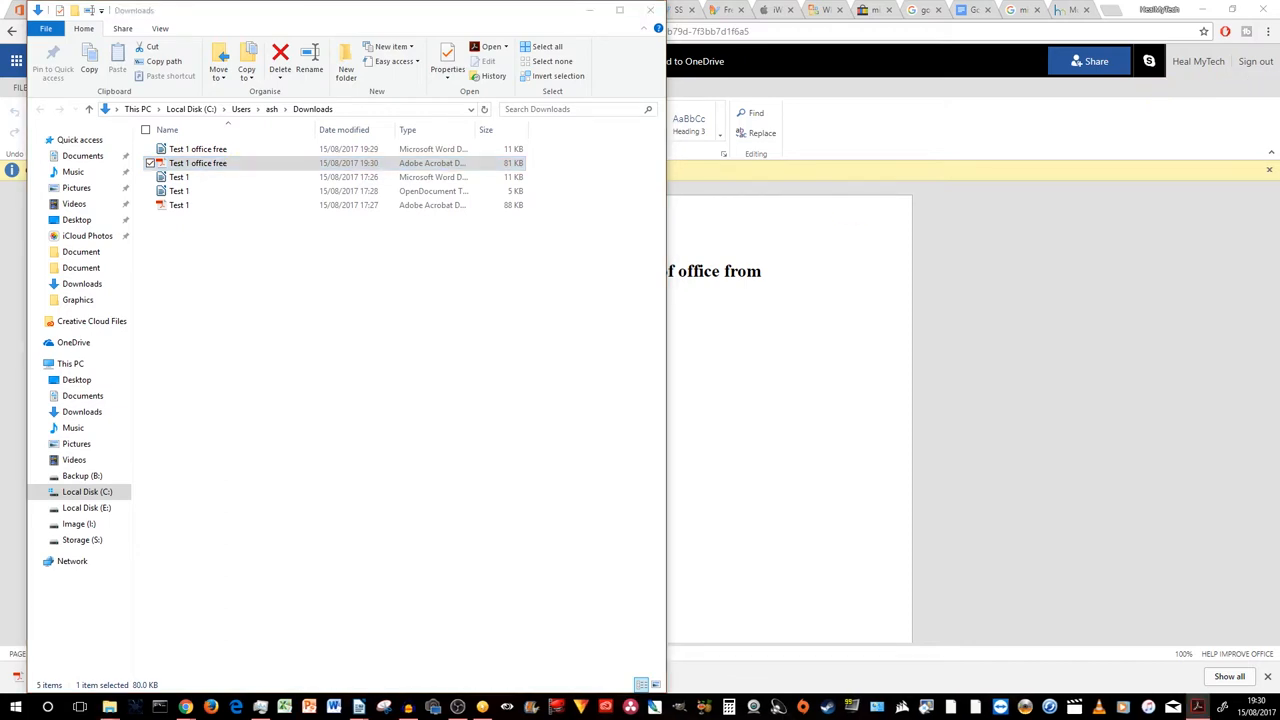
{"action": "double_click", "coordinate": [197, 162]}
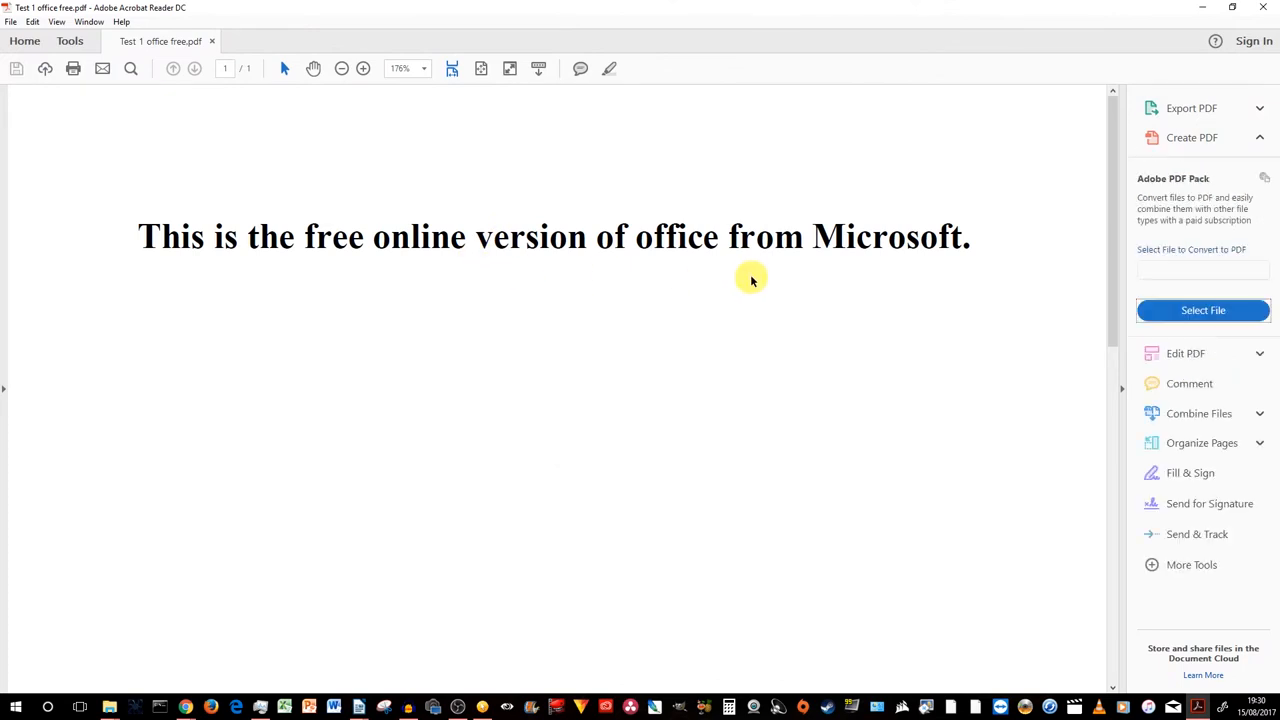
{"action": "mouse_move", "coordinate": [740, 297]}
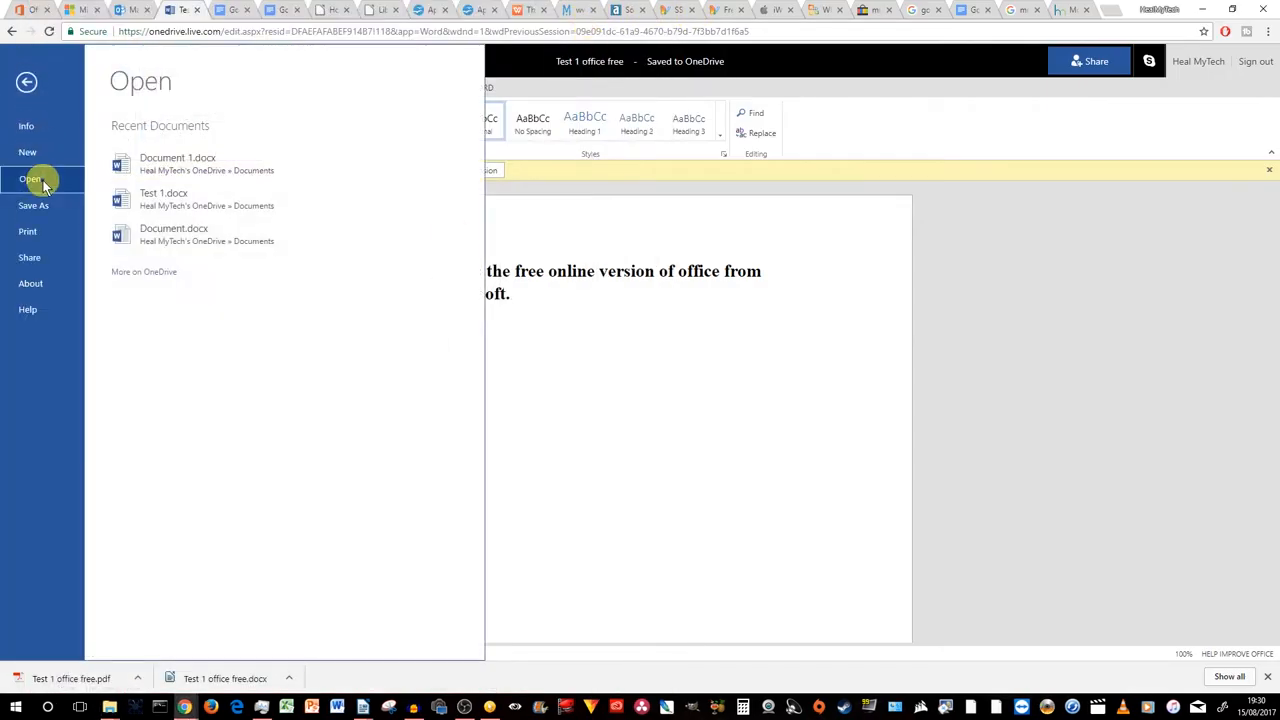
{"action": "left_click", "coordinate": [33, 205]}
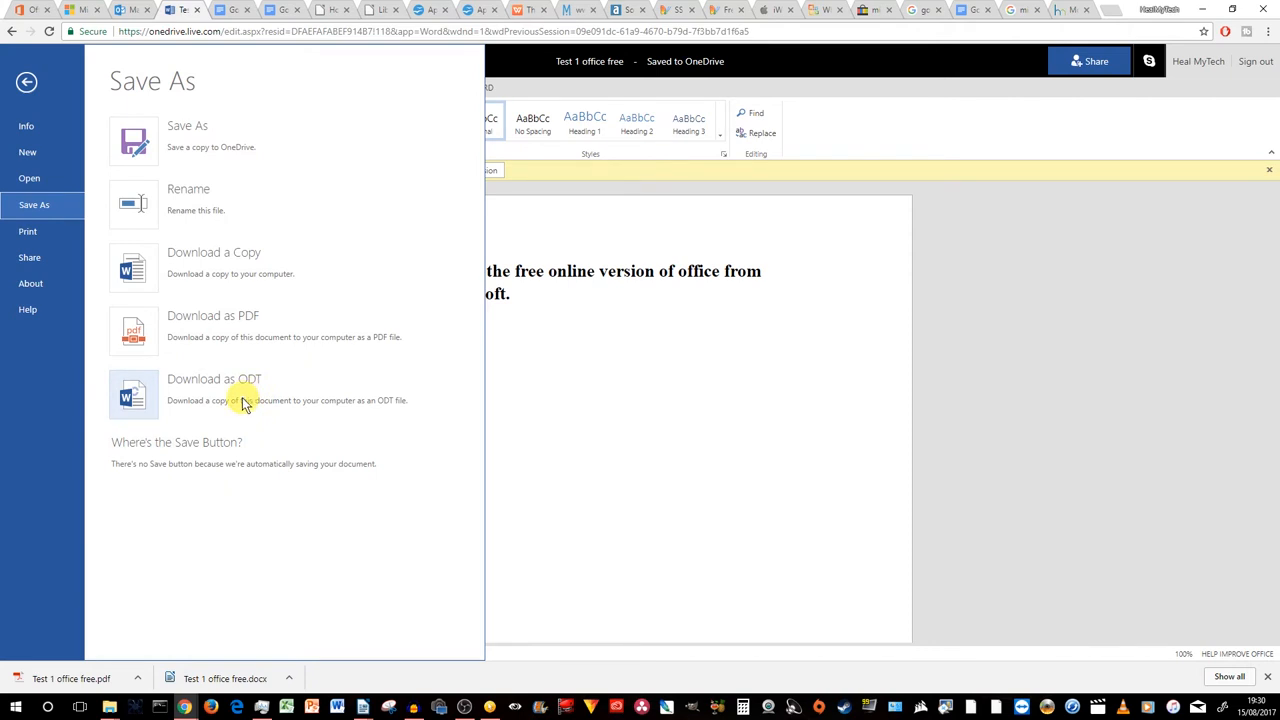
{"action": "mouse_move", "coordinate": [267, 399]}
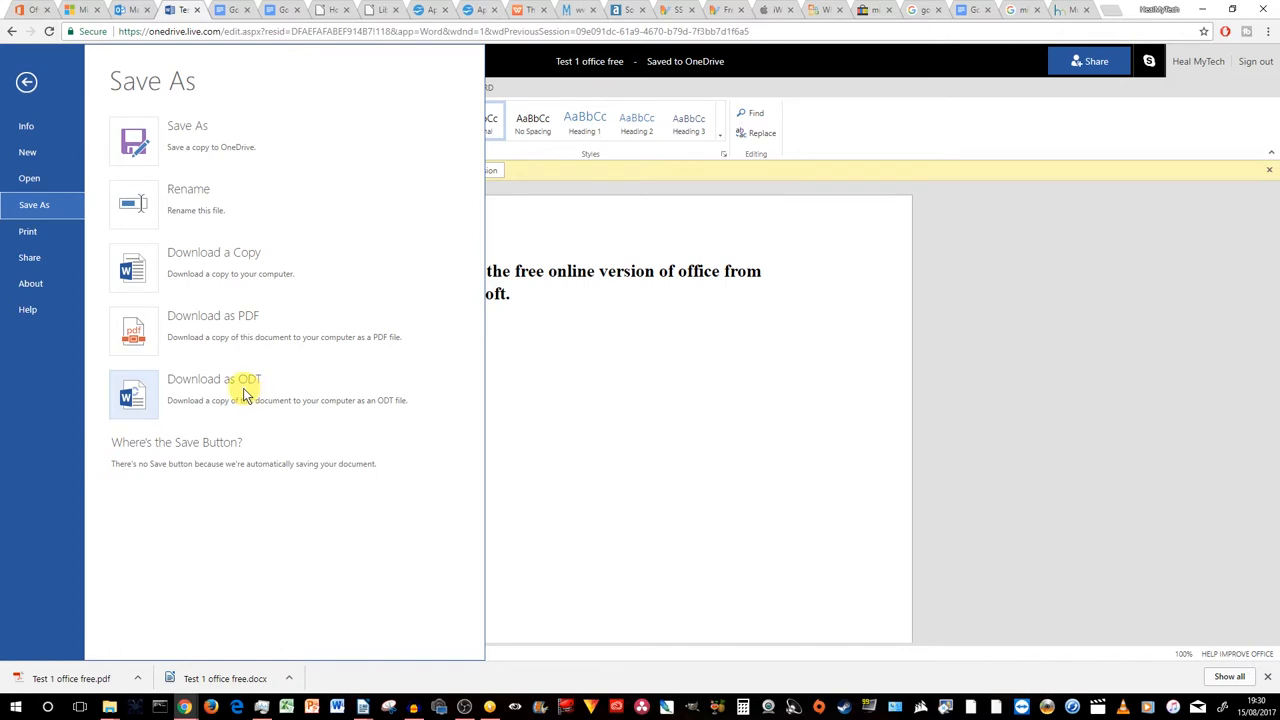
{"action": "left_click", "coordinate": [213, 378]}
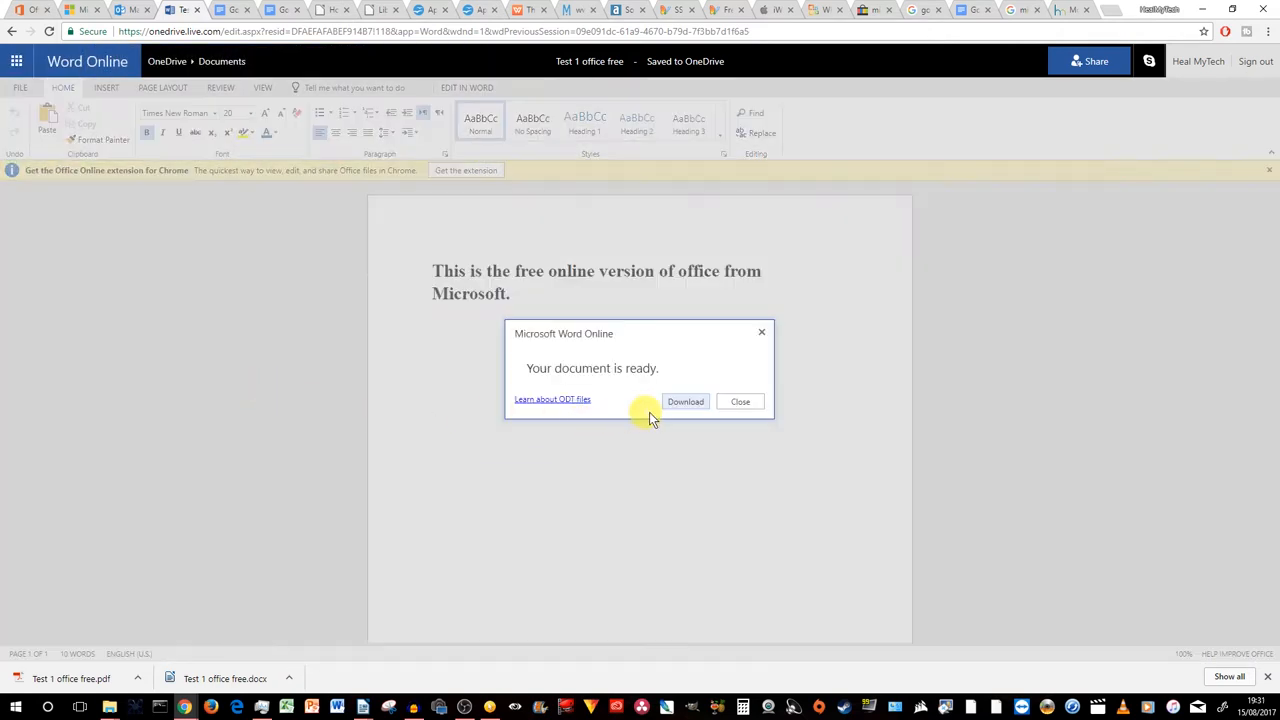
{"action": "left_click", "coordinate": [685, 401]}
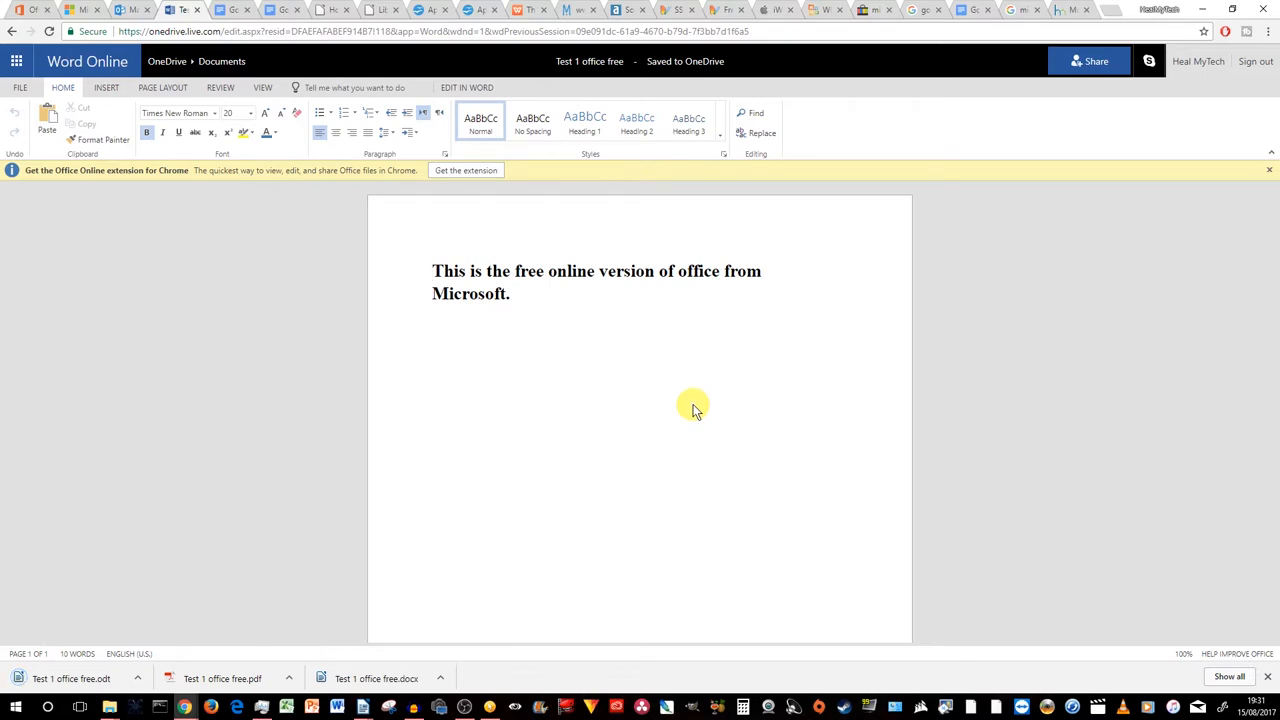
{"action": "mouse_move", "coordinate": [725, 418]}
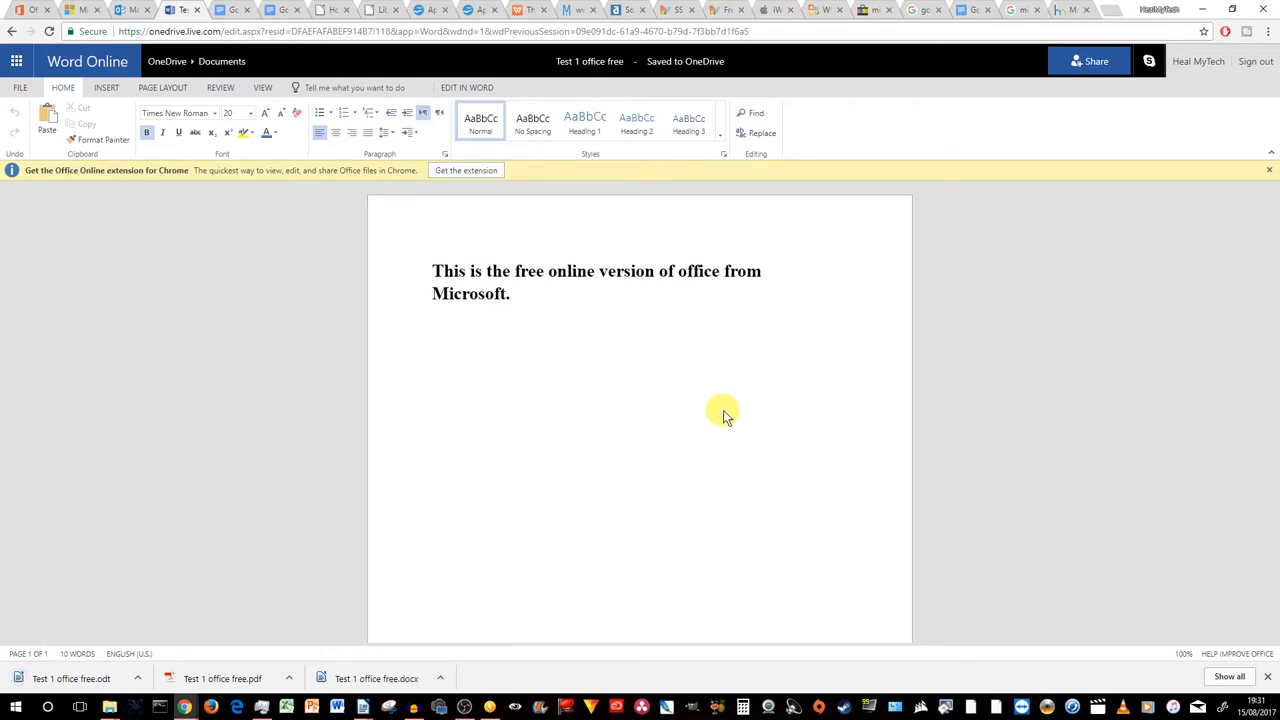
{"action": "mouse_move", "coordinate": [973, 420]}
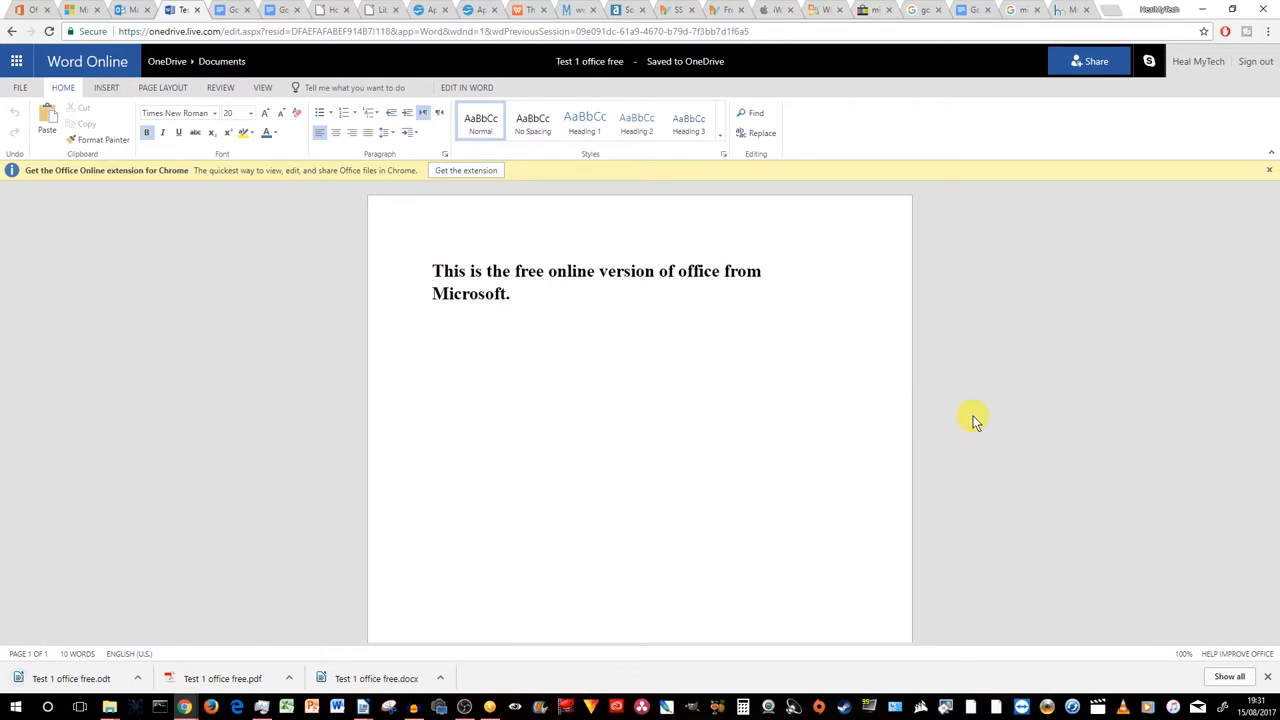
{"action": "mouse_move", "coordinate": [145, 680]}
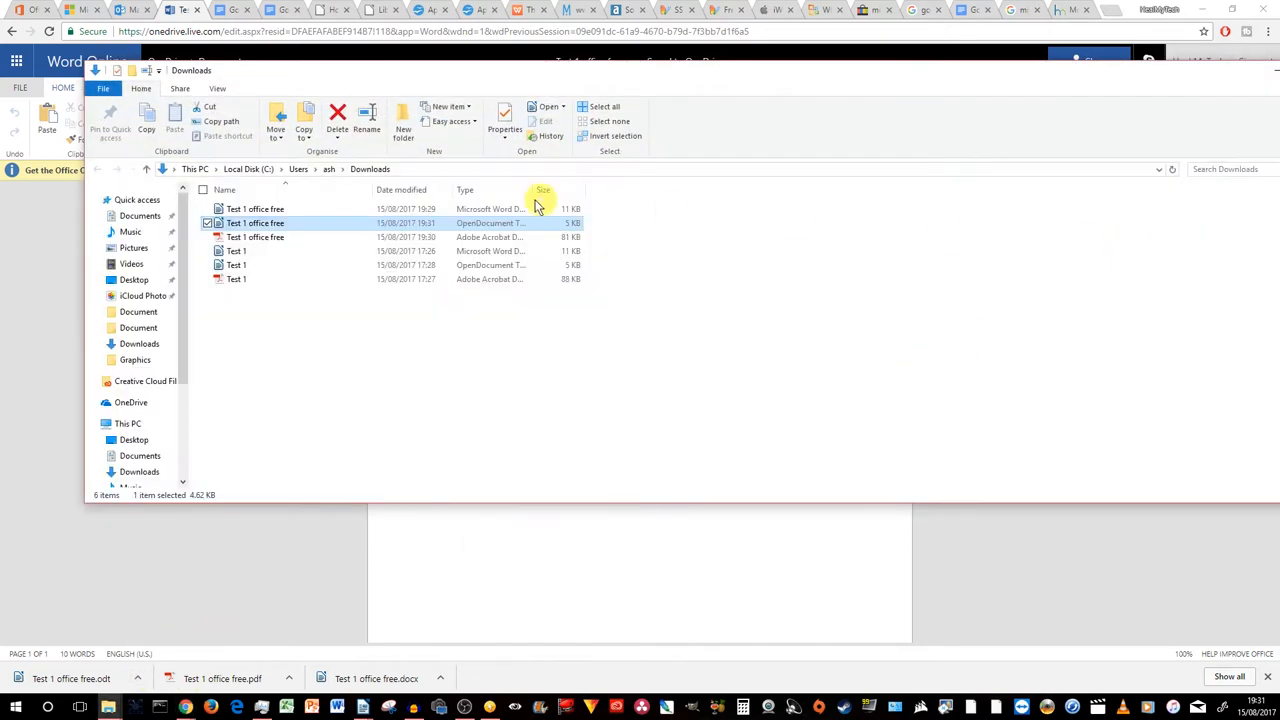
{"action": "mouse_move", "coordinate": [380, 223]}
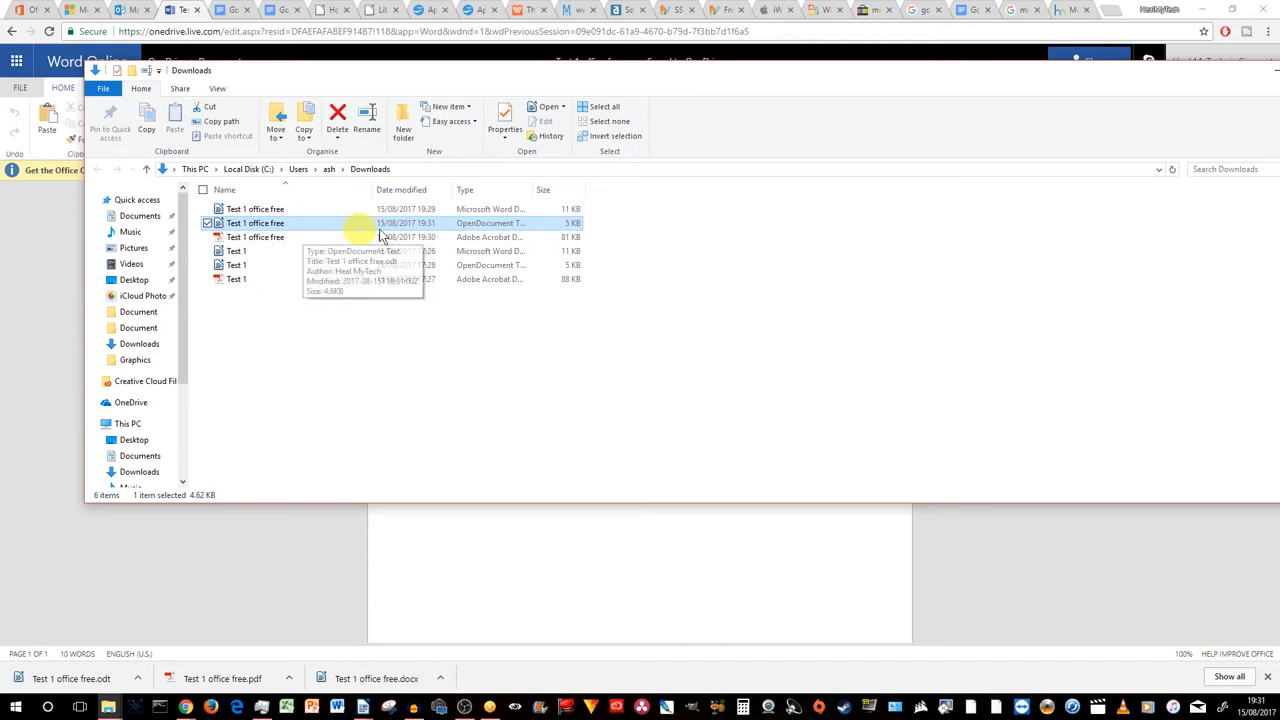
{"action": "mouse_move", "coordinate": [307, 223]}
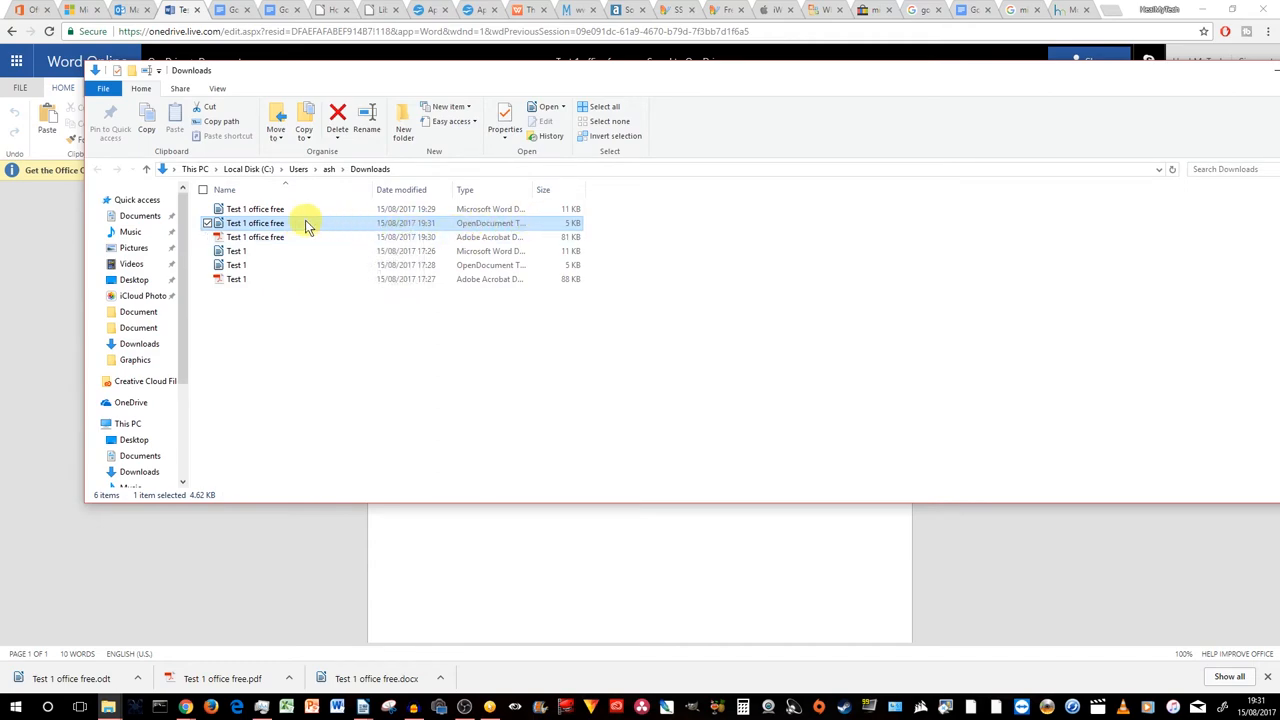
{"action": "double_click", "coordinate": [255, 222]}
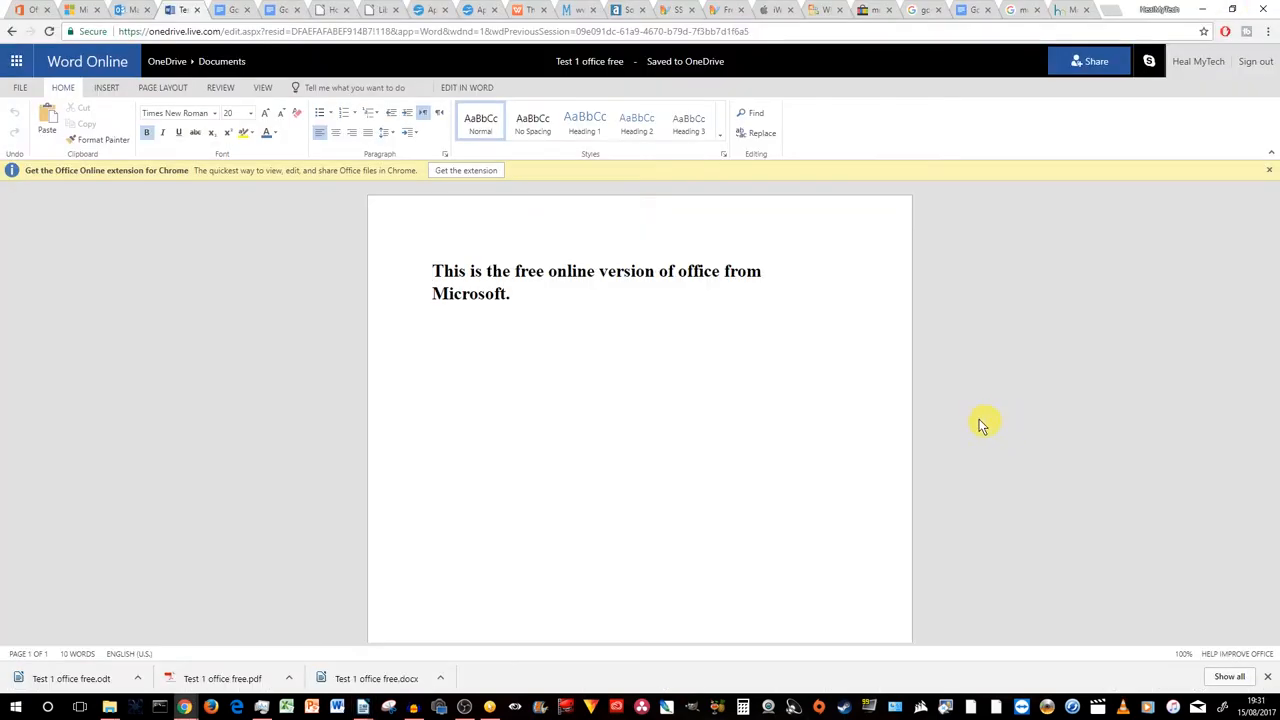
{"action": "mouse_move", "coordinate": [790, 412]}
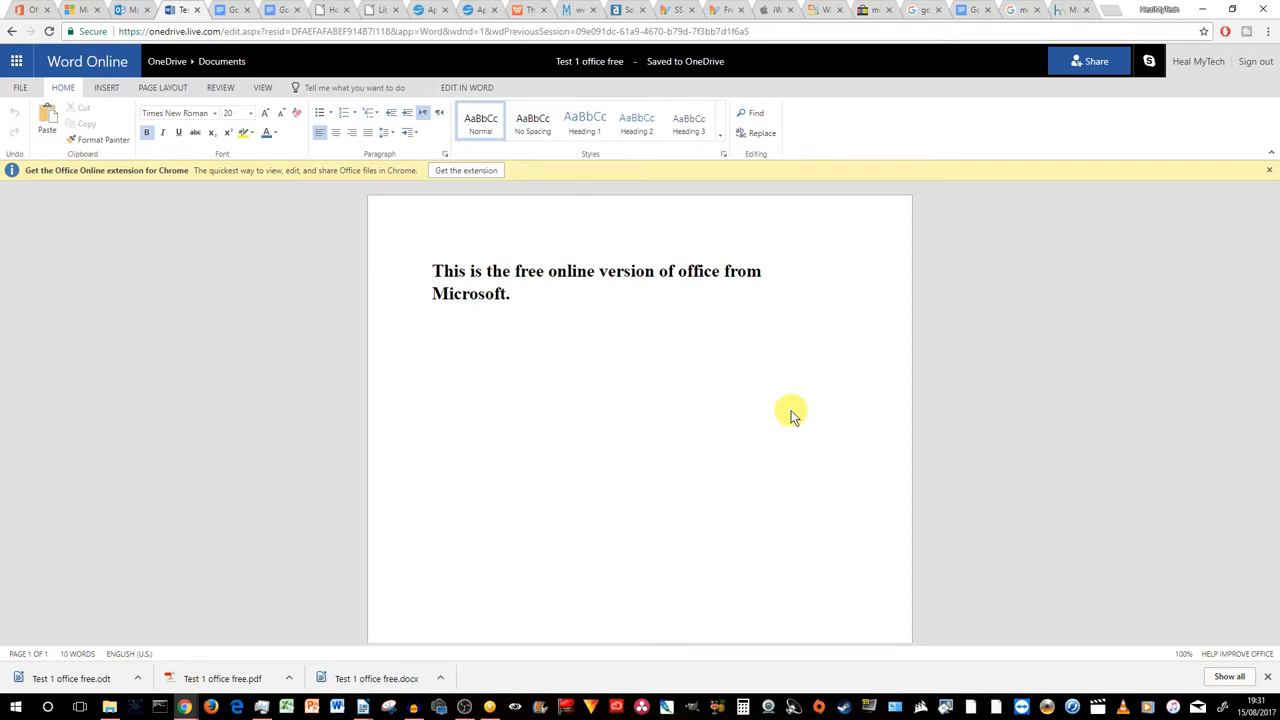
{"action": "left_click", "coordinate": [433, 271]}
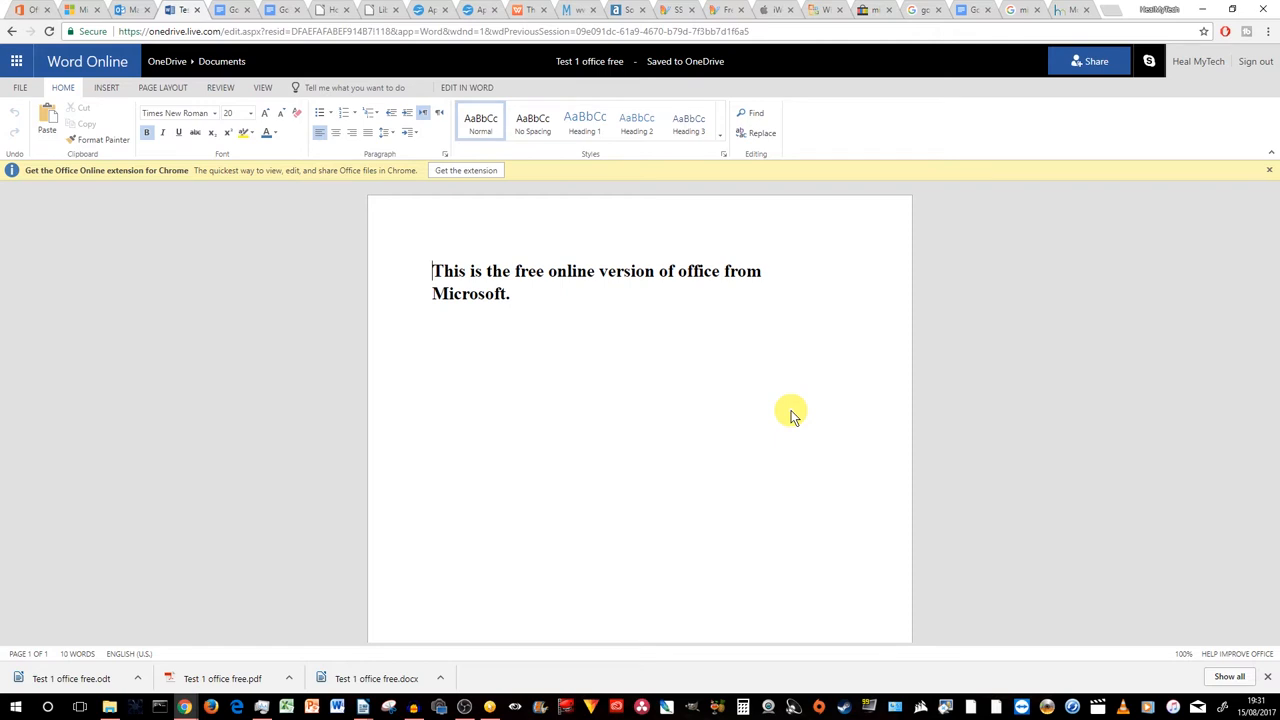
{"action": "mouse_move", "coordinate": [876, 416]}
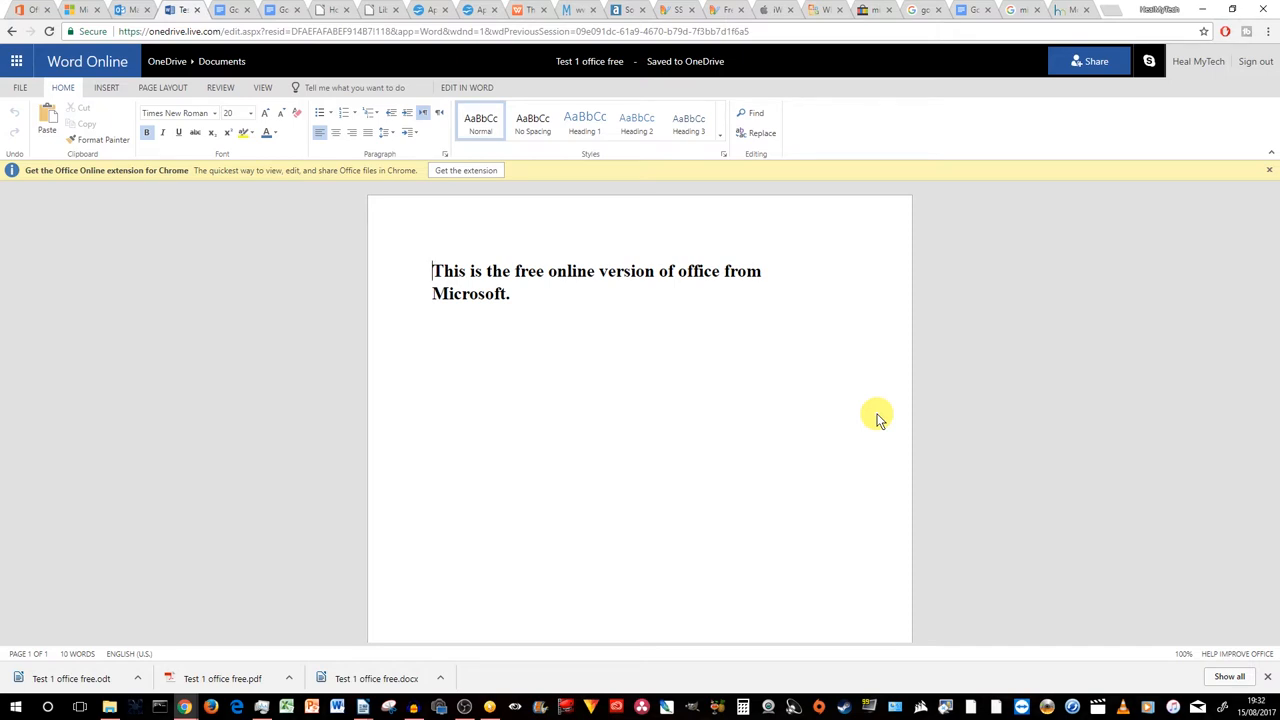
{"action": "mouse_move", "coordinate": [818, 415]}
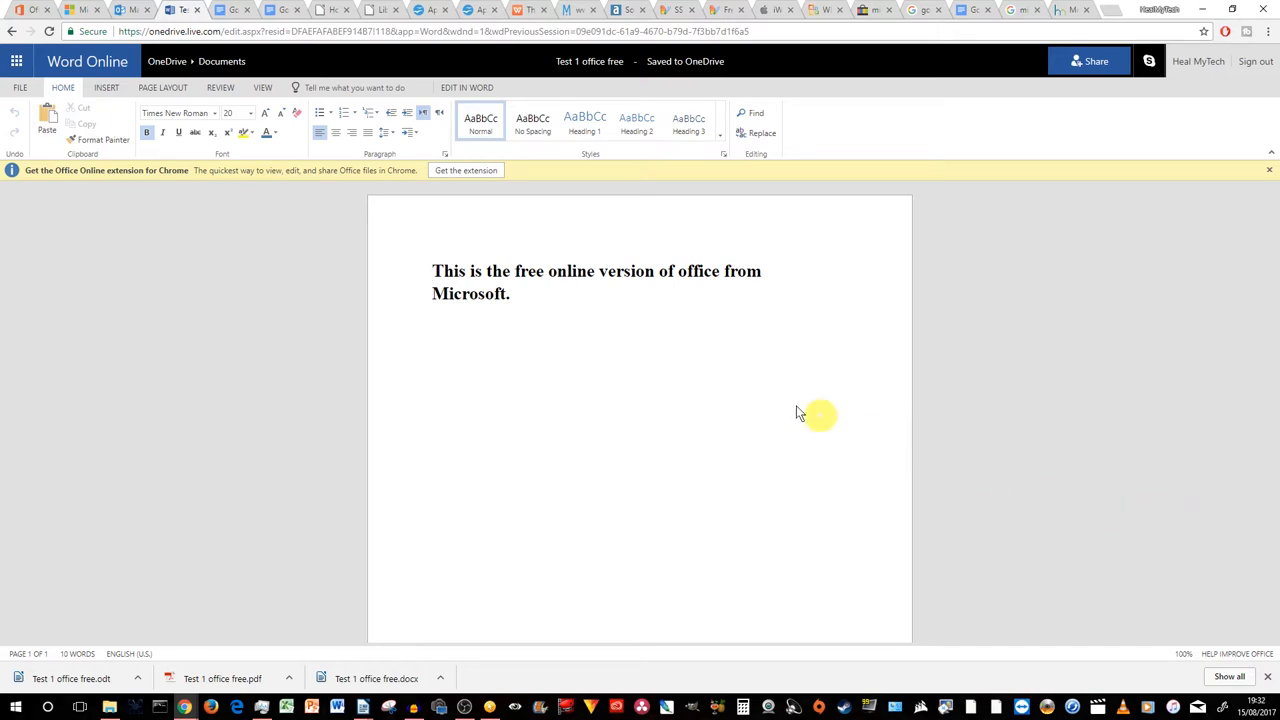
{"action": "mouse_move", "coordinate": [593, 329]}
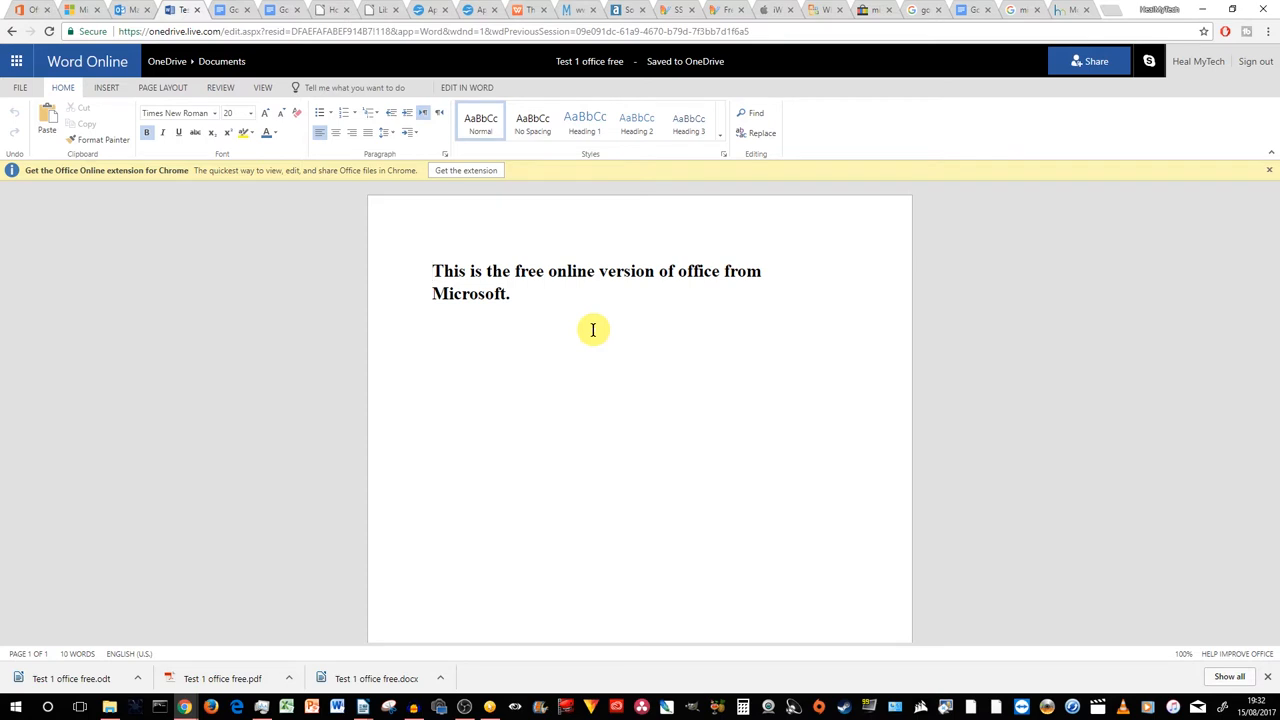
{"action": "left_click", "coordinate": [432, 271]}
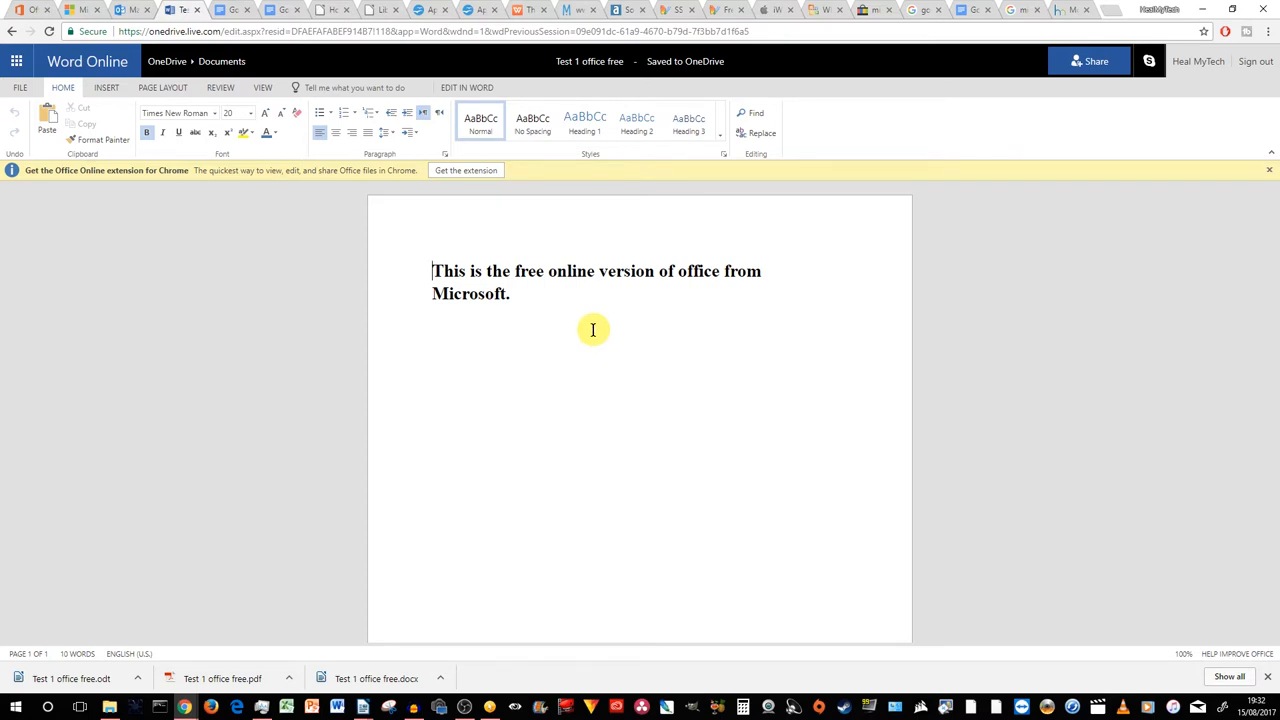
{"action": "mouse_move", "coordinate": [685, 365]}
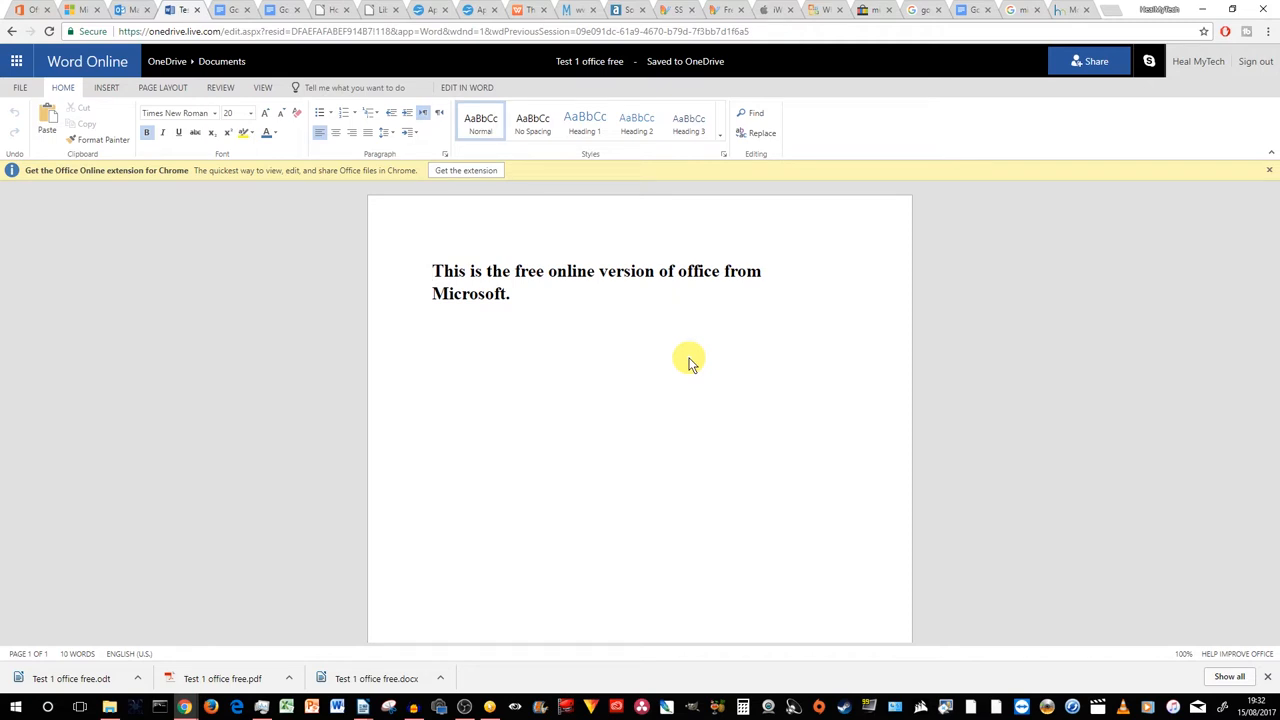
{"action": "mouse_move", "coordinate": [722, 325]}
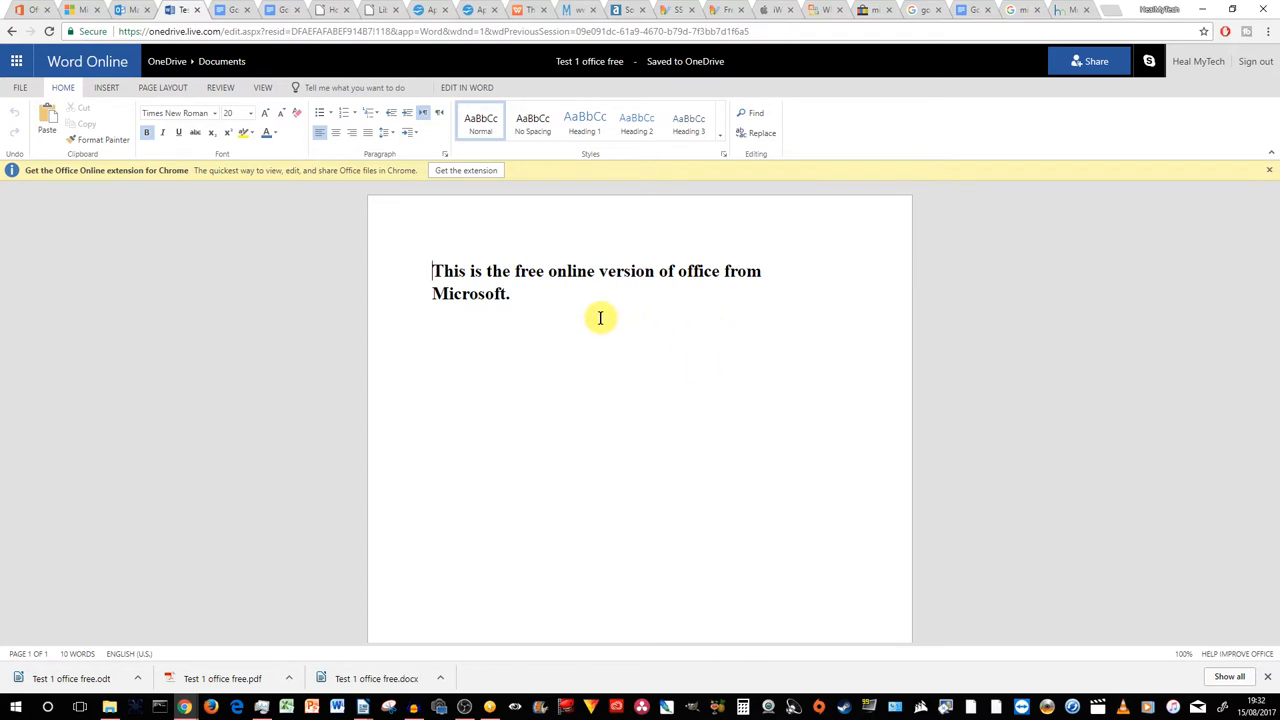
{"action": "mouse_move", "coordinate": [600, 313]}
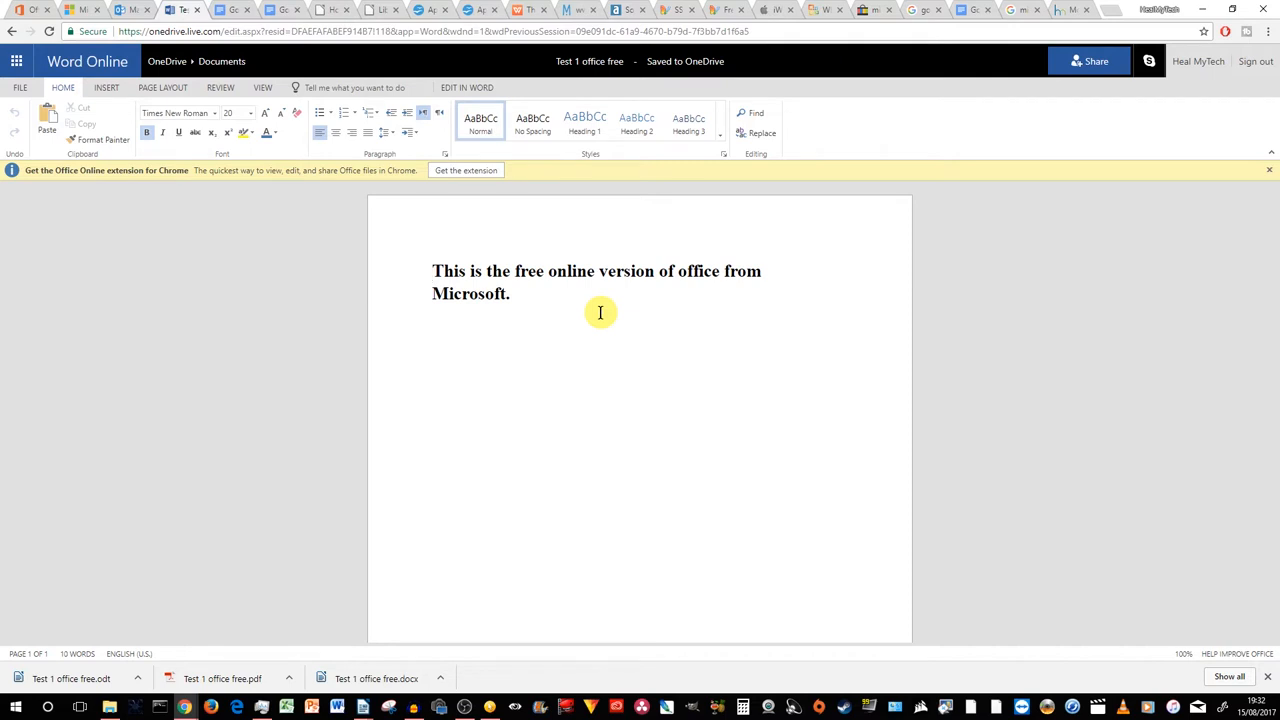
{"action": "mouse_move", "coordinate": [665, 340]}
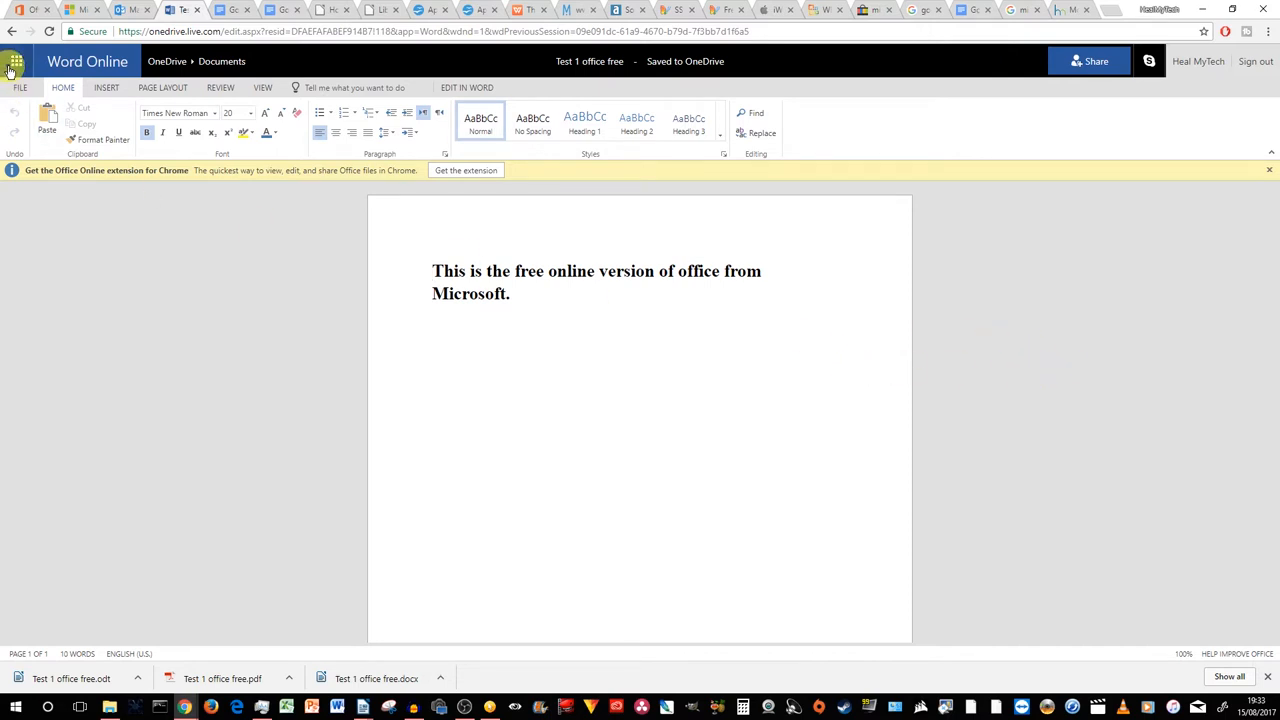
Step: Launch Excel Online from the app launcher and create a blank workbook, Book
{"action": "left_click", "coordinate": [15, 61]}
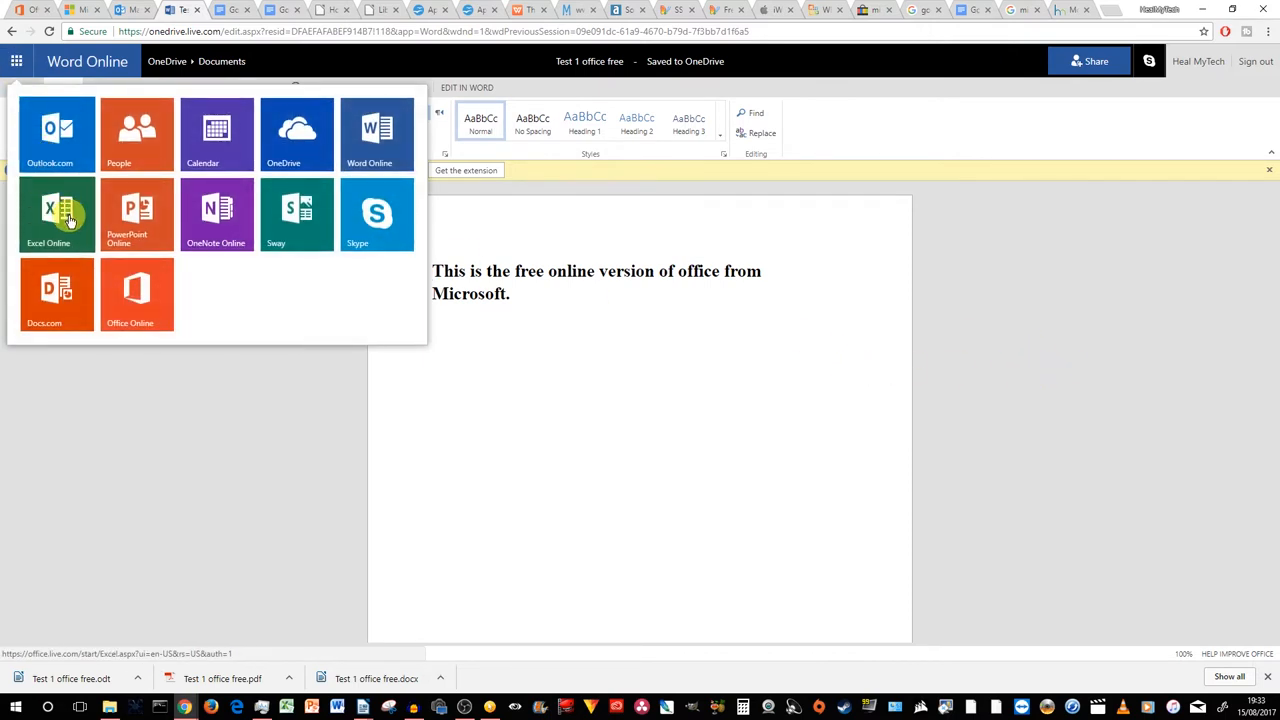
{"action": "mouse_move", "coordinate": [216, 213]}
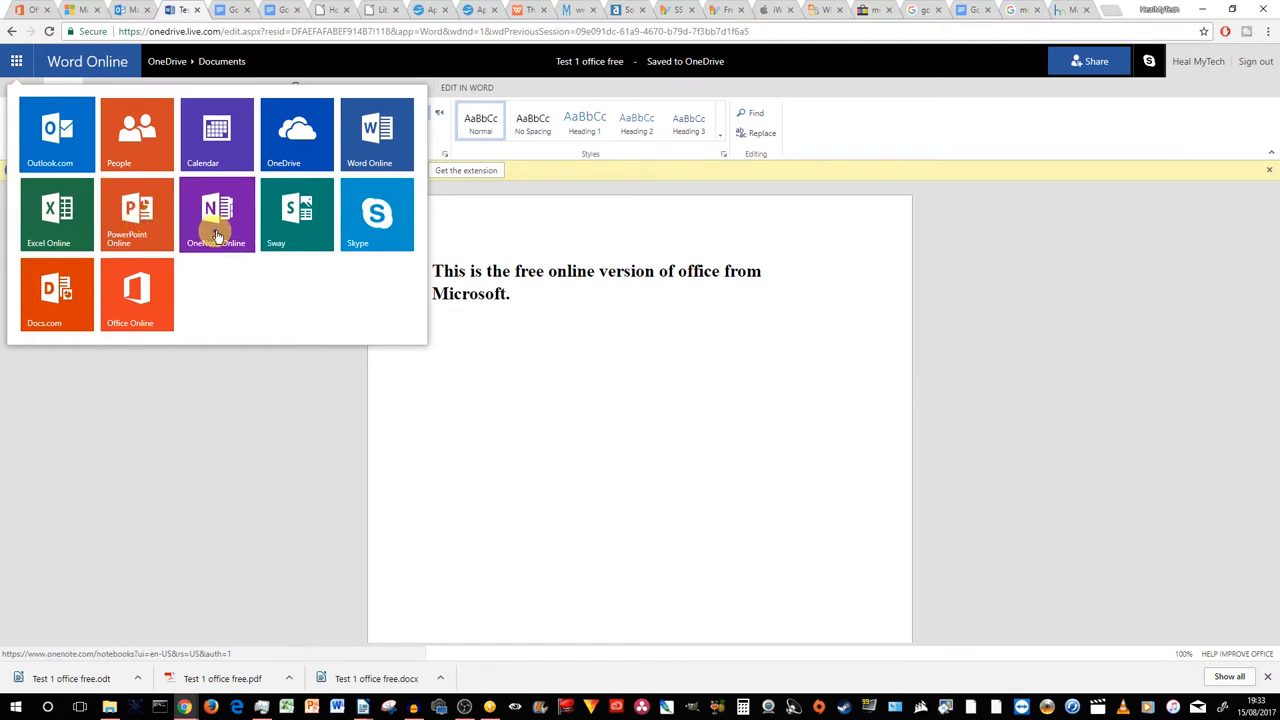
{"action": "mouse_move", "coordinate": [217, 213]}
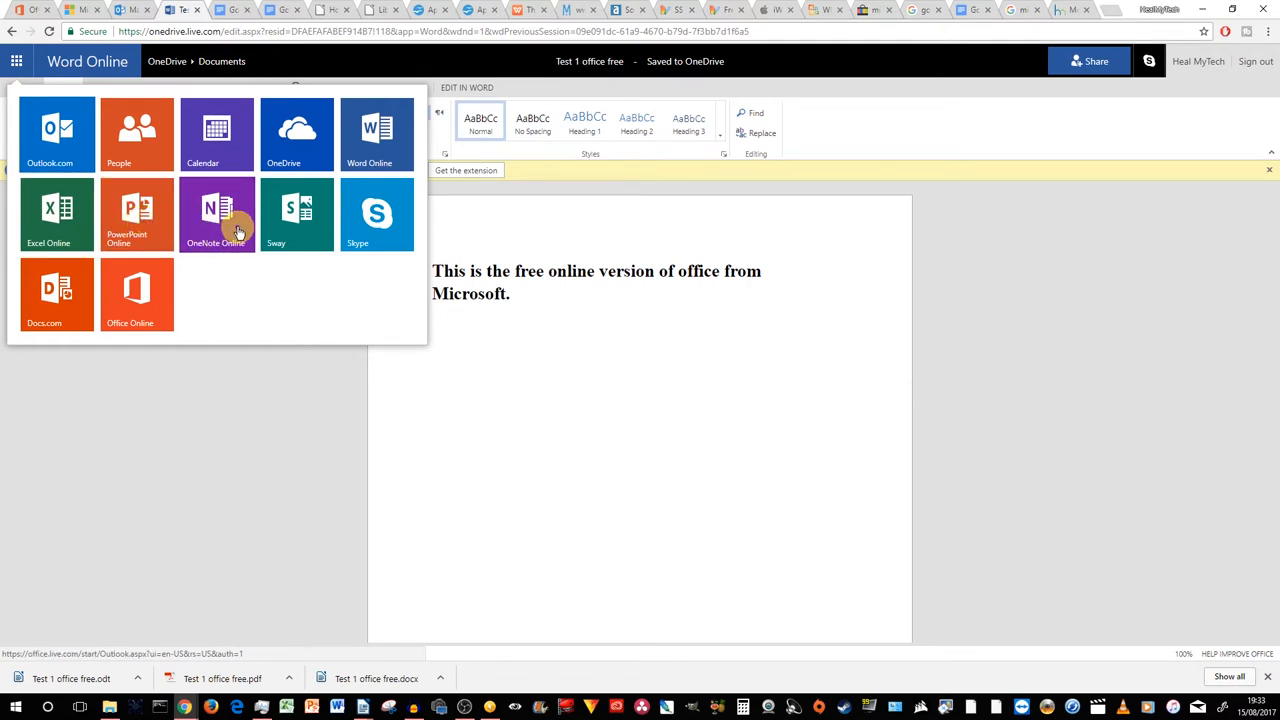
{"action": "left_click", "coordinate": [56, 214]}
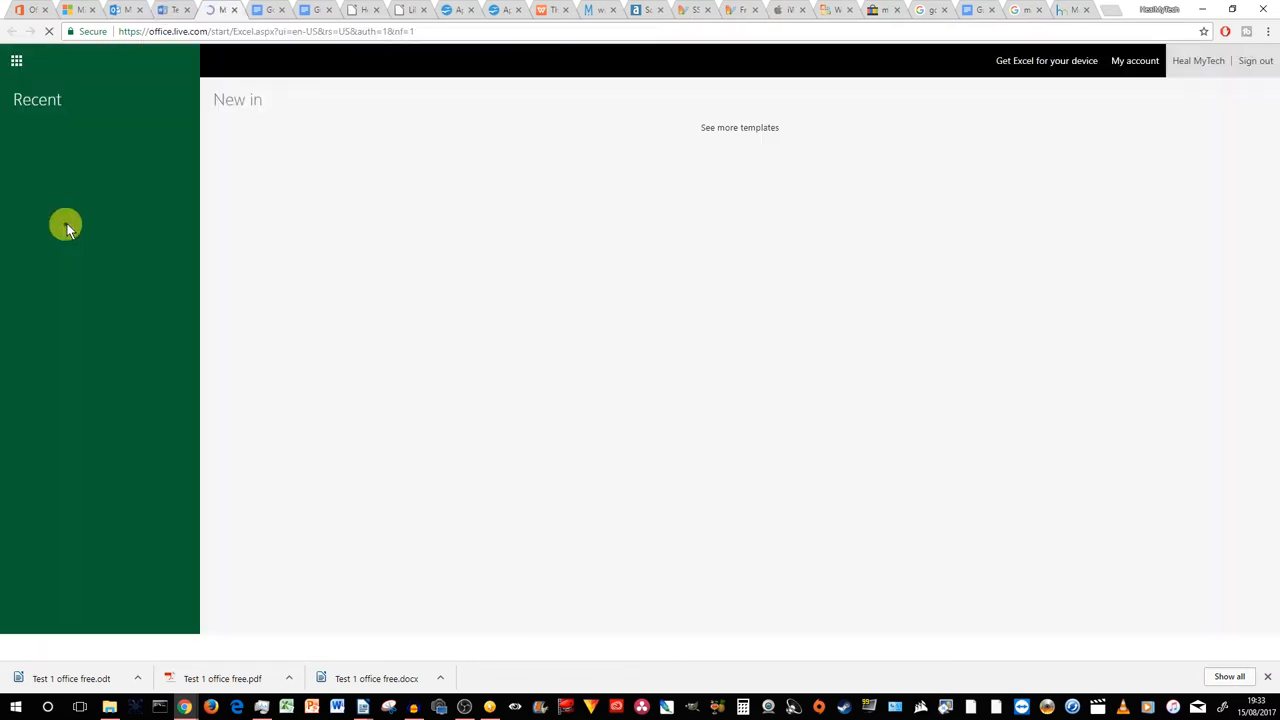
{"action": "left_click", "coordinate": [333, 200]}
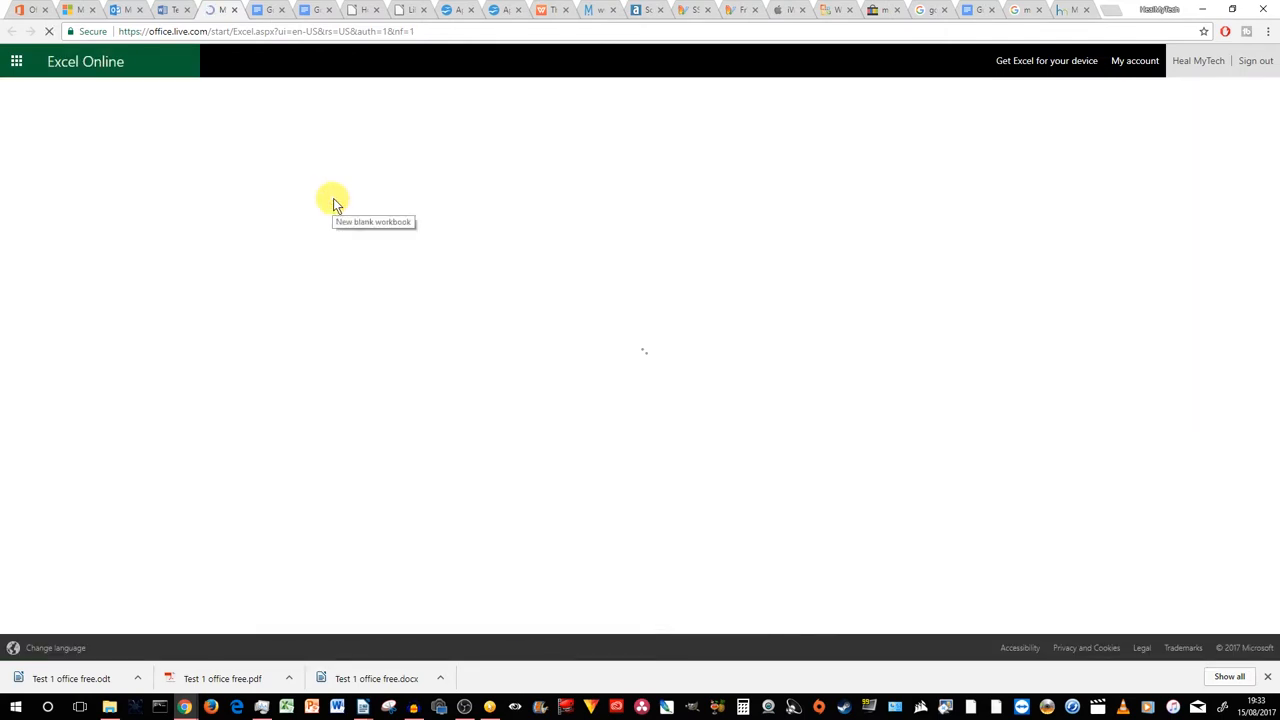
{"action": "left_click", "coordinate": [333, 198]}
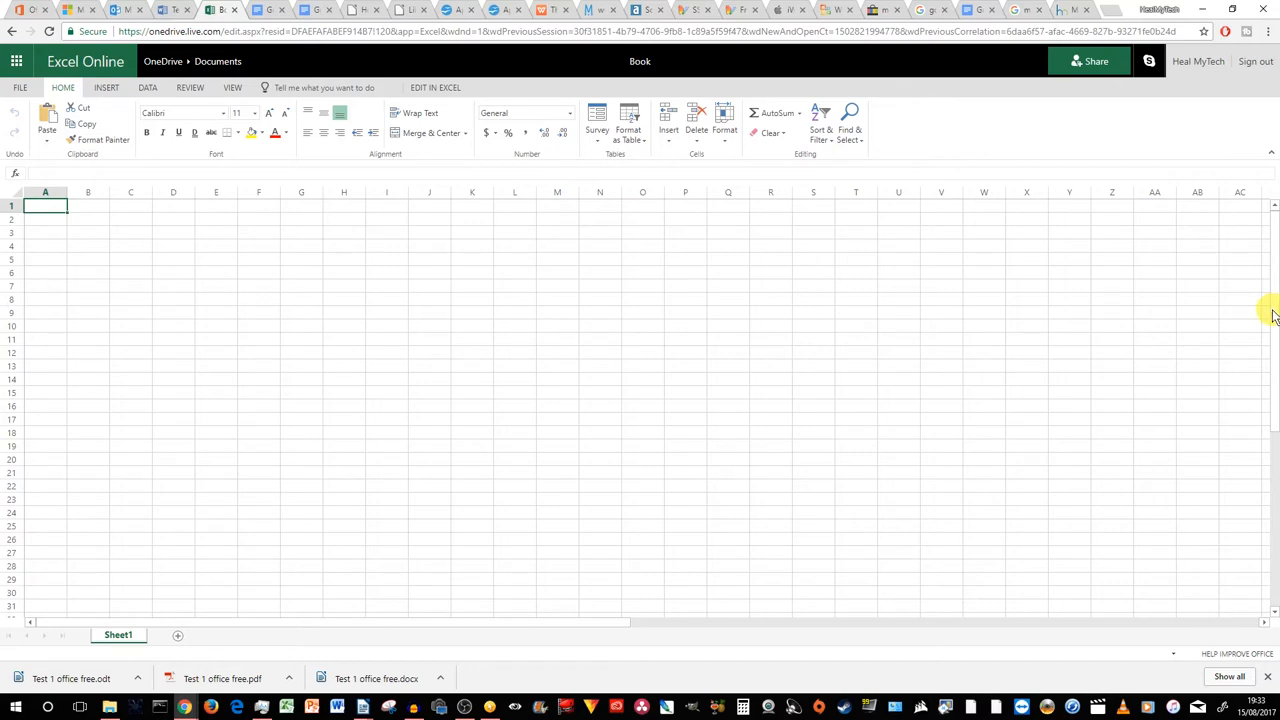
{"action": "mouse_move", "coordinate": [483, 262]}
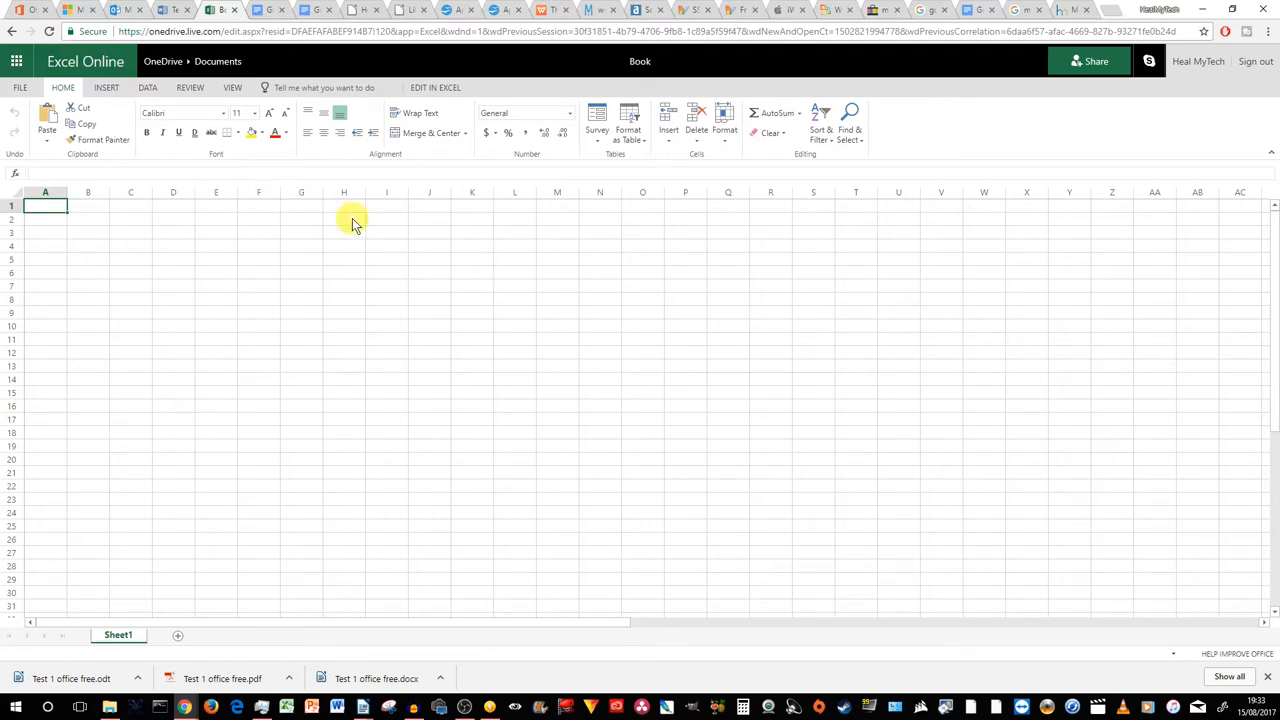
{"action": "mouse_move", "coordinate": [351, 220]}
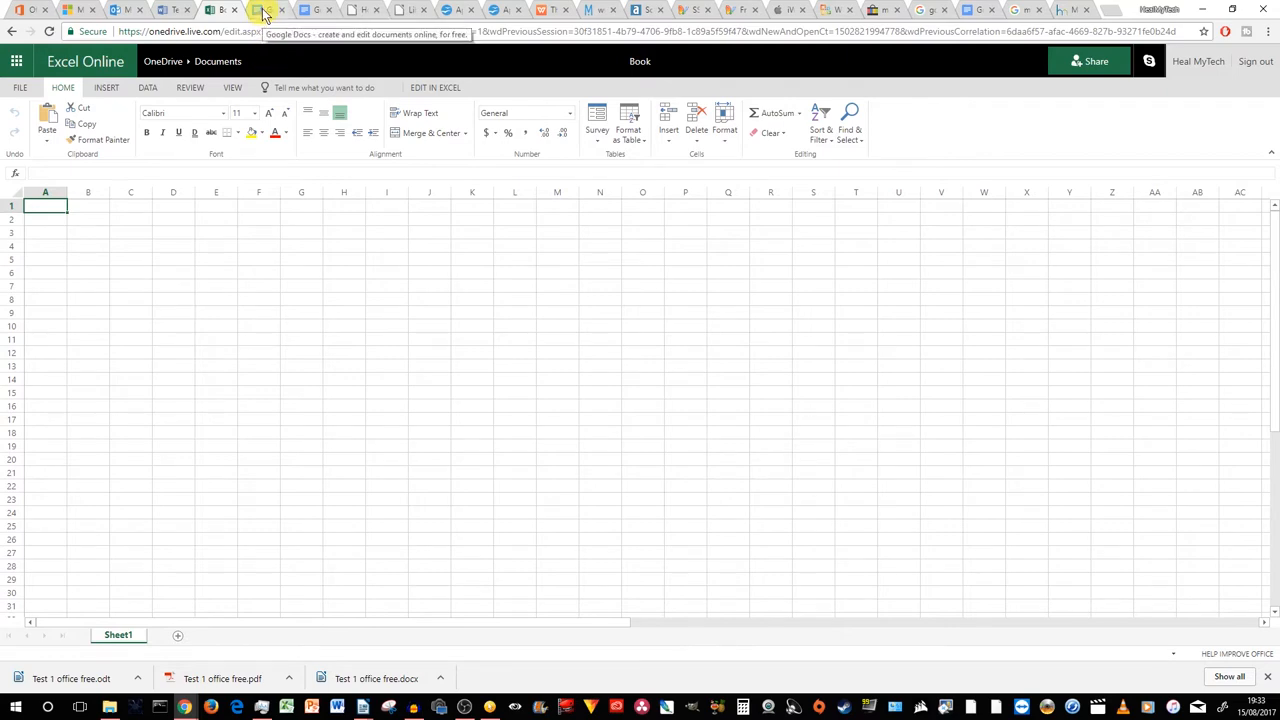
Step: Go to the Google Docs start page and start a Blank document
{"action": "left_click", "coordinate": [263, 9]}
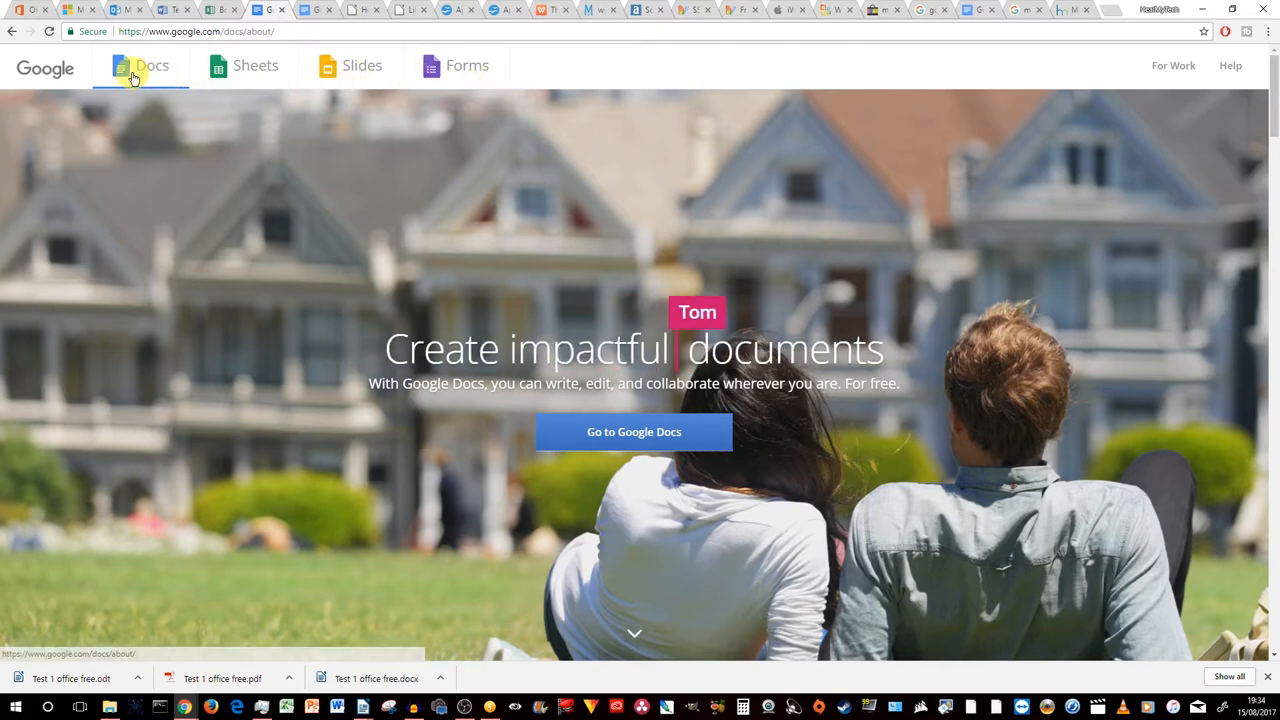
{"action": "left_click", "coordinate": [633, 431]}
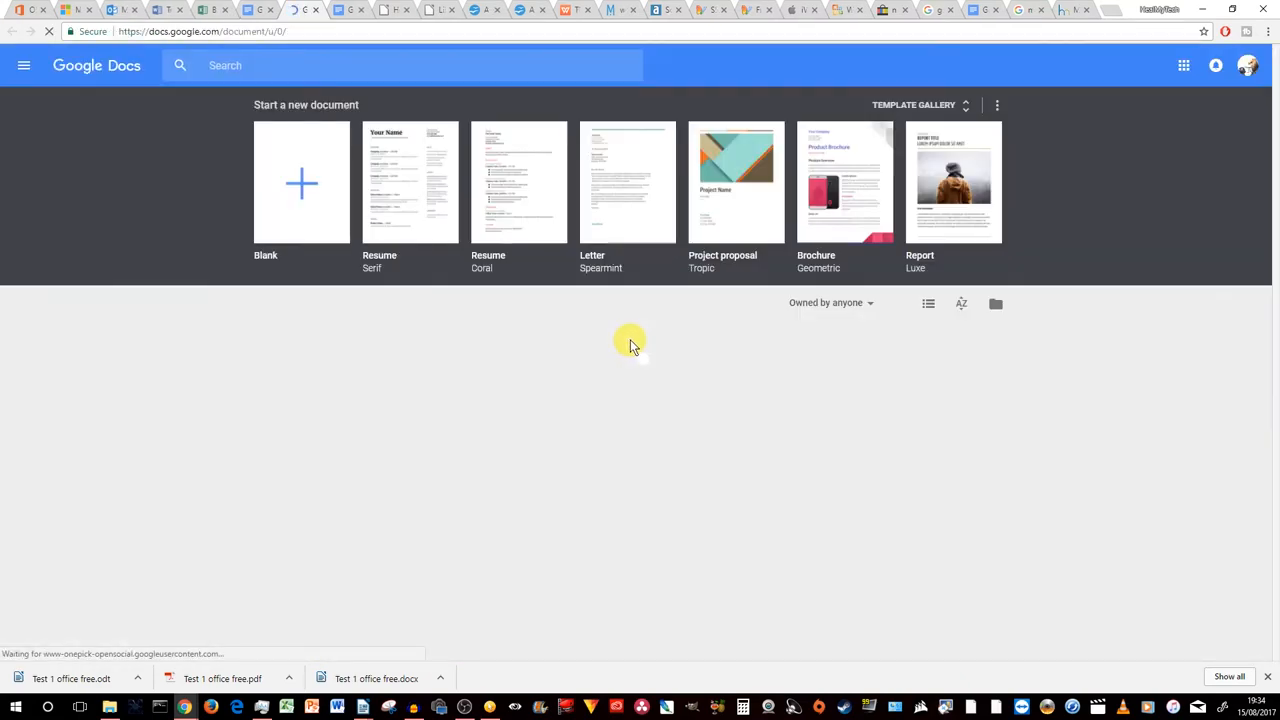
{"action": "left_click", "coordinate": [301, 182]}
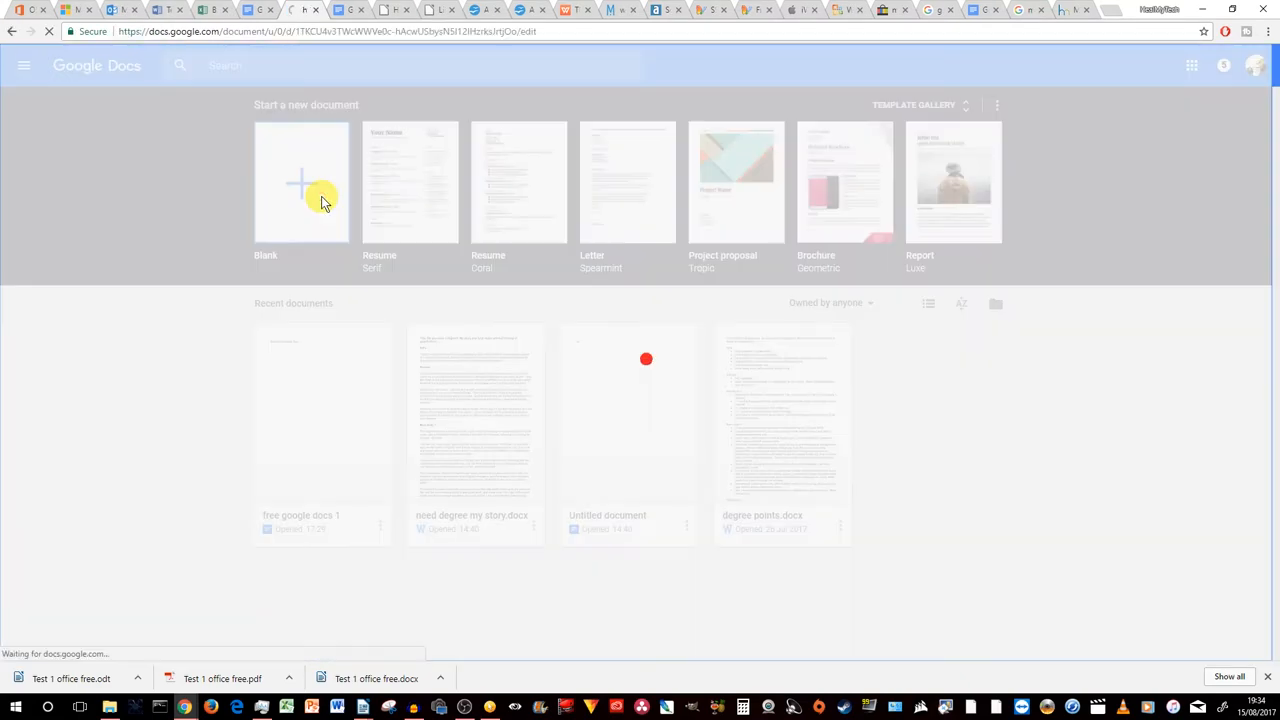
Step: Type 'This is option 2 from google, called google docs', correct 'form' to 'from', and underline it
{"action": "left_click", "coordinate": [301, 182]}
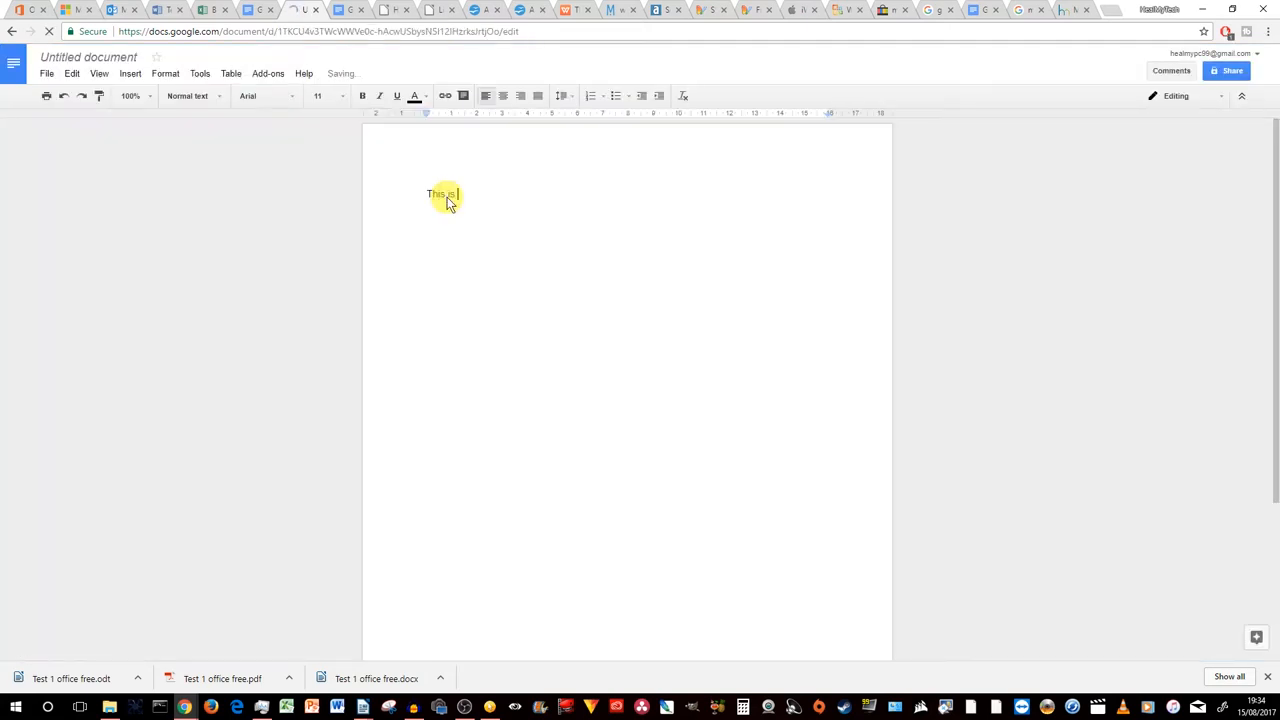
{"action": "type", "text": "option 2"}
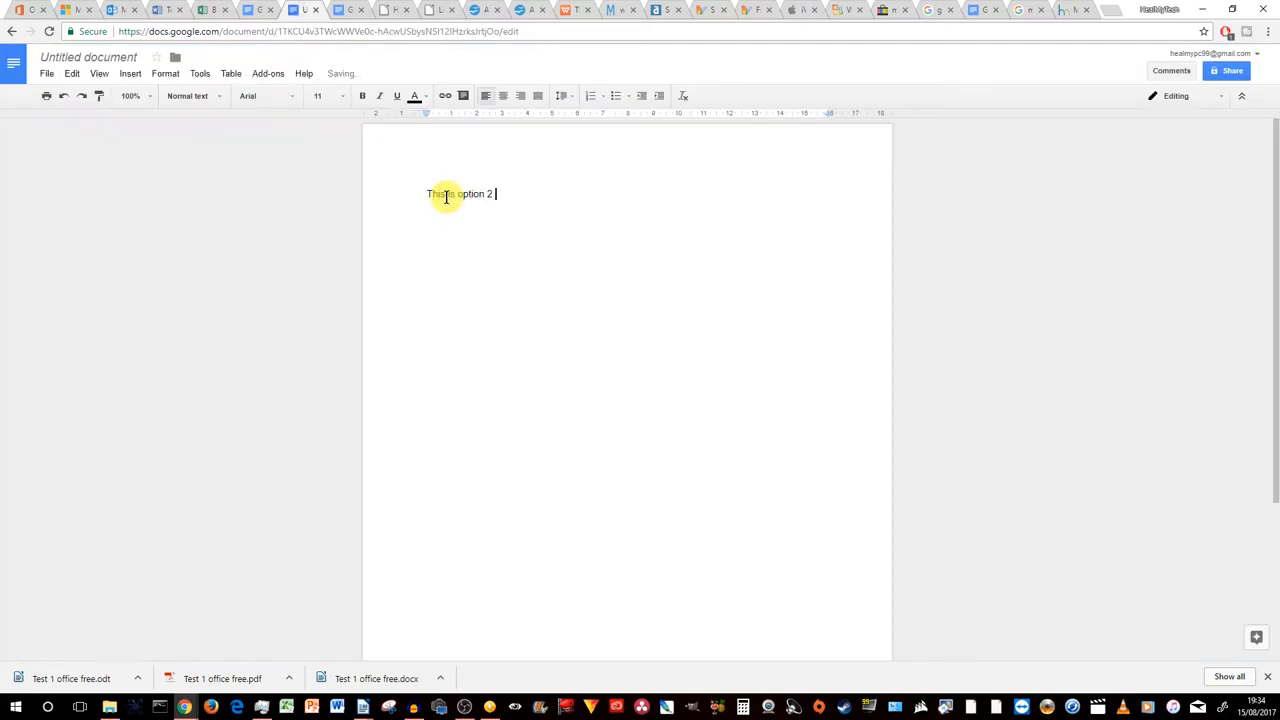
{"action": "type", "text": "form google"}
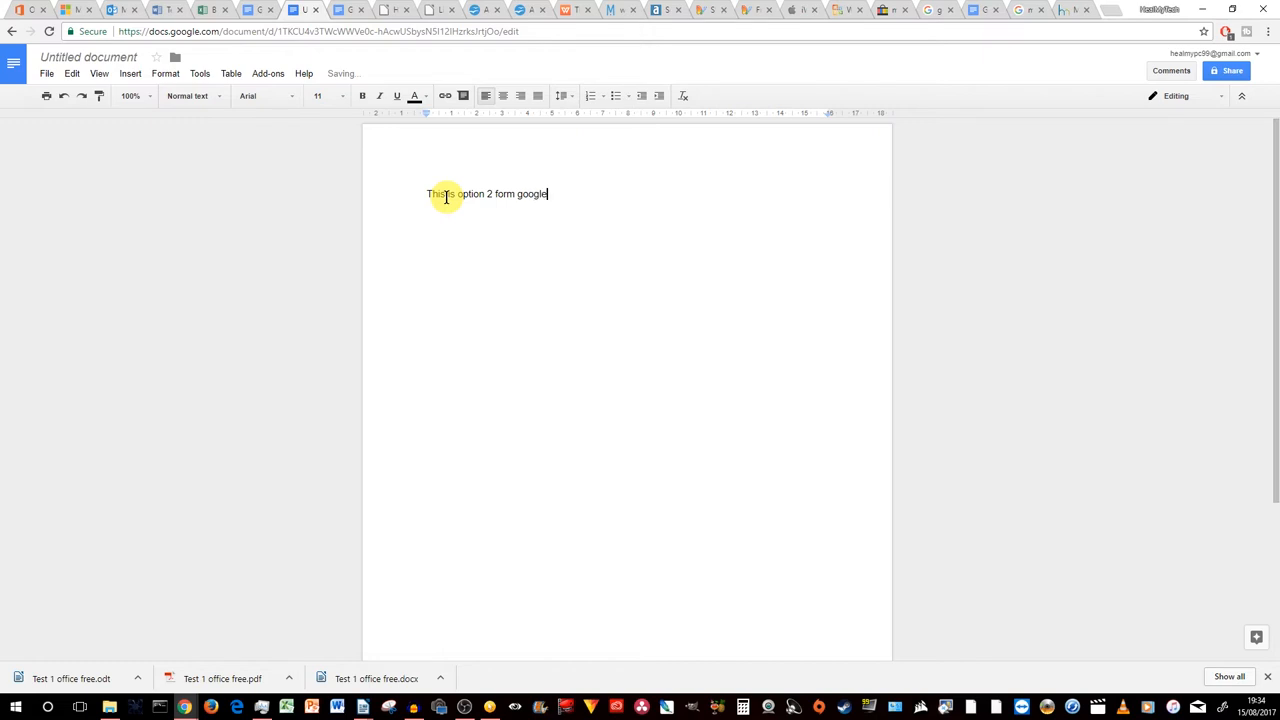
{"action": "type", "text": ", called g"}
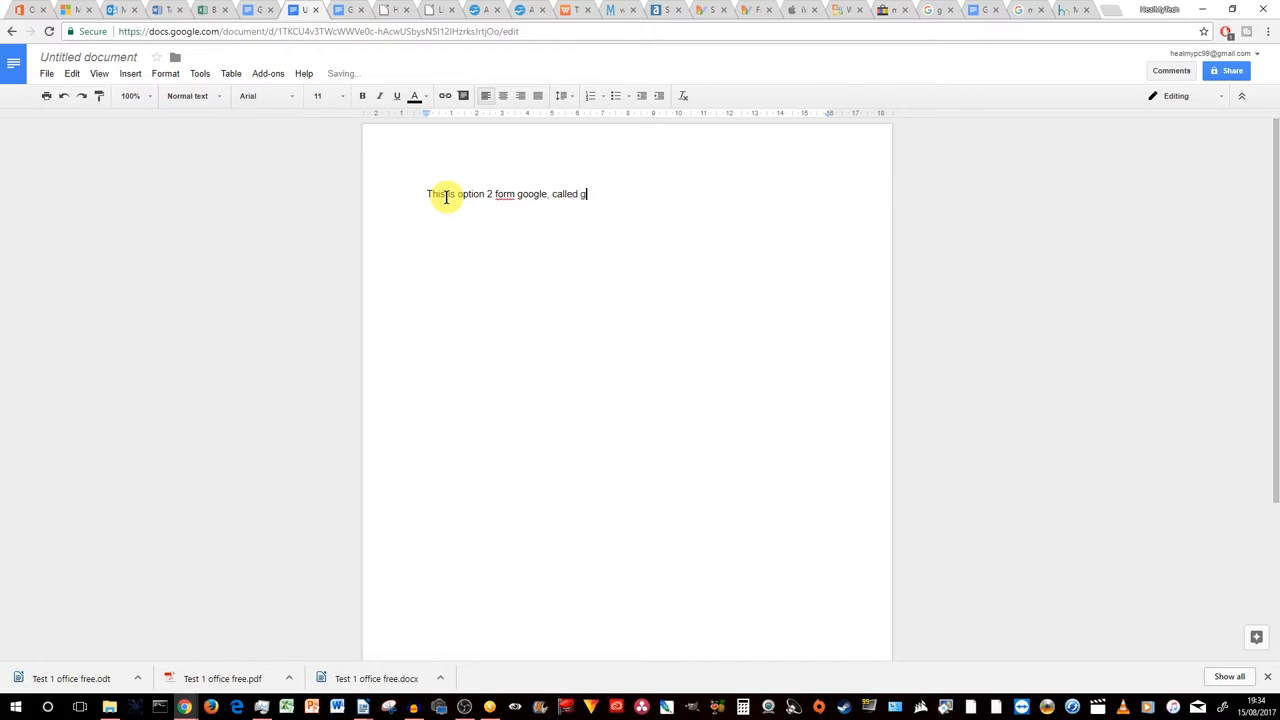
{"action": "type", "text": "oogle docs"}
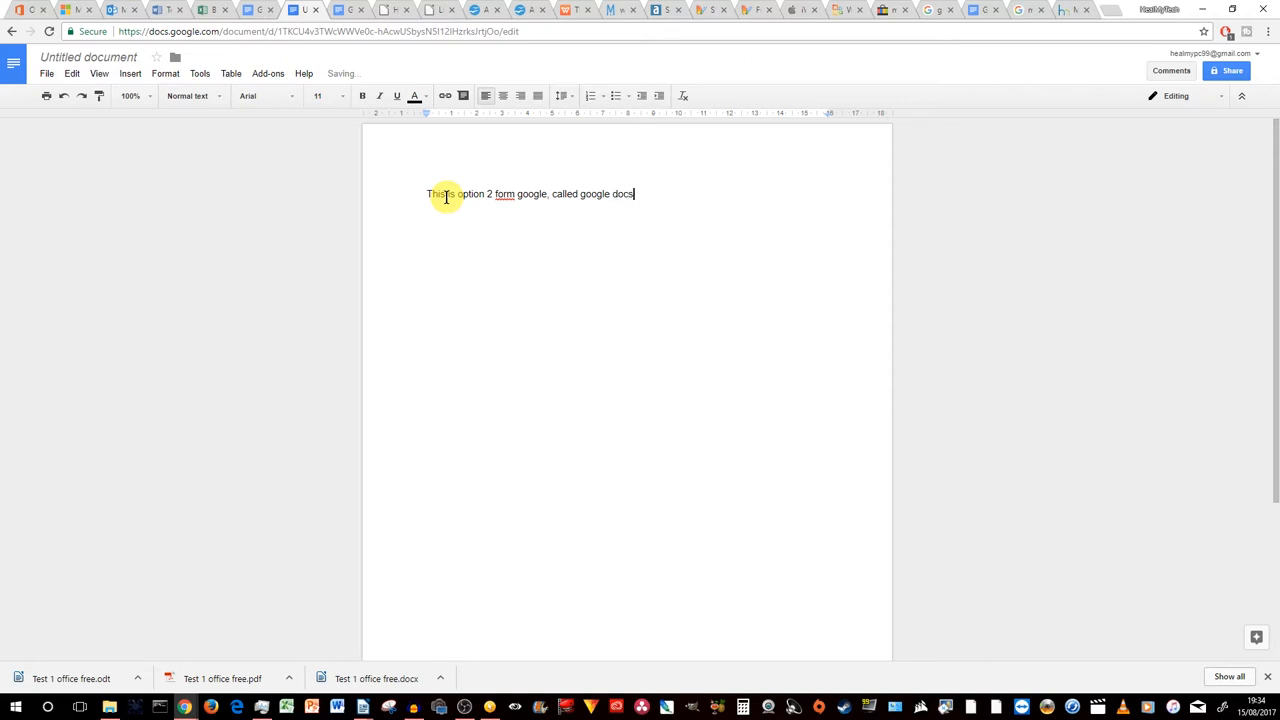
{"action": "right_click", "coordinate": [504, 193]}
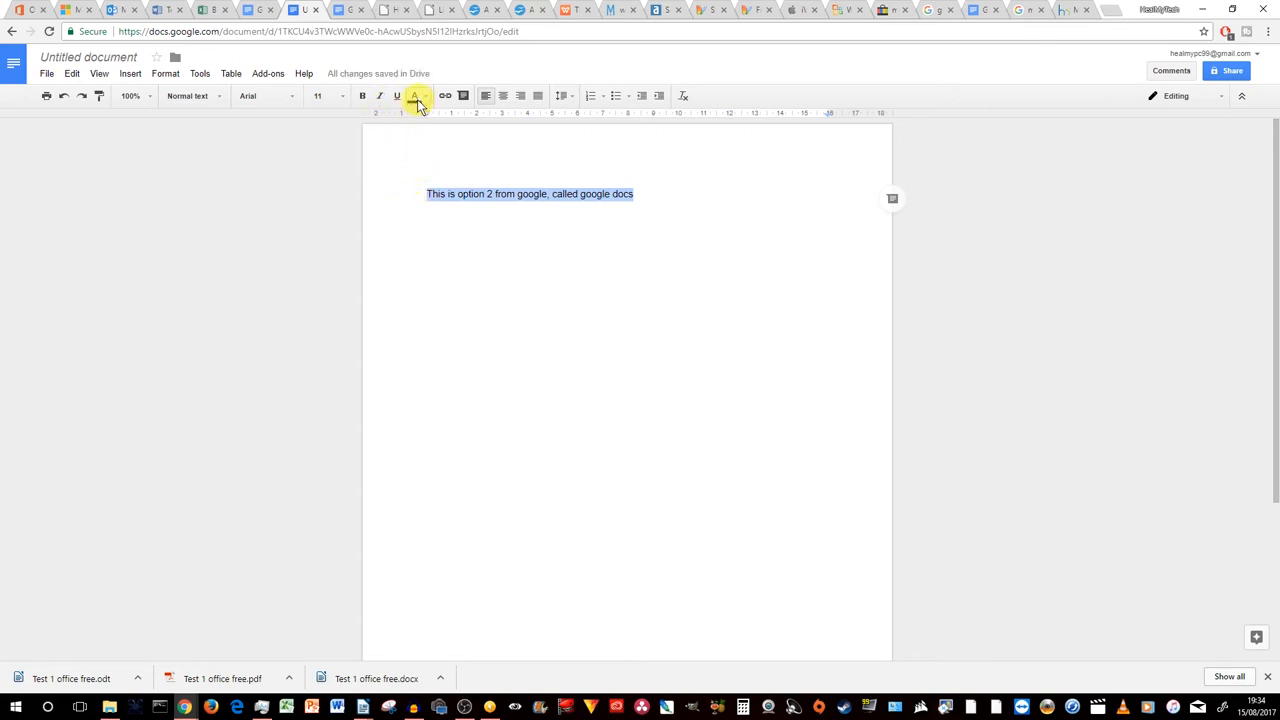
{"action": "left_click", "coordinate": [397, 95]}
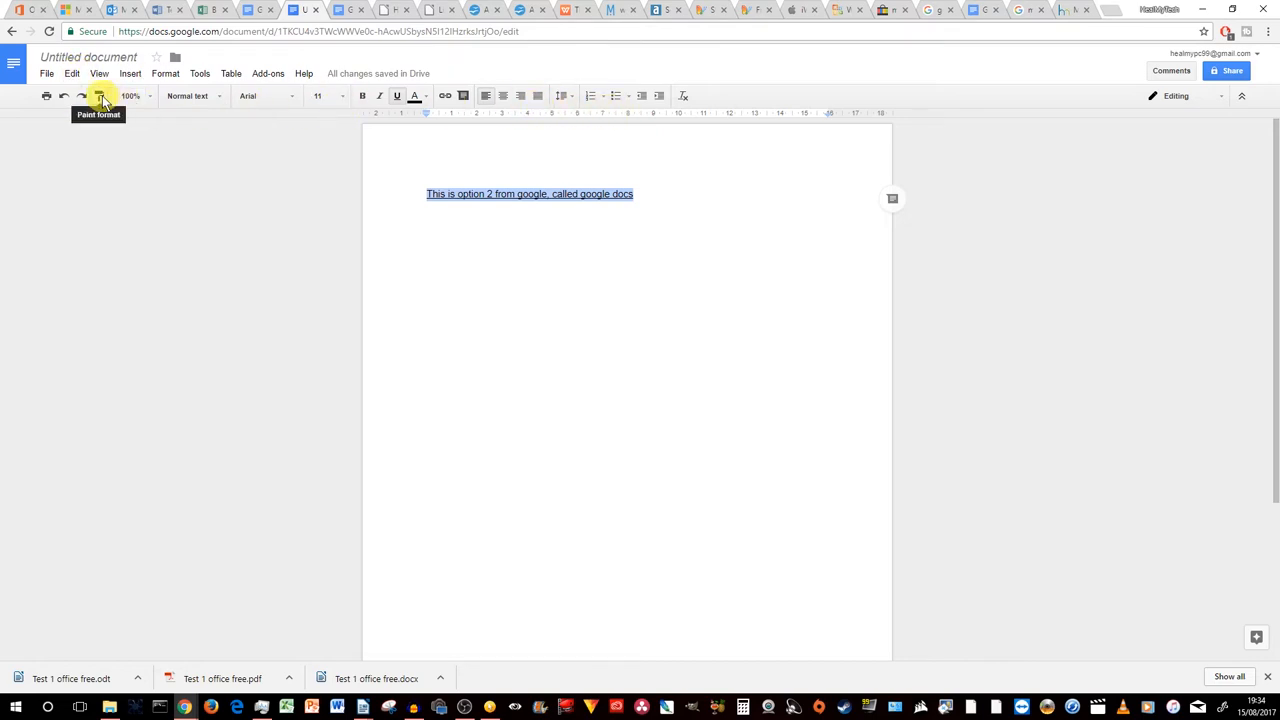
{"action": "mouse_move", "coordinate": [330, 95]}
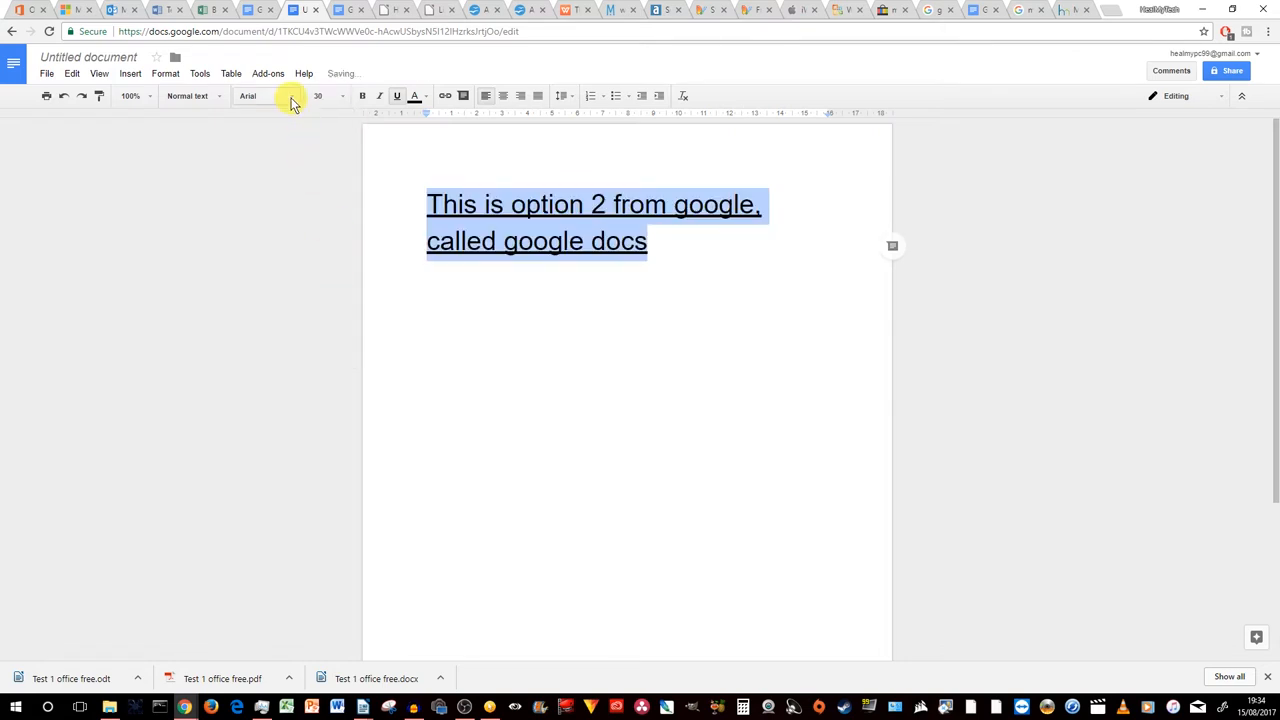
Step: Set the sentence in Bree Serif and name the document 'google docs test', closing sharing
{"action": "left_click", "coordinate": [258, 95]}
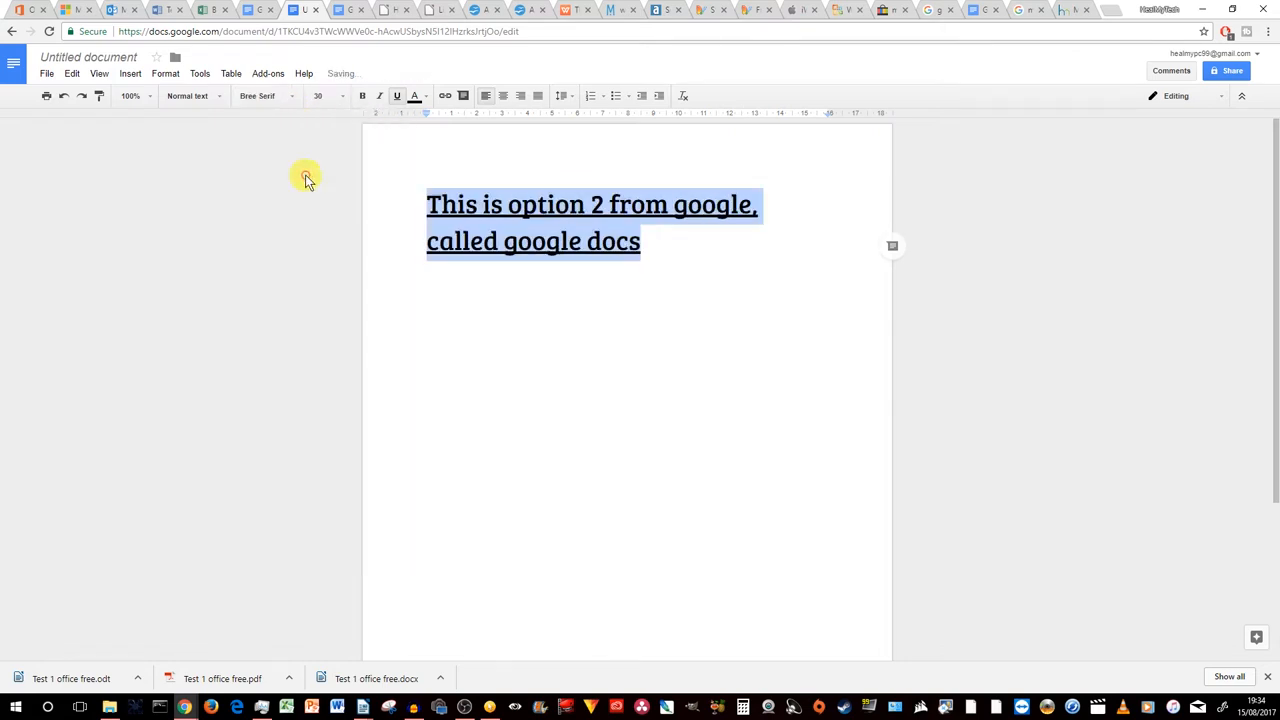
{"action": "left_click", "coordinate": [548, 241]}
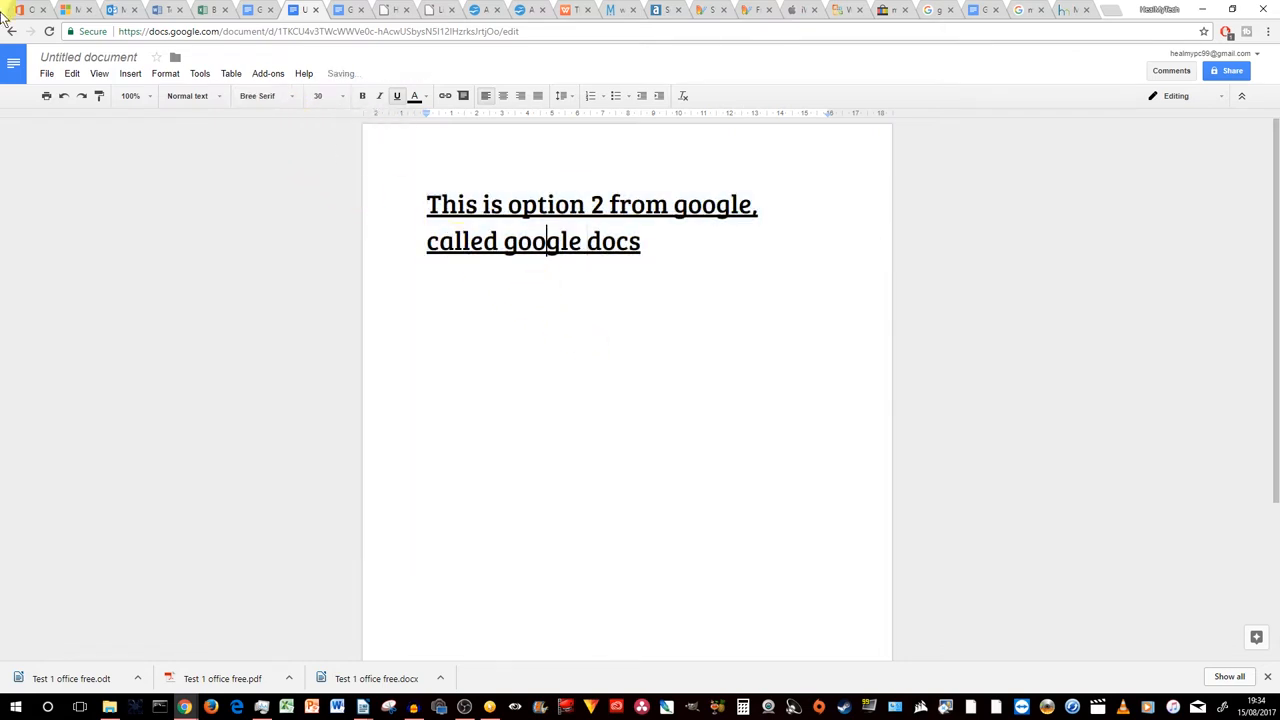
{"action": "left_click", "coordinate": [46, 73]}
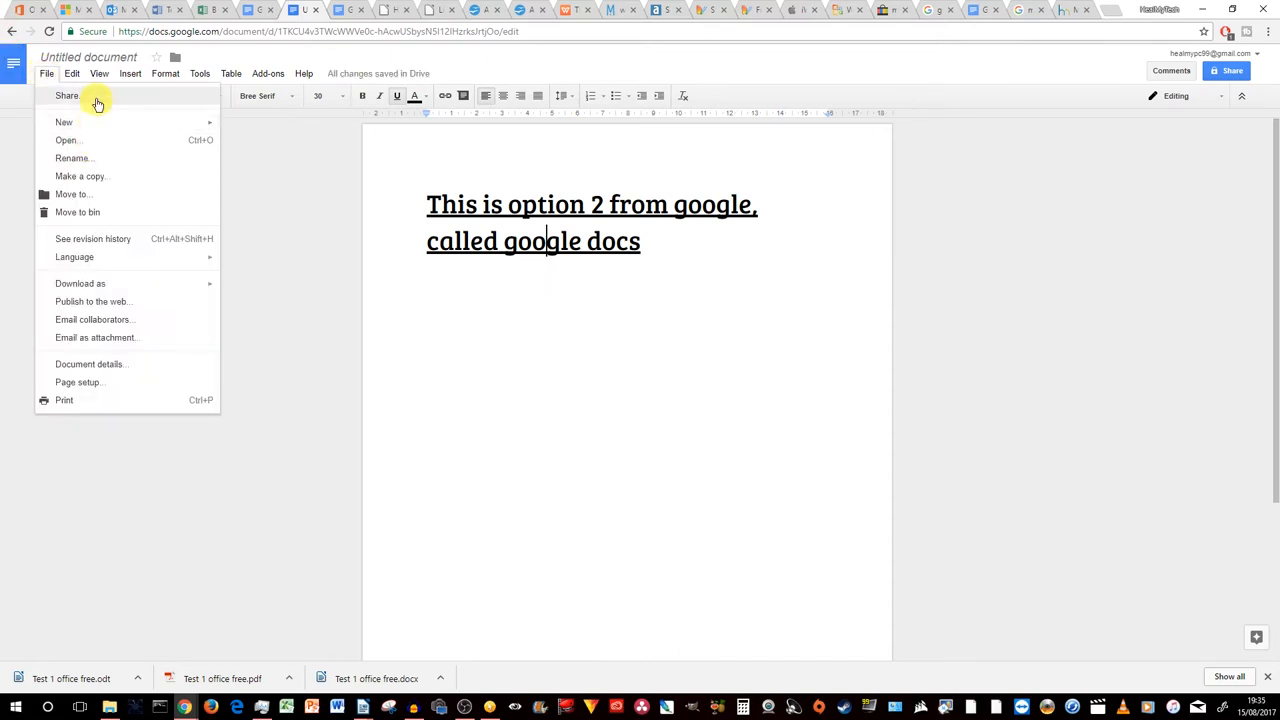
{"action": "left_click", "coordinate": [67, 95]}
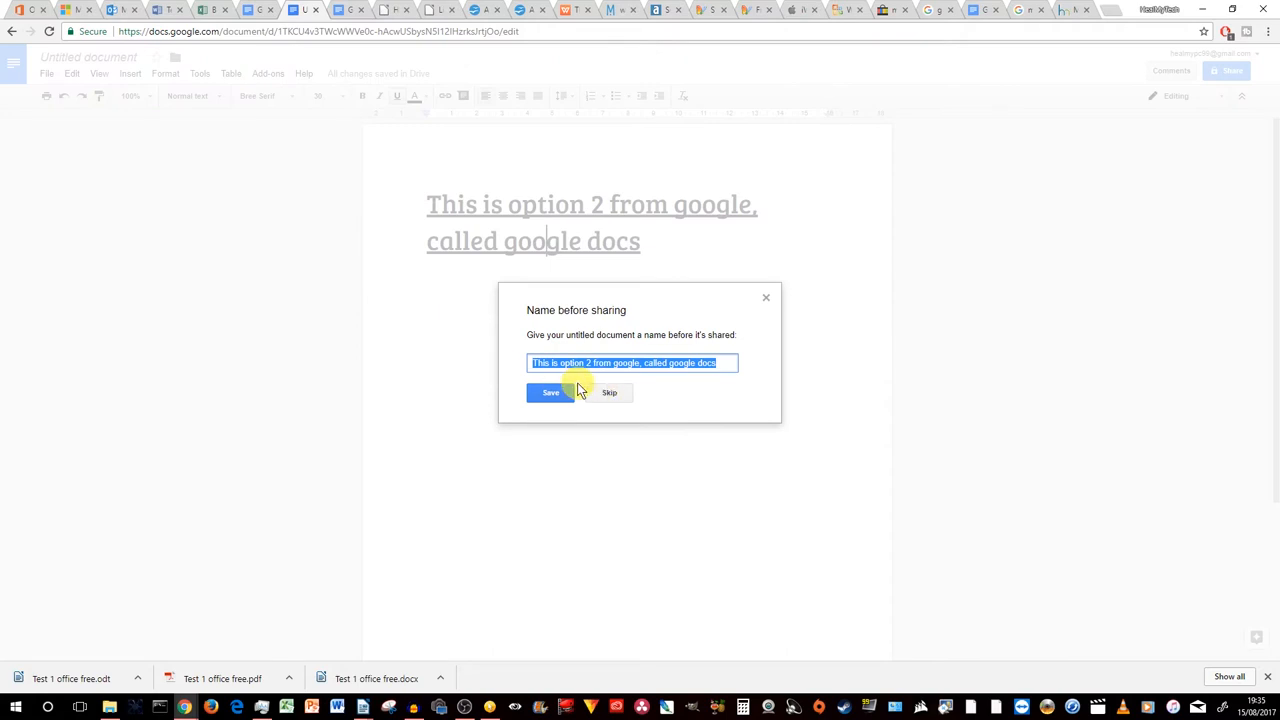
{"action": "type", "text": "google docs test"}
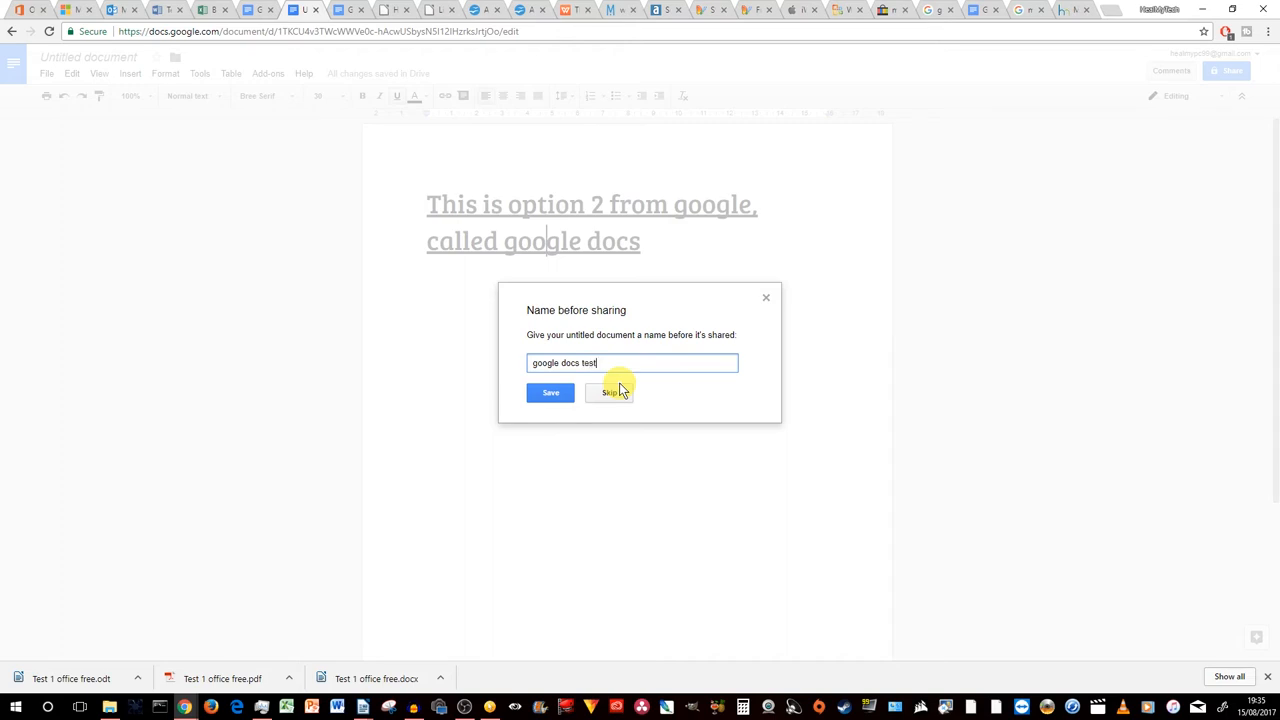
{"action": "left_click", "coordinate": [550, 392]}
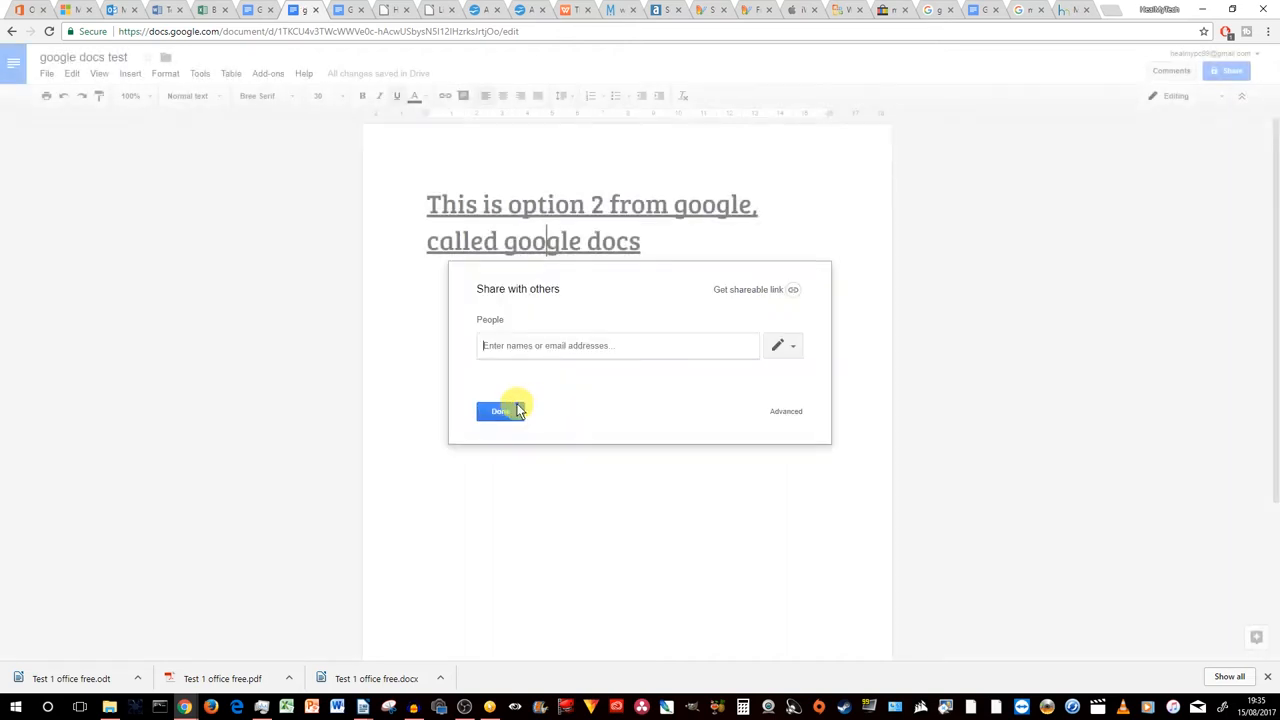
{"action": "mouse_move", "coordinate": [622, 362]}
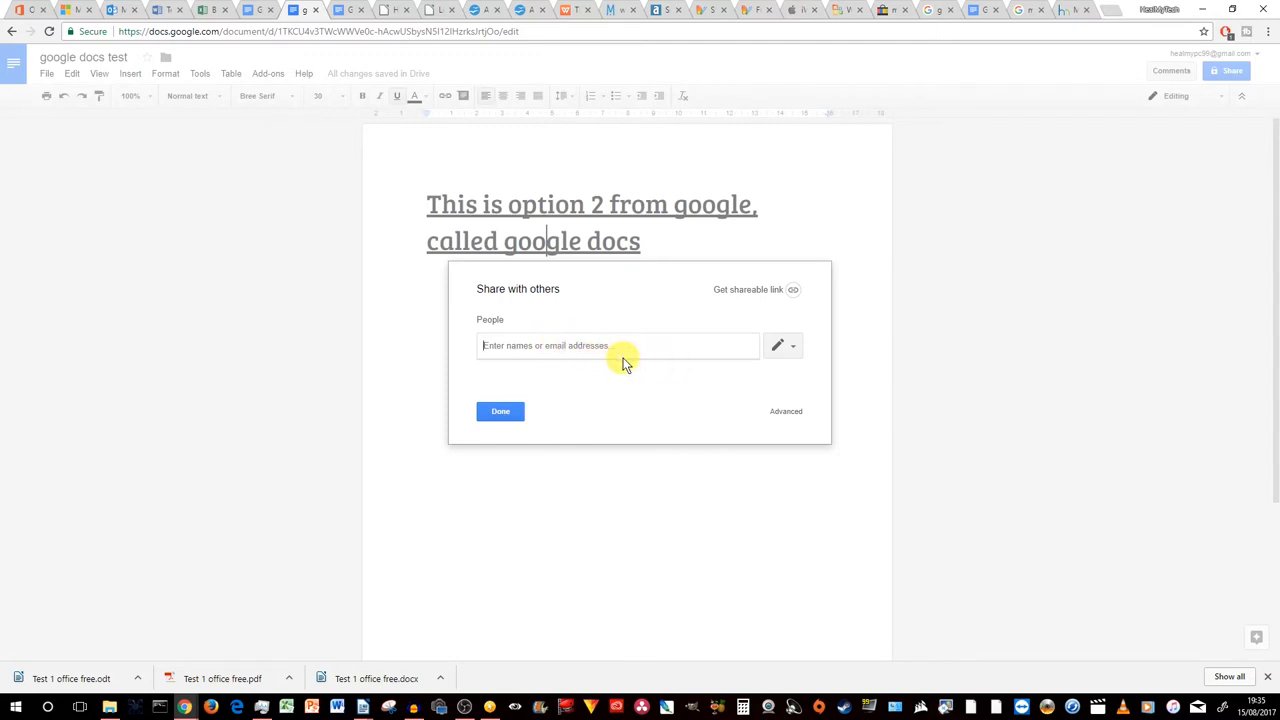
{"action": "mouse_move", "coordinate": [800, 350]}
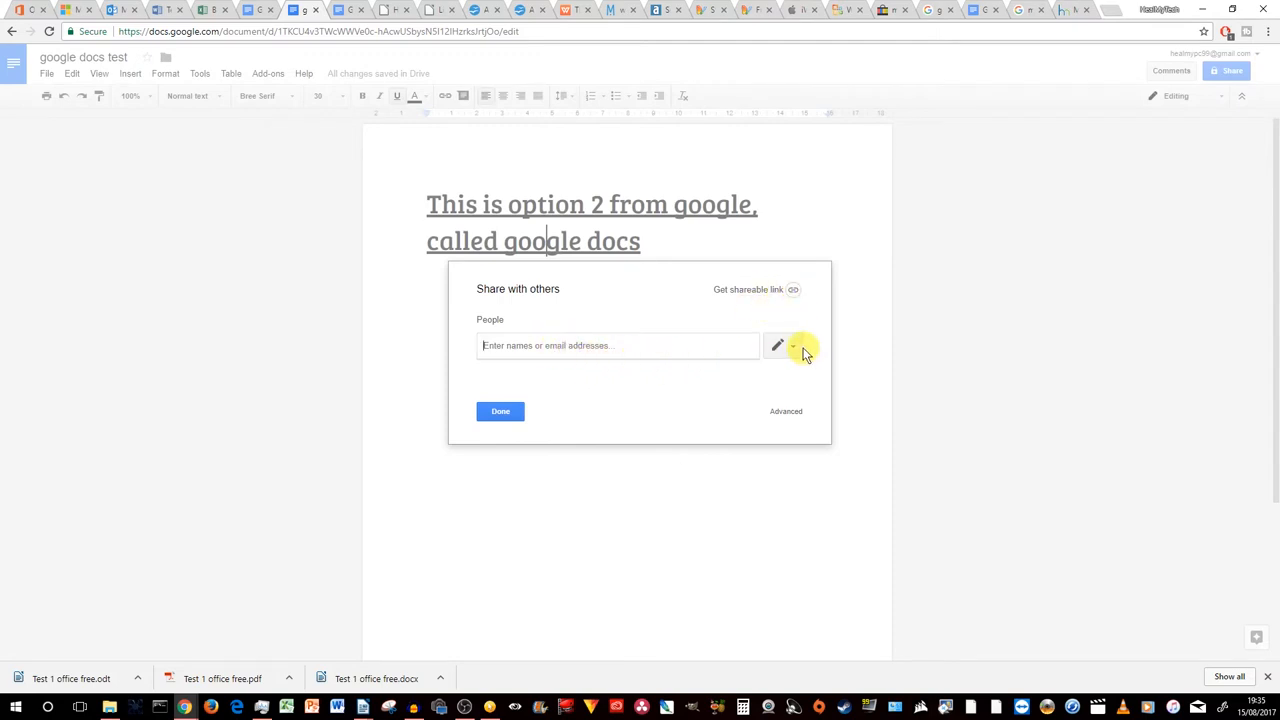
{"action": "left_click", "coordinate": [793, 345]}
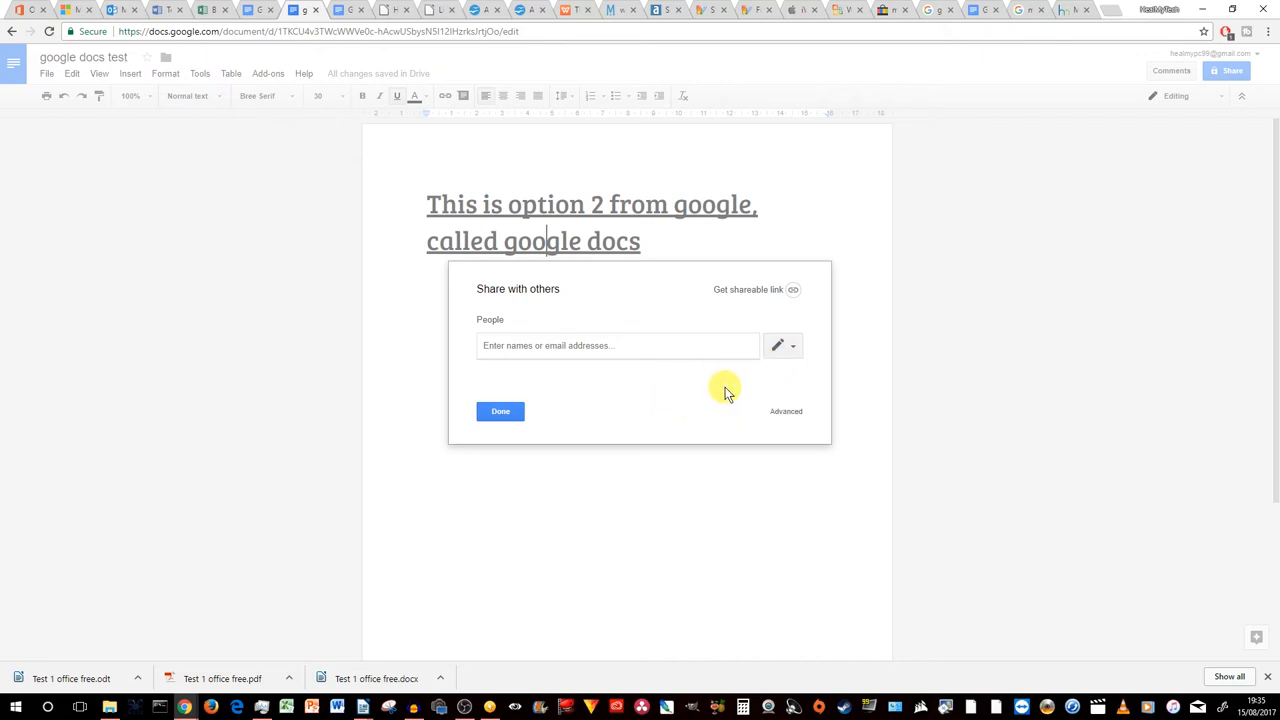
{"action": "left_click", "coordinate": [500, 411]}
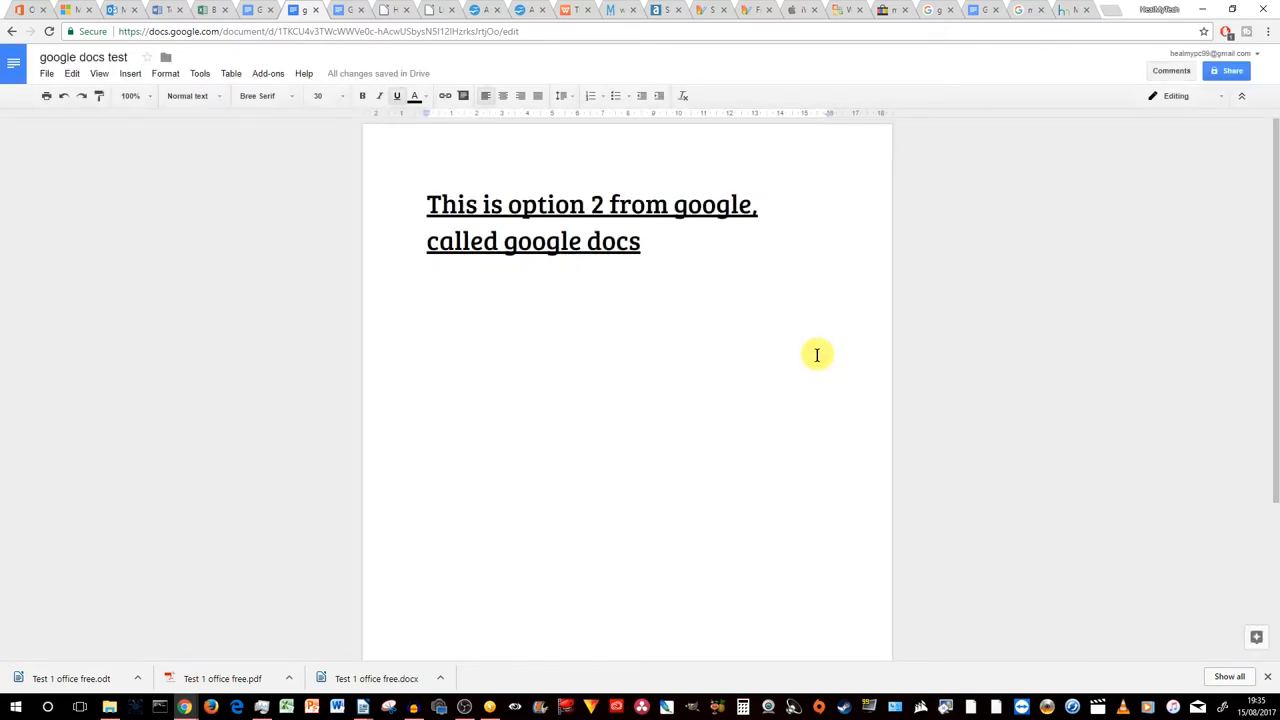
Step: Bring up the File > Download as format list, including Microsoft Word (.docx)
{"action": "left_click", "coordinate": [46, 73]}
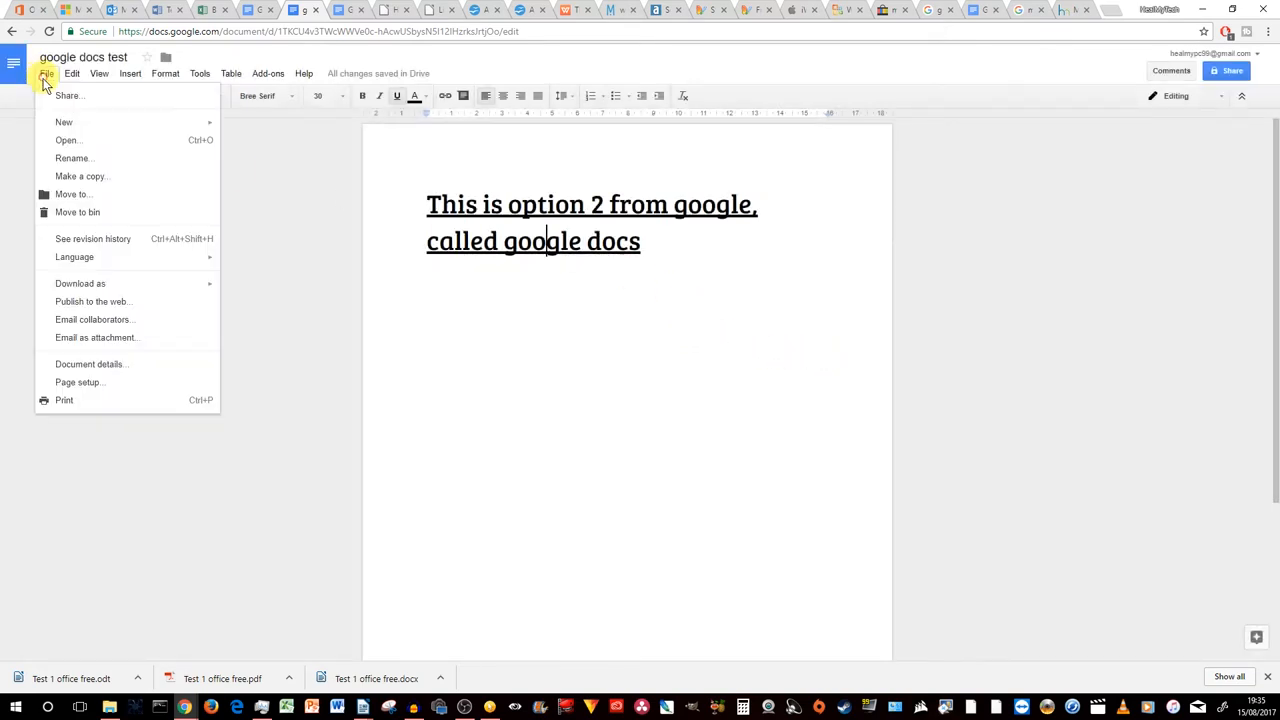
{"action": "mouse_move", "coordinate": [75, 138]}
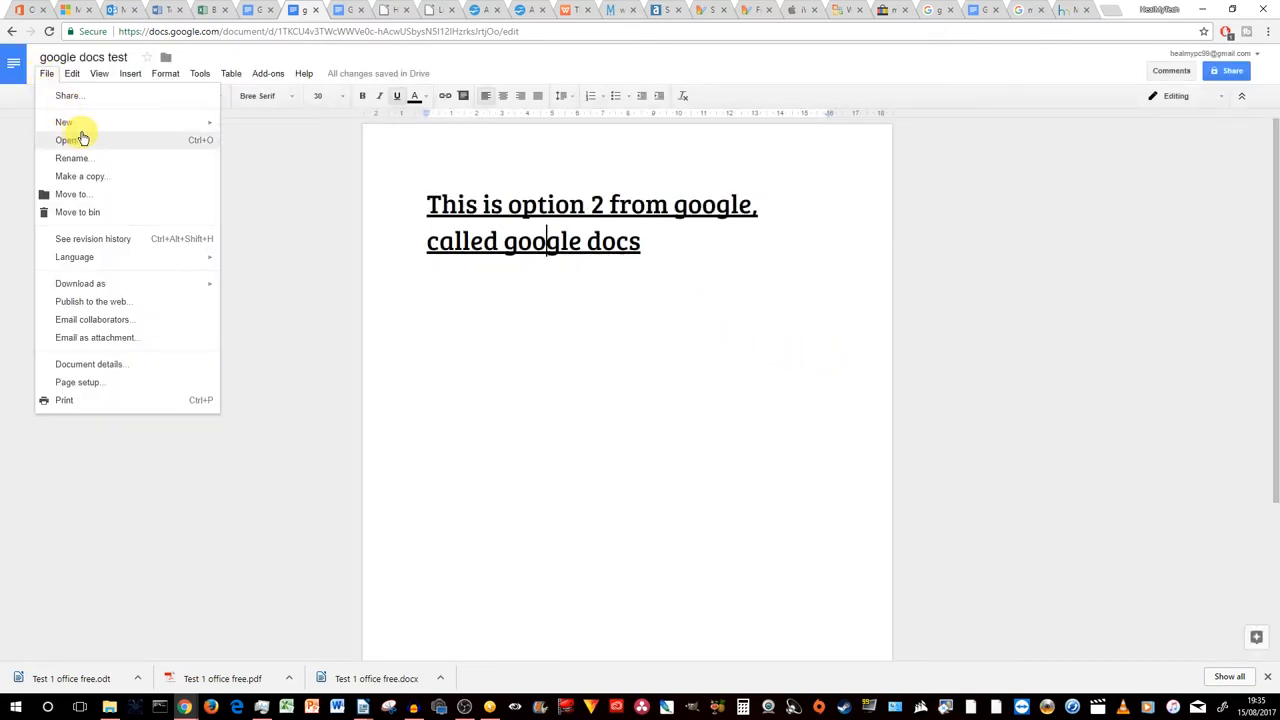
{"action": "mouse_move", "coordinate": [82, 176]}
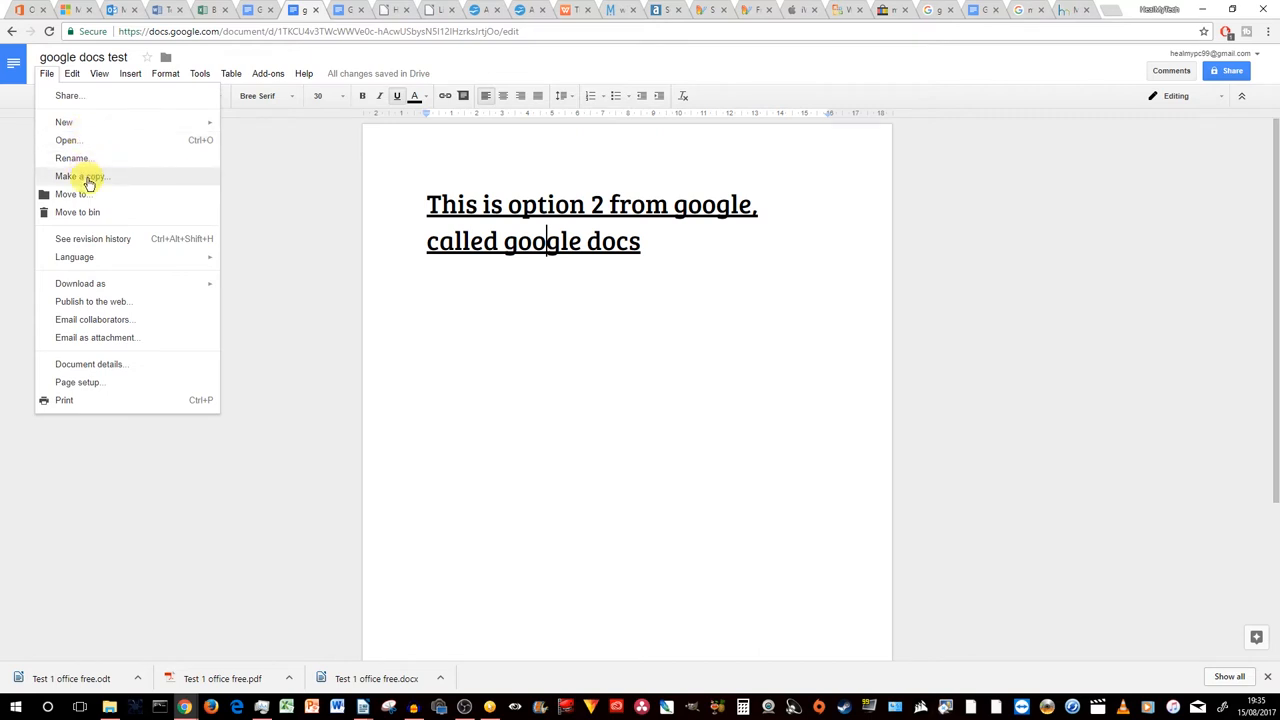
{"action": "mouse_move", "coordinate": [110, 283]}
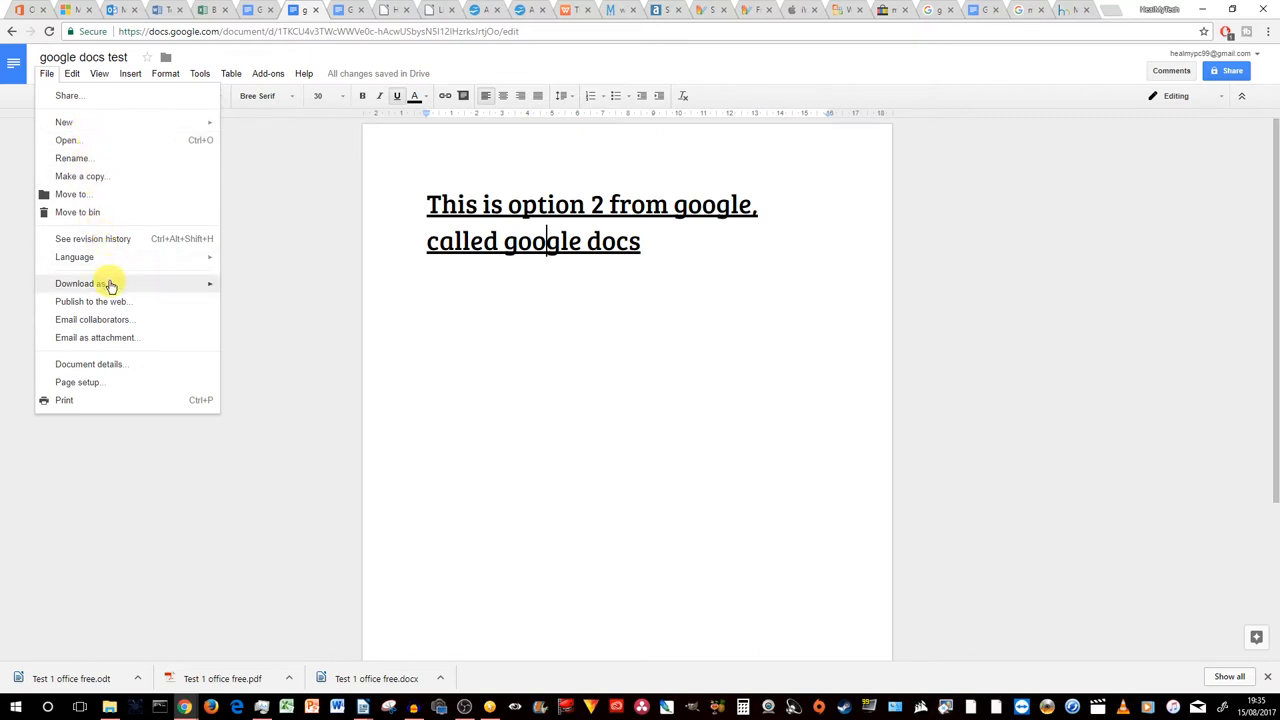
{"action": "left_click", "coordinate": [80, 283]}
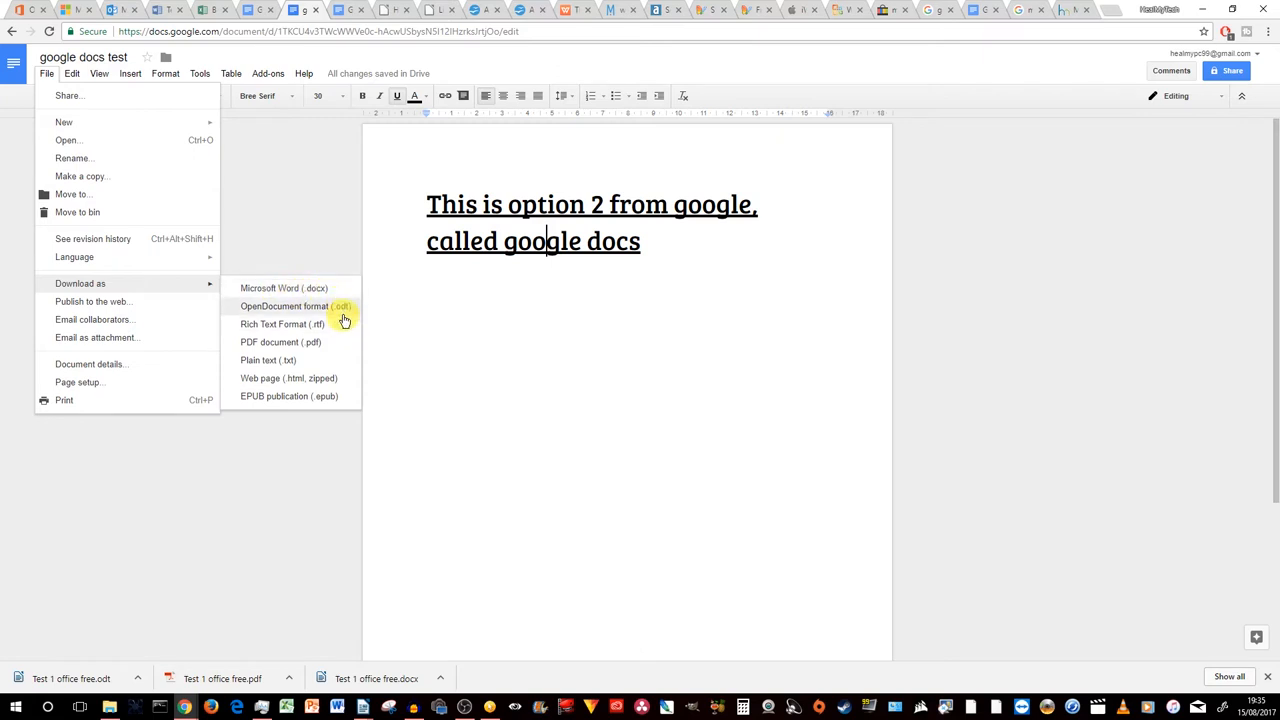
{"action": "mouse_move", "coordinate": [338, 324]}
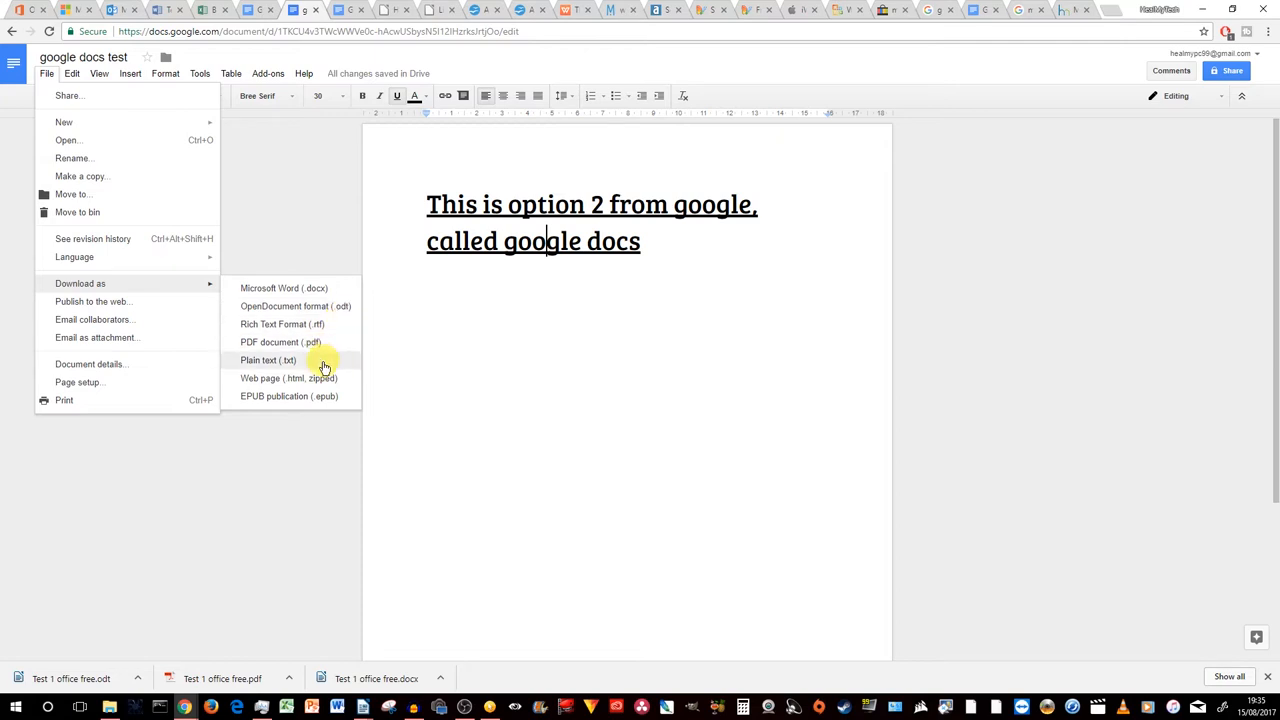
{"action": "mouse_move", "coordinate": [318, 288]}
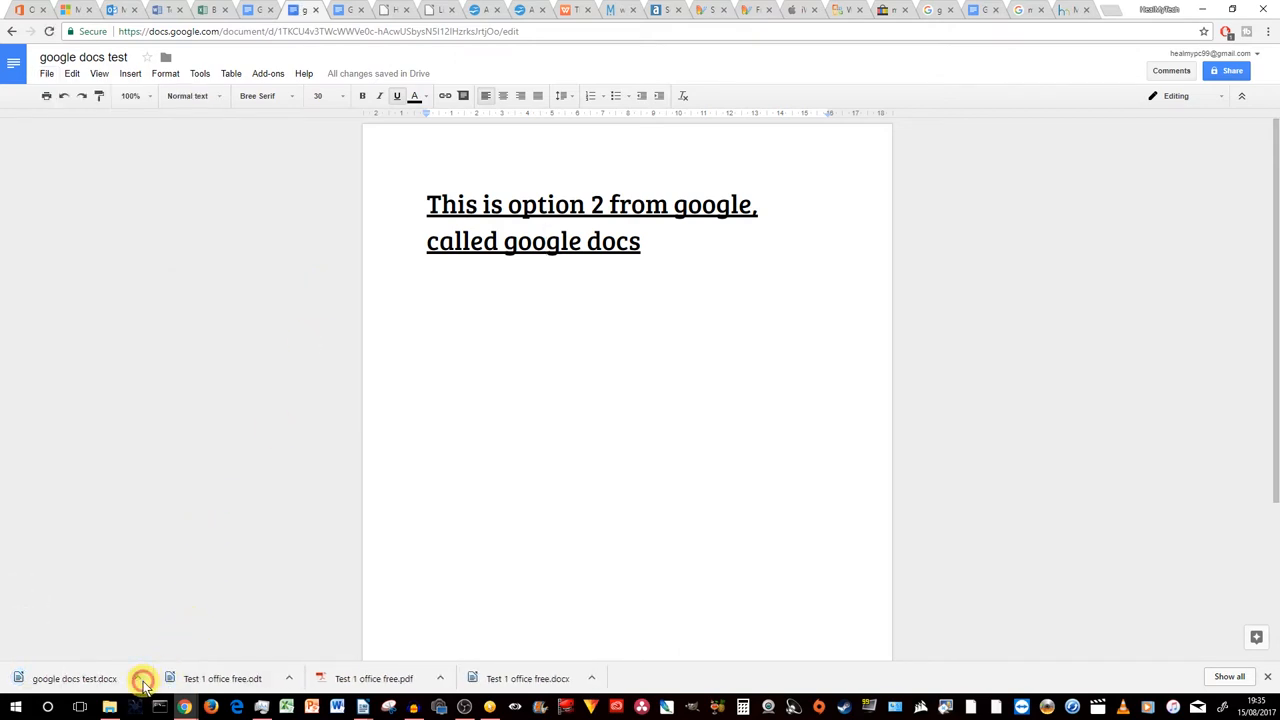
Step: Show google docs test.docx in Downloads and open it in the desktop word processor
{"action": "left_click", "coordinate": [143, 678]}
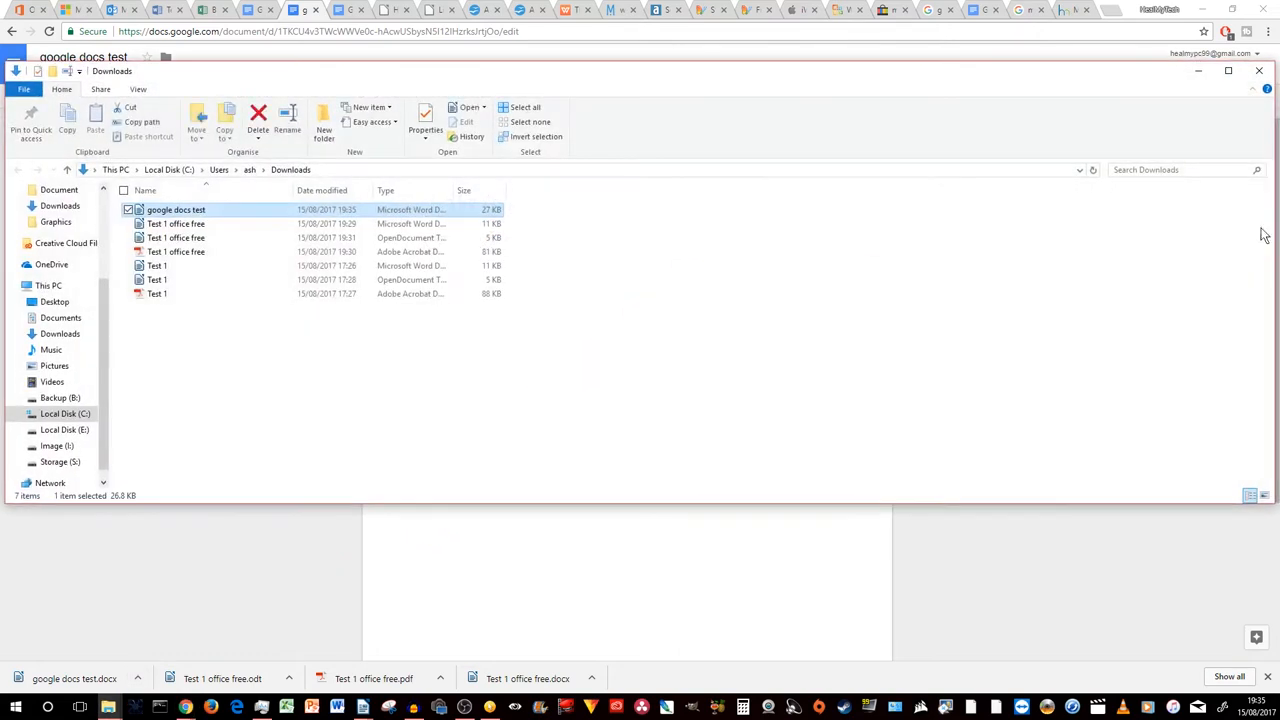
{"action": "left_click", "coordinate": [253, 210]}
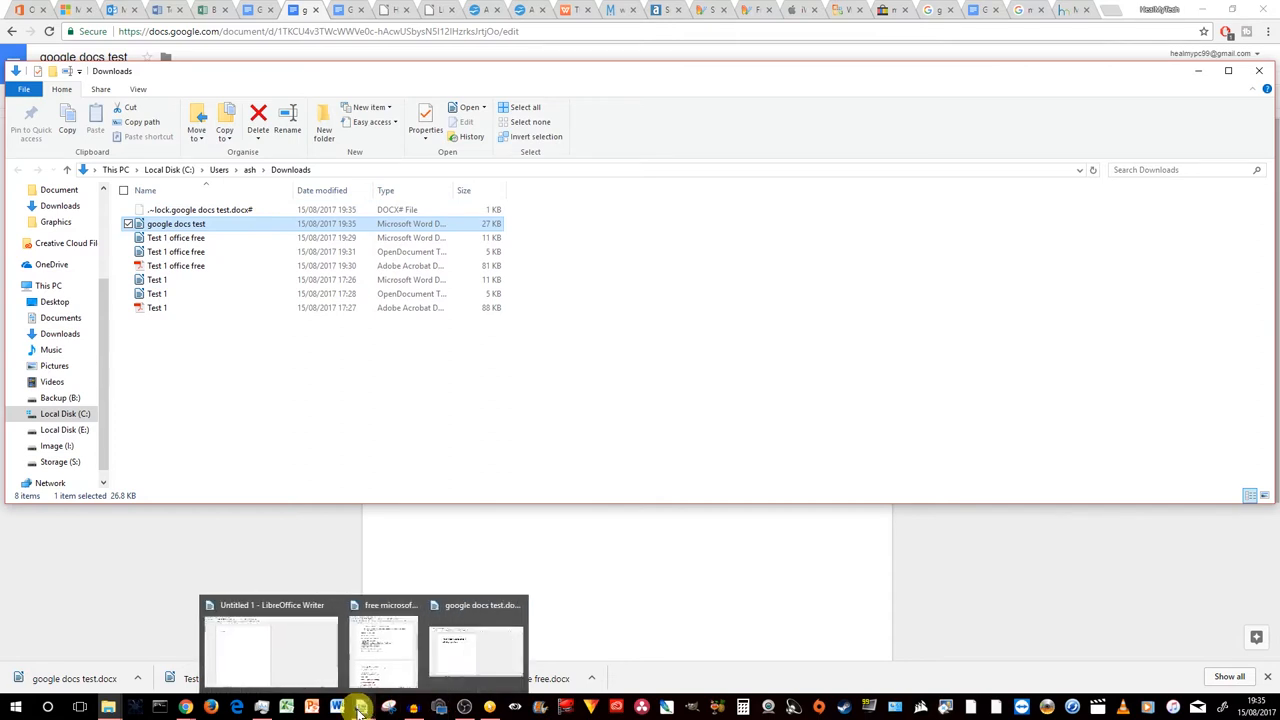
{"action": "left_click", "coordinate": [475, 650]}
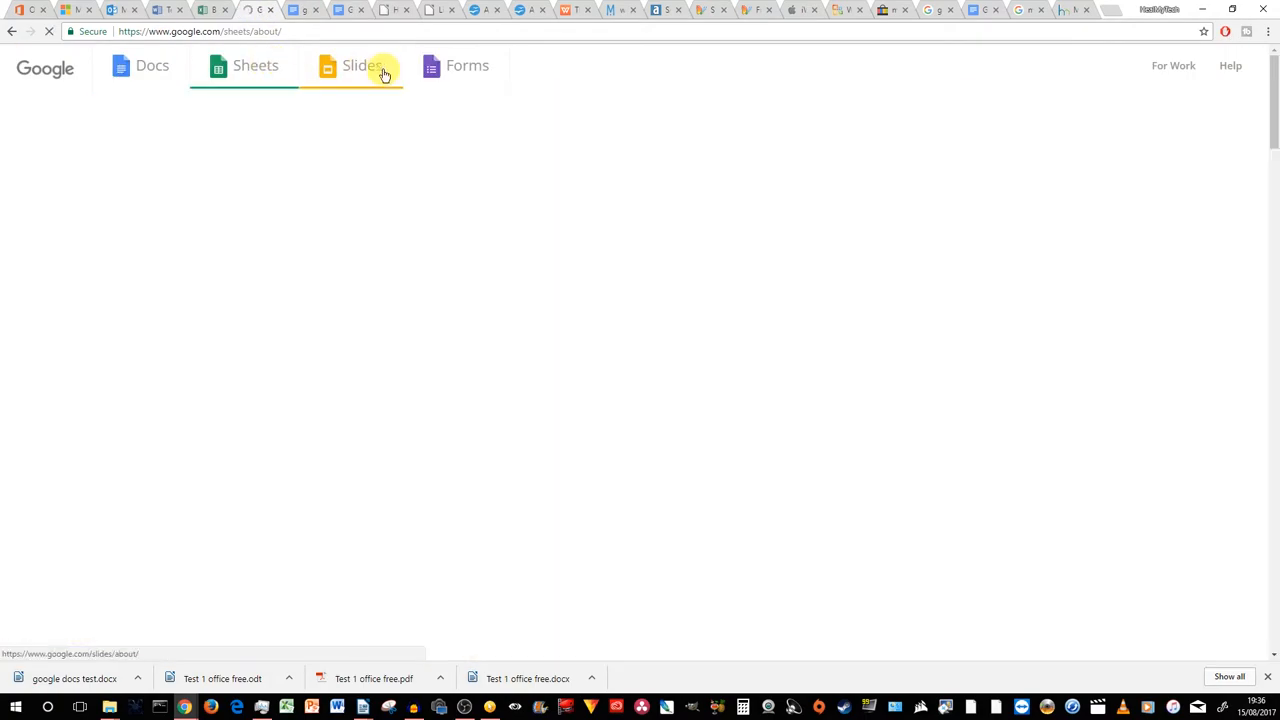
Step: Open the Google Slides overview page from the Google about site
{"action": "left_click", "coordinate": [362, 65]}
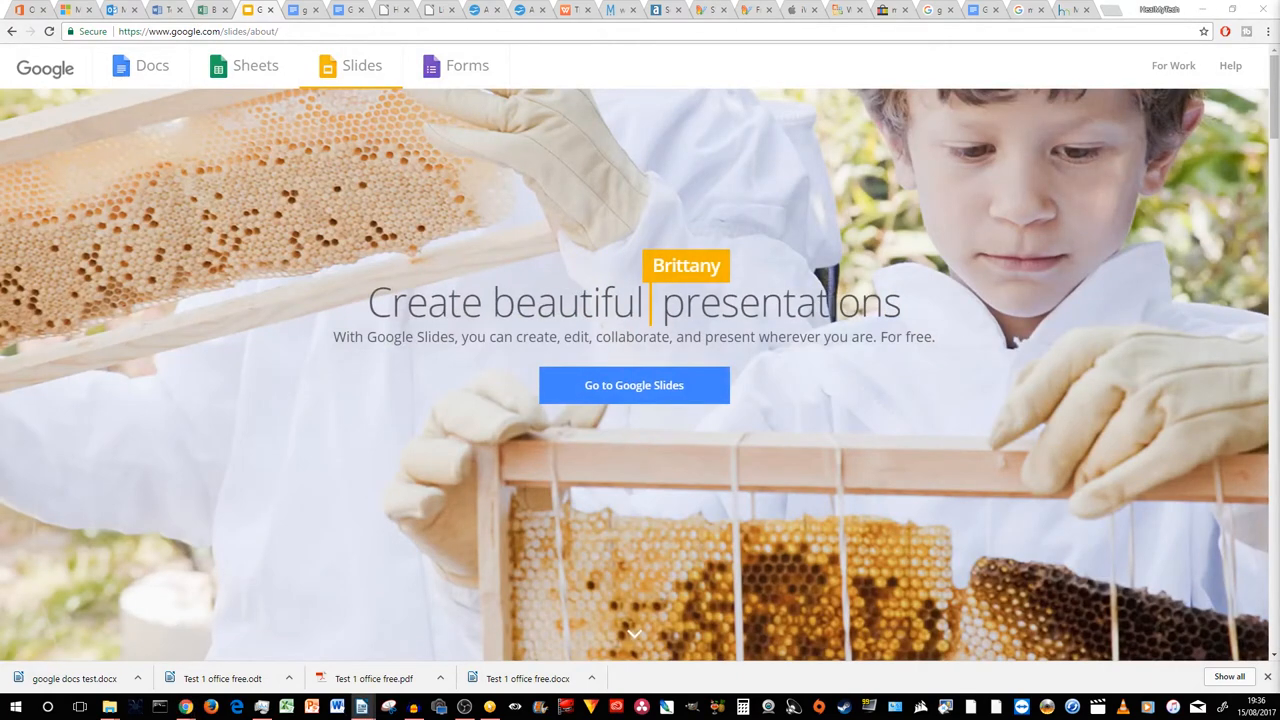
{"action": "mouse_move", "coordinate": [880, 300]}
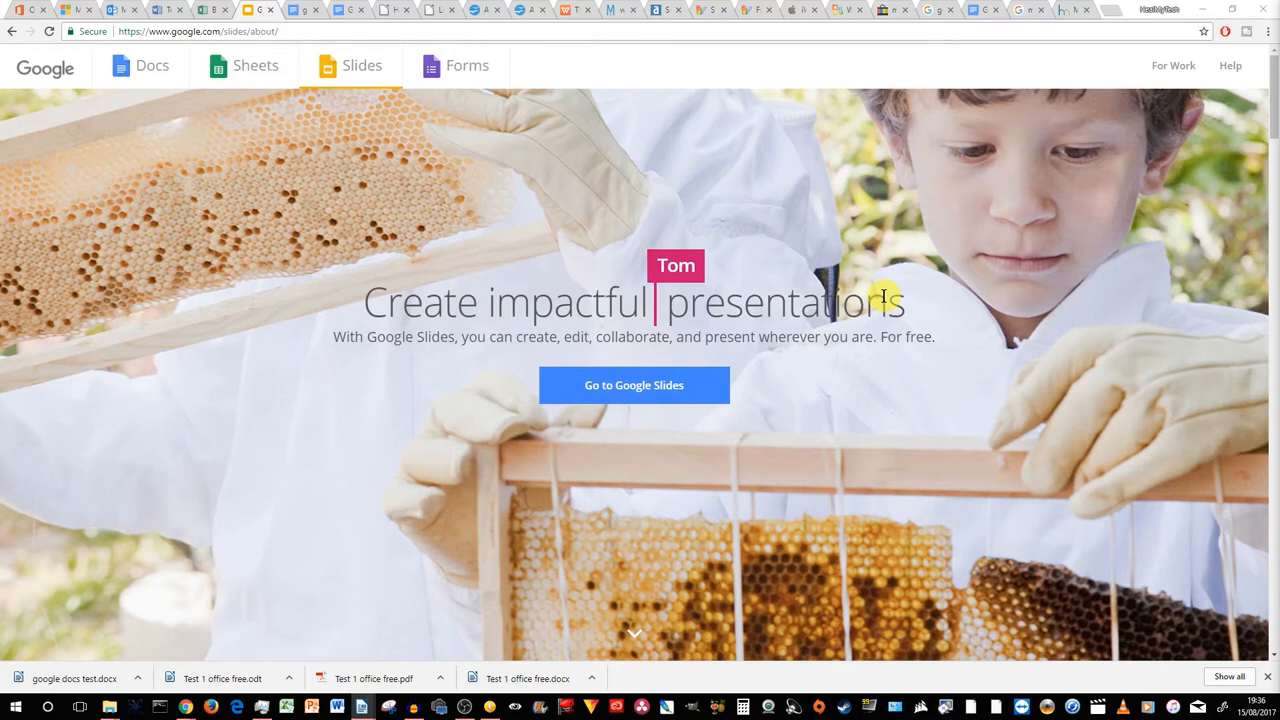
{"action": "mouse_move", "coordinate": [833, 223]}
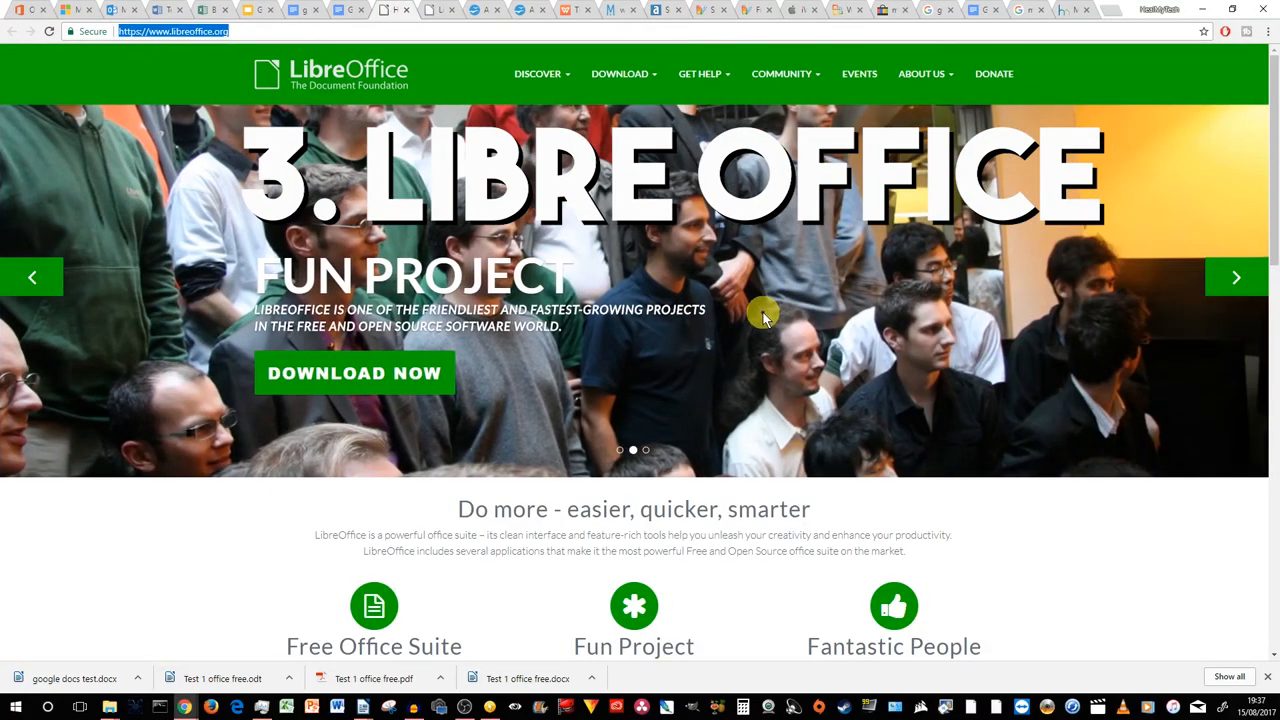
{"action": "mouse_move", "coordinate": [843, 310]}
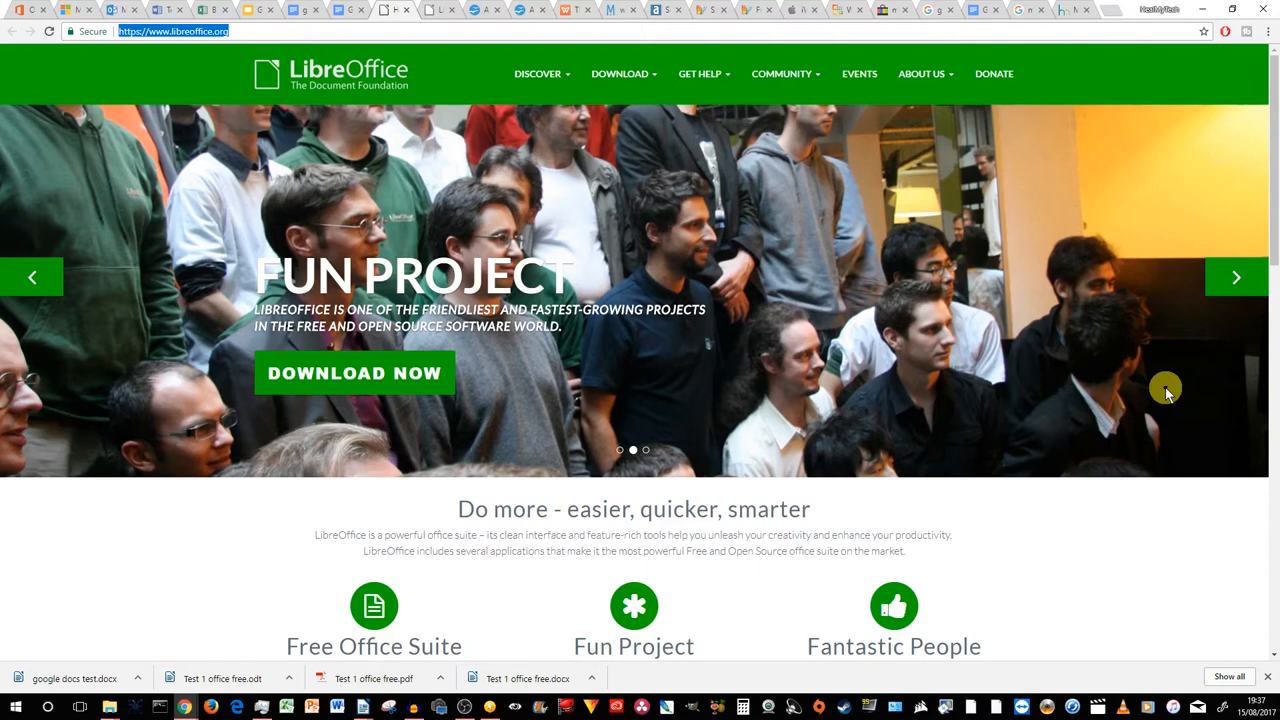
{"action": "mouse_move", "coordinate": [354, 373]}
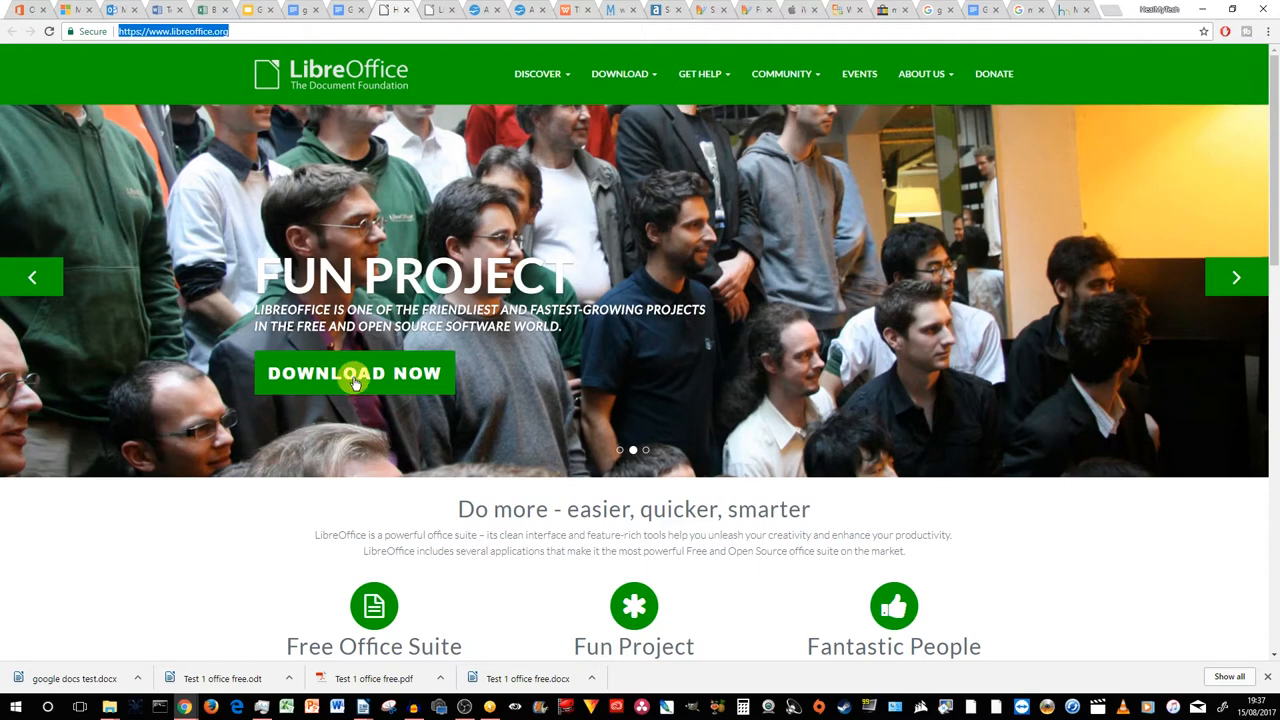
Step: Follow the Download Now link on the libreoffice.org home page banner
{"action": "left_click", "coordinate": [354, 373]}
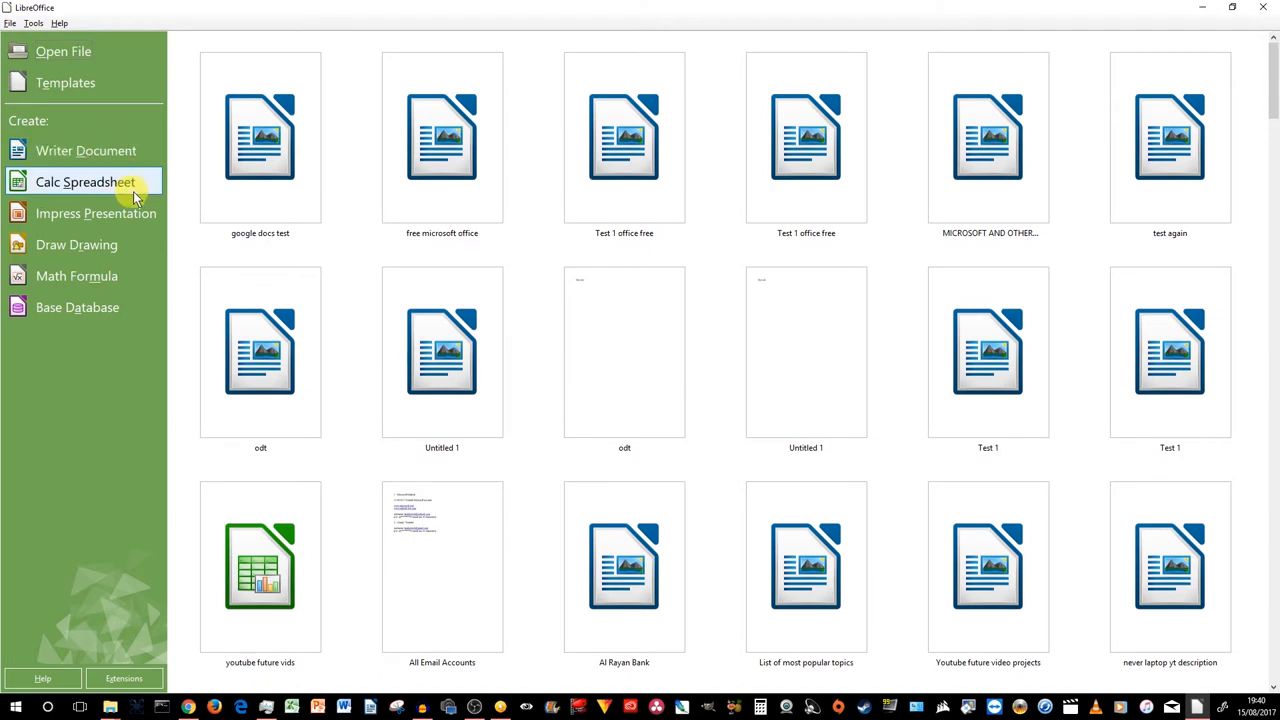
{"action": "mouse_move", "coordinate": [96, 213]}
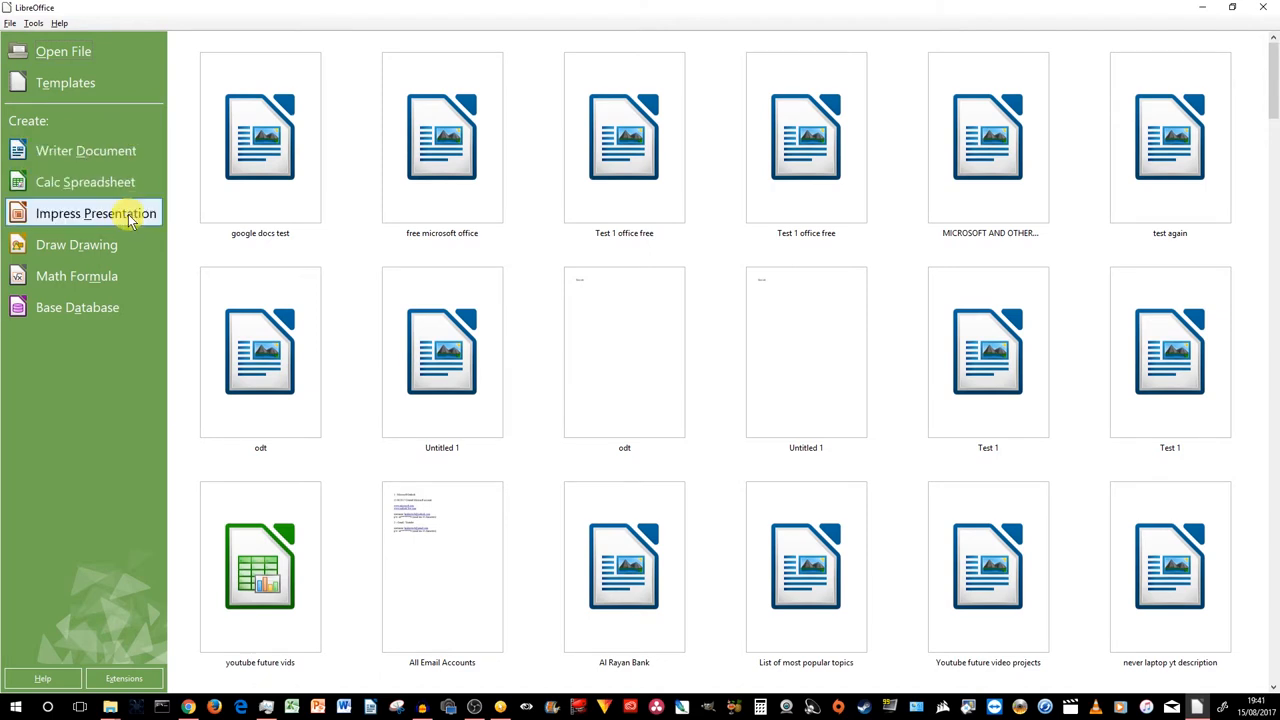
{"action": "mouse_move", "coordinate": [76, 244]}
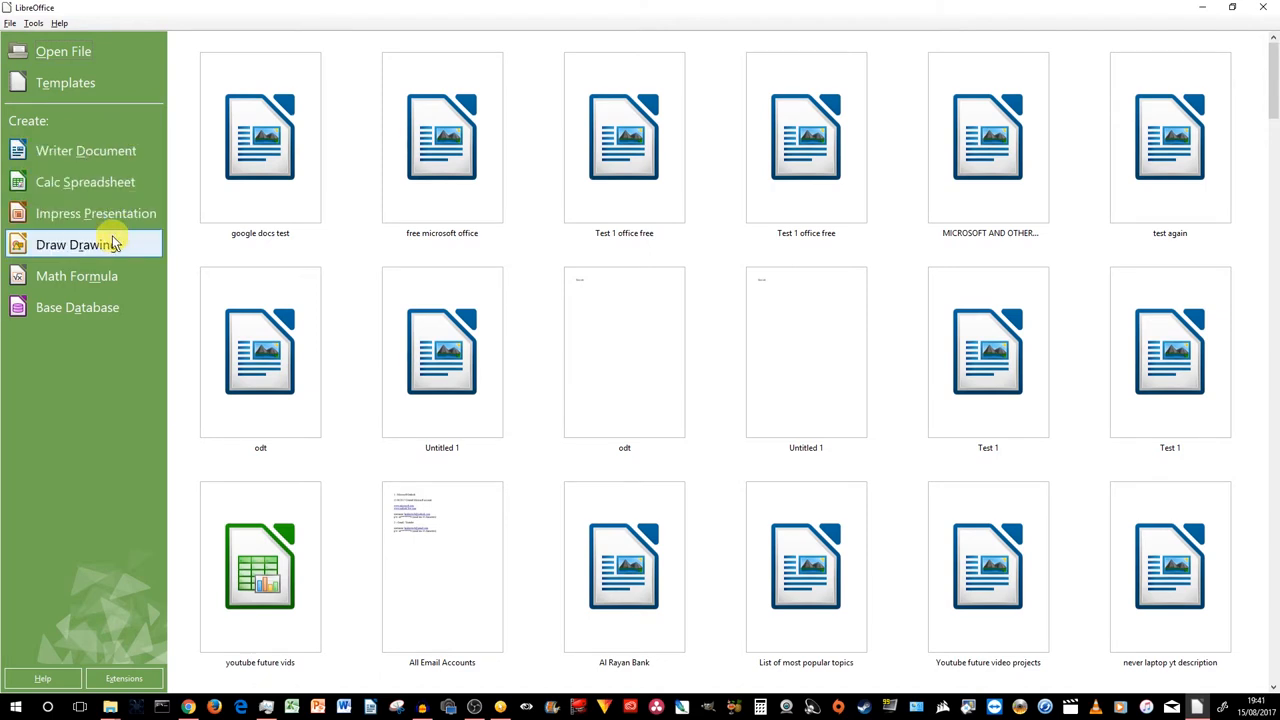
{"action": "mouse_move", "coordinate": [108, 320]}
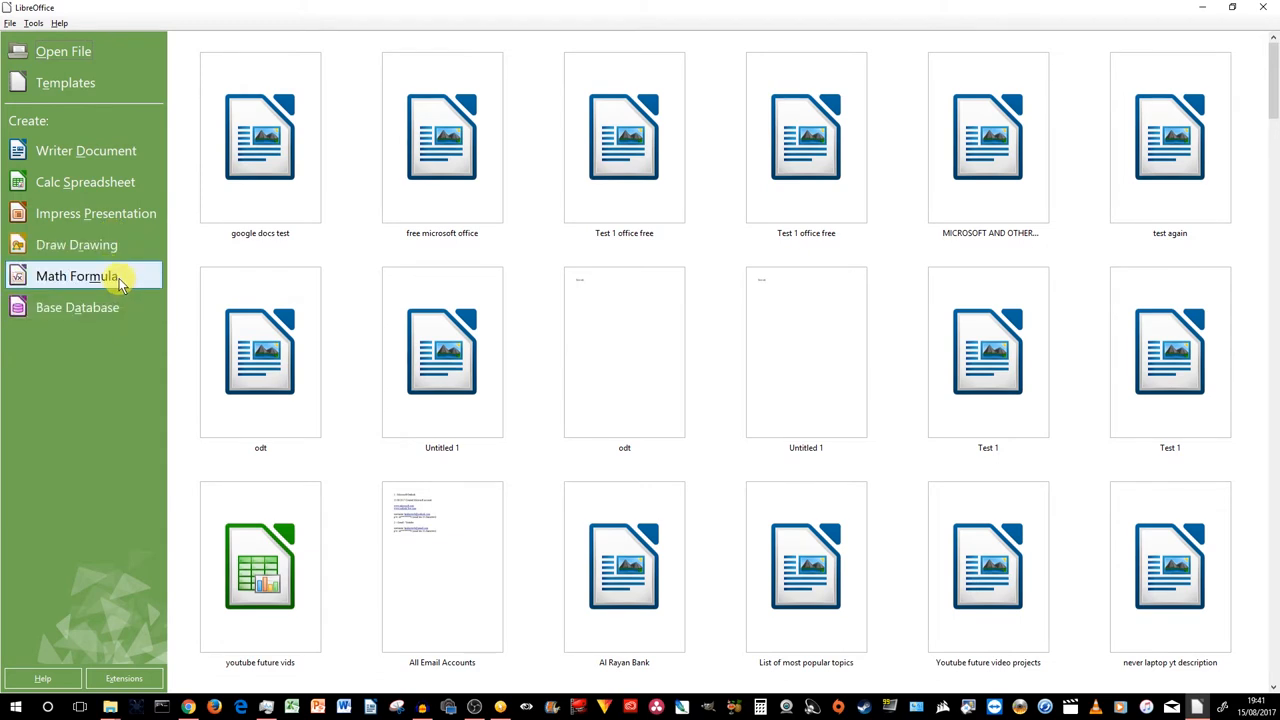
{"action": "mouse_move", "coordinate": [85, 181]}
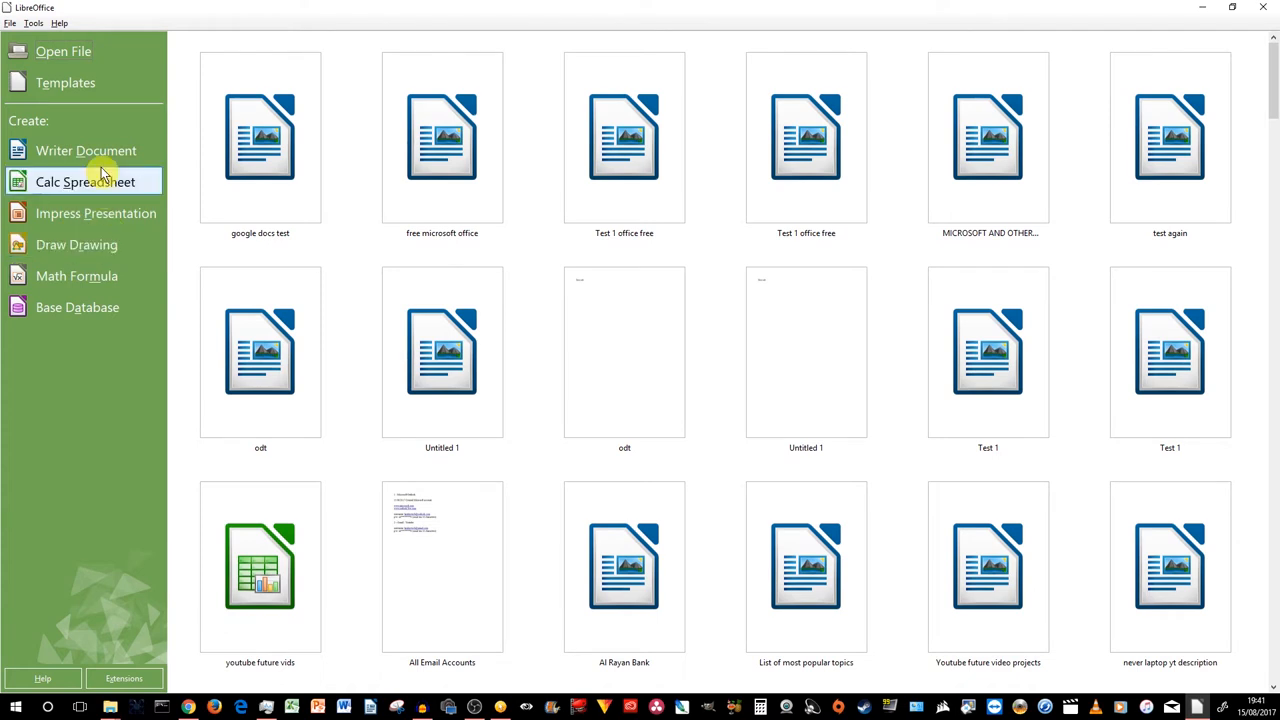
Step: Create a blank Writer Document, Untitled 1, from the LibreOffice Start Center
{"action": "left_click", "coordinate": [86, 150]}
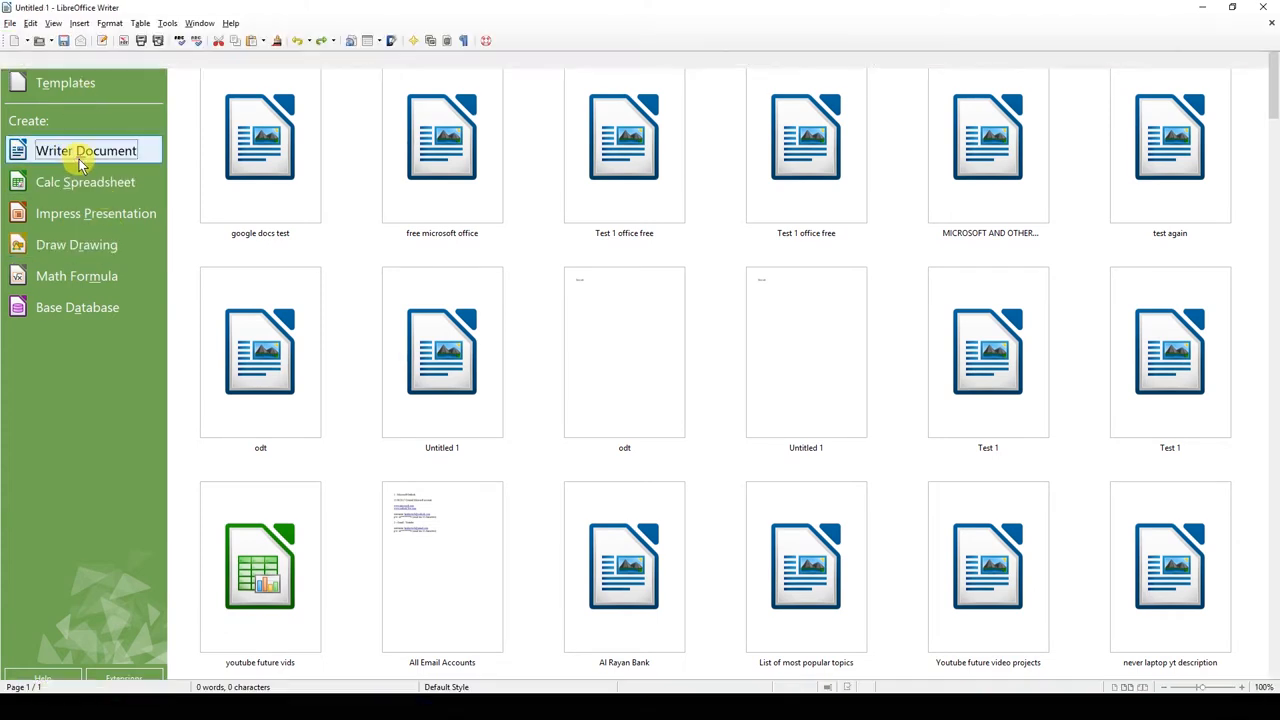
Step: Type 'This is Libre Office - default app for linux' on the empty page
{"action": "left_click", "coordinate": [85, 150]}
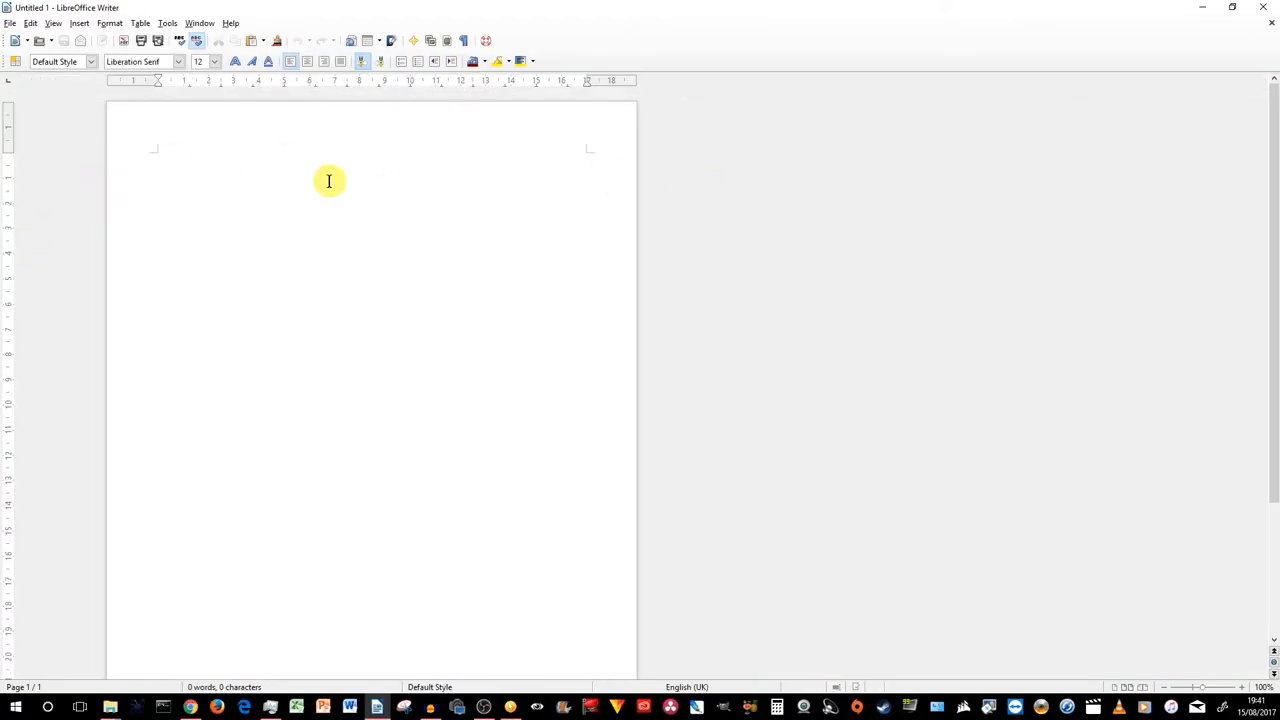
{"action": "type", "text": "Thius is"}
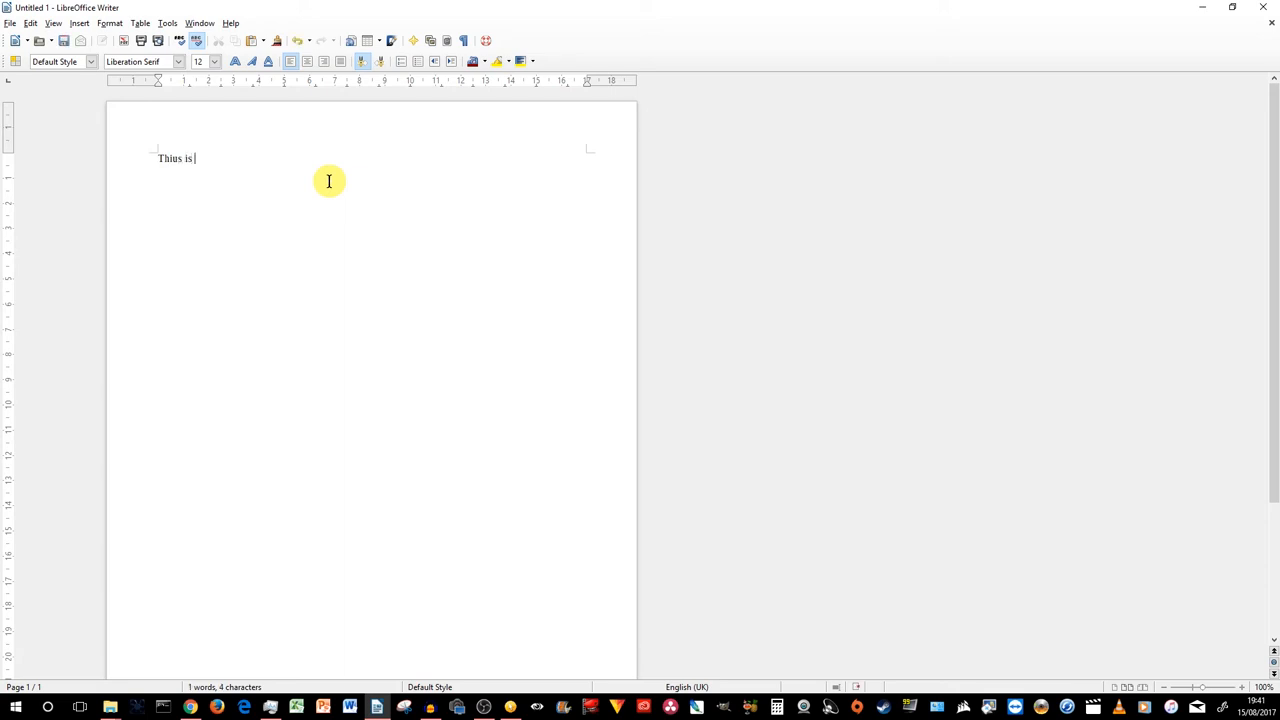
{"action": "type", "text": "Libre Offic"}
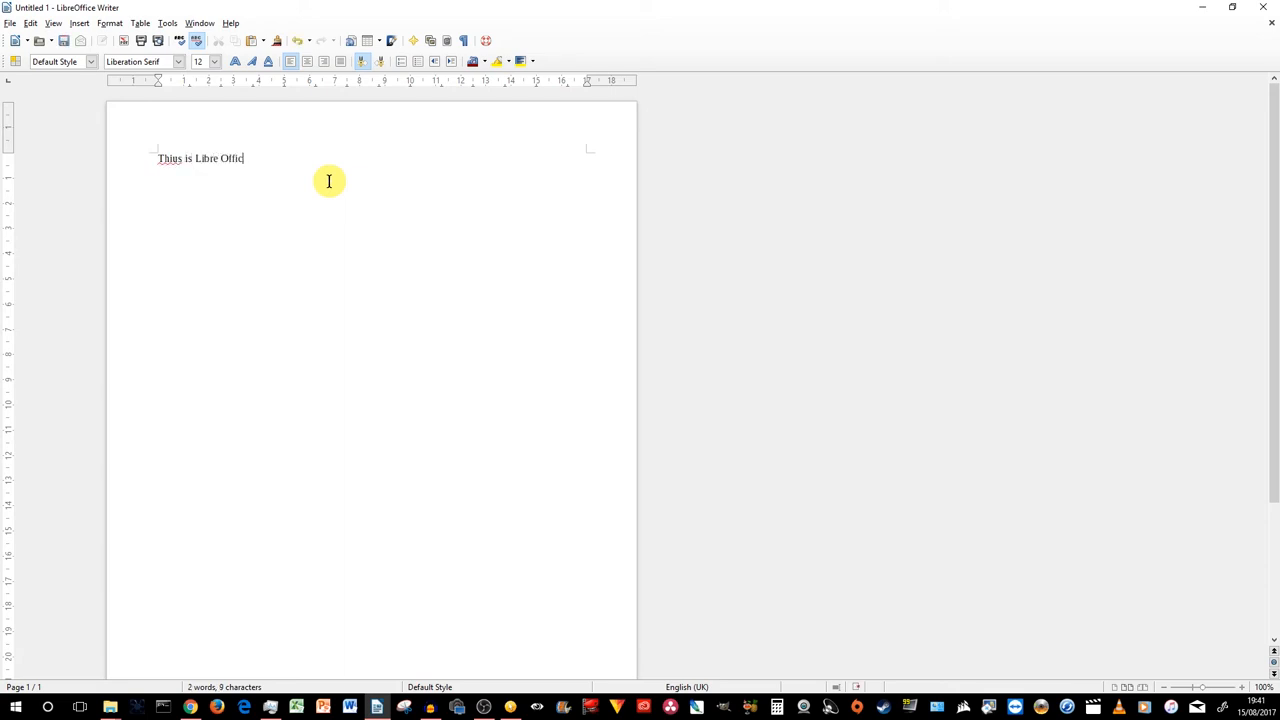
{"action": "type", "text": "- Default app for"}
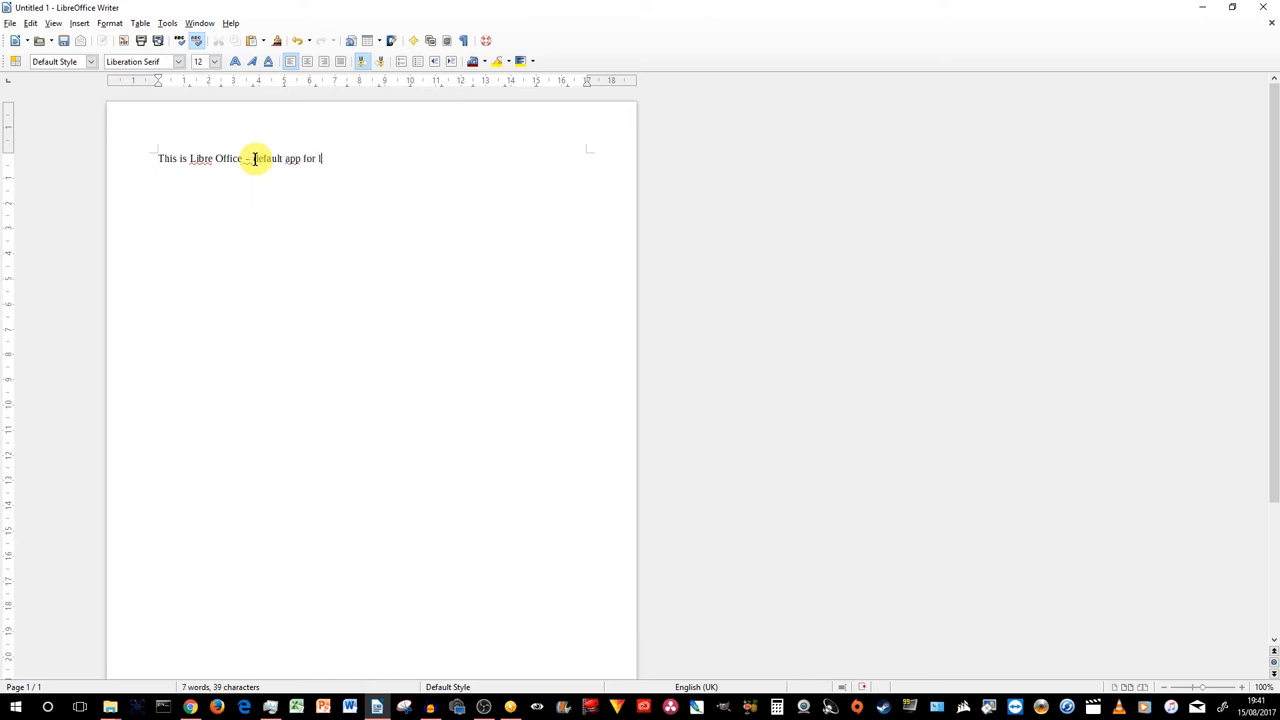
{"action": "type", "text": "linux"}
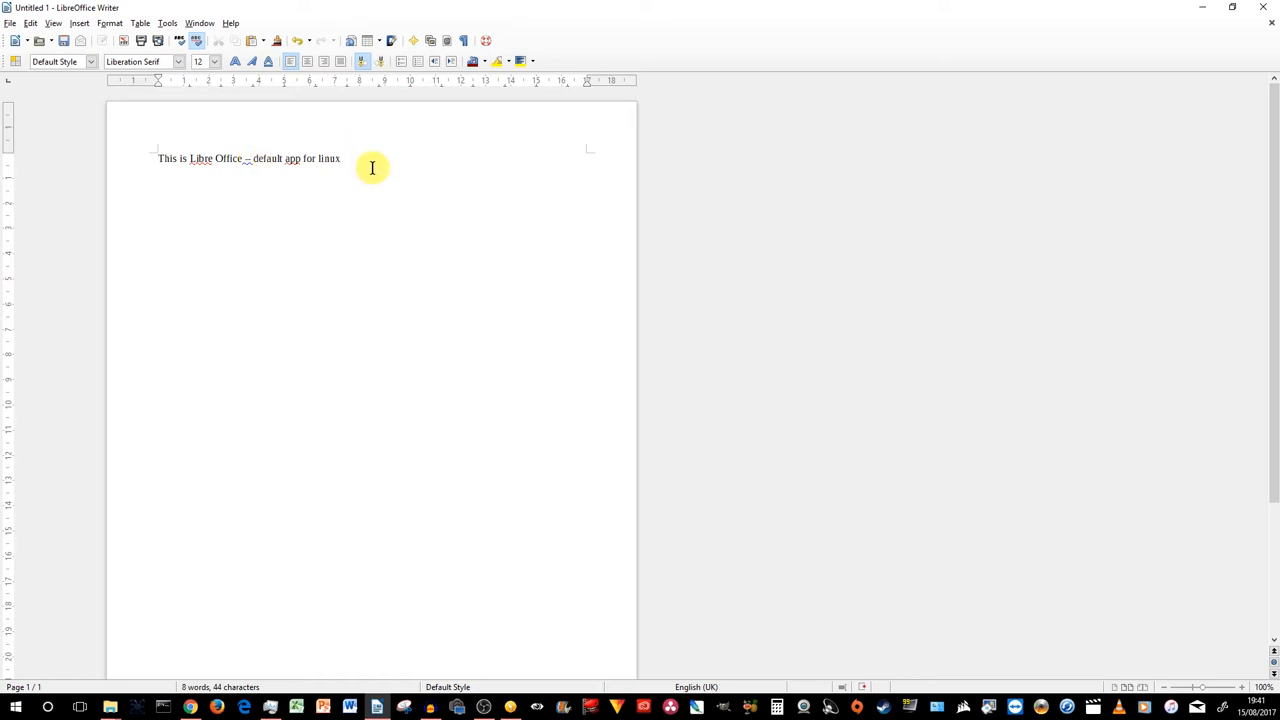
Step: Set the sentence in Lucida Handwriting at size 15
{"action": "left_click", "coordinate": [214, 61]}
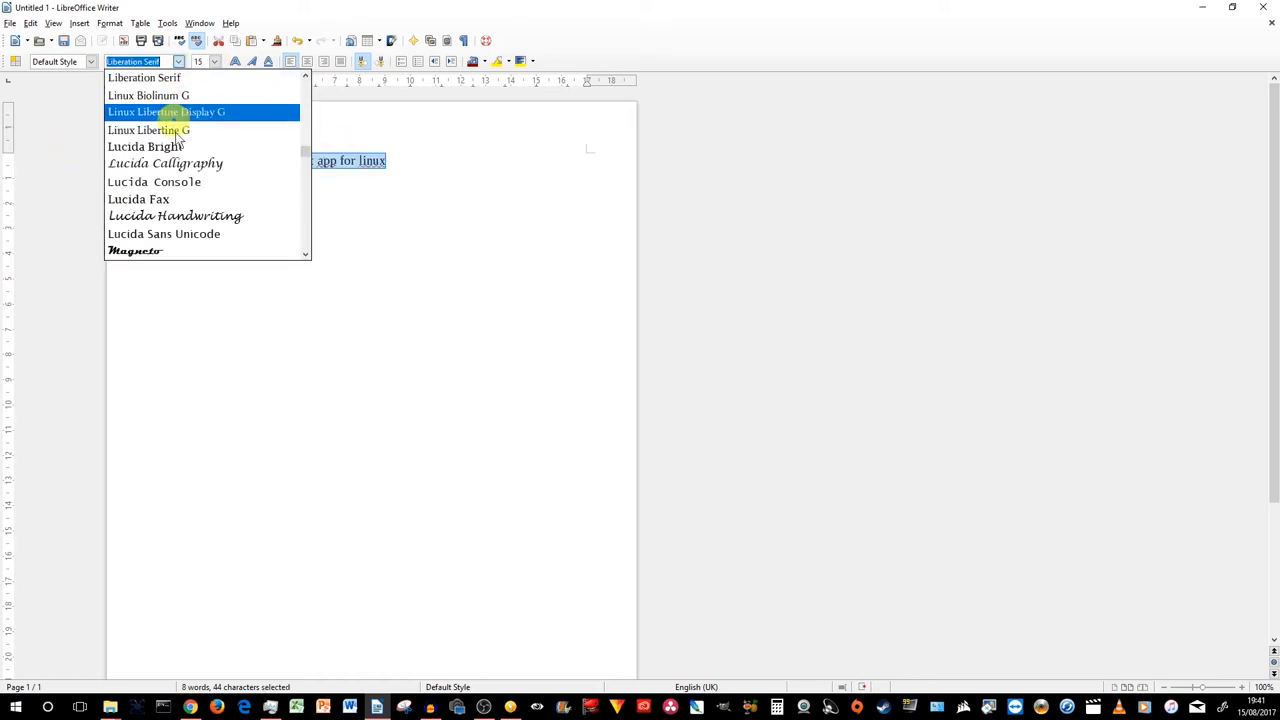
{"action": "left_click", "coordinate": [175, 215]}
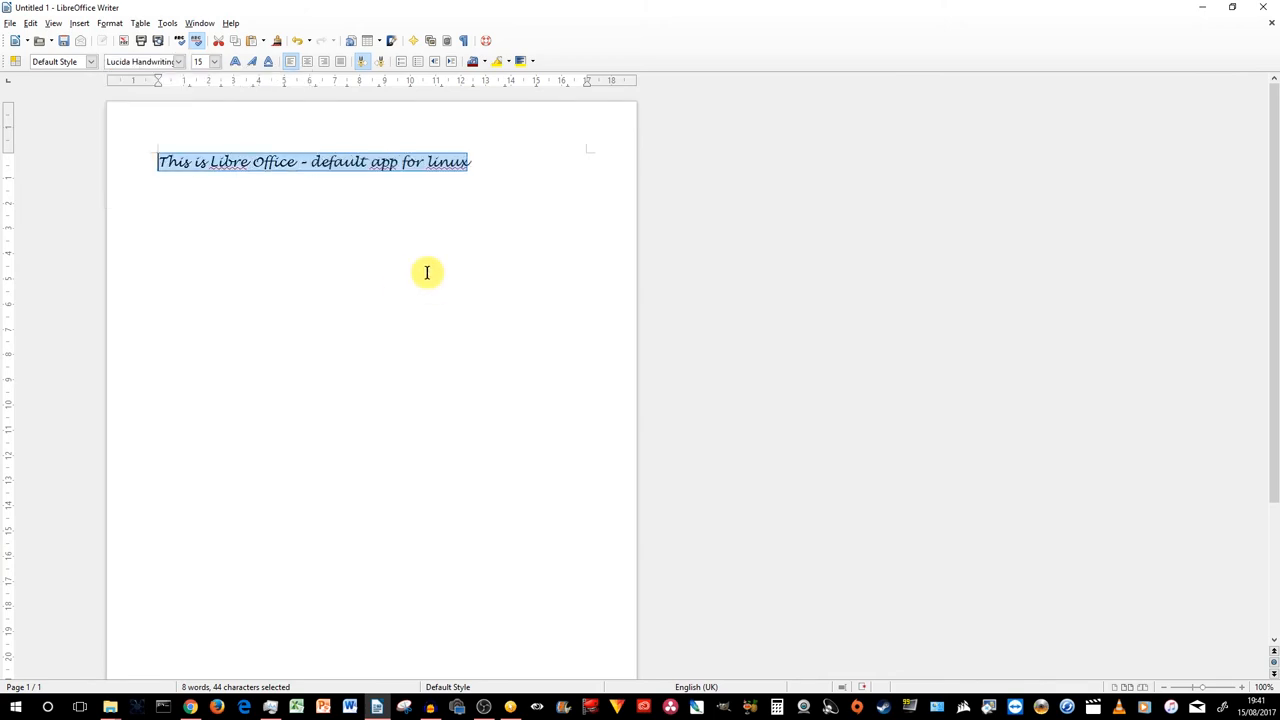
{"action": "left_click", "coordinate": [9, 23]}
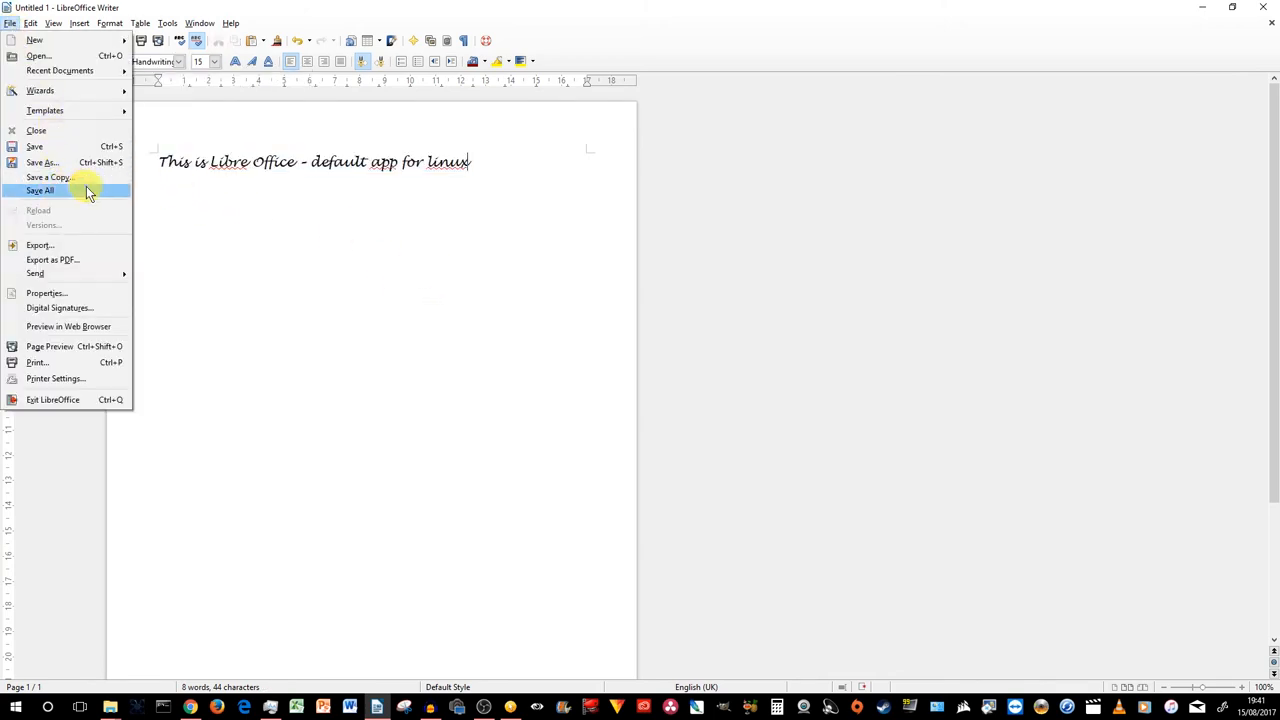
{"action": "mouse_move", "coordinate": [34, 147]}
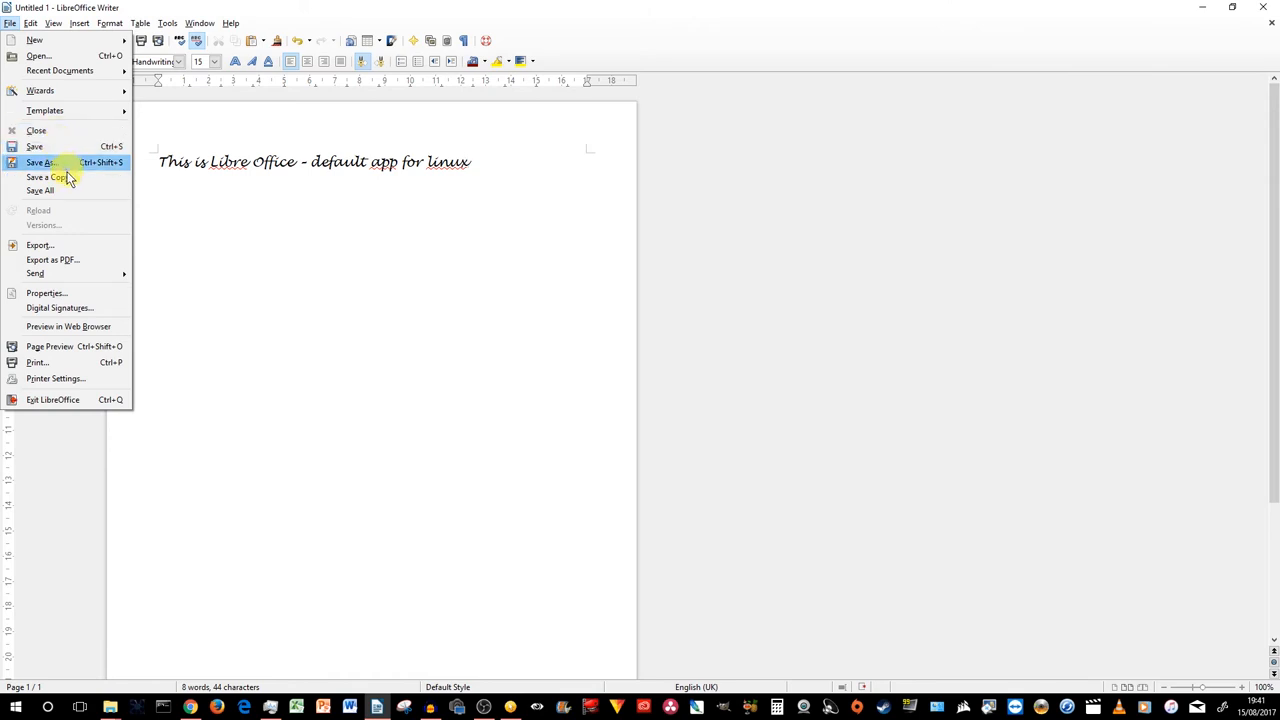
Step: Save the document as 'libre office free' (.odt) in the Office Tour Document folder
{"action": "left_click", "coordinate": [41, 162]}
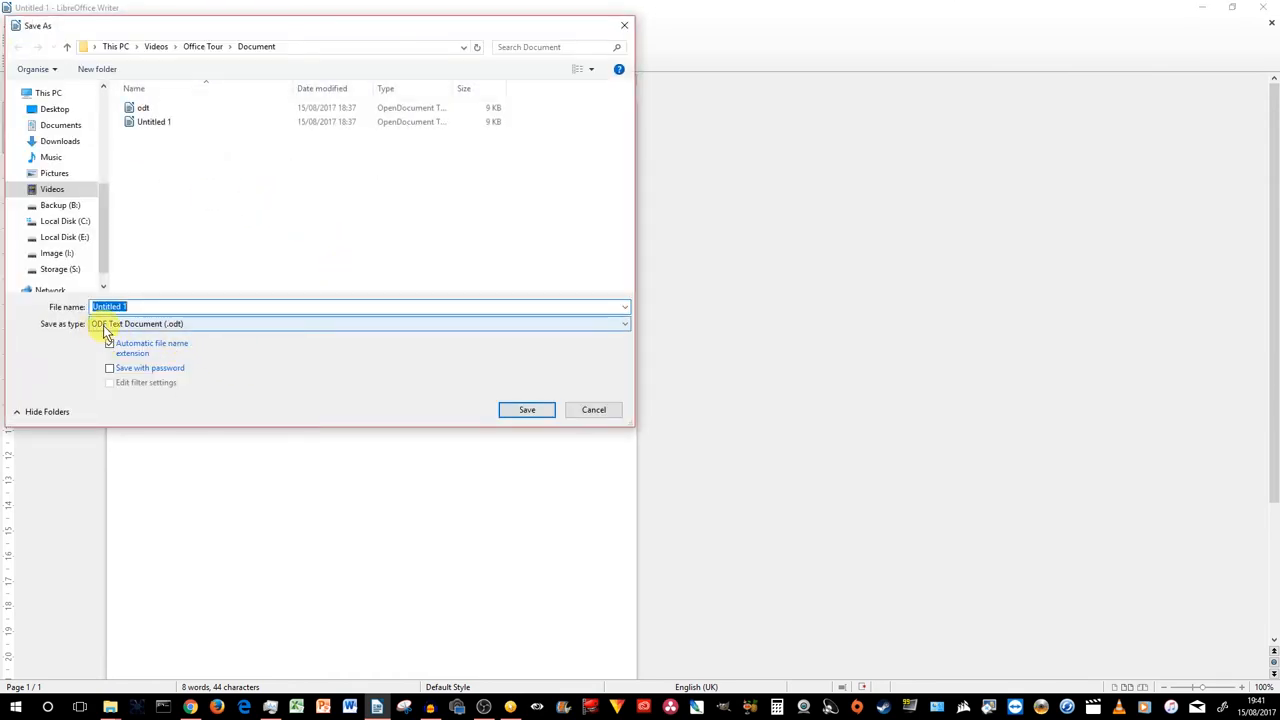
{"action": "left_click", "coordinate": [110, 343]}
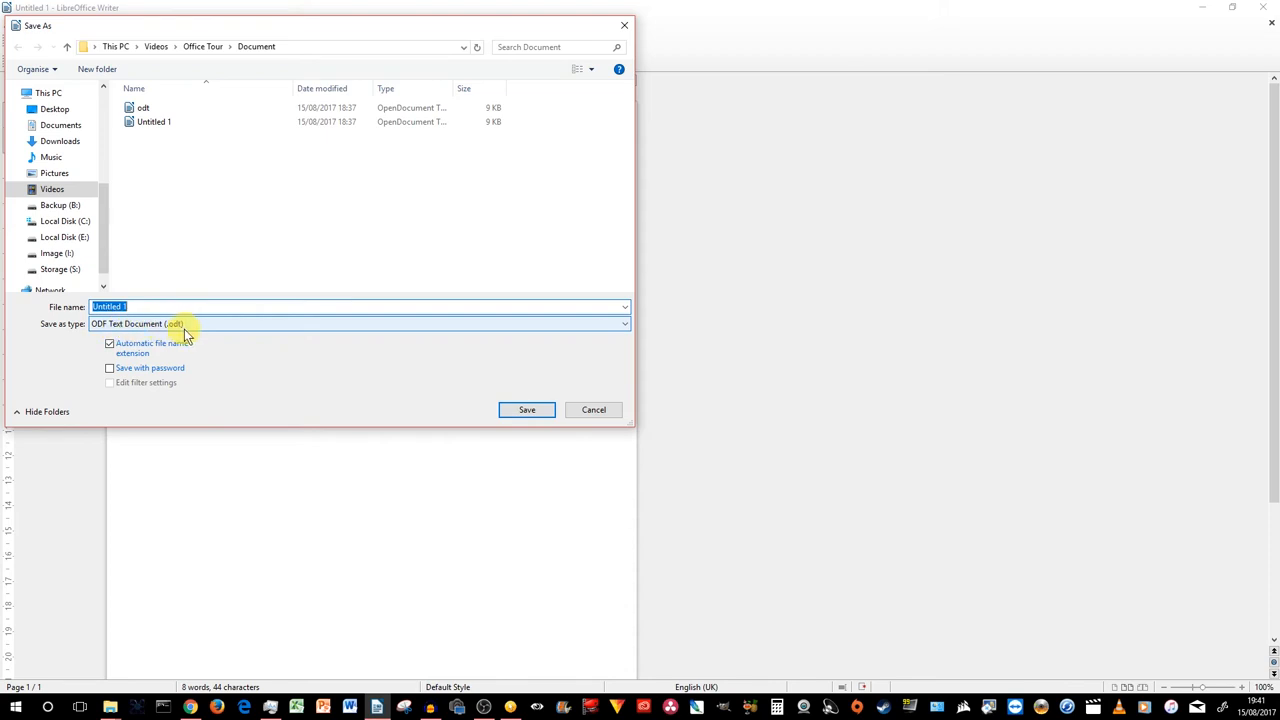
{"action": "mouse_move", "coordinate": [215, 337]}
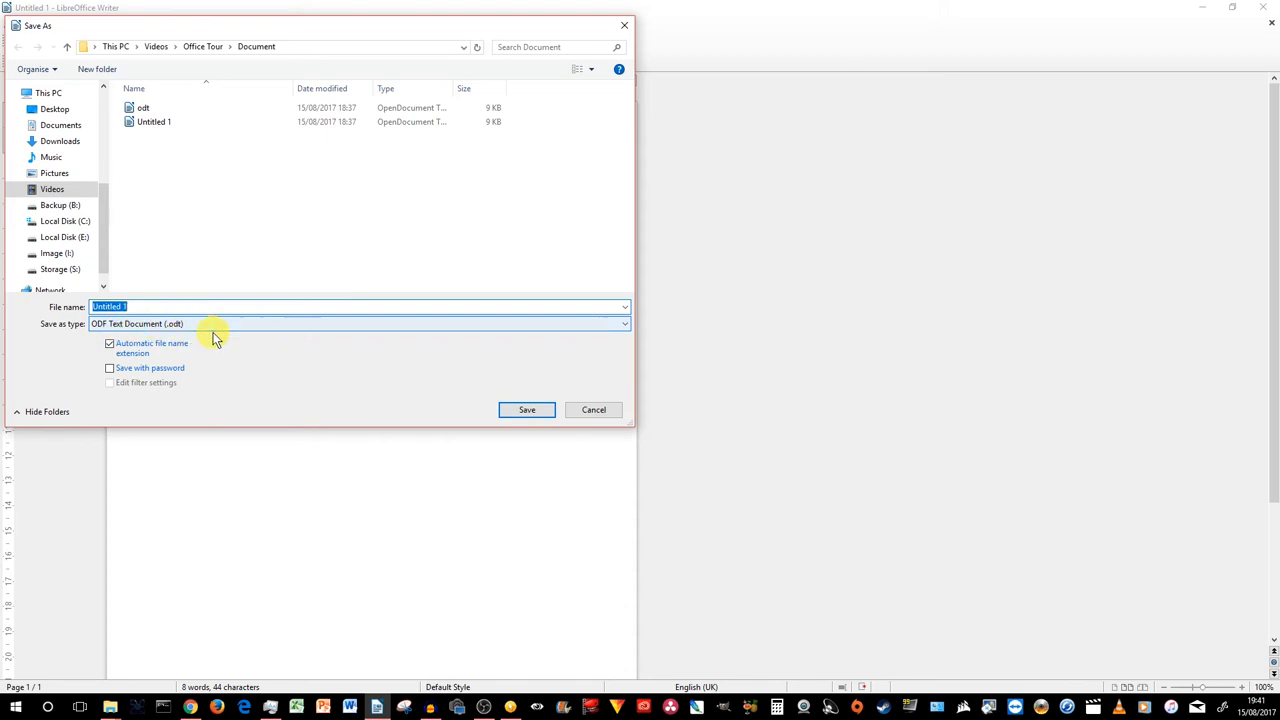
{"action": "mouse_move", "coordinate": [200, 343]}
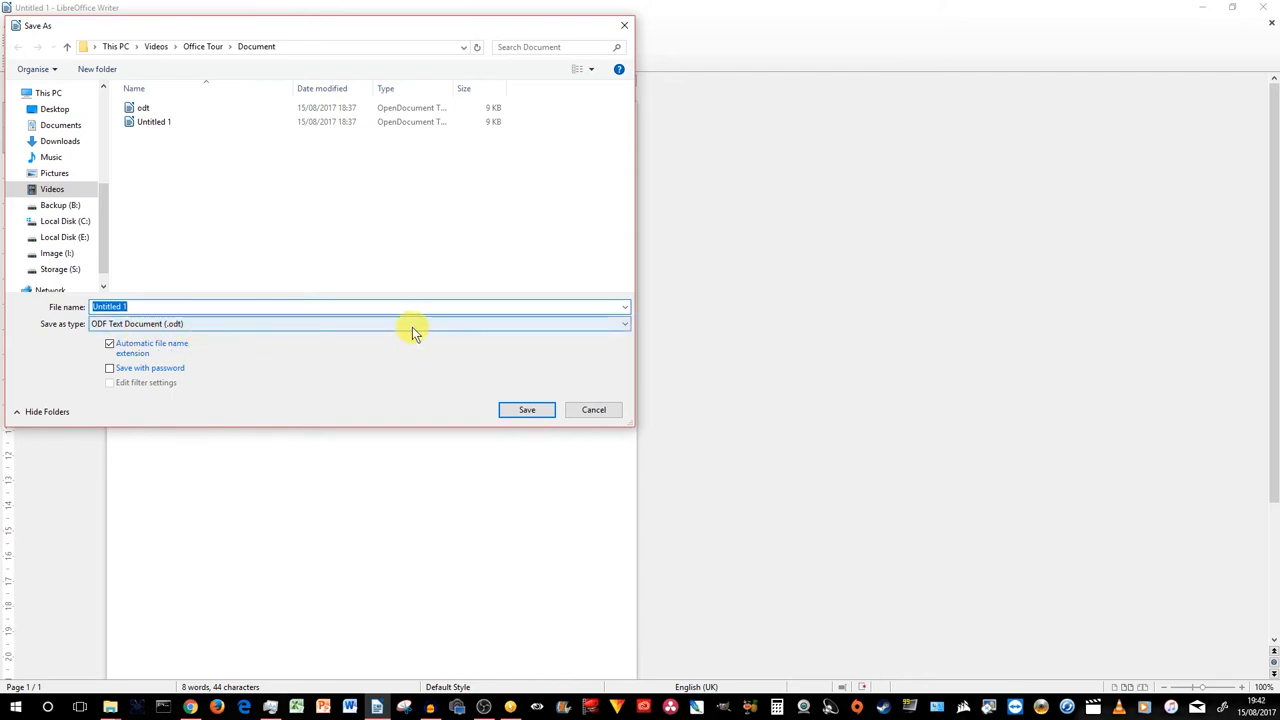
{"action": "left_click", "coordinate": [283, 306]}
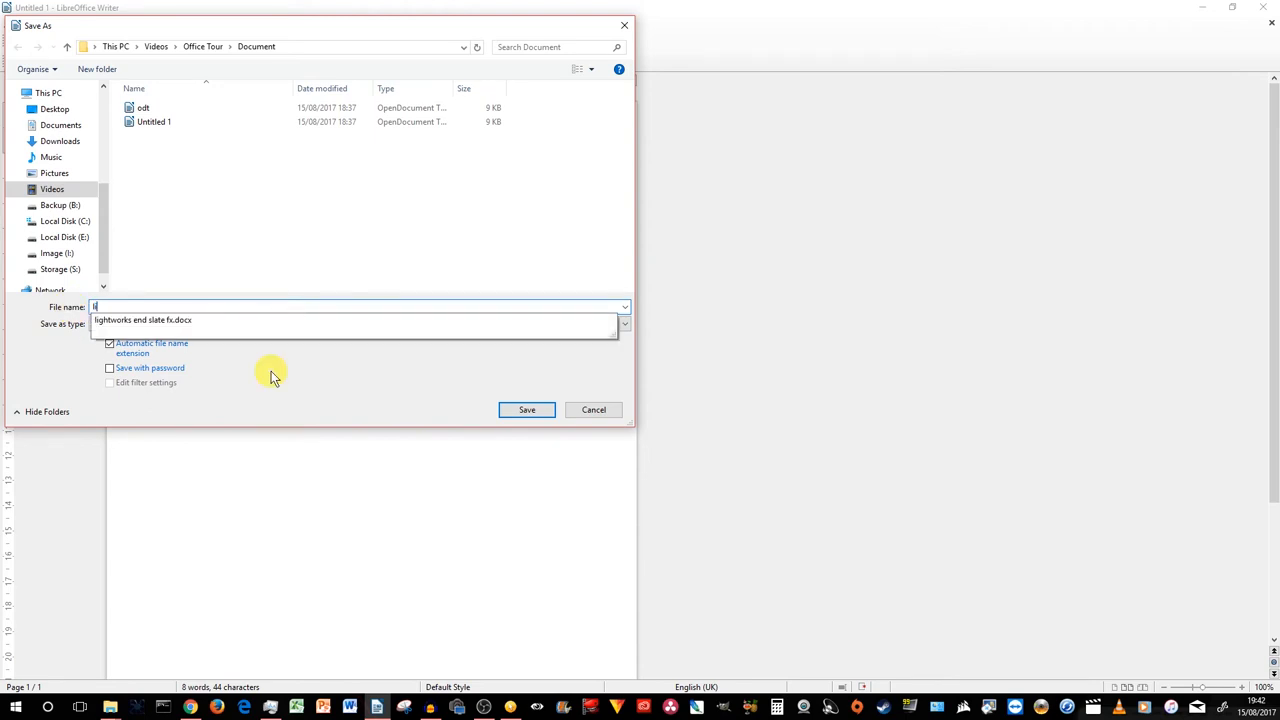
{"action": "type", "text": "libre office free"}
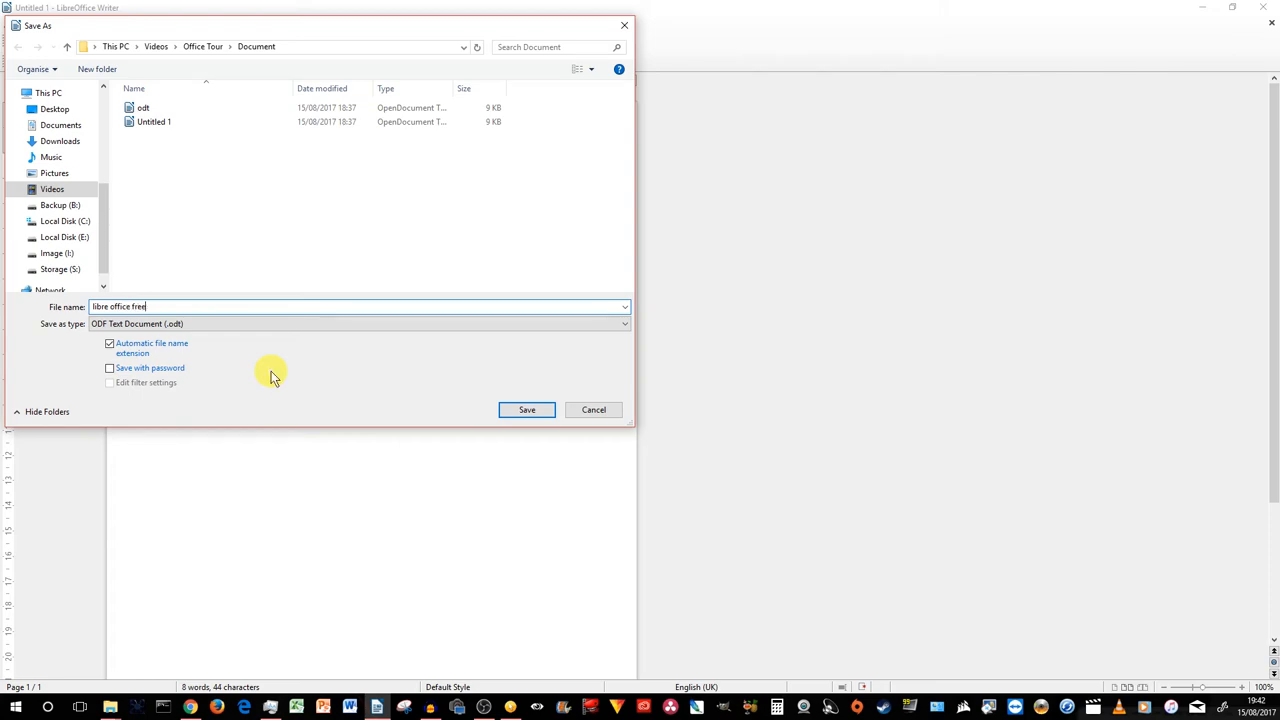
{"action": "left_click", "coordinate": [527, 409]}
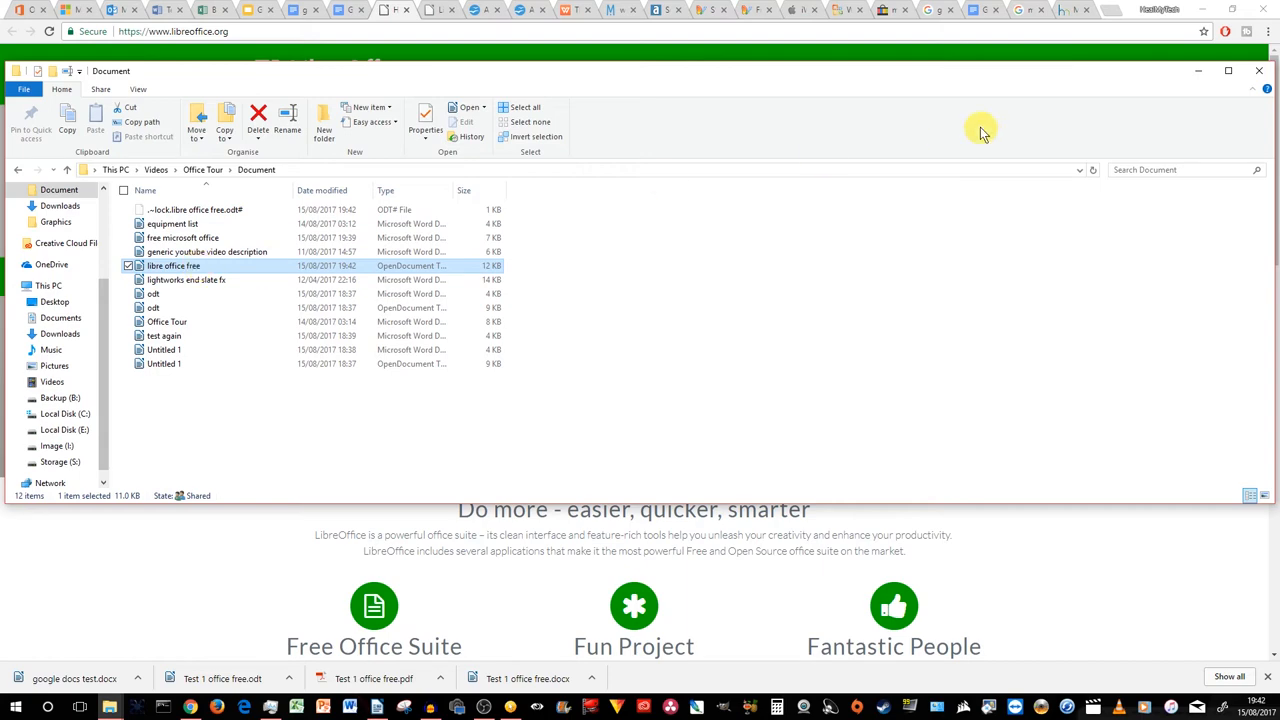
Step: Reopen 'libre office free' from File Explorer's Document folder in LibreOffice Writer
{"action": "double_click", "coordinate": [174, 265]}
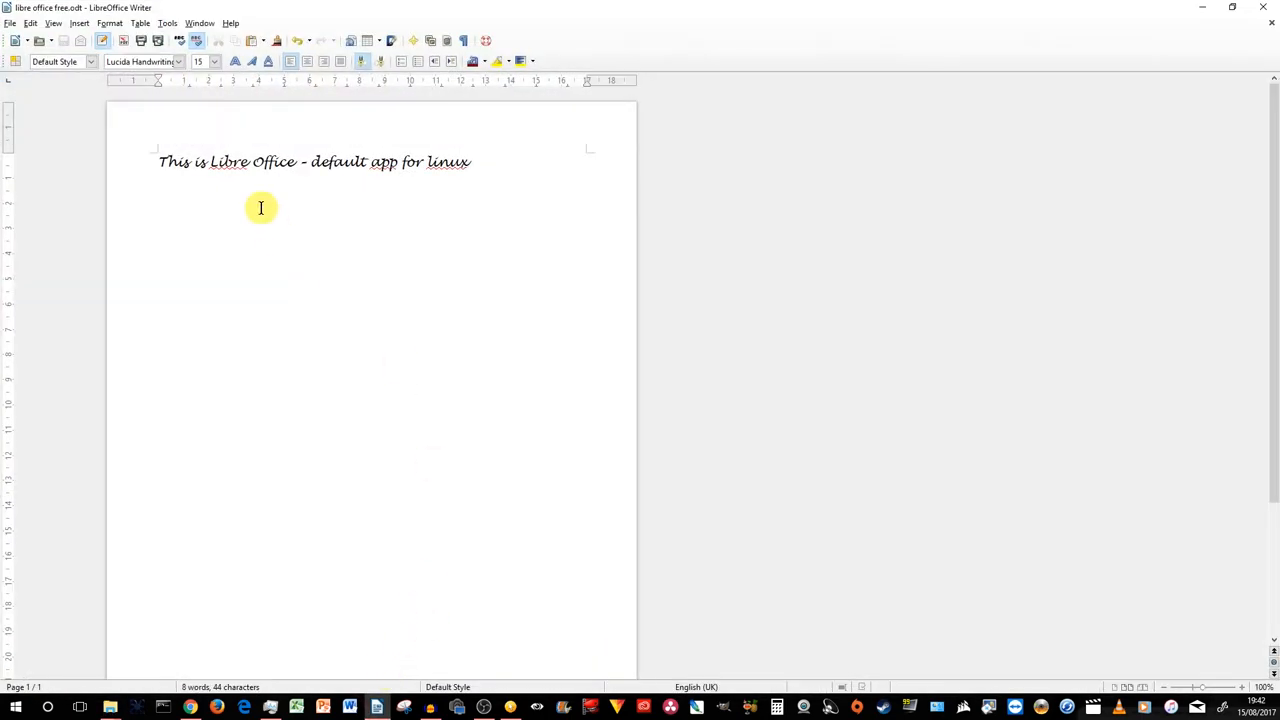
{"action": "mouse_move", "coordinate": [358, 201]}
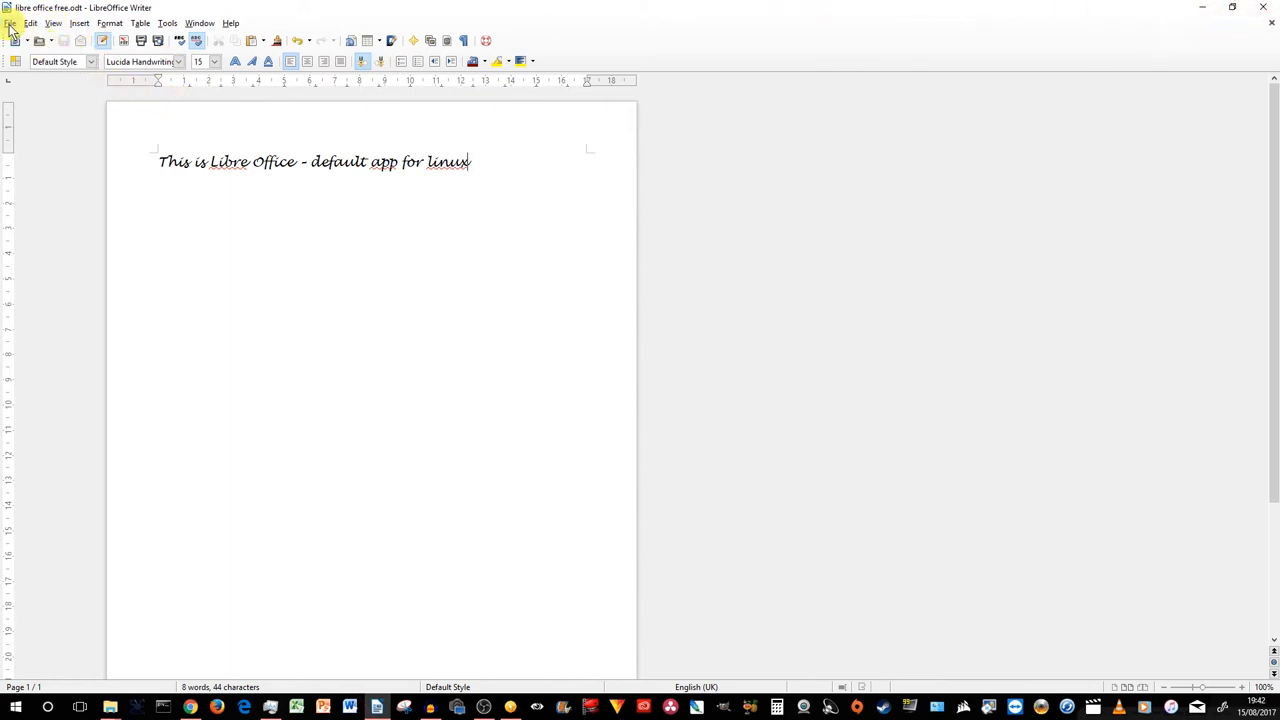
{"action": "mouse_move", "coordinate": [297, 192]}
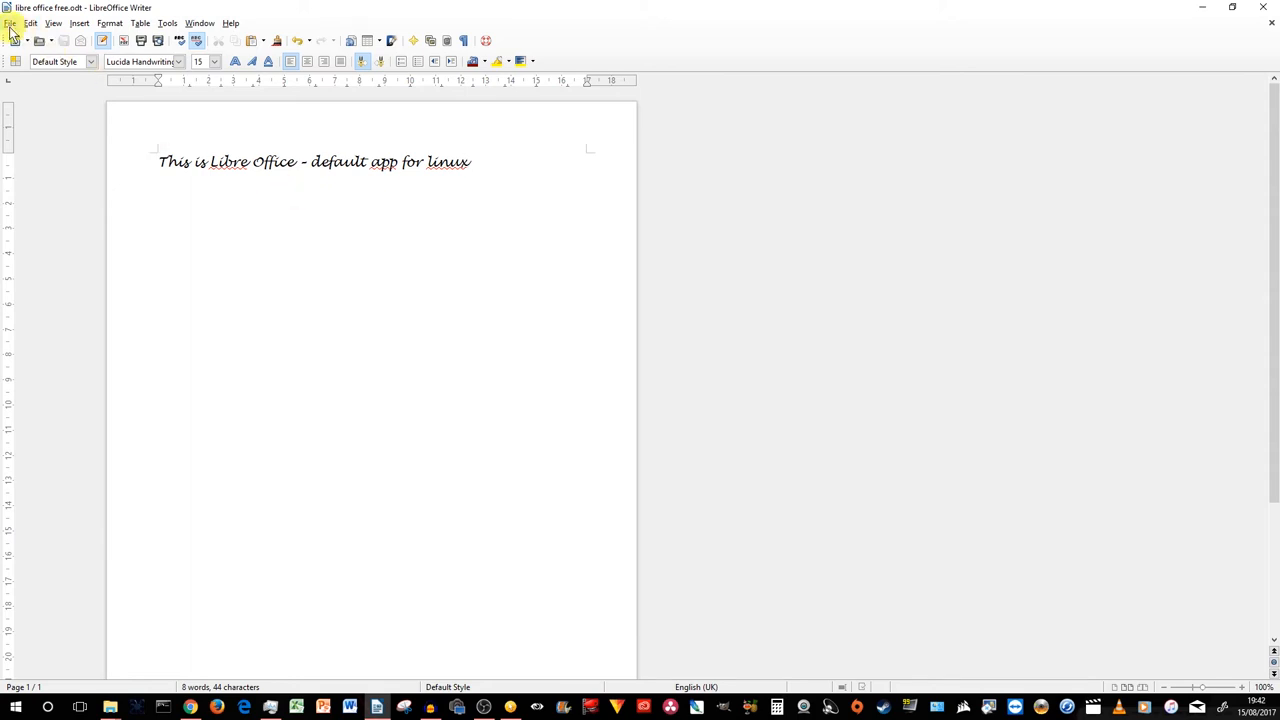
Step: Save the document as 'libre office free' in Word 2007/2010/2013 XML (.docx) format
{"action": "left_click", "coordinate": [10, 23]}
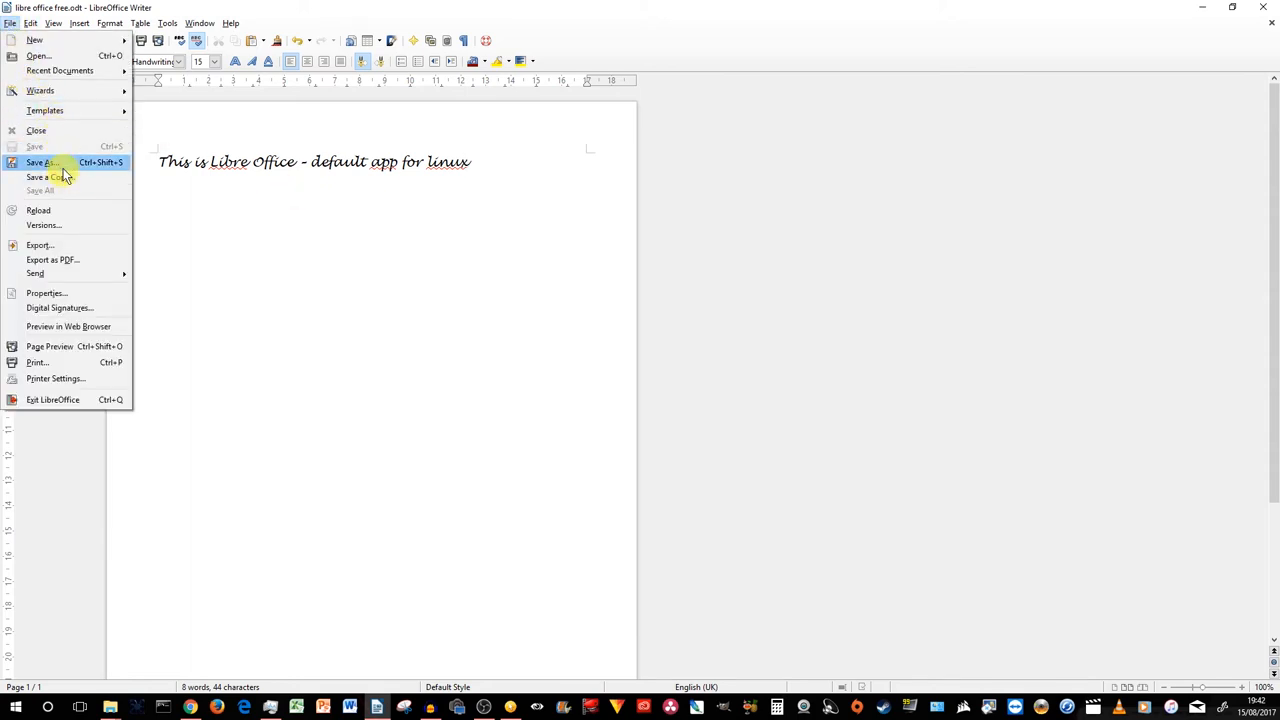
{"action": "left_click", "coordinate": [40, 162]}
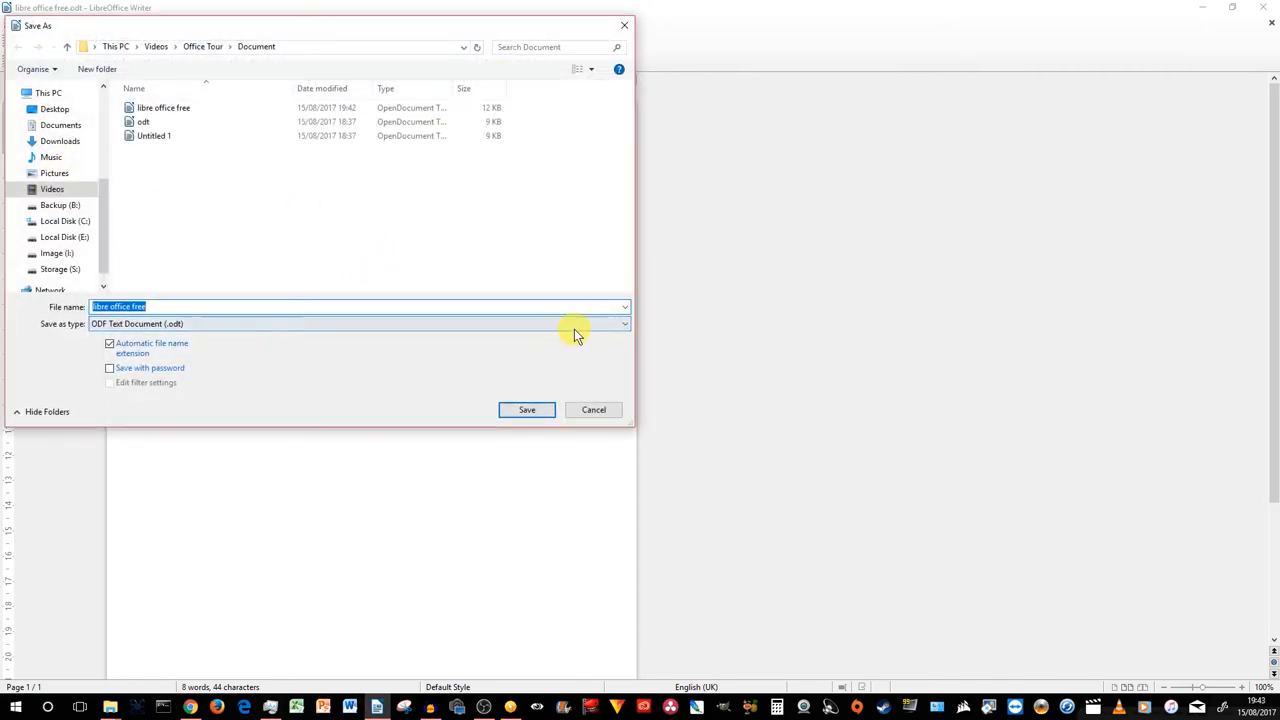
{"action": "left_click", "coordinate": [620, 323]}
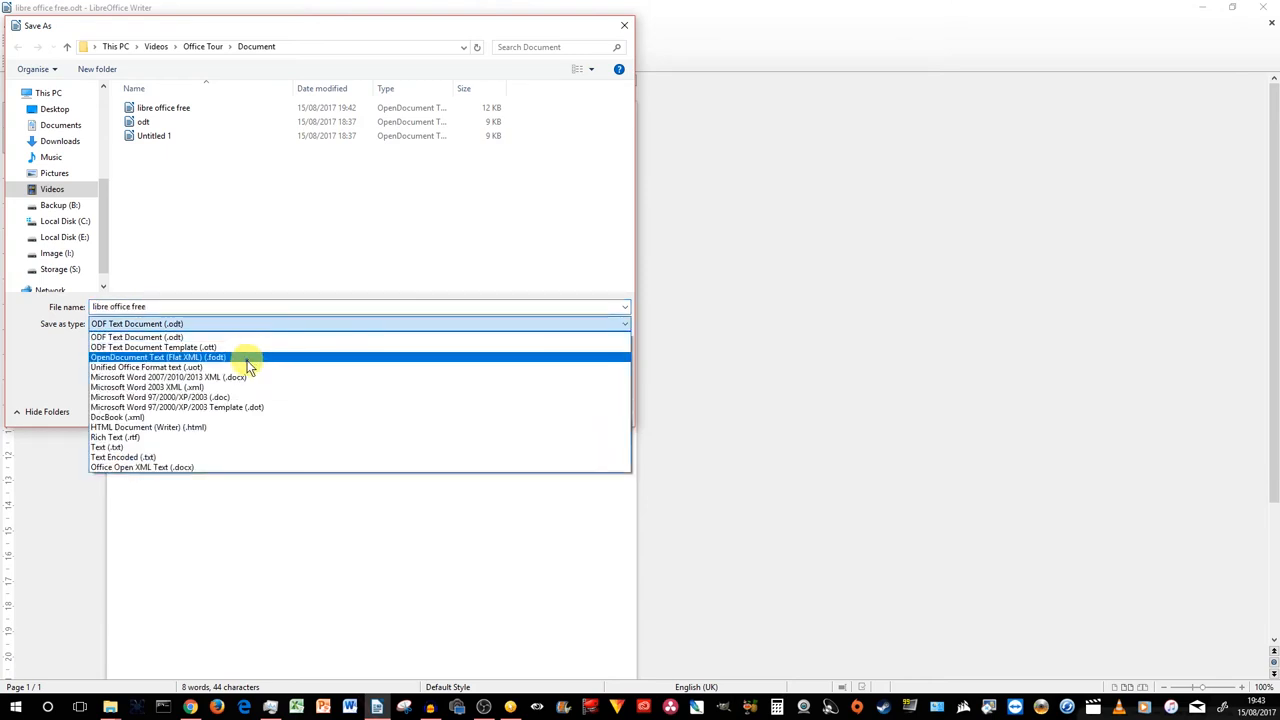
{"action": "mouse_move", "coordinate": [275, 387]}
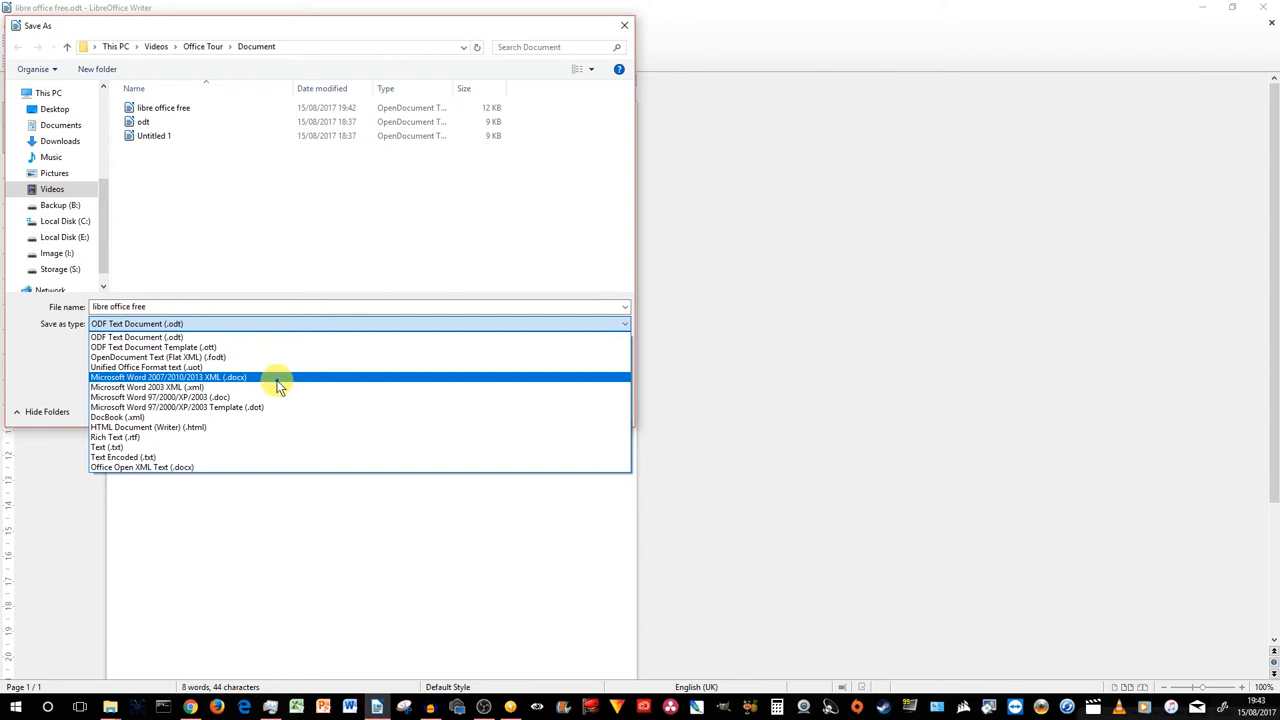
{"action": "left_click", "coordinate": [168, 377]}
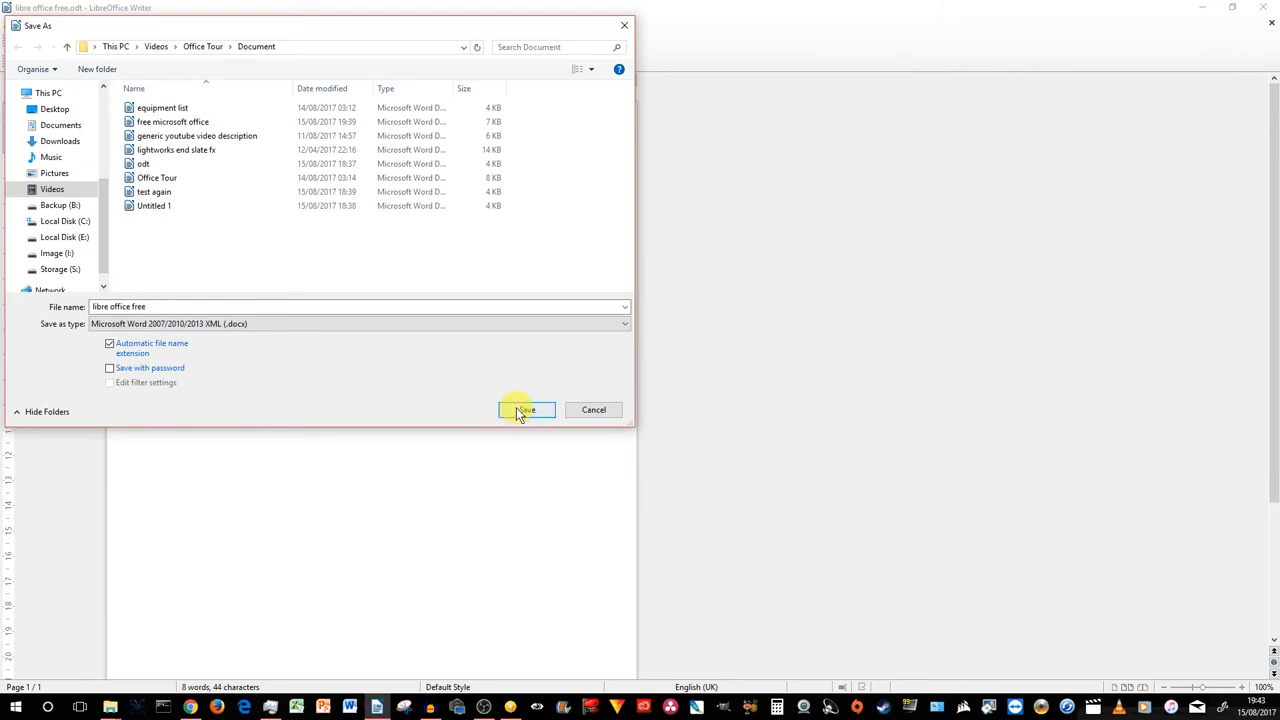
{"action": "left_click", "coordinate": [524, 409]}
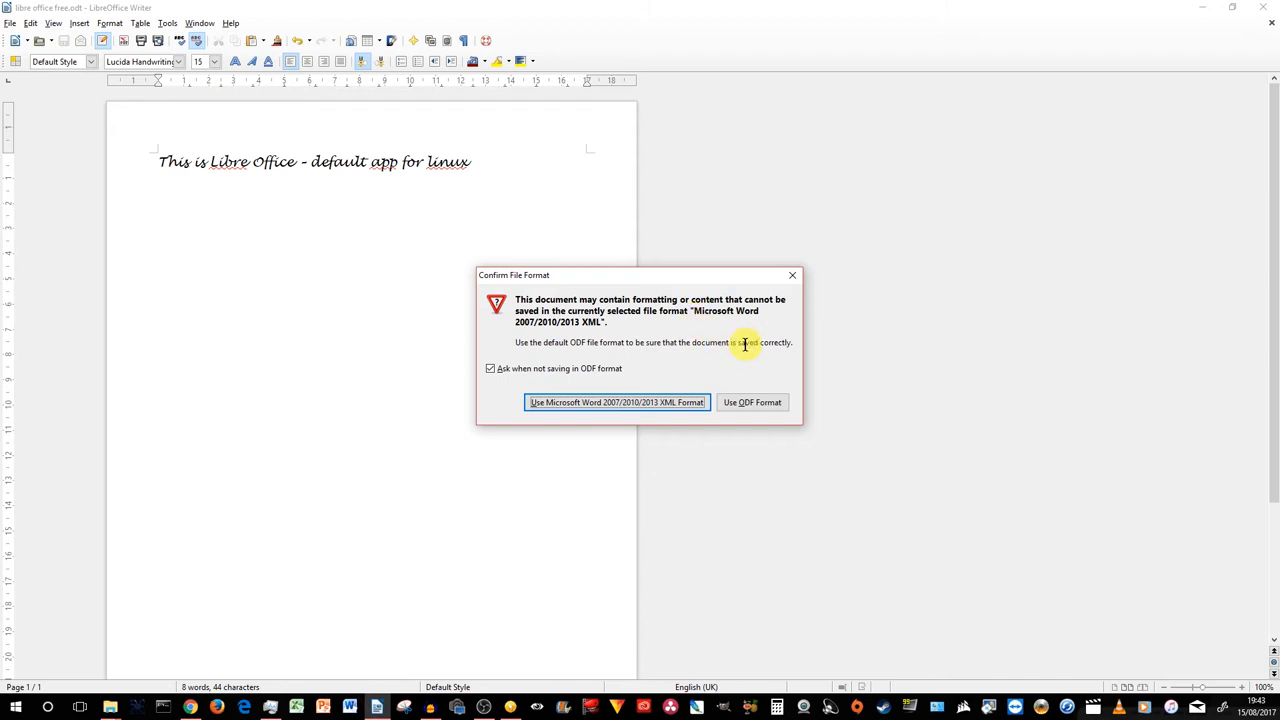
{"action": "mouse_move", "coordinate": [750, 343]}
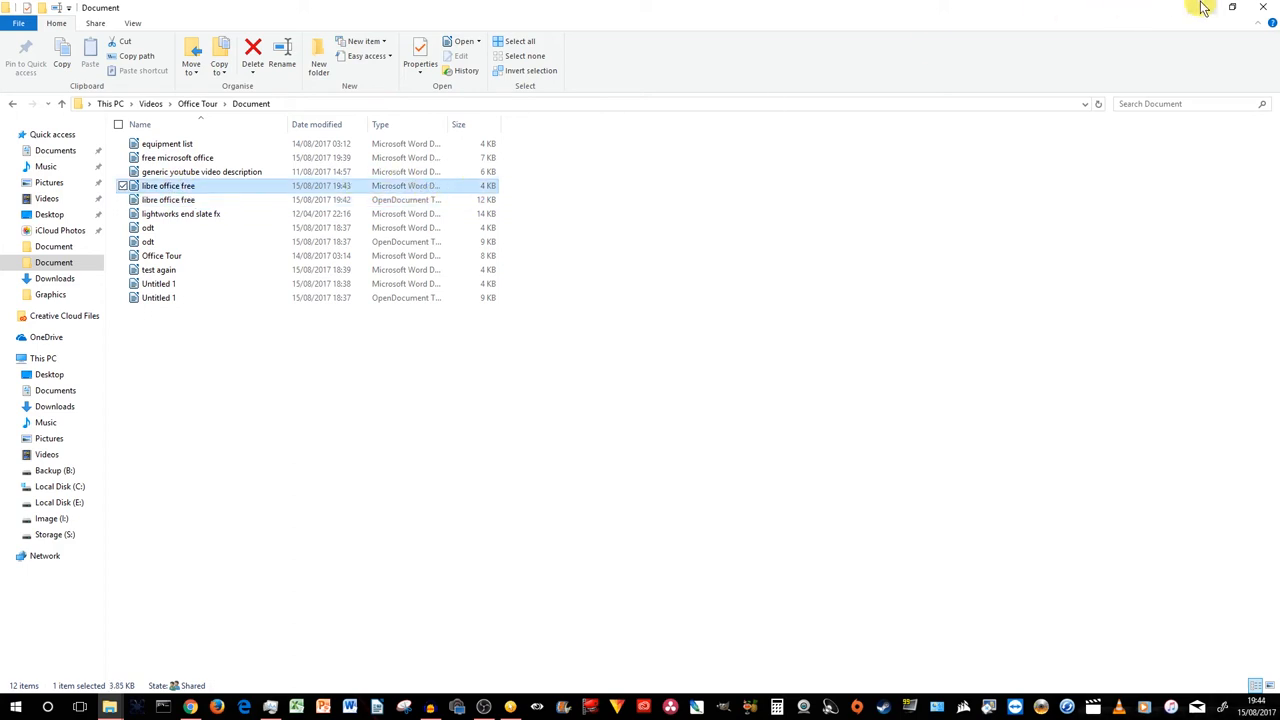
{"action": "mouse_move", "coordinate": [1205, 8]}
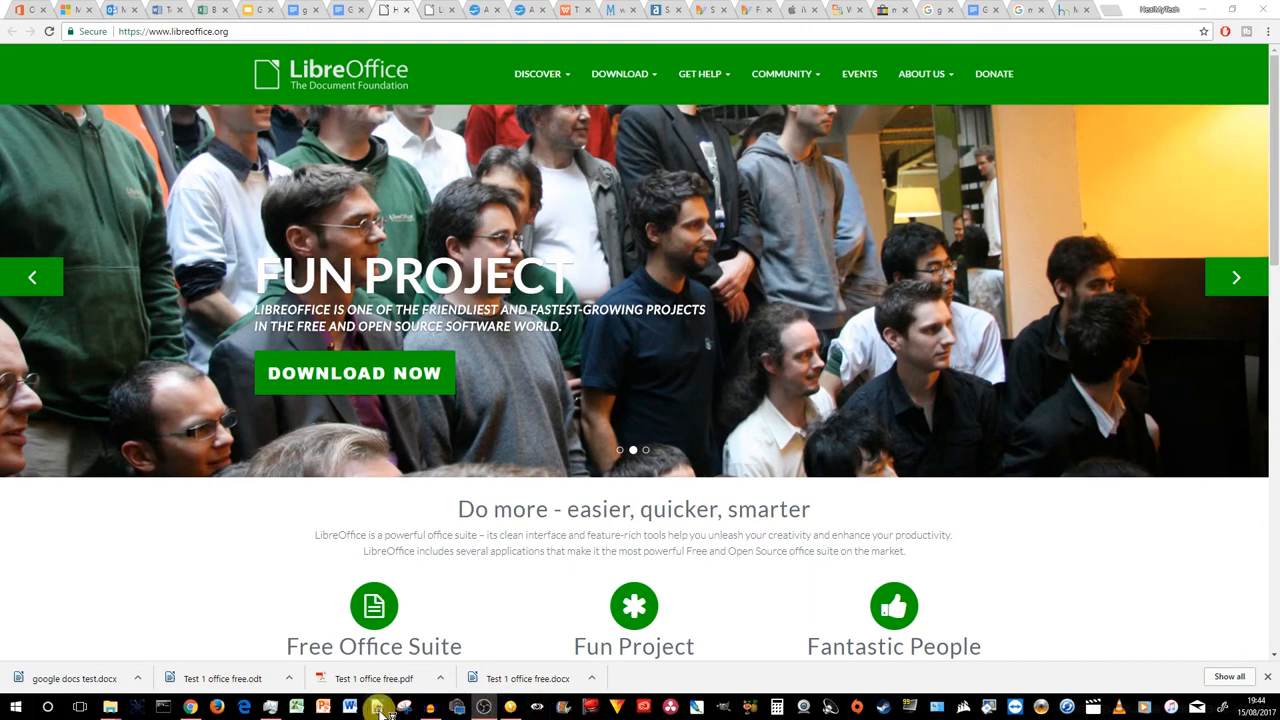
Step: Set Load/Save 'Always save as' to Microsoft Word 2007/2010/2013 XML in Options
{"action": "left_click", "coordinate": [376, 708]}
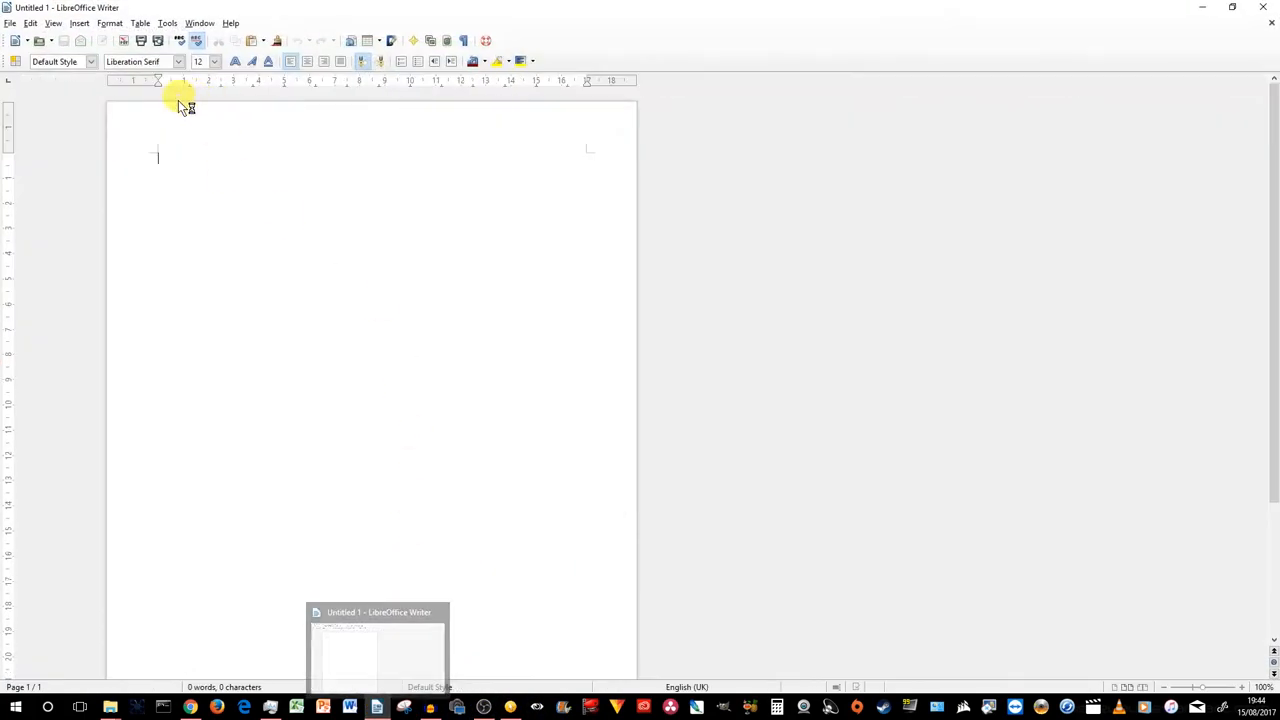
{"action": "left_click", "coordinate": [10, 23]}
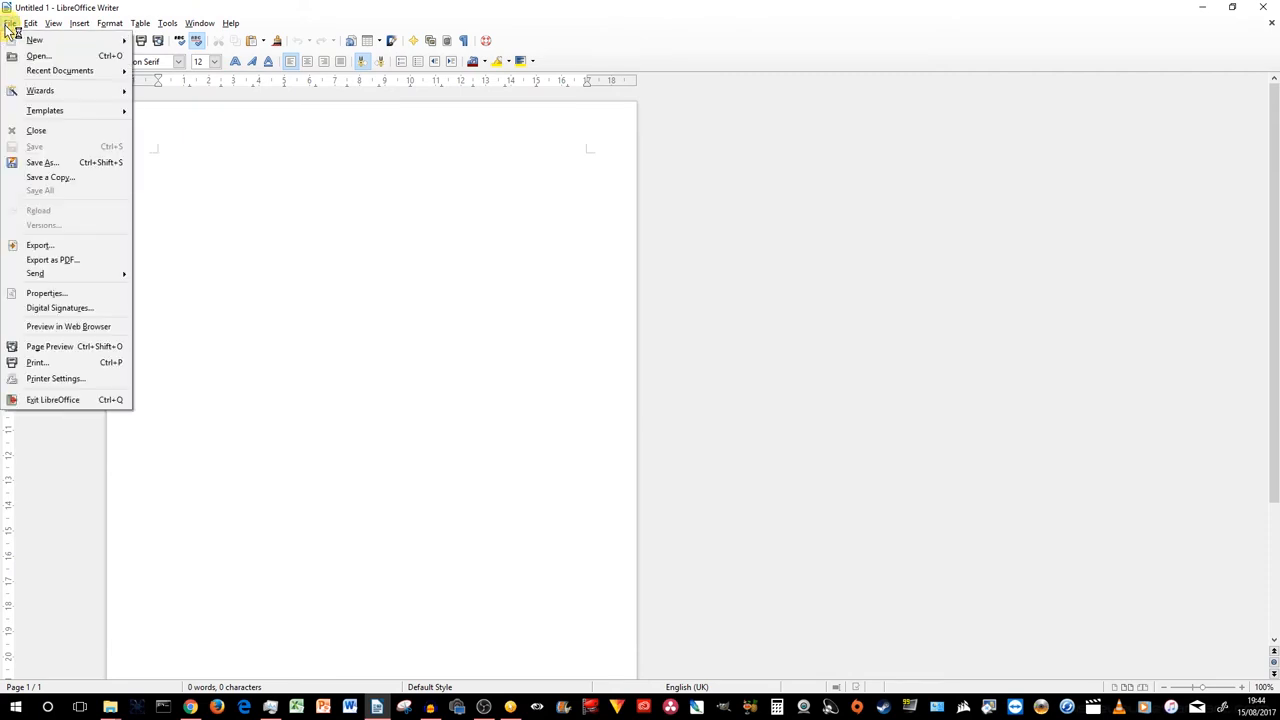
{"action": "left_click", "coordinate": [167, 23]}
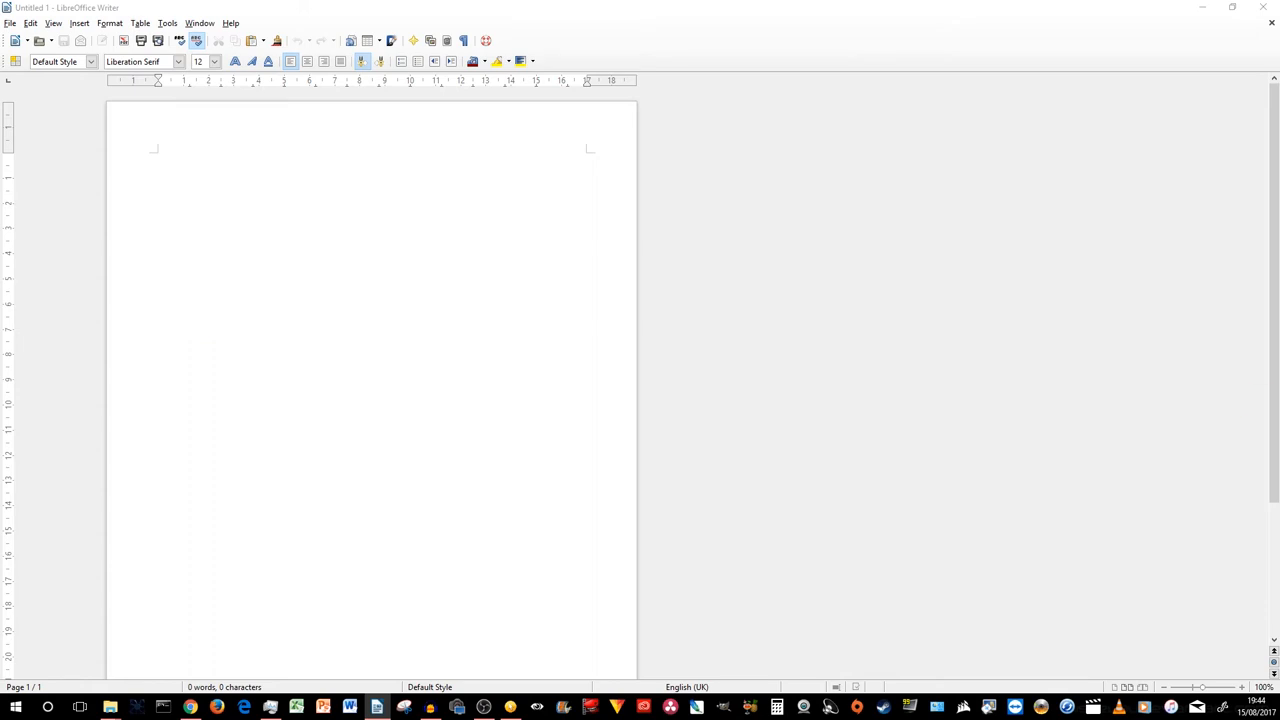
{"action": "left_click", "coordinate": [166, 23]}
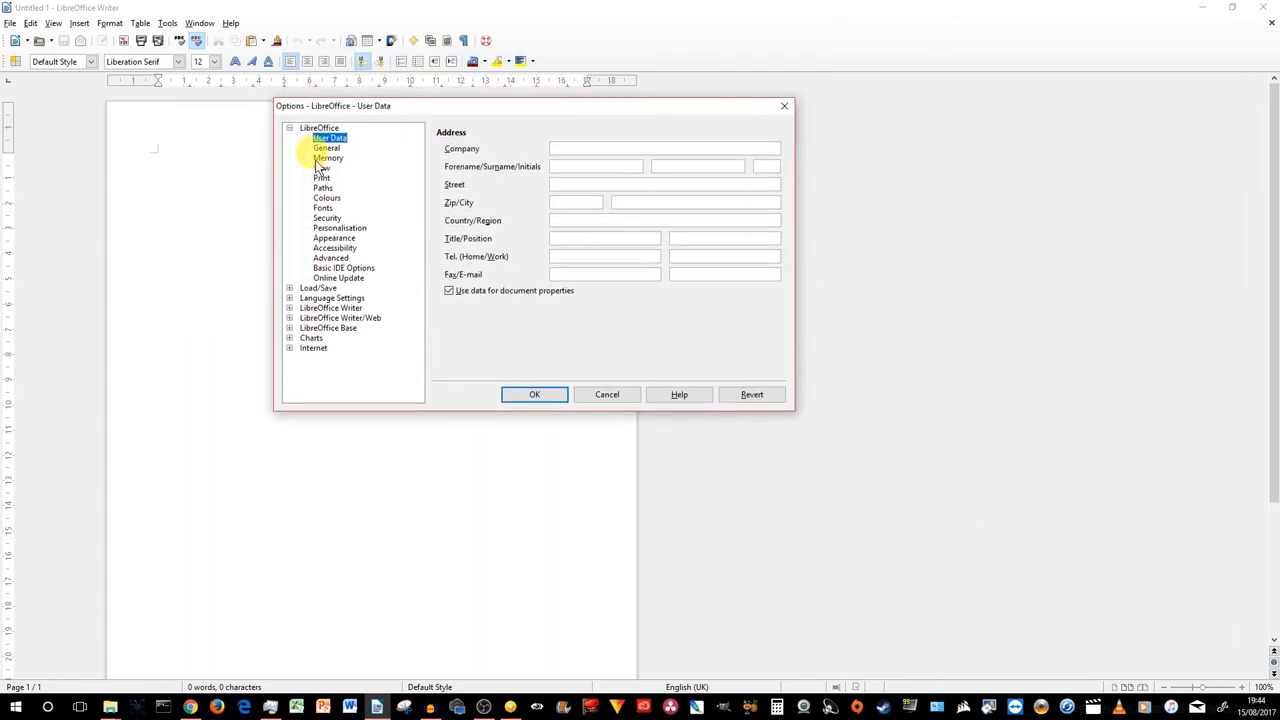
{"action": "left_click", "coordinate": [318, 288]}
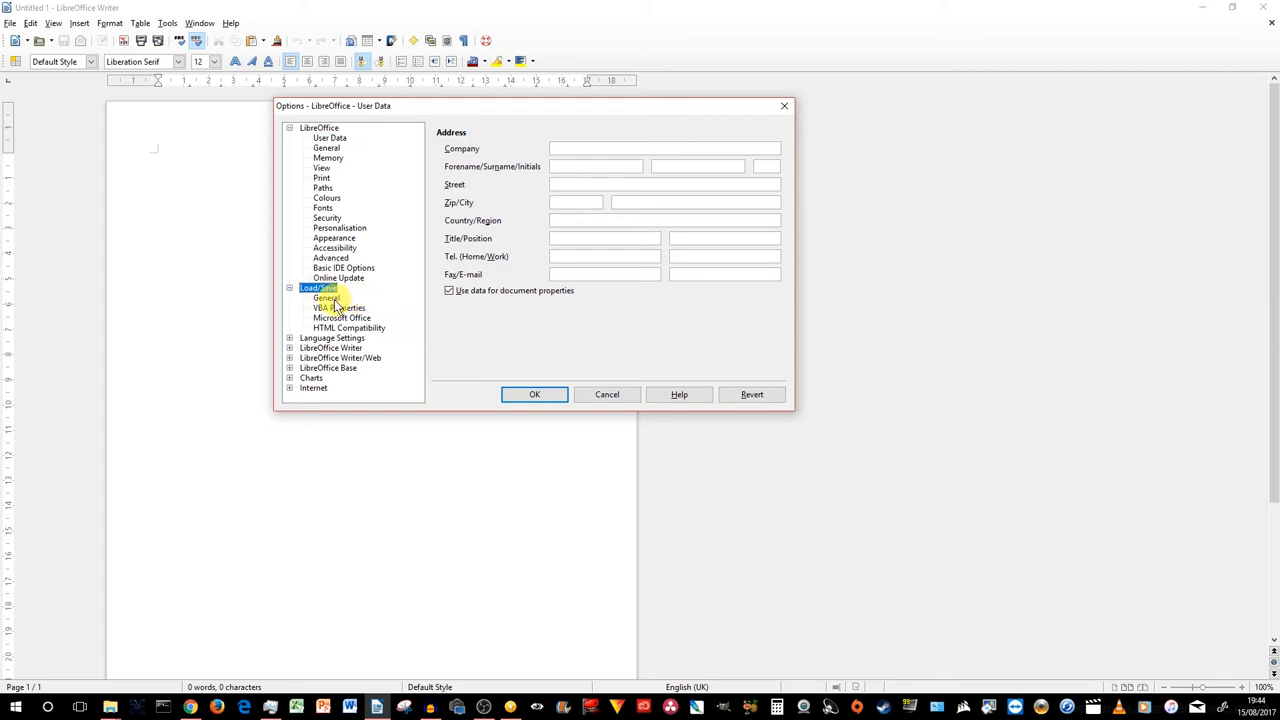
{"action": "left_click", "coordinate": [327, 298]}
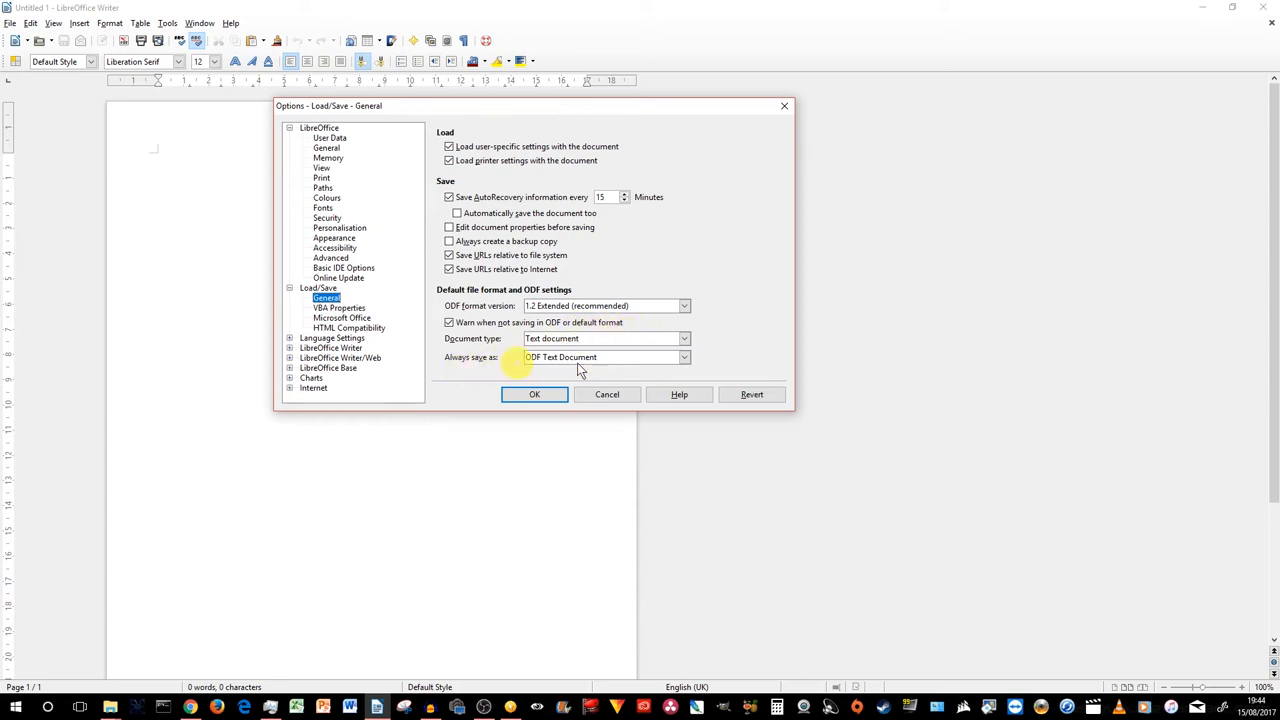
{"action": "left_click", "coordinate": [684, 357]}
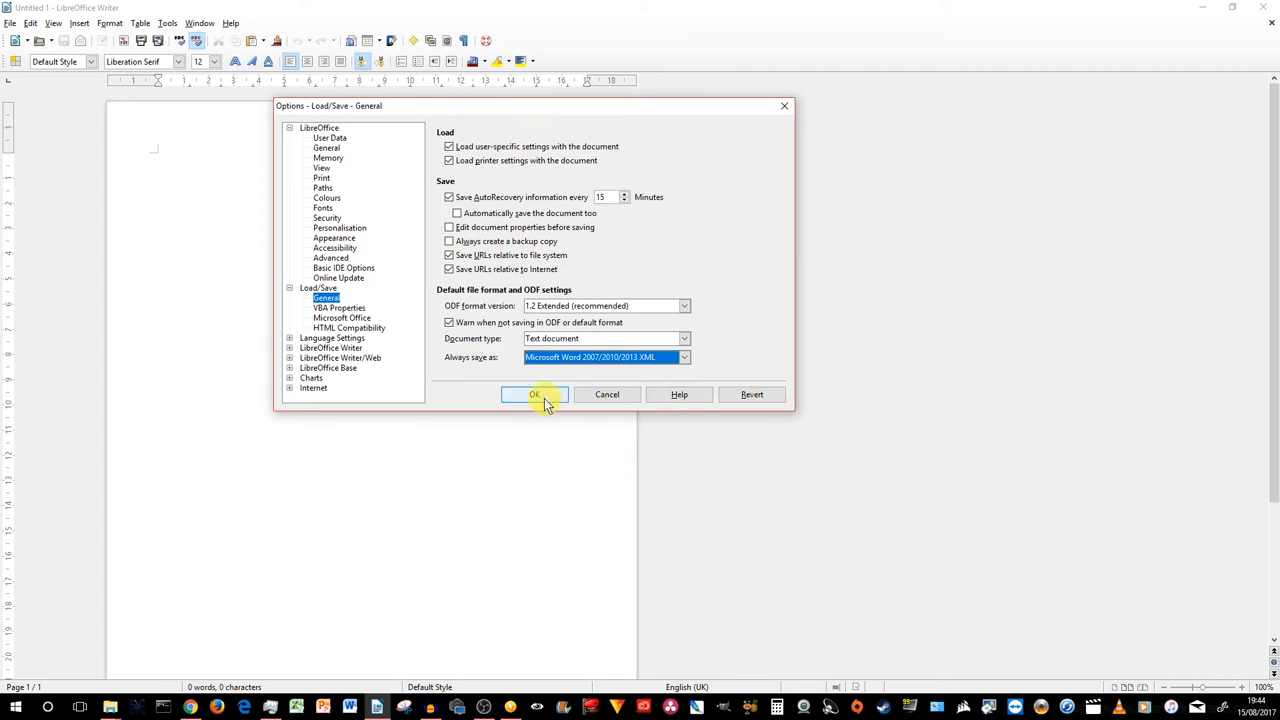
{"action": "left_click", "coordinate": [534, 394]}
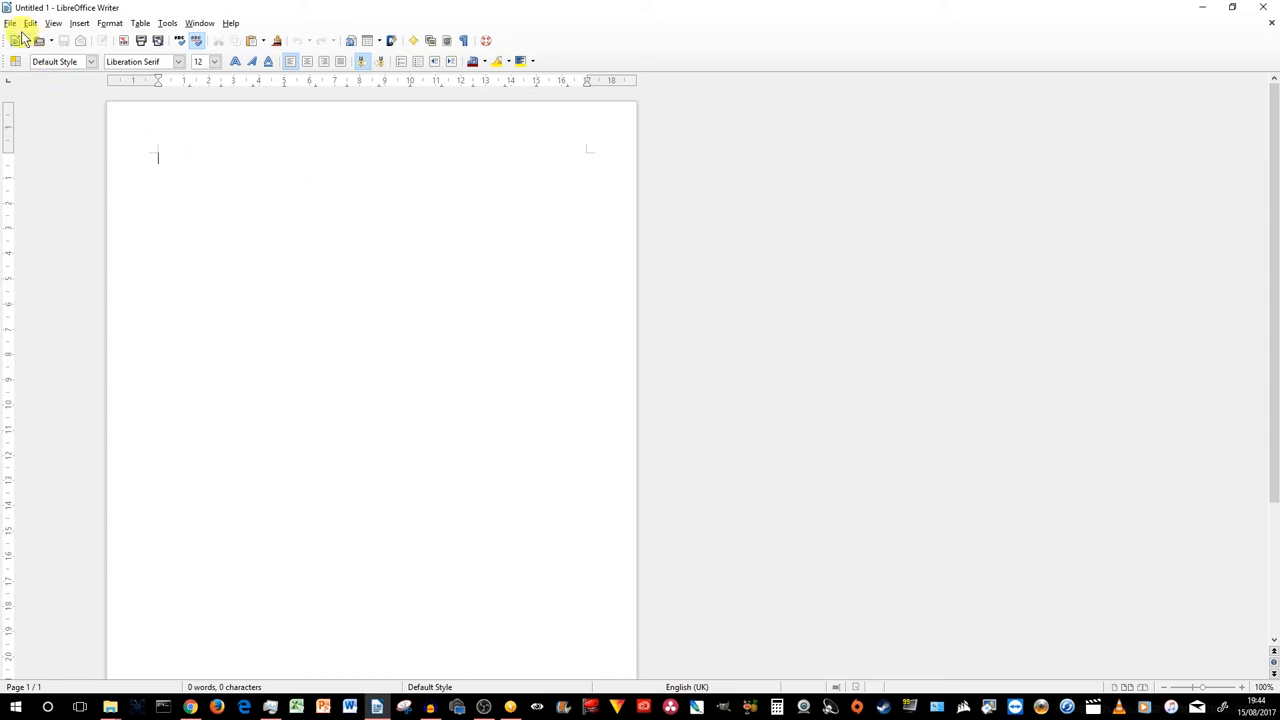
Step: Type 'This is a Microsoft word document from libre office' on the blank page
{"action": "left_click", "coordinate": [9, 23]}
{"action": "type", "text": "Th"}
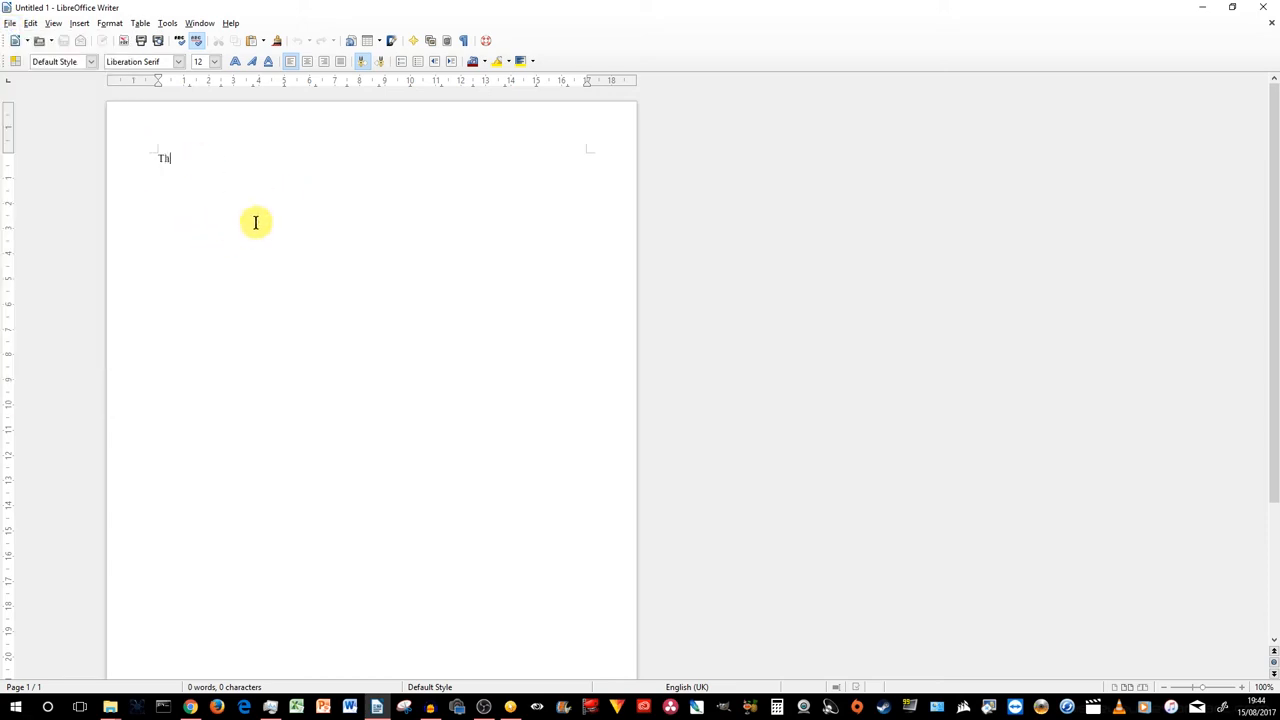
{"action": "type", "text": "is is a micro"}
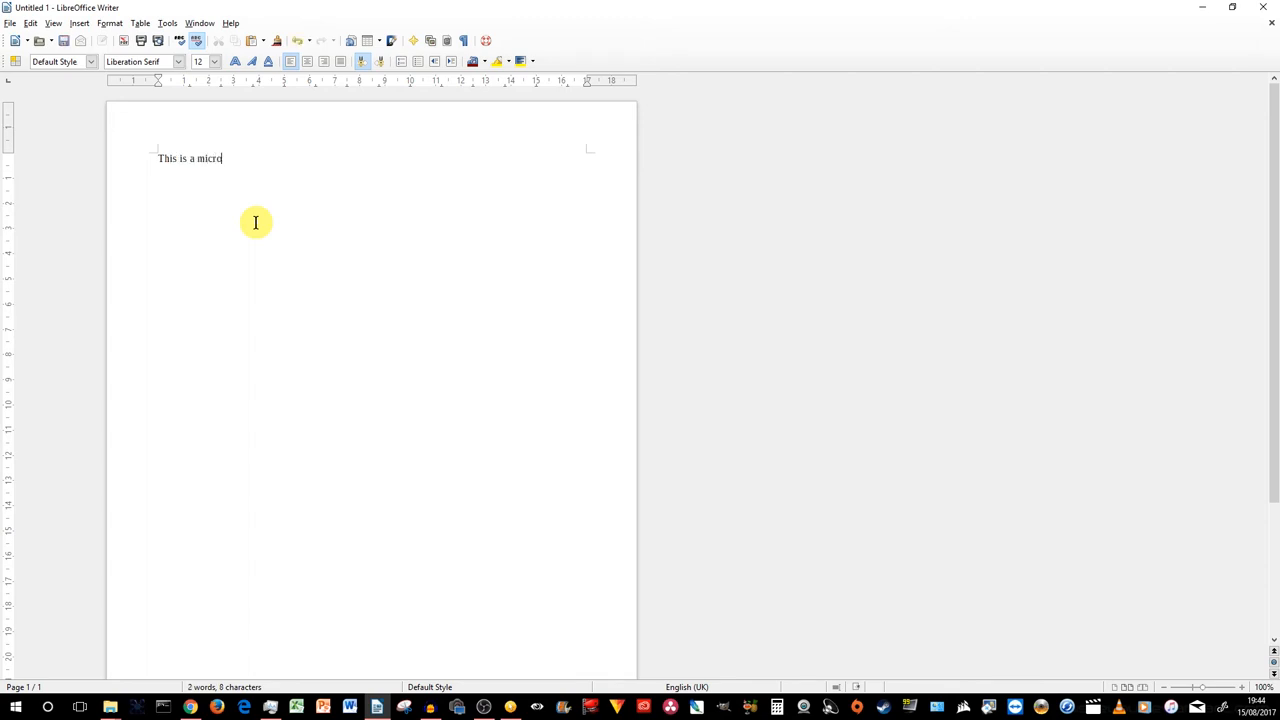
{"action": "type", "text": "soft"}
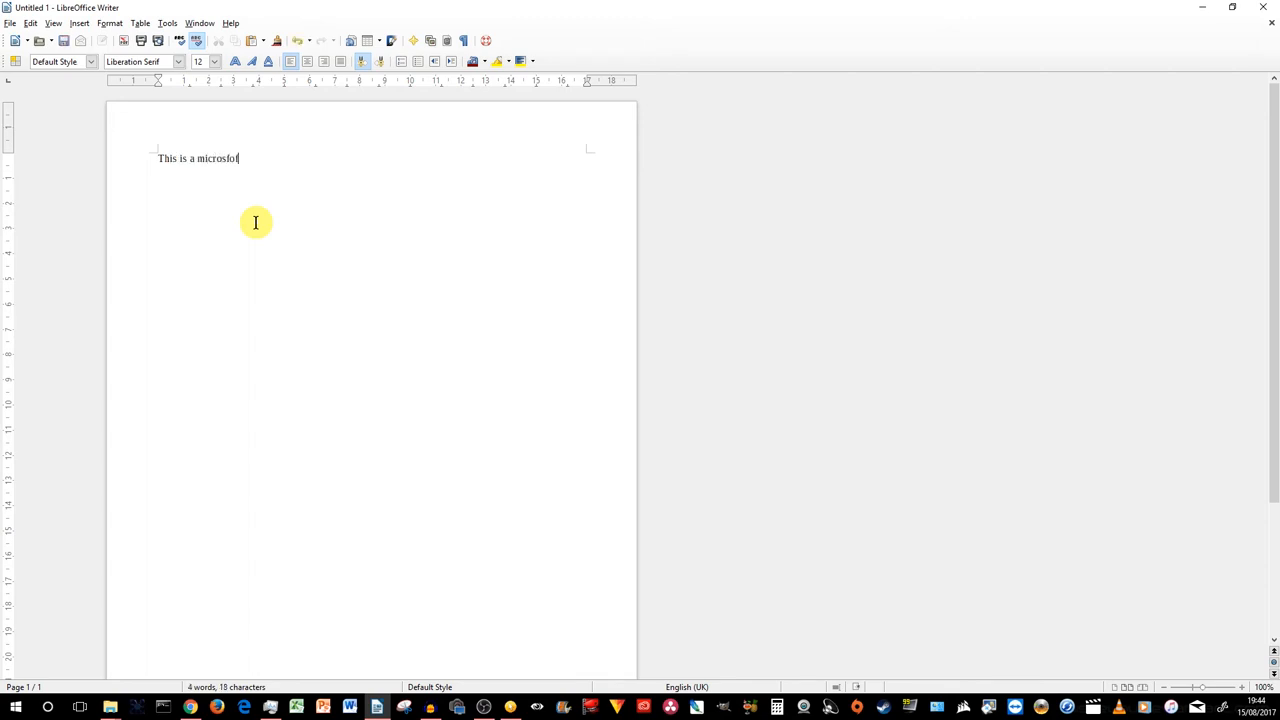
{"action": "key", "text": "BackSpace"}
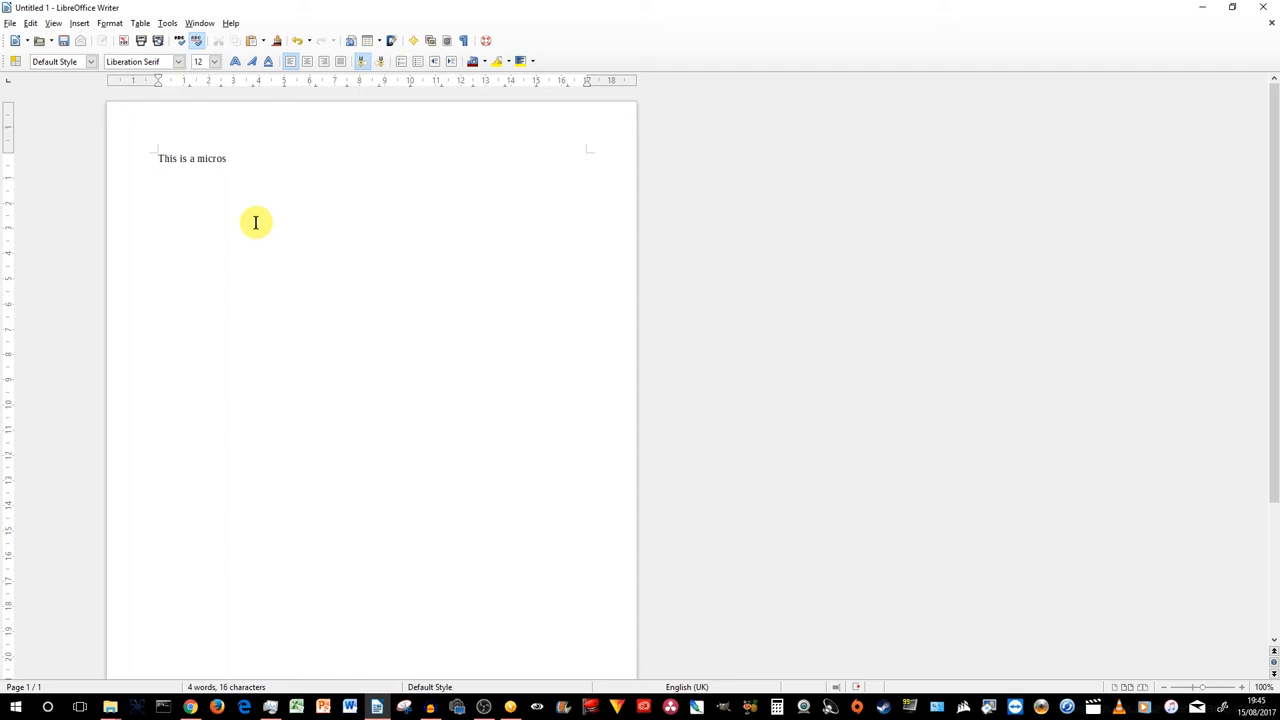
{"action": "type", "text": "oft word document fro"}
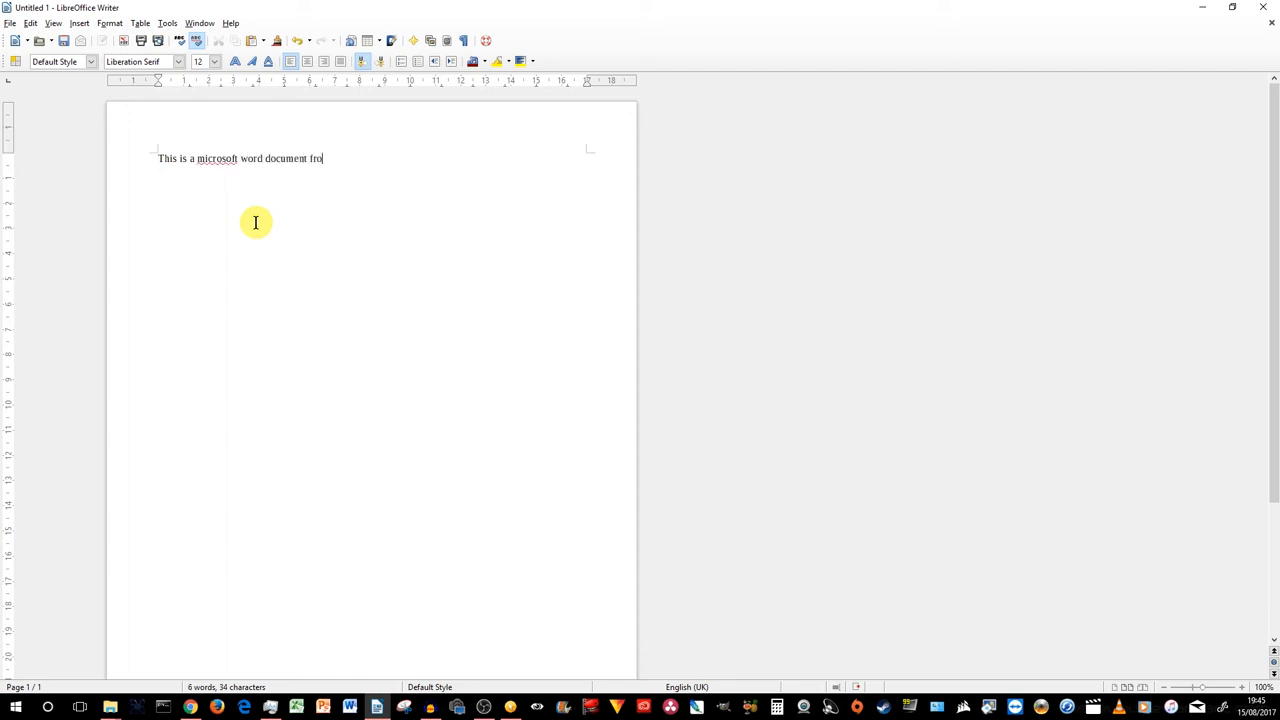
{"action": "type", "text": "m libre office"}
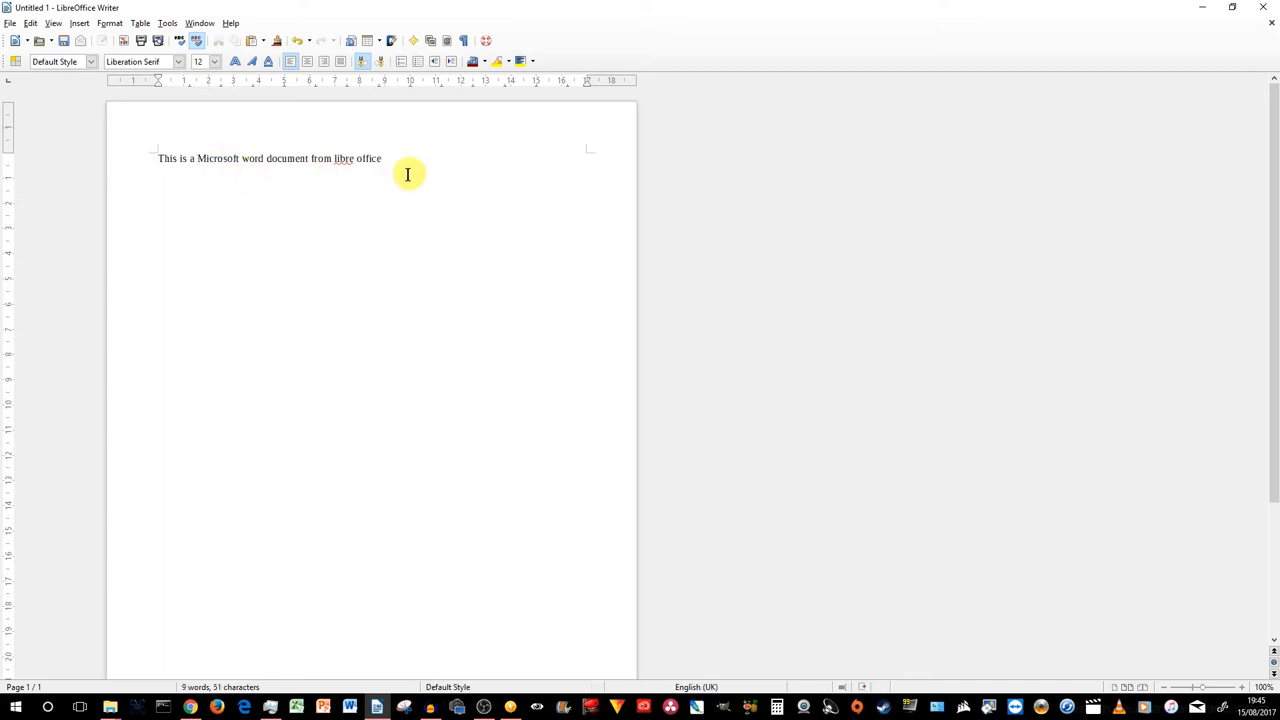
{"action": "left_click", "coordinate": [10, 23]}
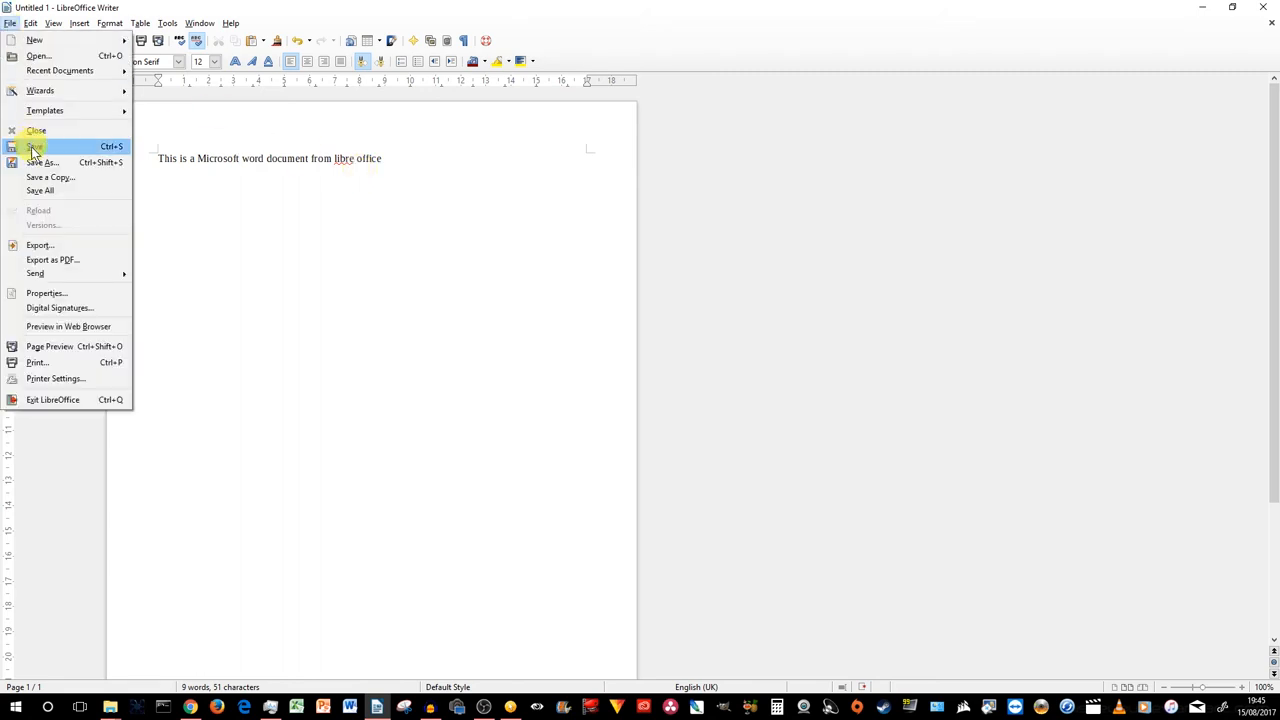
Step: Save the new document as 'libre office microsoft' in .docx format
{"action": "left_click", "coordinate": [43, 162]}
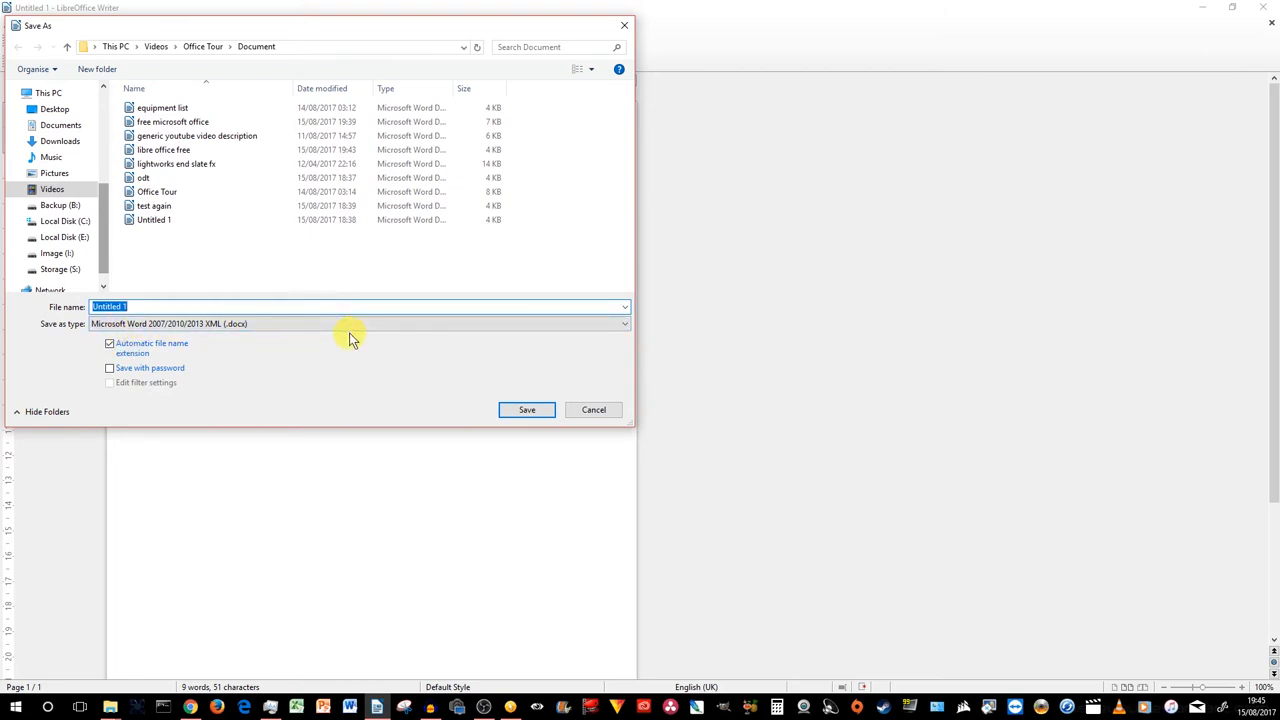
{"action": "mouse_move", "coordinate": [186, 306]}
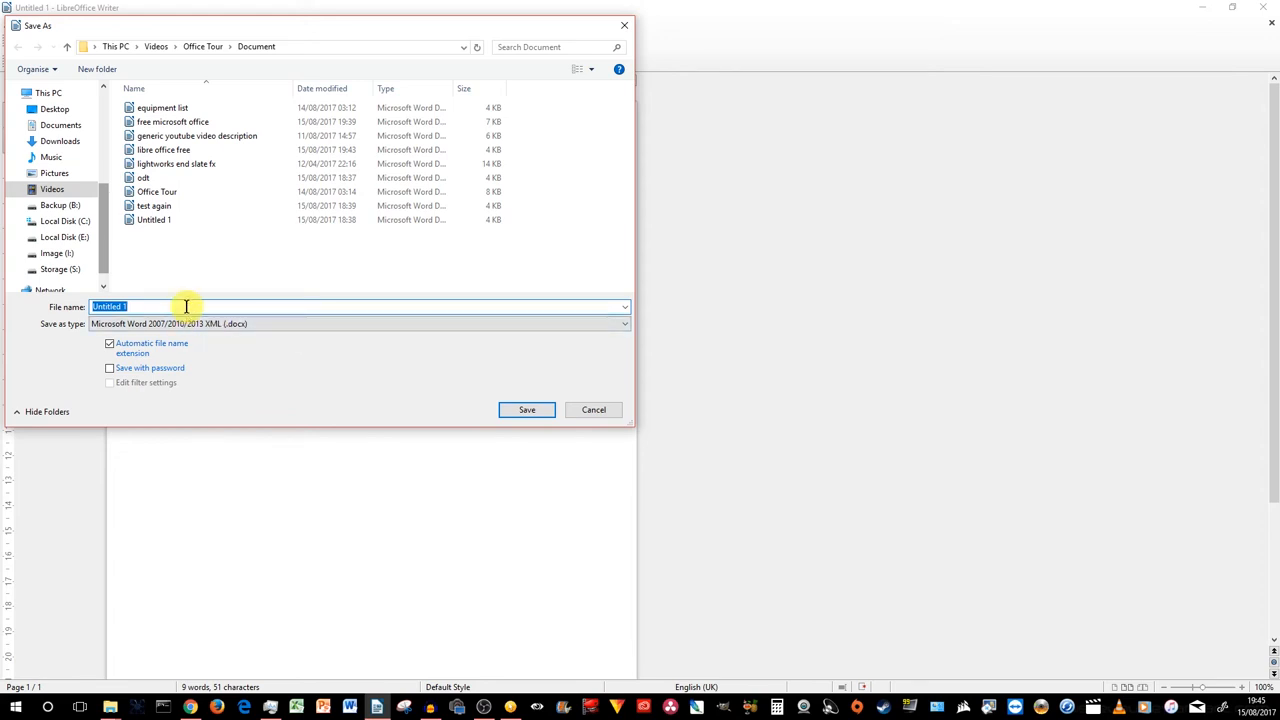
{"action": "type", "text": "libre office"}
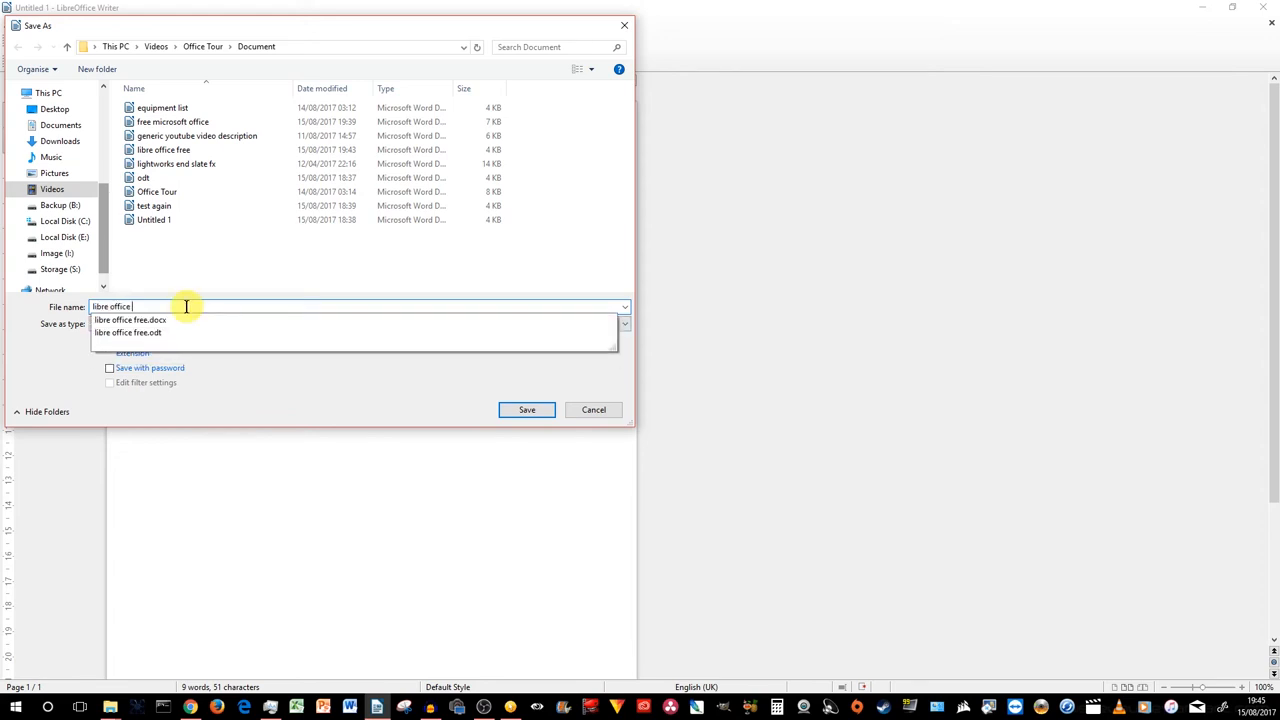
{"action": "type", "text": "microsoft"}
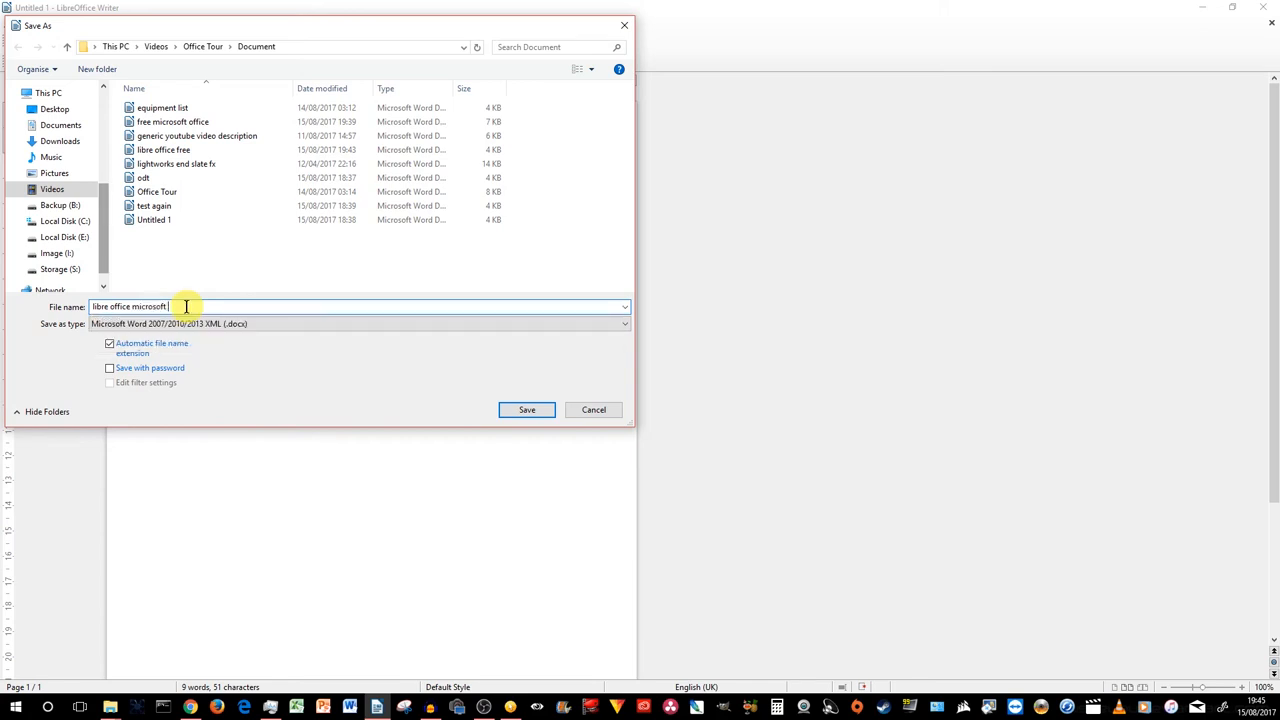
{"action": "left_click", "coordinate": [526, 409]}
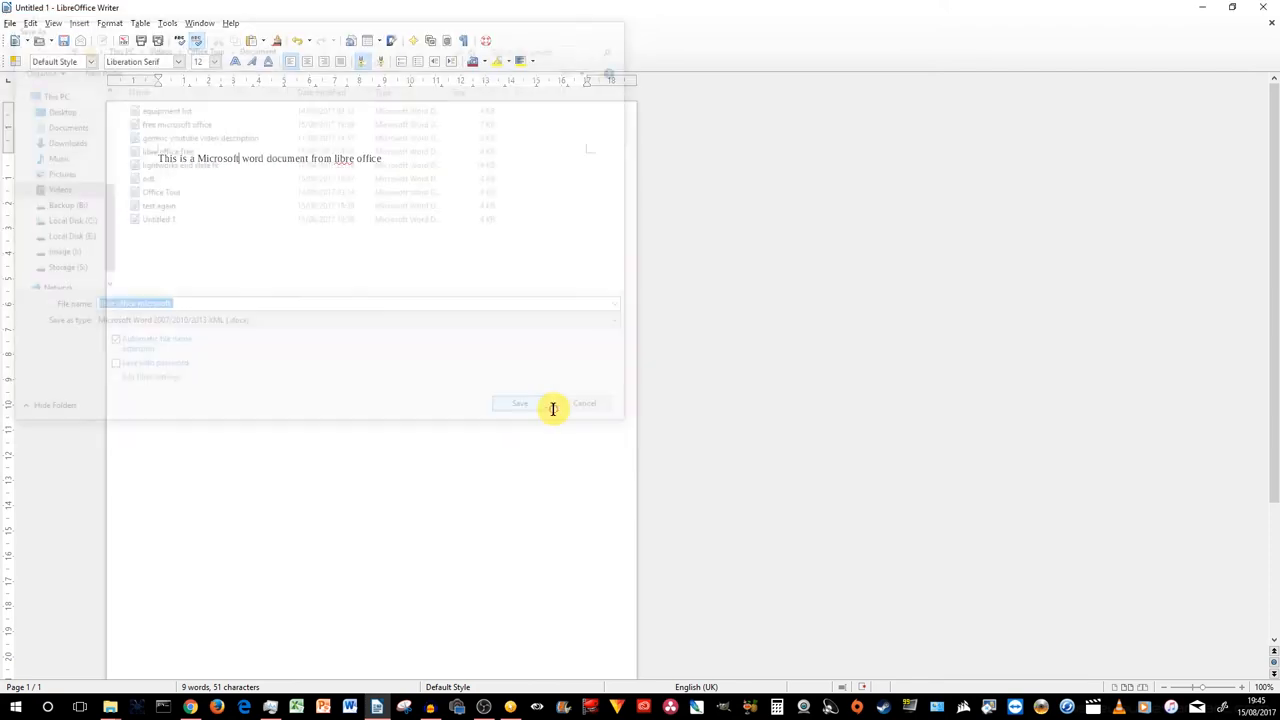
{"action": "left_click", "coordinate": [518, 403]}
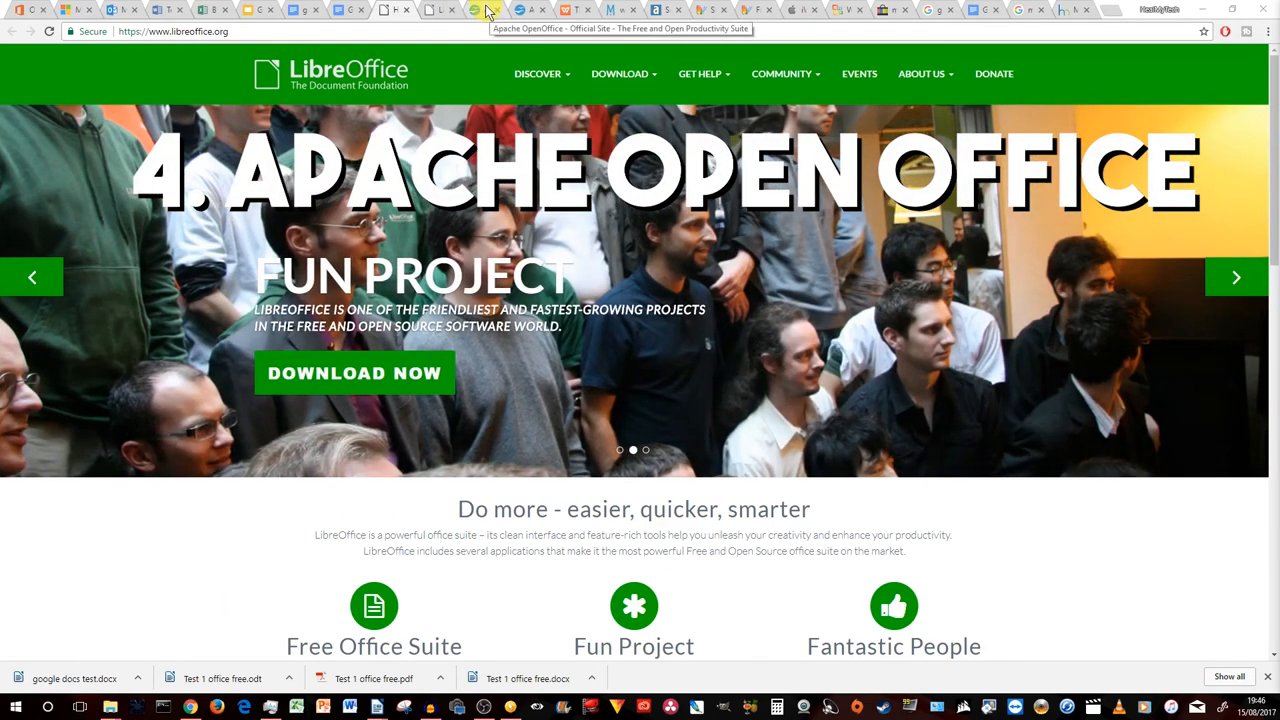
Step: Switch to the Apache OpenOffice tab showing the openoffice.org home page
{"action": "left_click", "coordinate": [485, 9]}
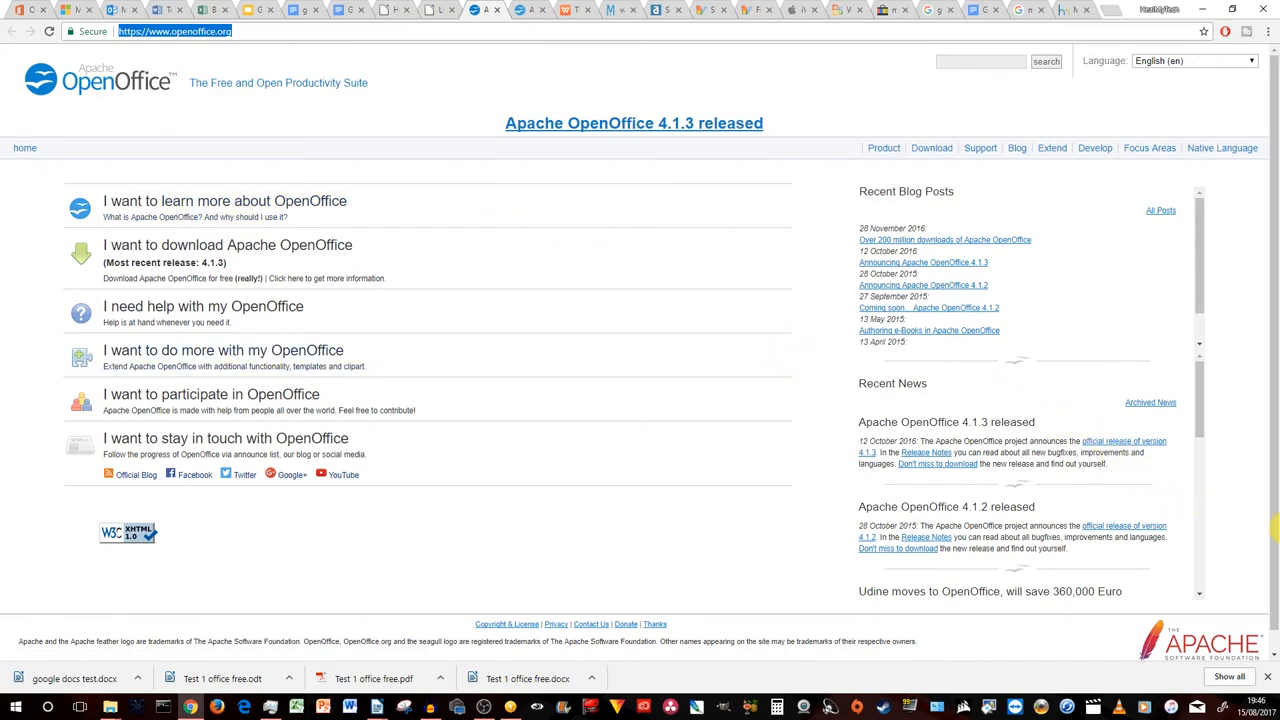
{"action": "mouse_move", "coordinate": [390, 245]}
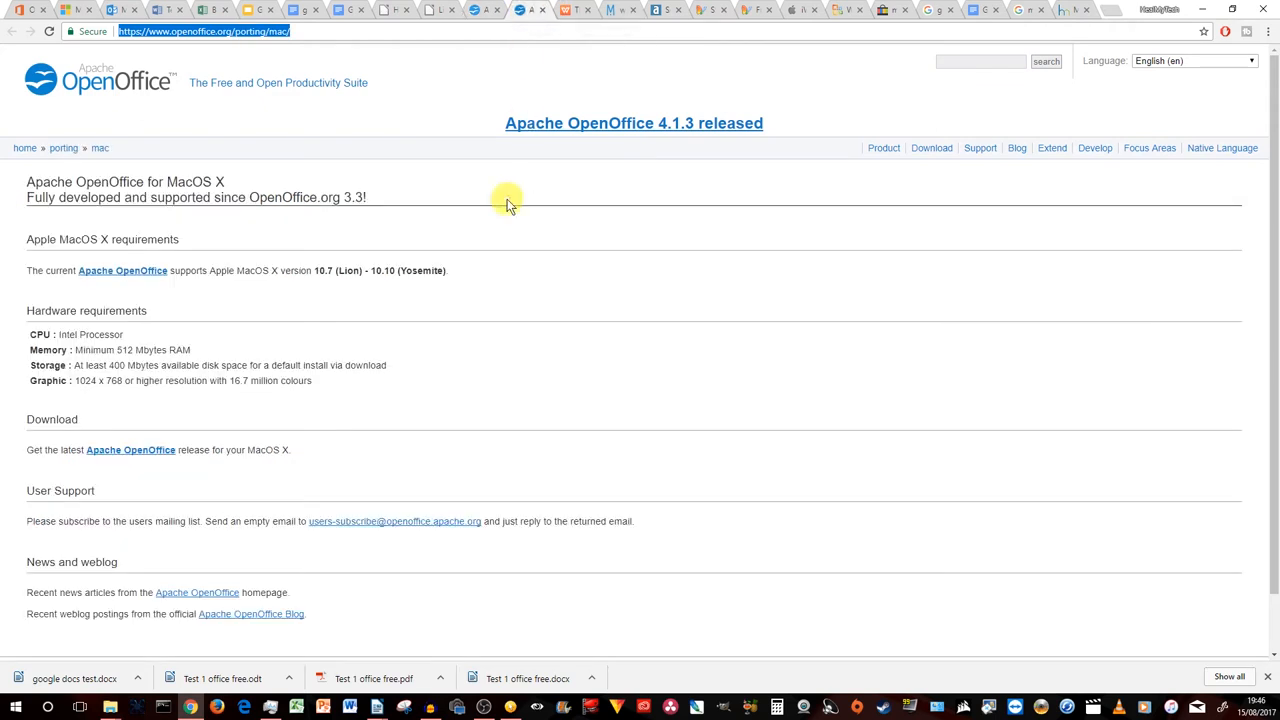
{"action": "mouse_move", "coordinate": [695, 195]}
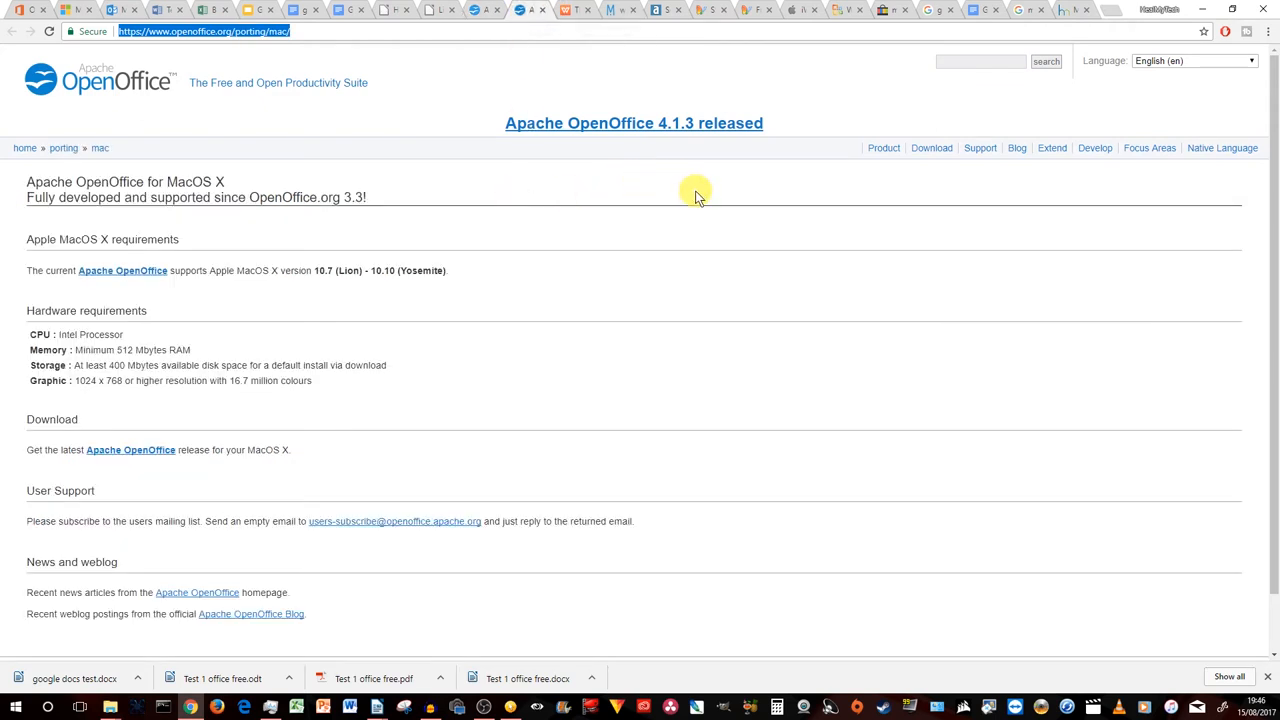
{"action": "mouse_move", "coordinate": [733, 222]}
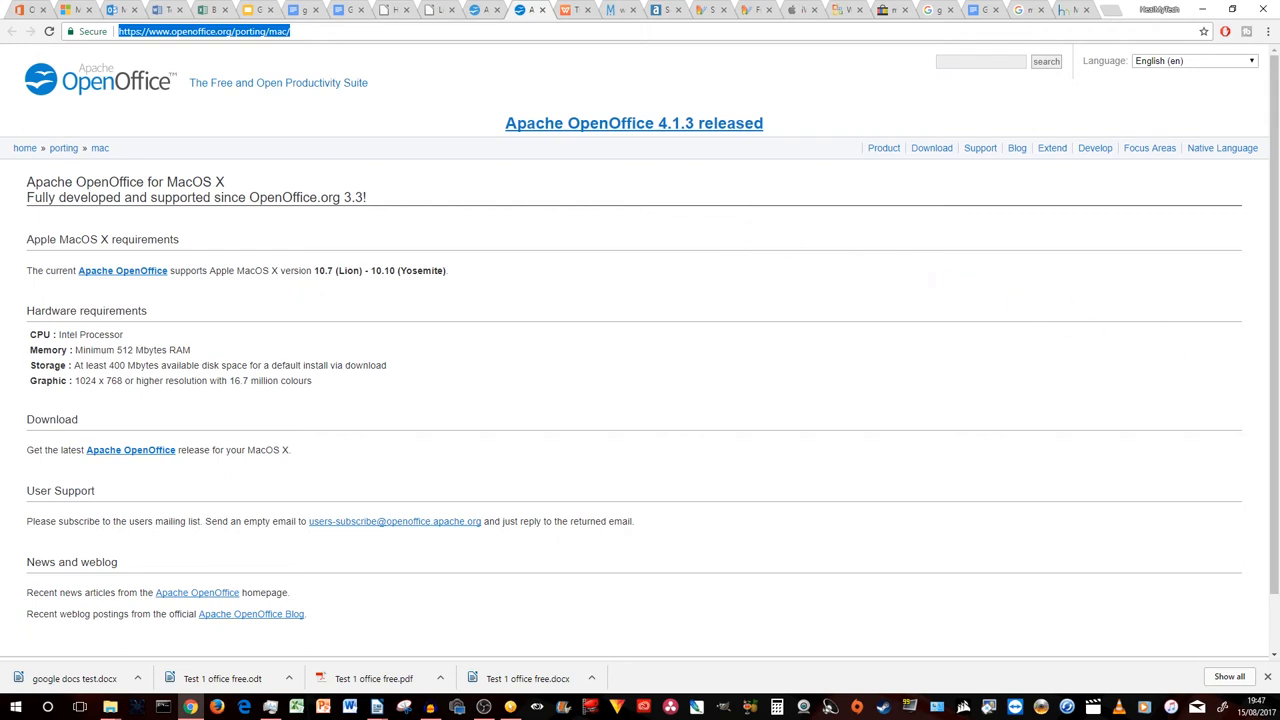
{"action": "mouse_move", "coordinate": [575, 10]}
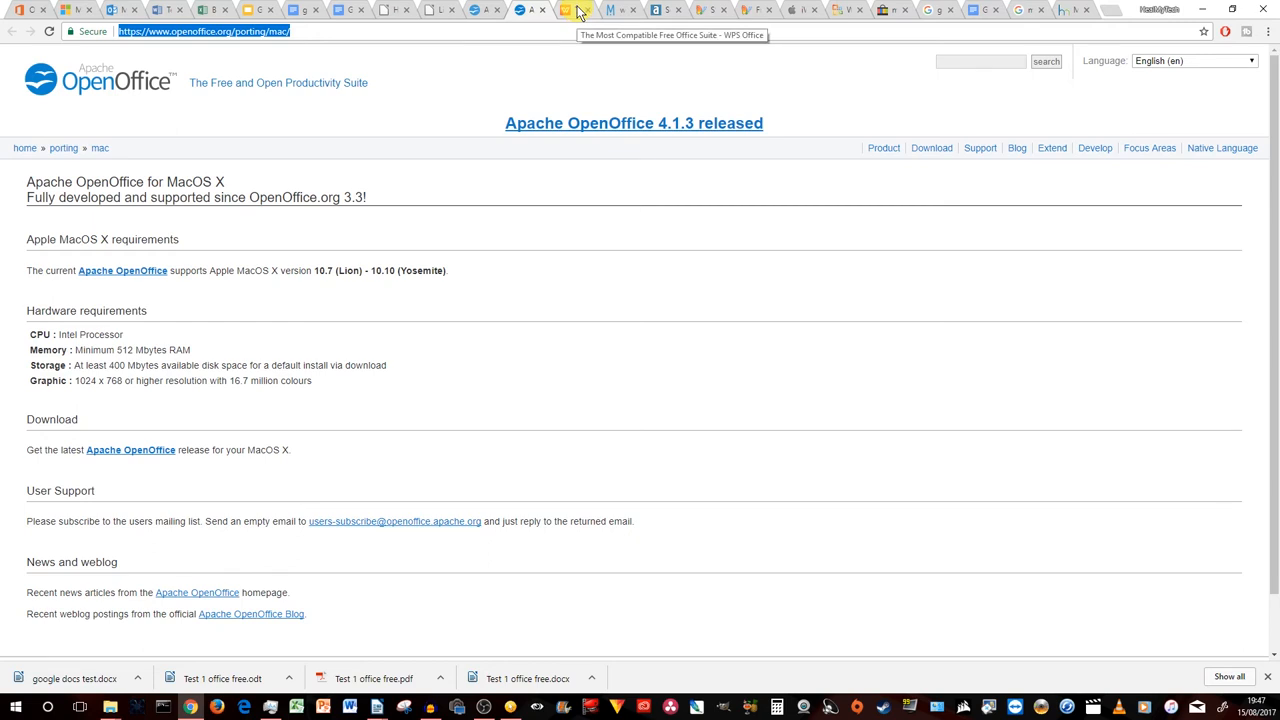
Step: Switch to the WPS Office website tab at wps.com
{"action": "left_click", "coordinate": [575, 9]}
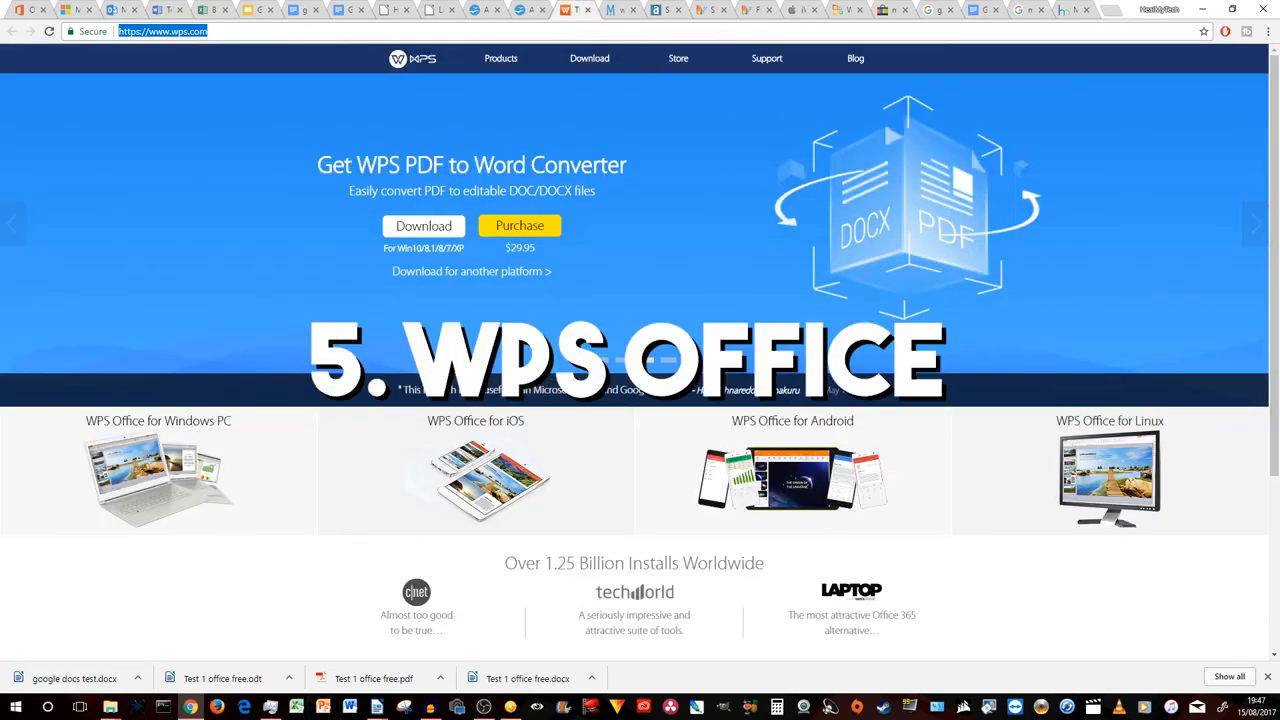
{"action": "mouse_move", "coordinate": [967, 437]}
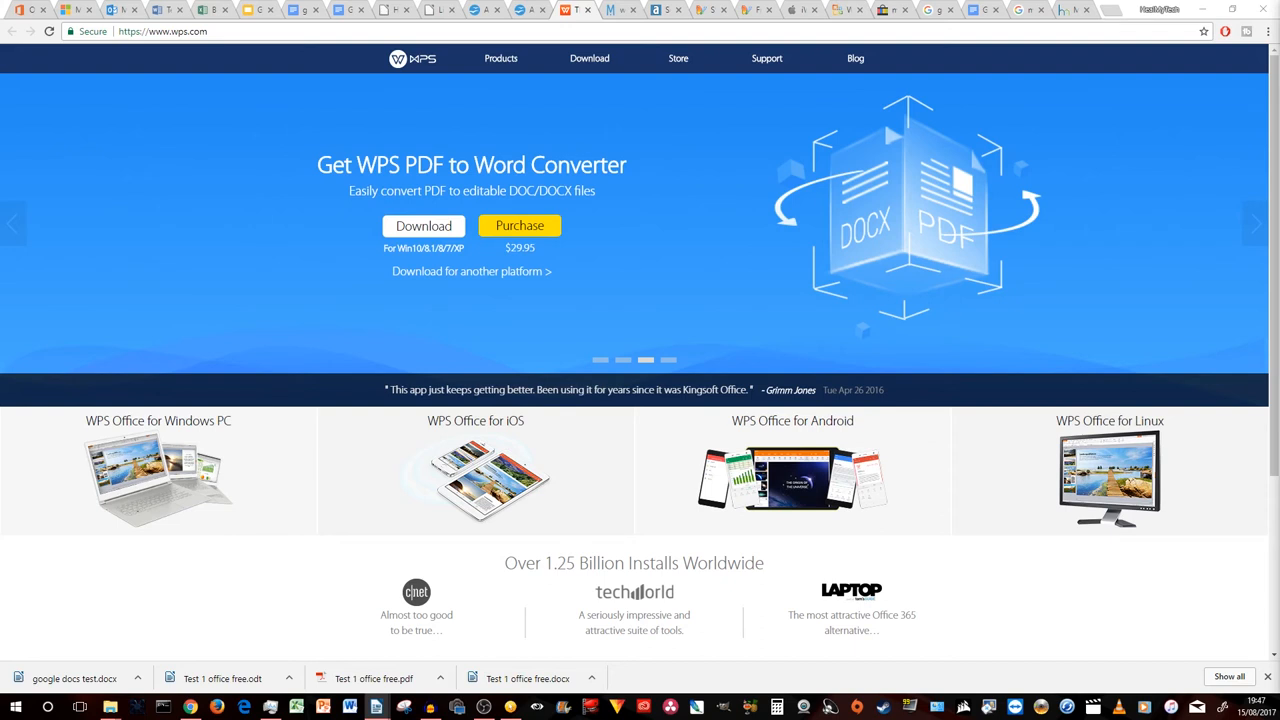
{"action": "mouse_move", "coordinate": [945, 340]}
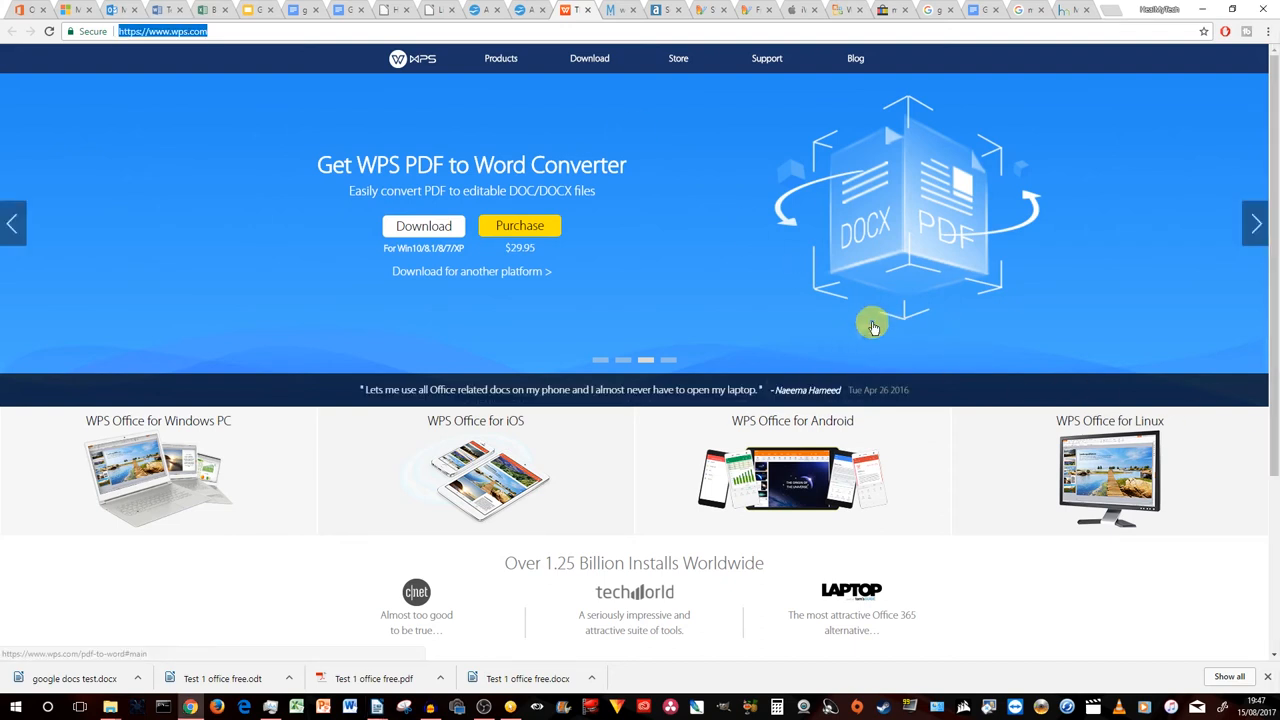
{"action": "mouse_move", "coordinate": [1030, 525]}
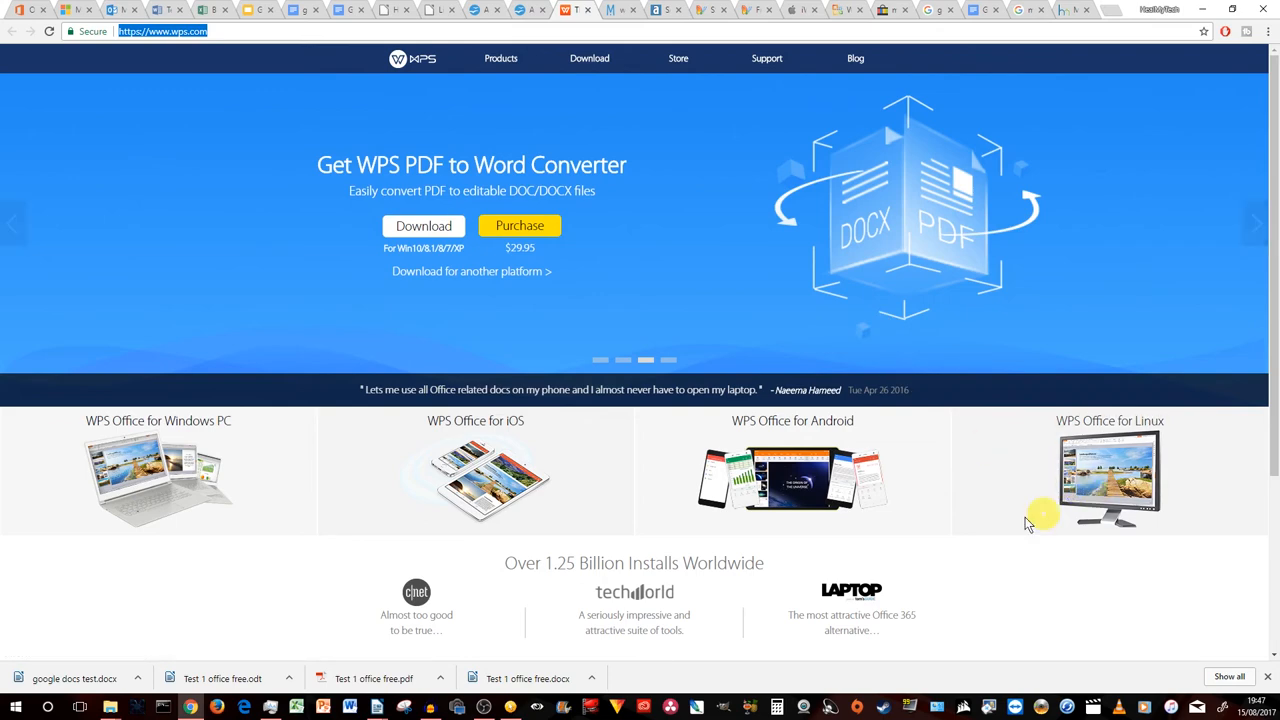
{"action": "mouse_move", "coordinate": [390, 503]}
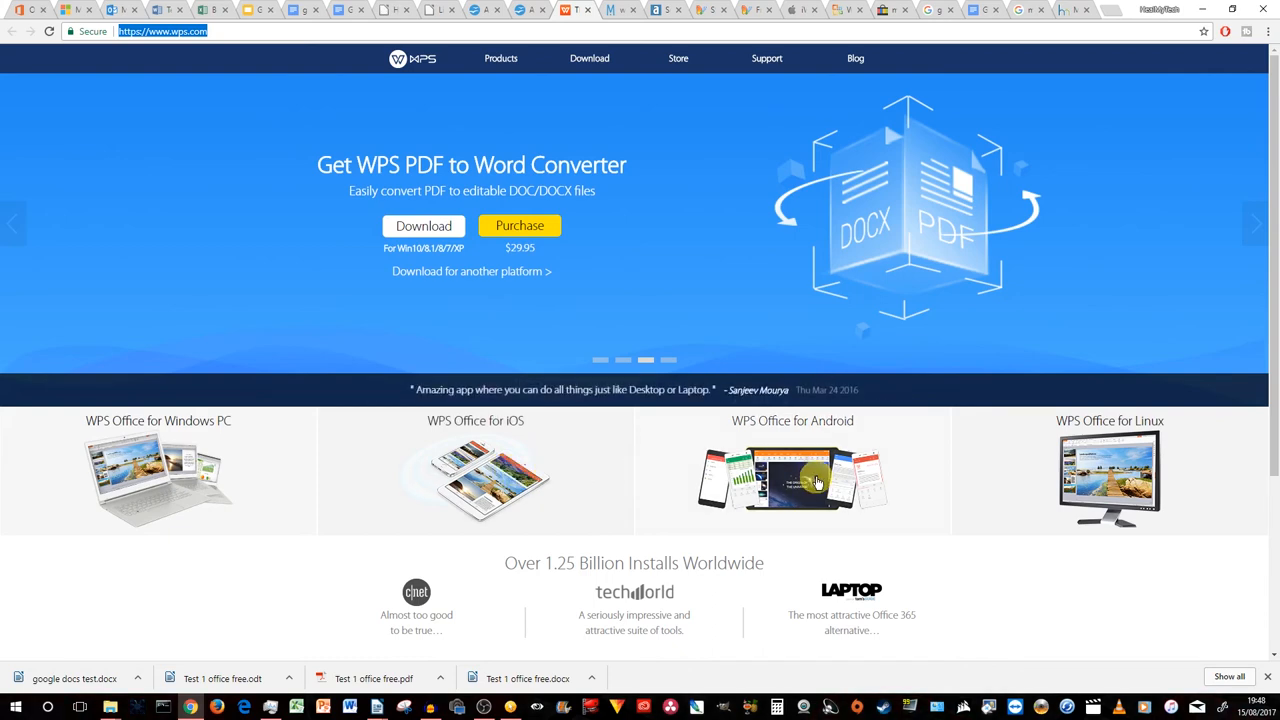
{"action": "mouse_move", "coordinate": [667, 10]}
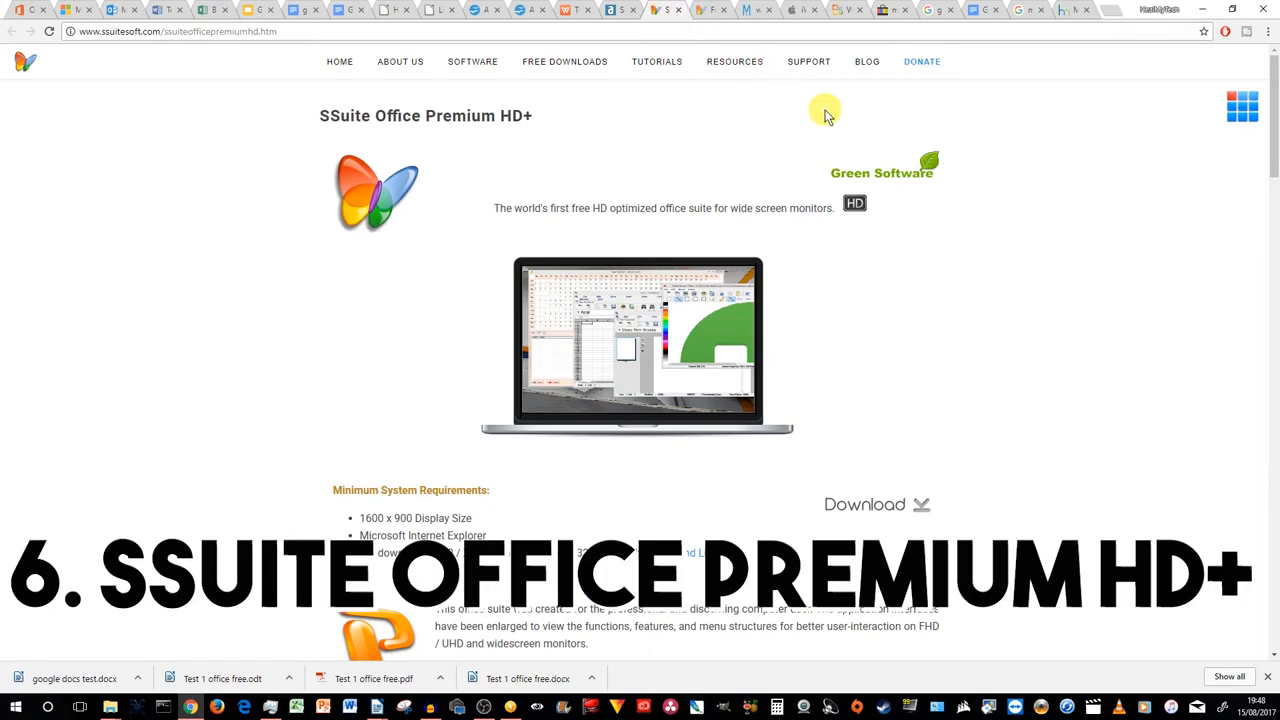
{"action": "mouse_move", "coordinate": [1050, 222]}
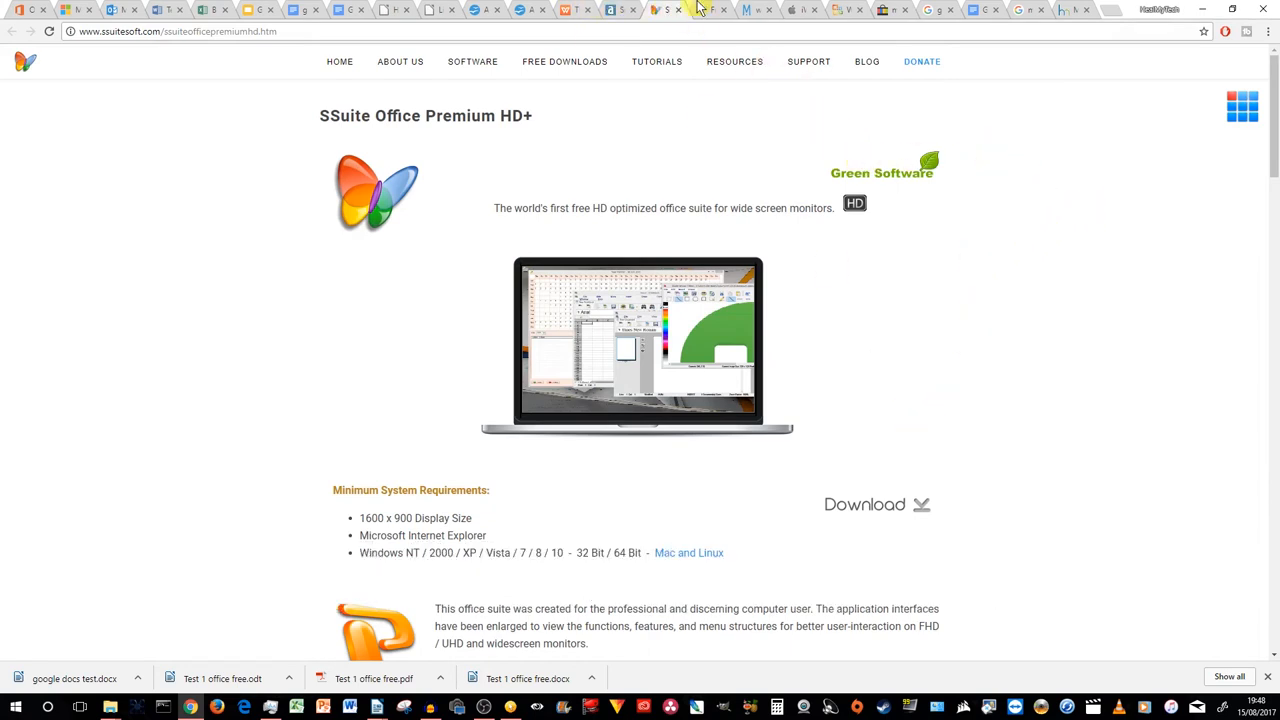
Step: Open ssuitesoft.com/freedownloads.htm and scroll through its Office Suites list
{"action": "left_click", "coordinate": [564, 61]}
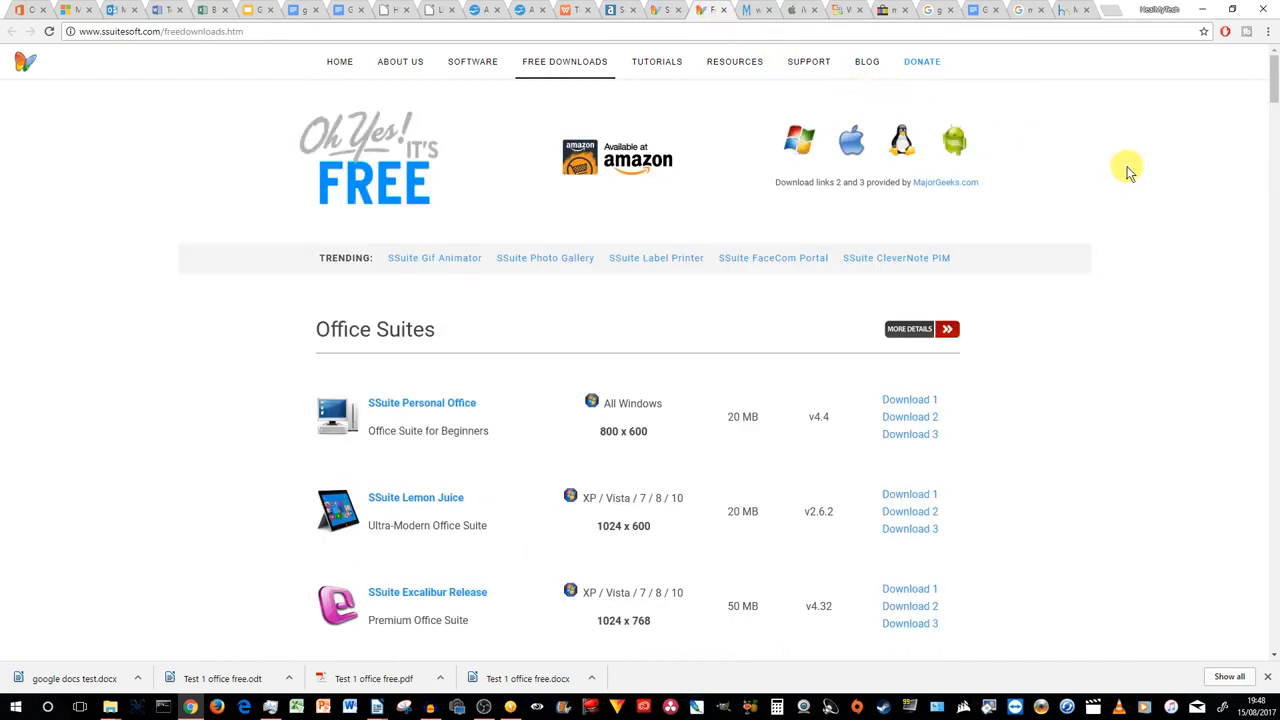
{"action": "mouse_move", "coordinate": [795, 140]}
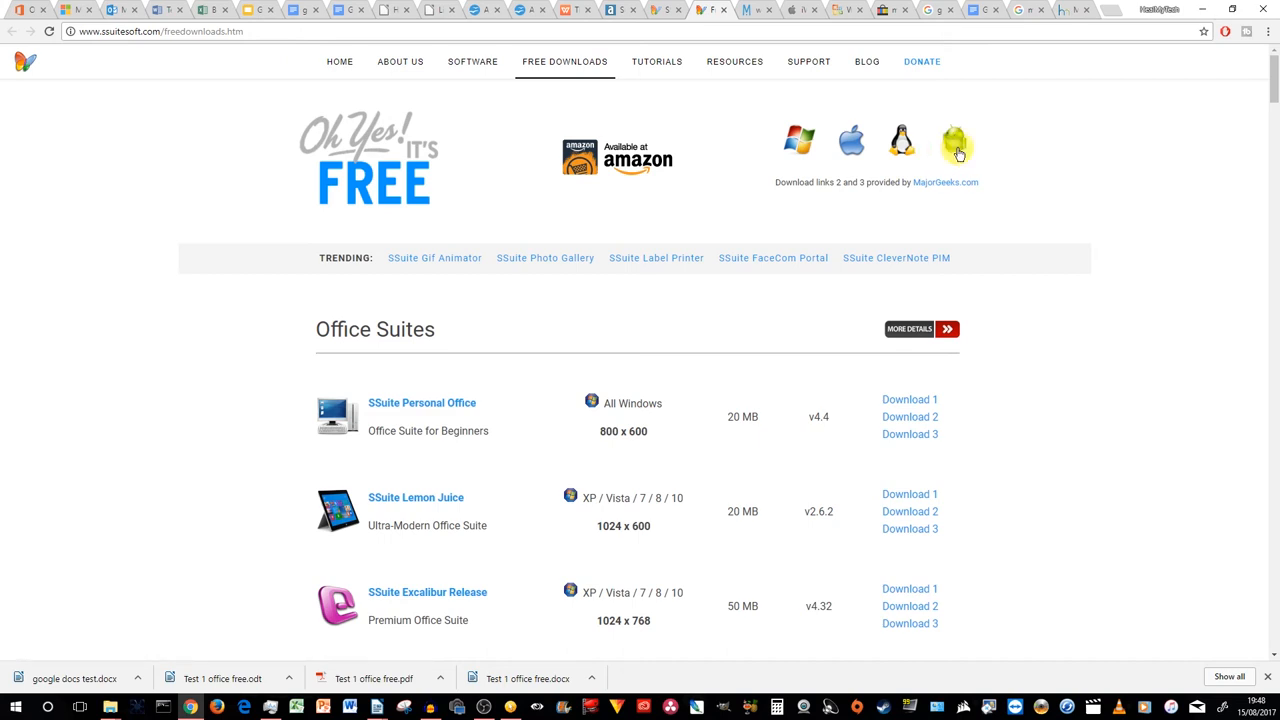
{"action": "mouse_move", "coordinate": [1022, 165]}
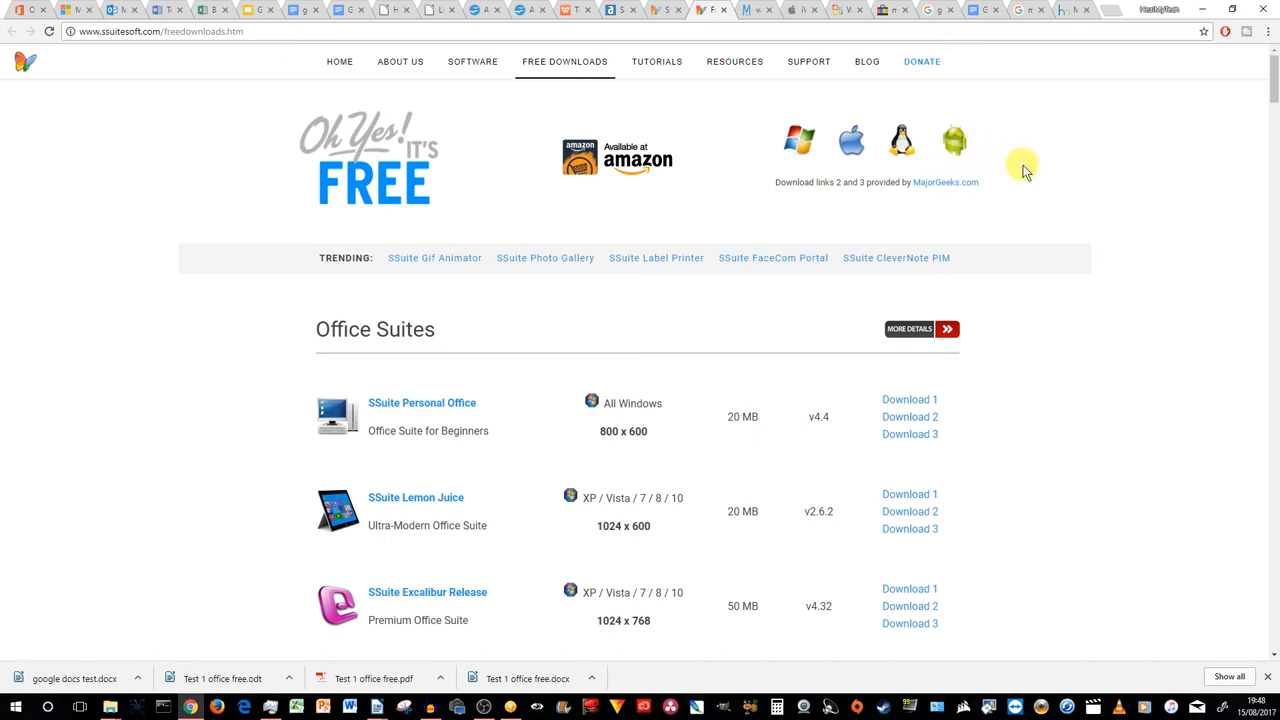
{"action": "scroll", "scroll_direction": "down", "scroll_amount": 3}
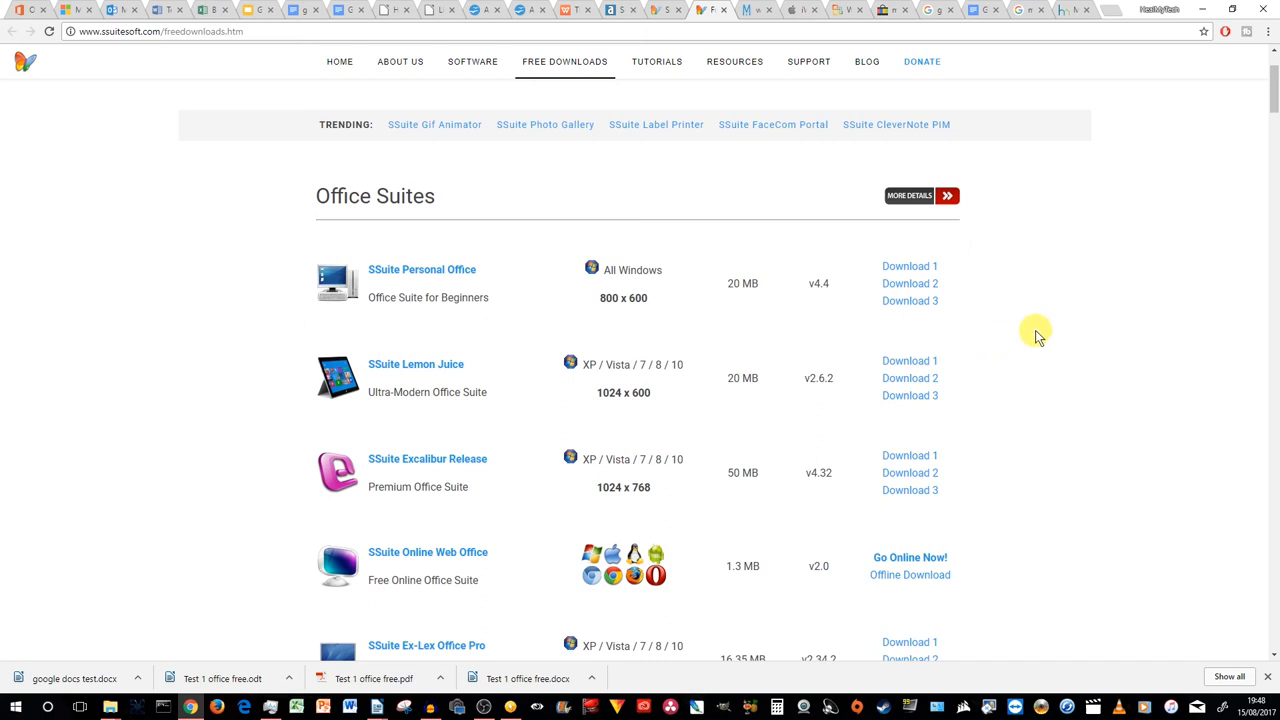
{"action": "mouse_move", "coordinate": [1104, 335]}
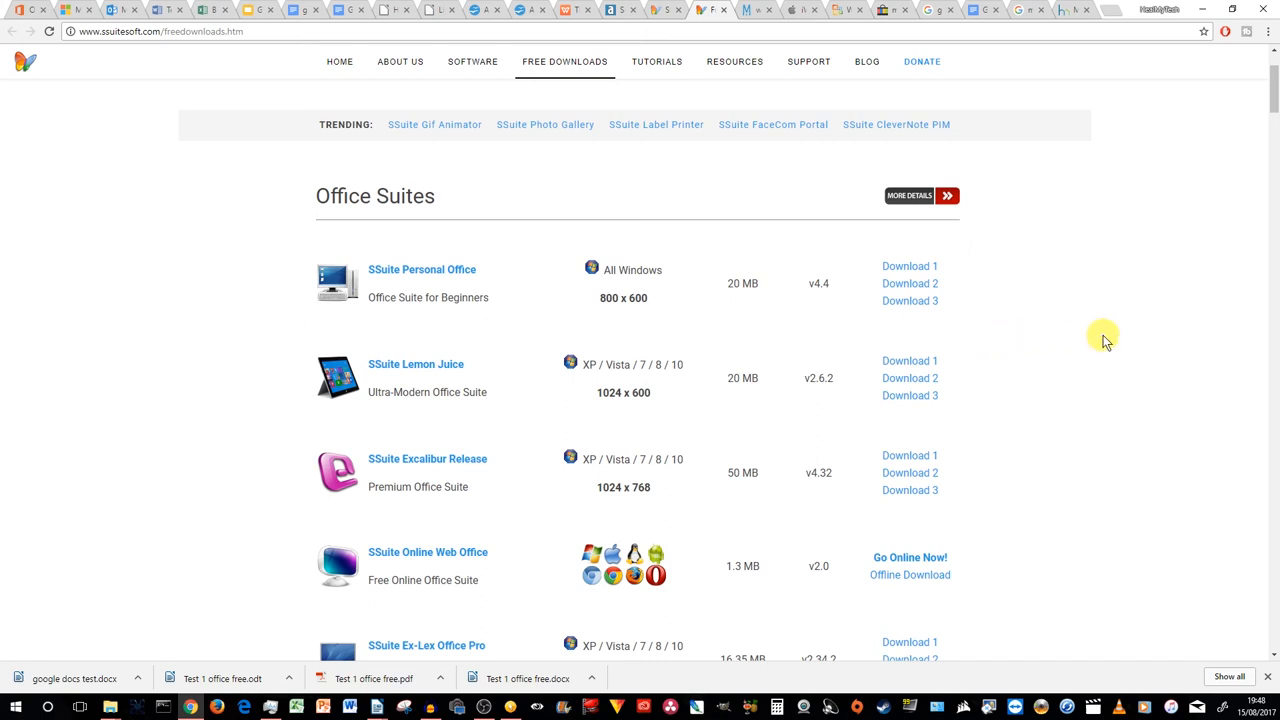
{"action": "mouse_move", "coordinate": [1113, 340]}
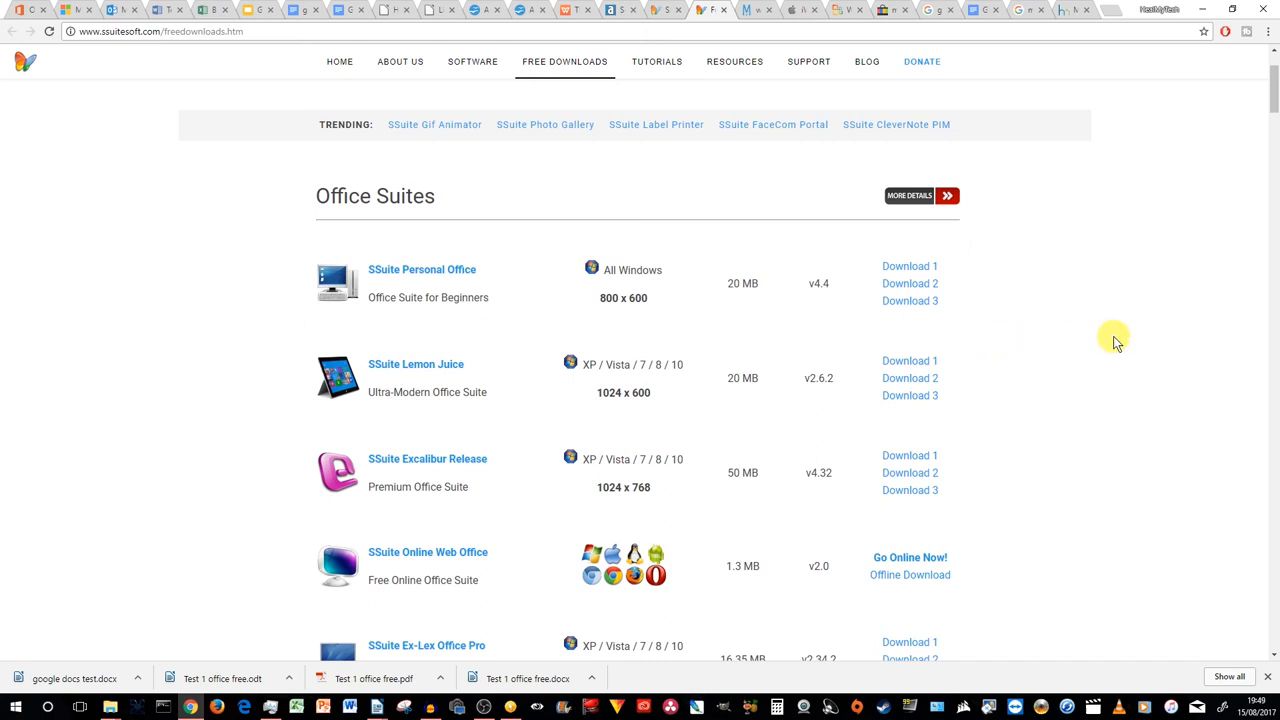
{"action": "scroll", "scroll_direction": "down", "scroll_amount": 3}
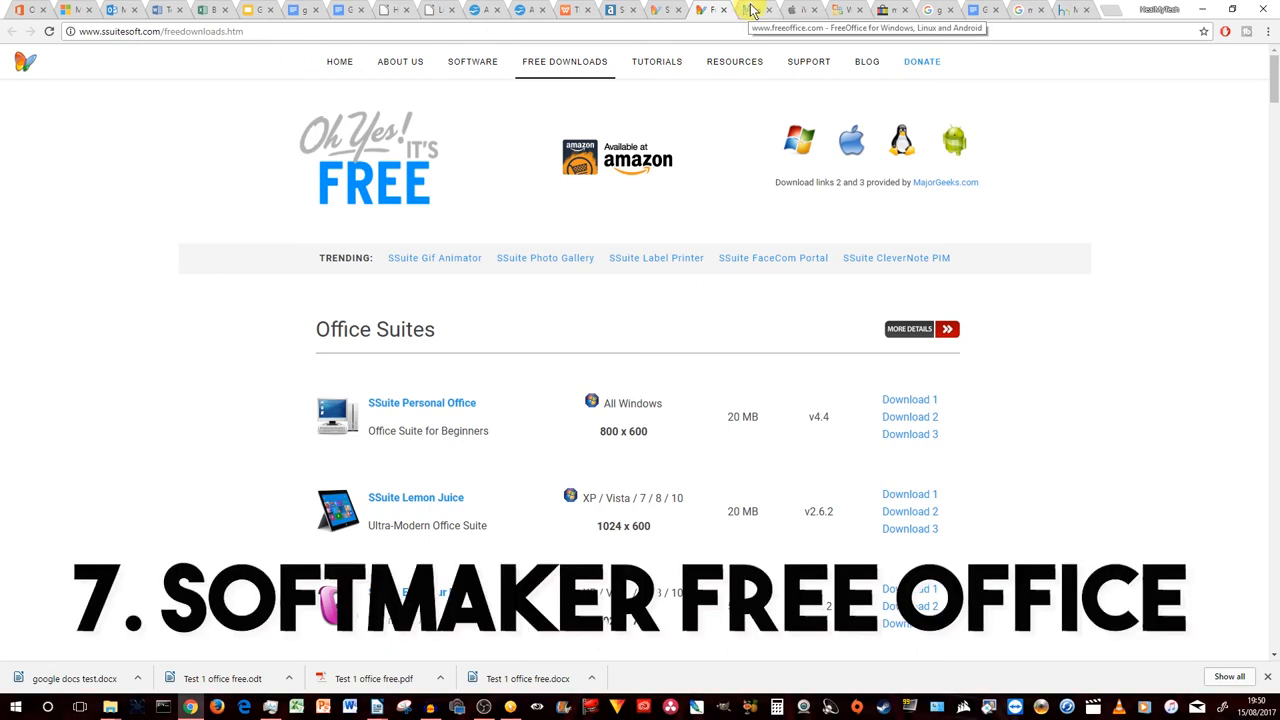
Step: Switch to freeoffice.com and scroll to the FreeOffice 2016 for Windows and Linux section
{"action": "left_click", "coordinate": [750, 10]}
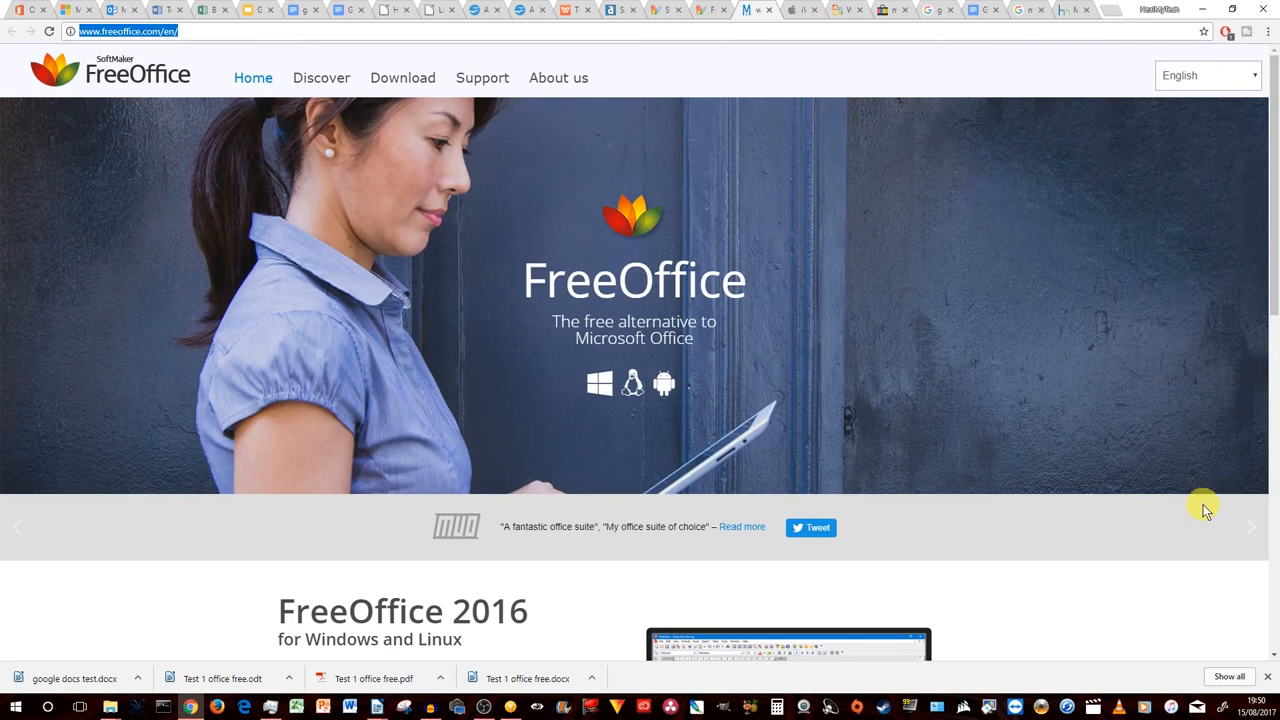
{"action": "mouse_move", "coordinate": [996, 408]}
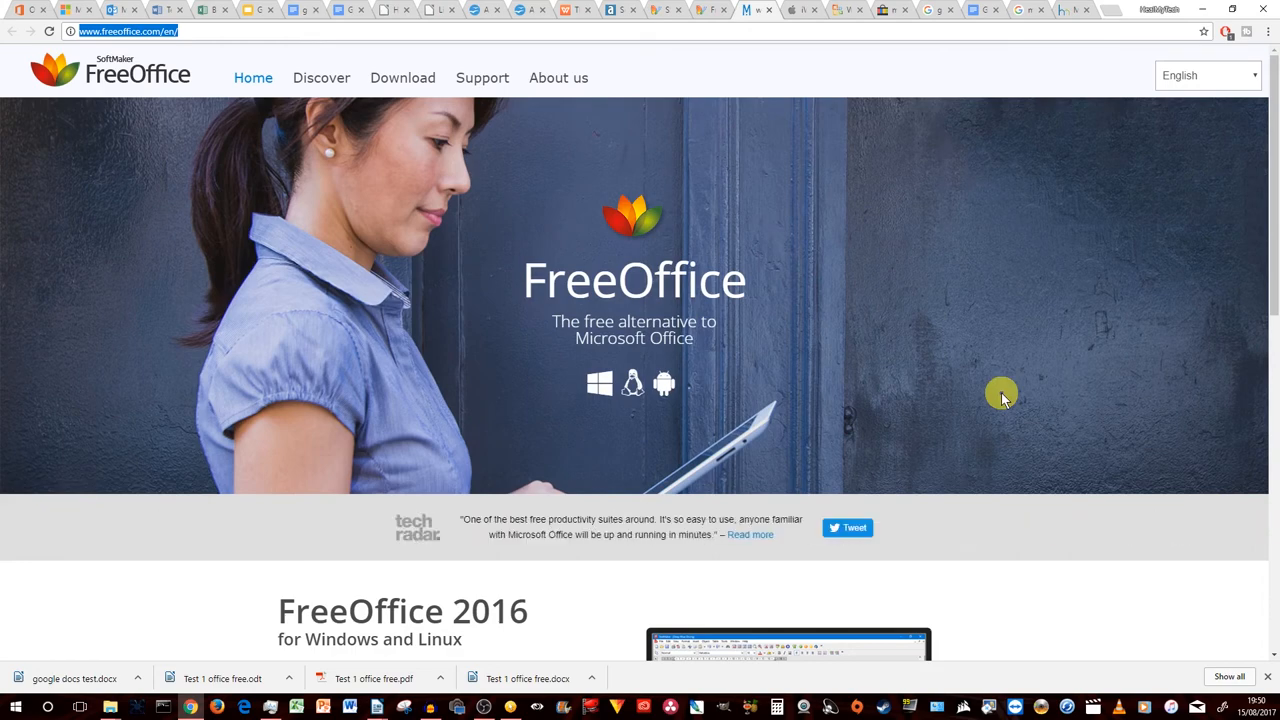
{"action": "scroll", "scroll_direction": "down", "scroll_amount": 3}
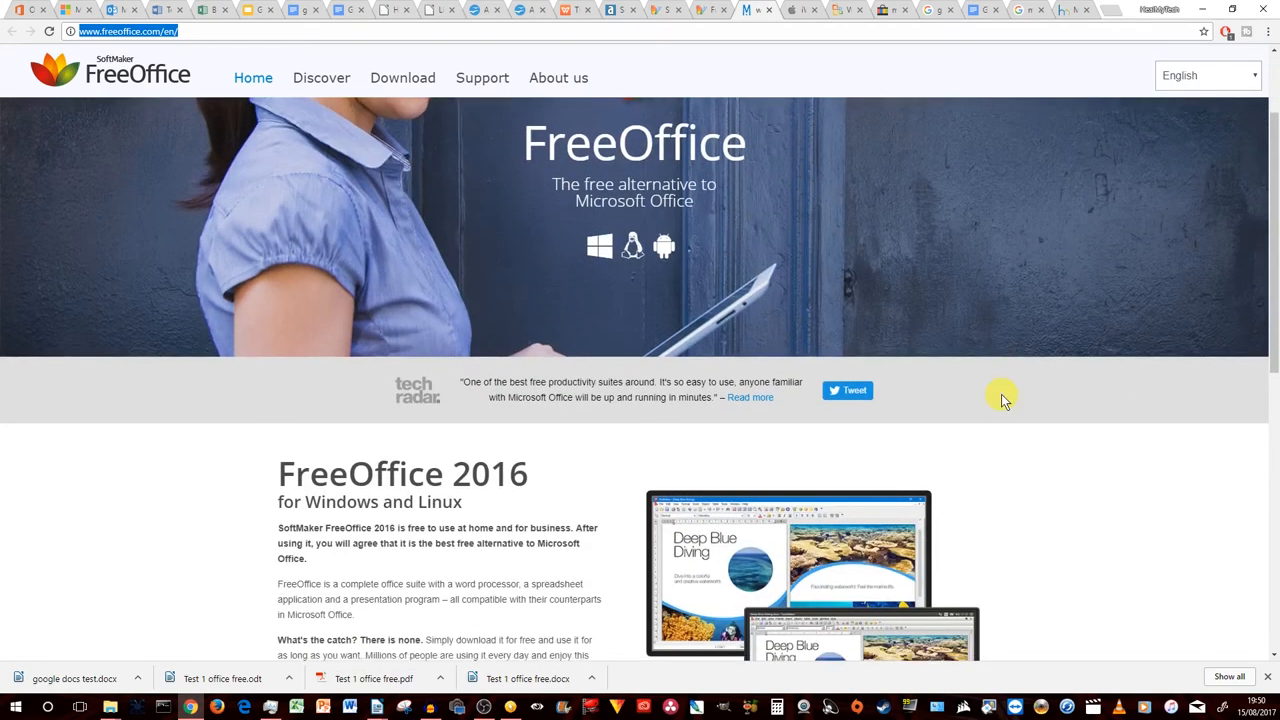
{"action": "scroll", "scroll_direction": "down", "scroll_amount": 3}
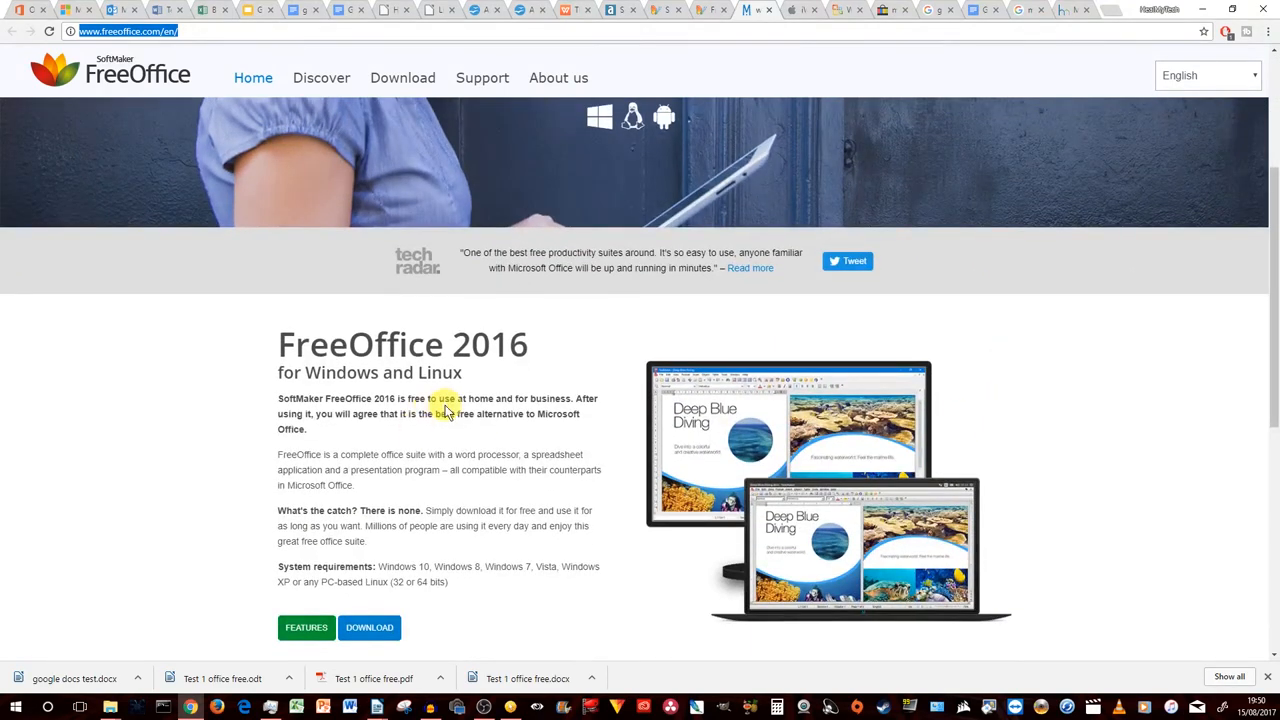
{"action": "scroll", "scroll_direction": "down", "scroll_amount": 3}
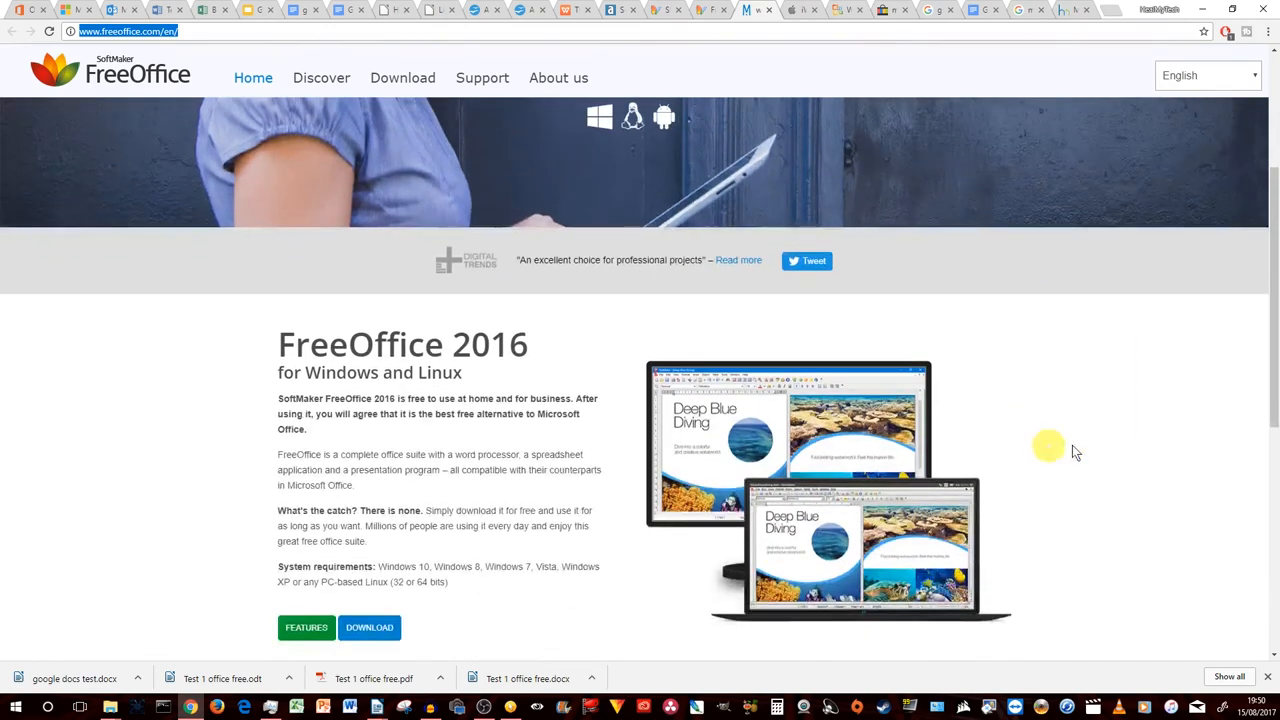
{"action": "mouse_move", "coordinate": [798, 9]}
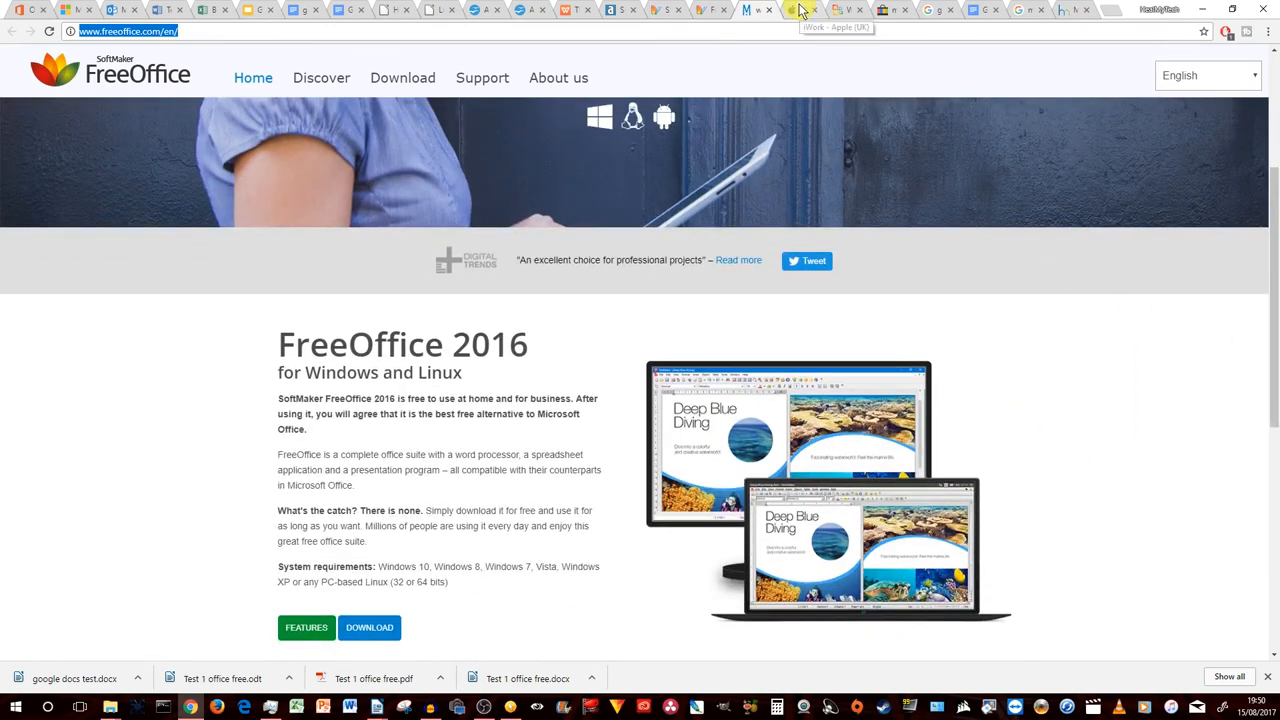
Step: Switch to the 'iWork - Apple (UK)' tab about Pages, Numbers and Keynote
{"action": "left_click", "coordinate": [790, 9]}
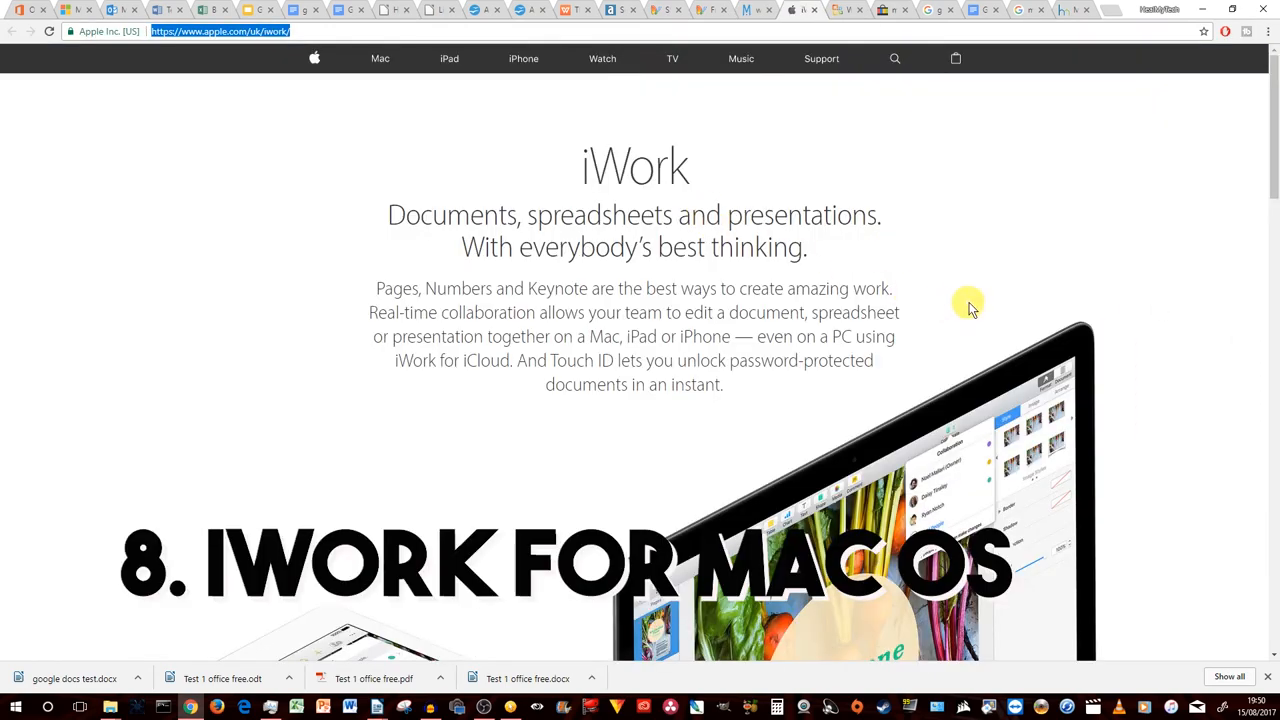
{"action": "mouse_move", "coordinate": [1137, 288]}
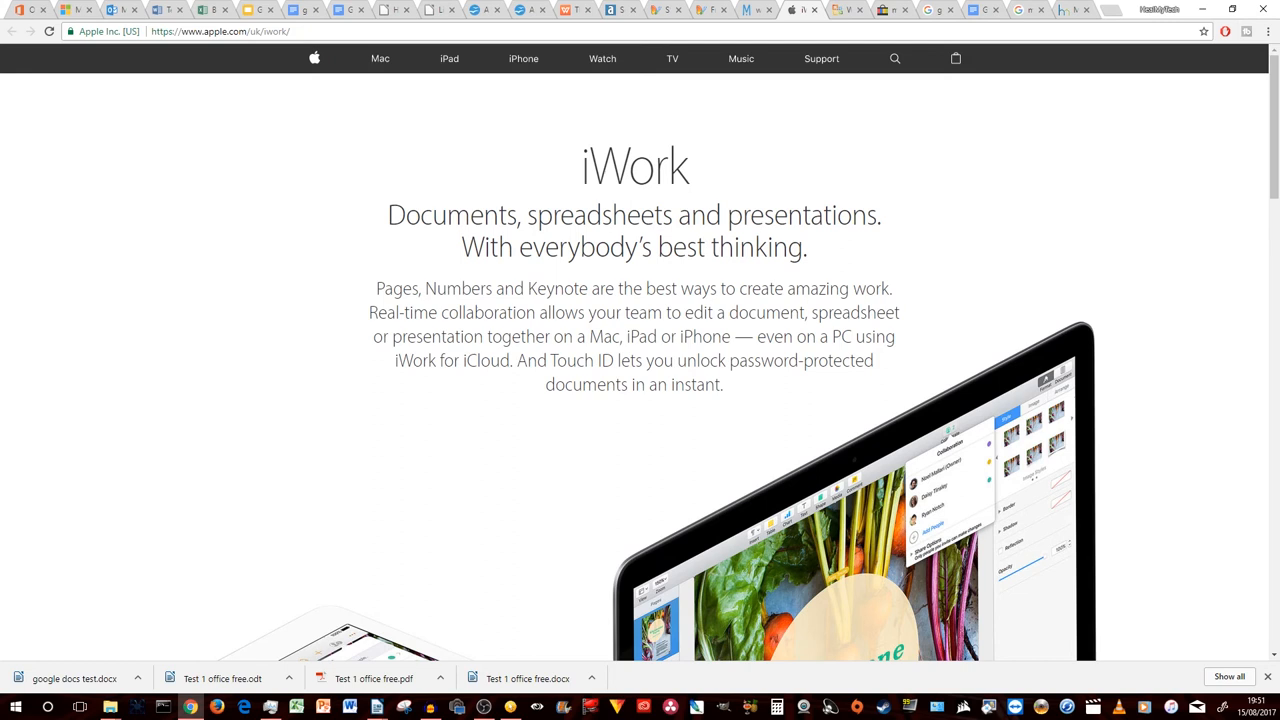
{"action": "mouse_move", "coordinate": [905, 47]}
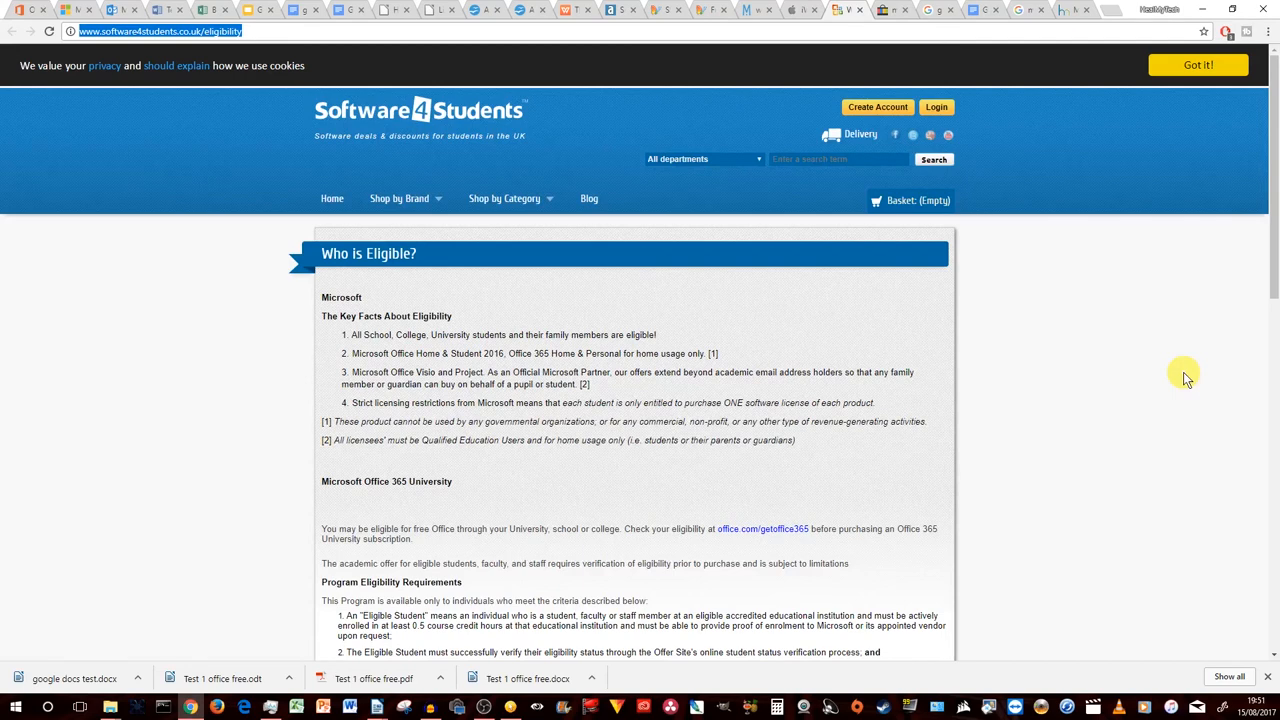
{"action": "mouse_move", "coordinate": [343, 163]}
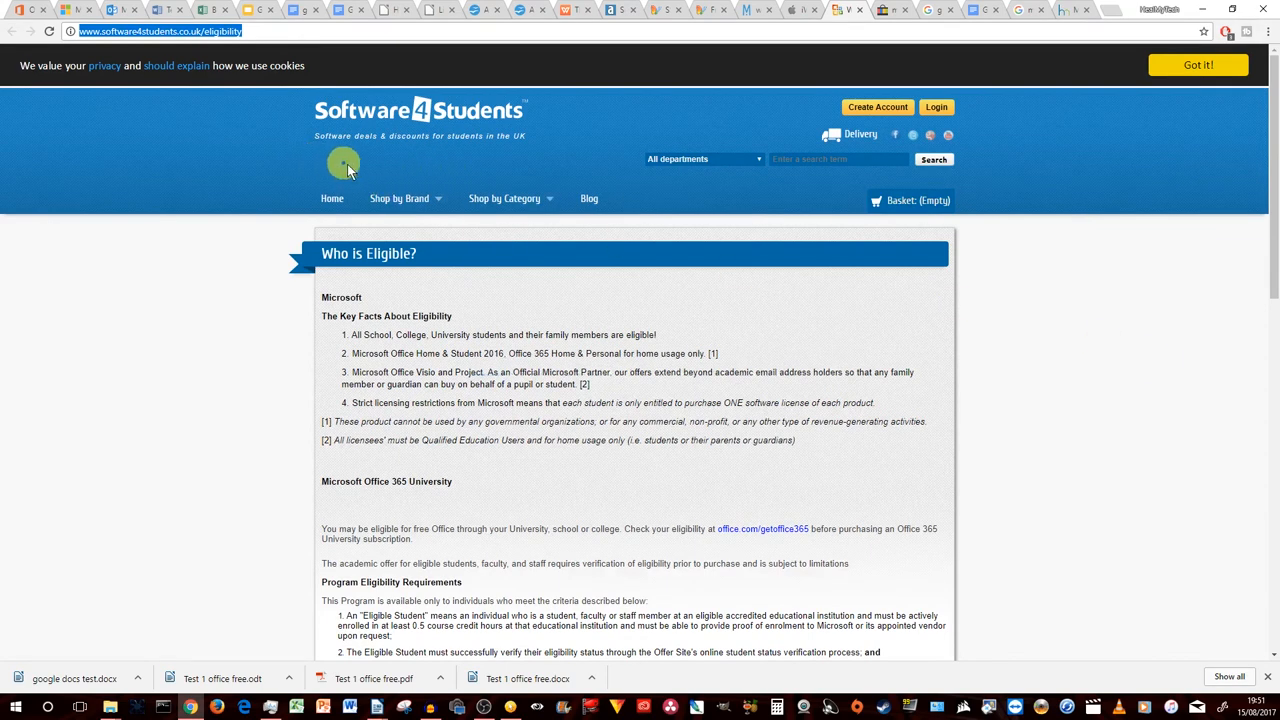
{"action": "mouse_move", "coordinate": [884, 10]}
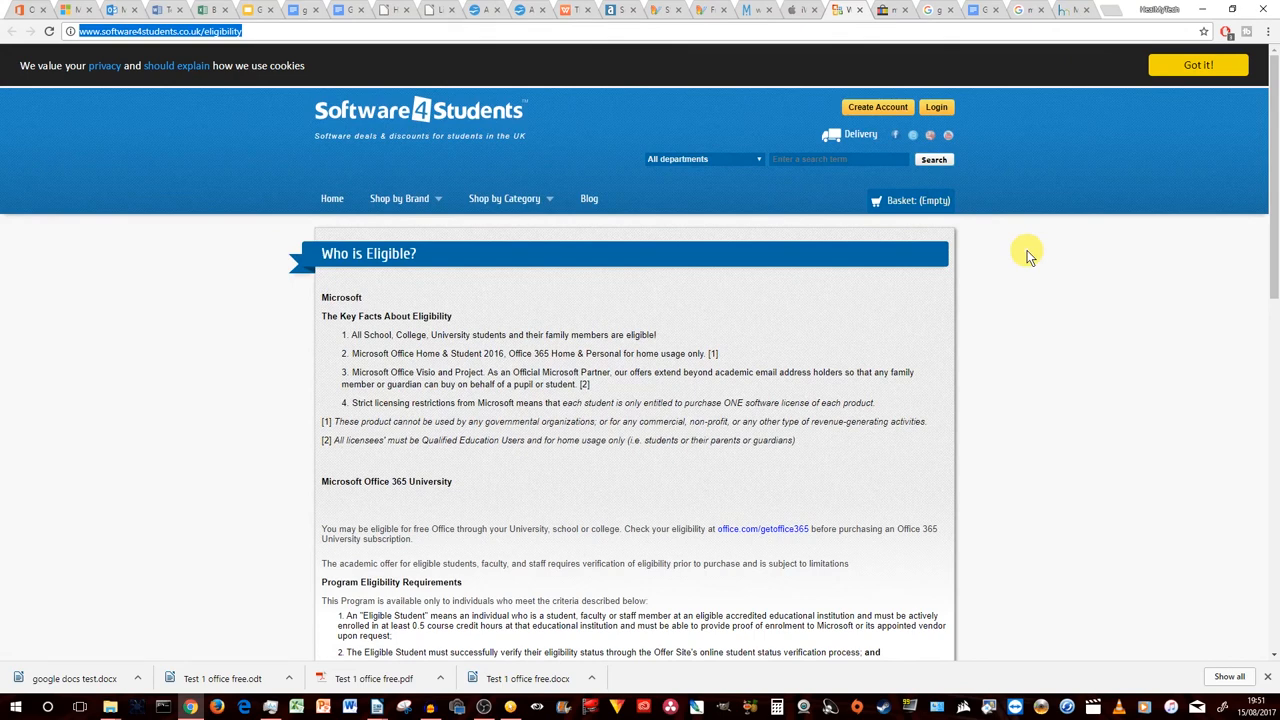
{"action": "mouse_move", "coordinate": [1064, 278]}
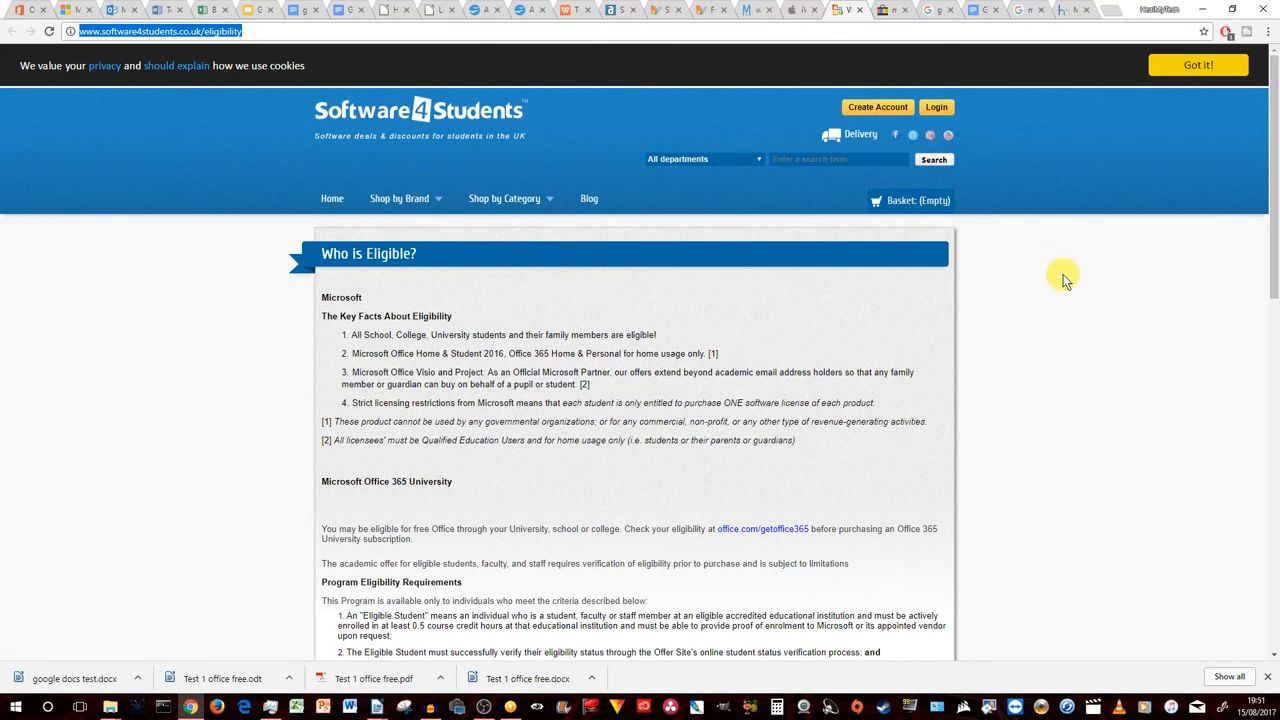
{"action": "mouse_move", "coordinate": [1059, 298]}
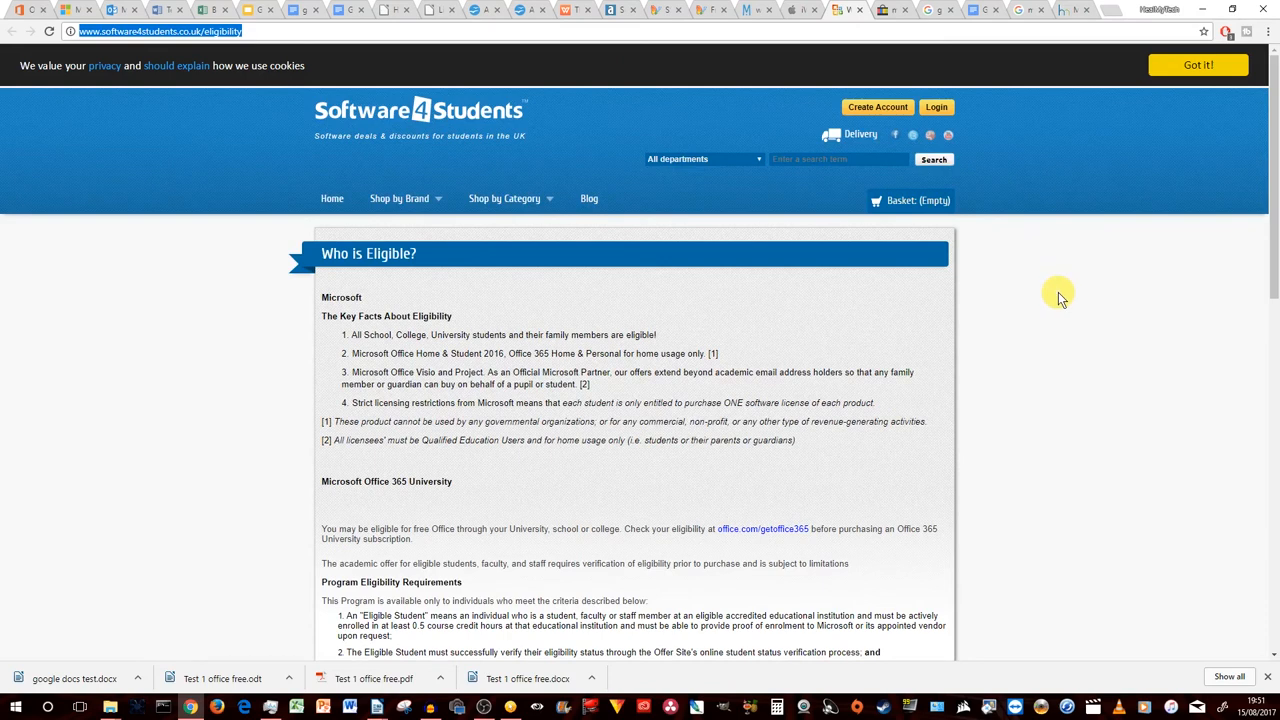
{"action": "mouse_move", "coordinate": [1002, 277]}
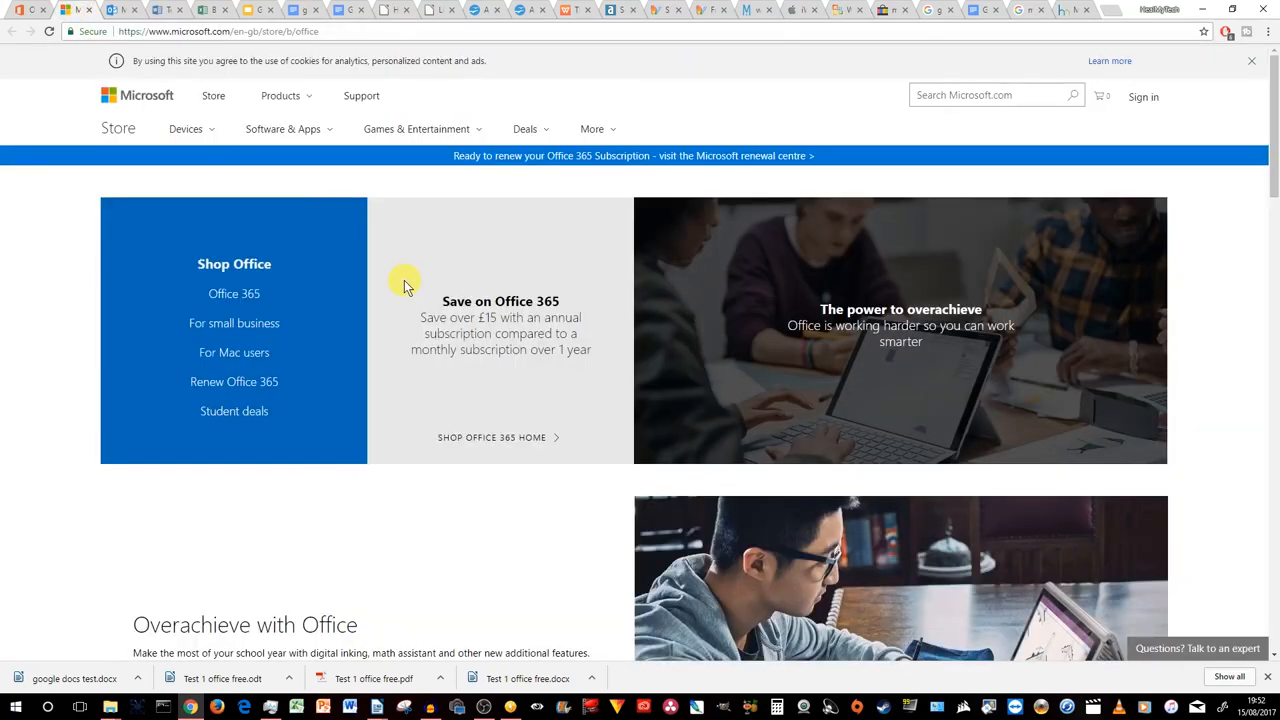
{"action": "mouse_move", "coordinate": [407, 330]}
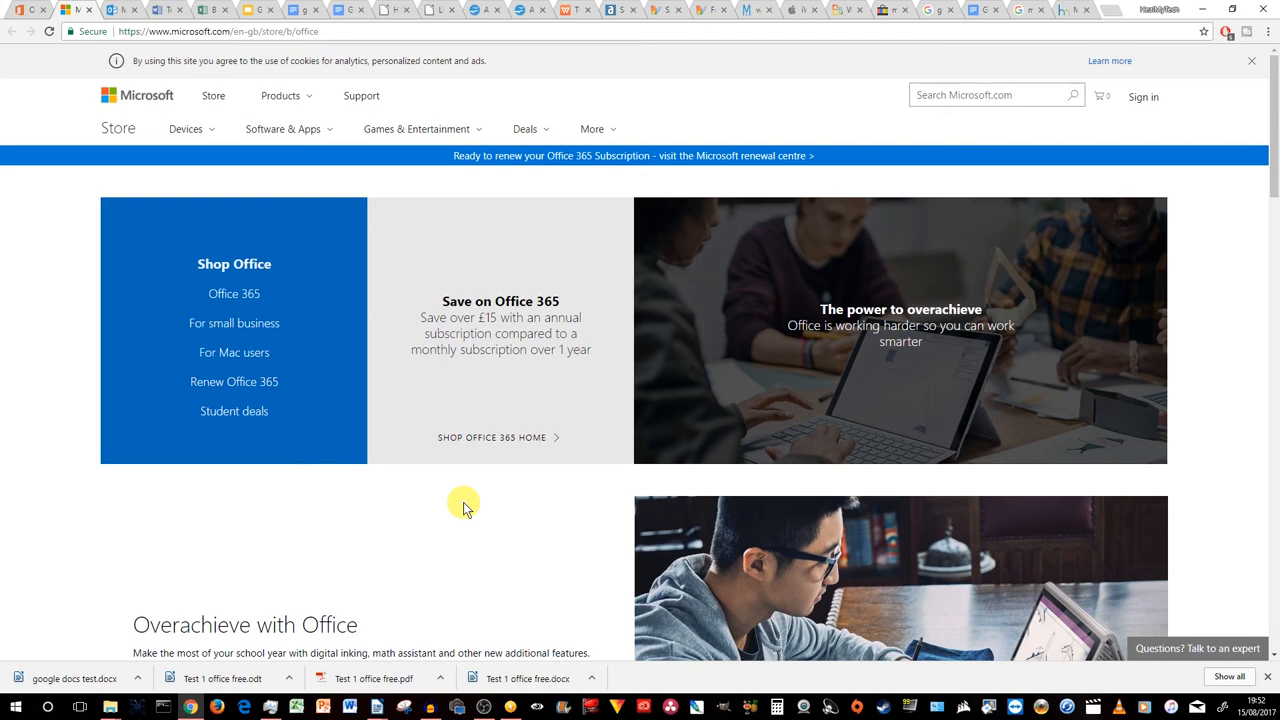
{"action": "mouse_move", "coordinate": [1028, 48]}
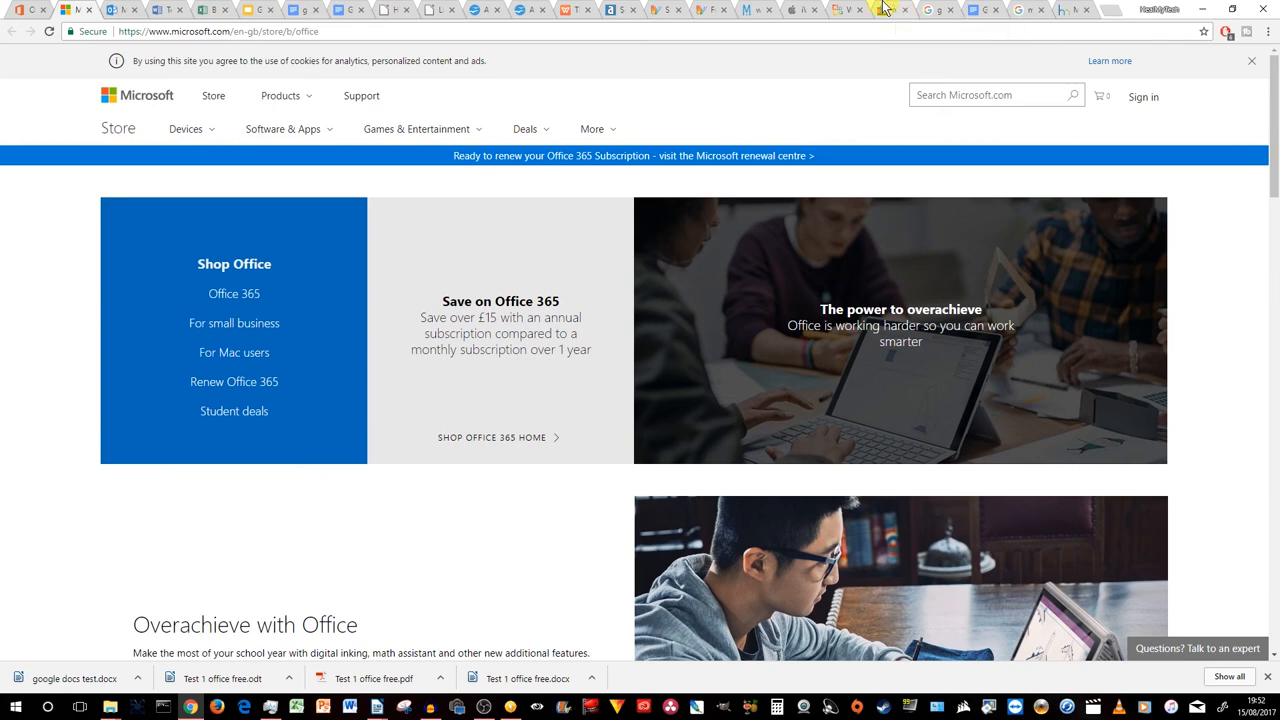
{"action": "mouse_move", "coordinate": [883, 9]}
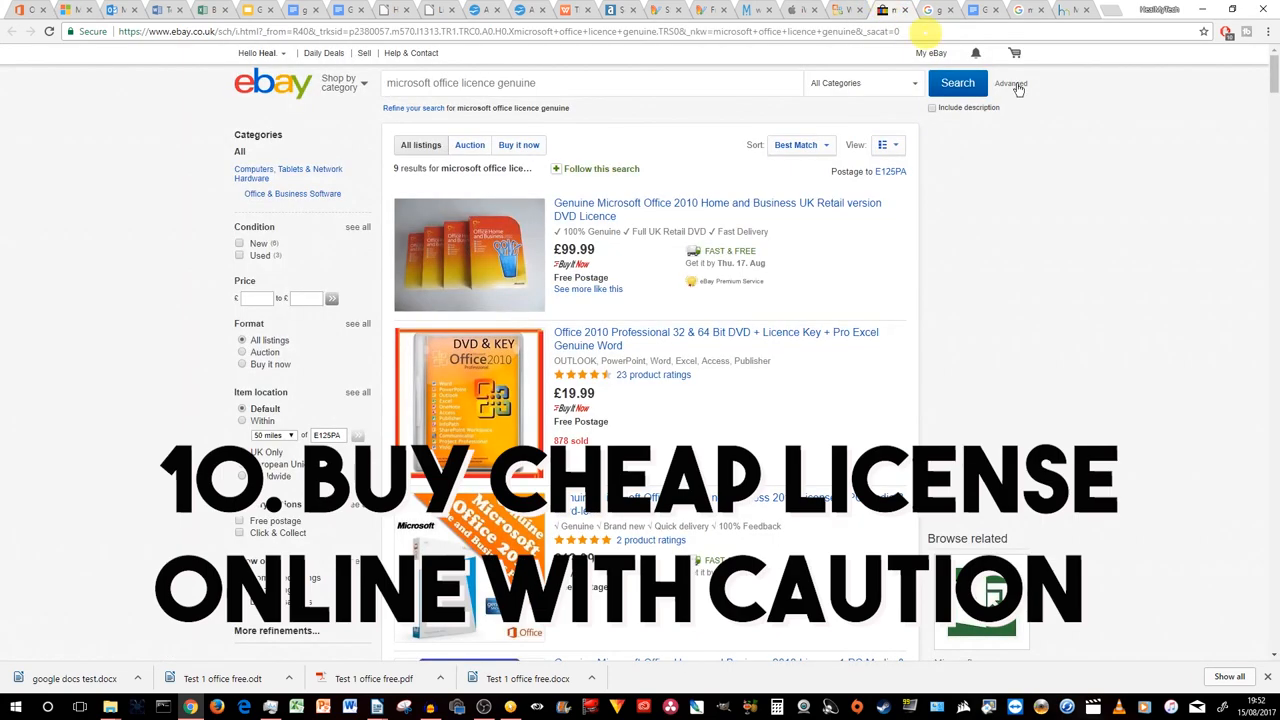
{"action": "mouse_move", "coordinate": [1050, 188]}
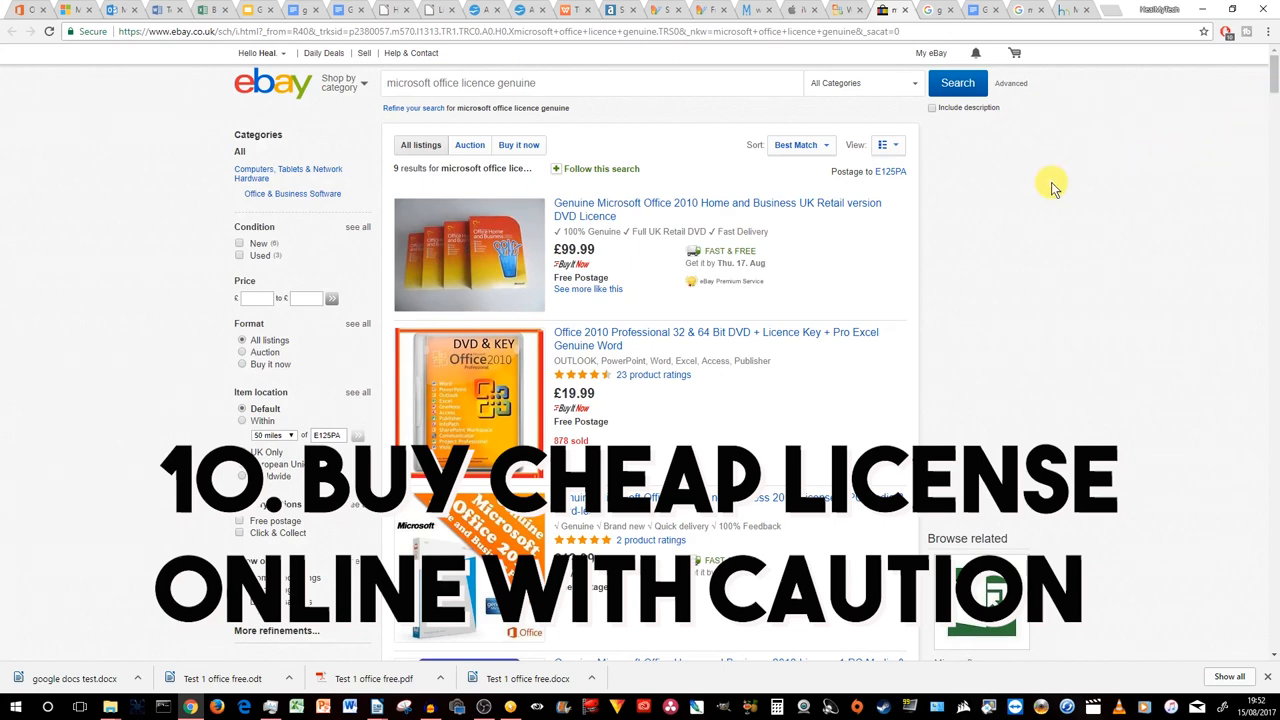
{"action": "mouse_move", "coordinate": [1045, 195]}
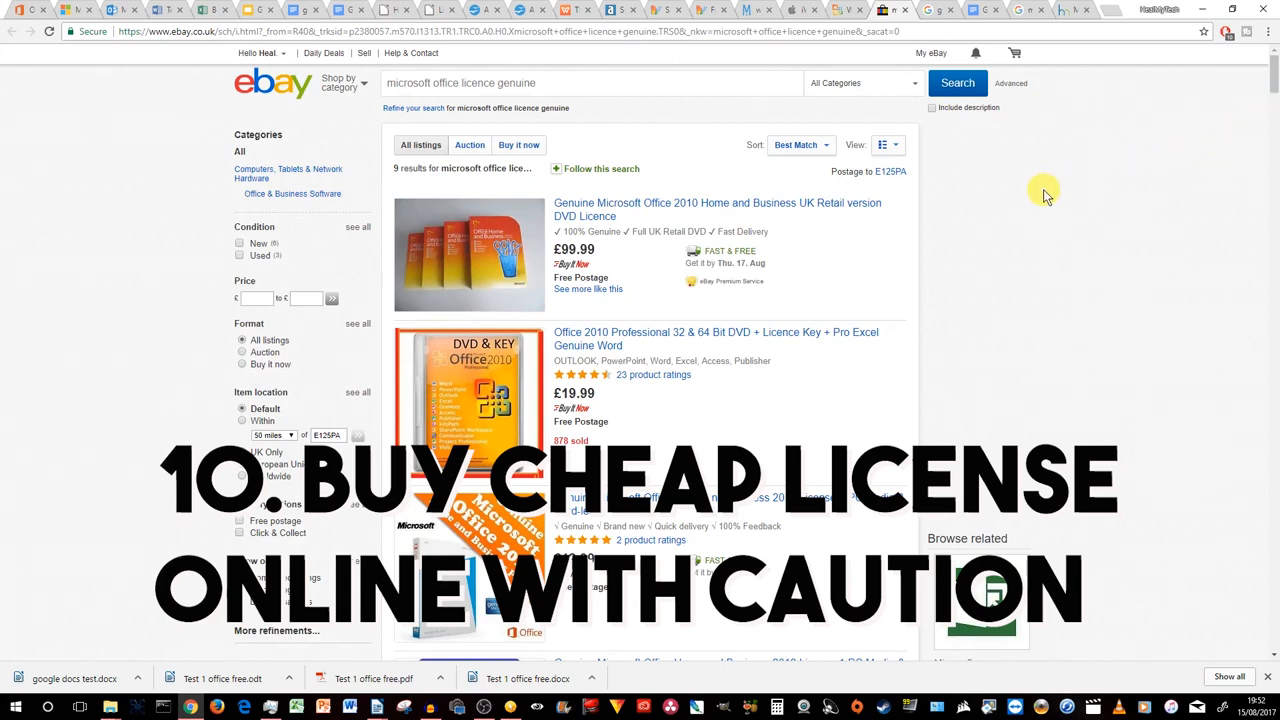
{"action": "scroll", "scroll_direction": "down", "scroll_amount": 3}
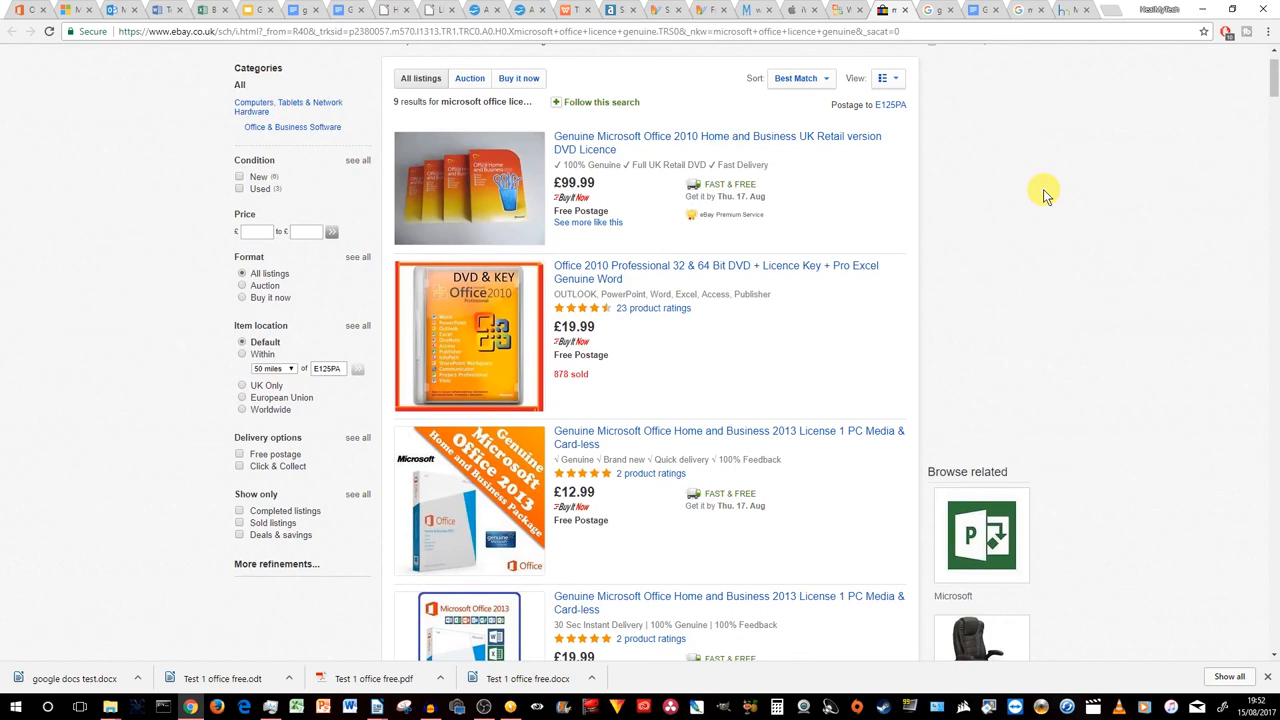
{"action": "mouse_move", "coordinate": [538, 150]}
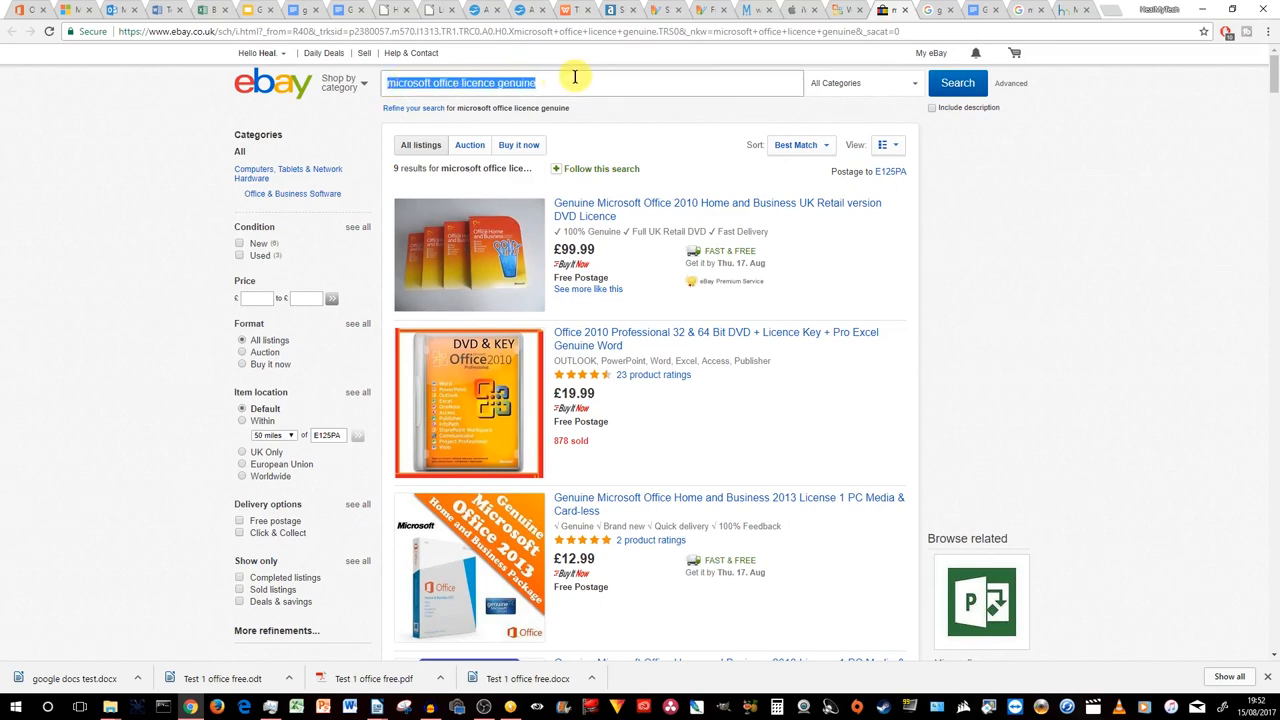
{"action": "left_click", "coordinate": [613, 82]}
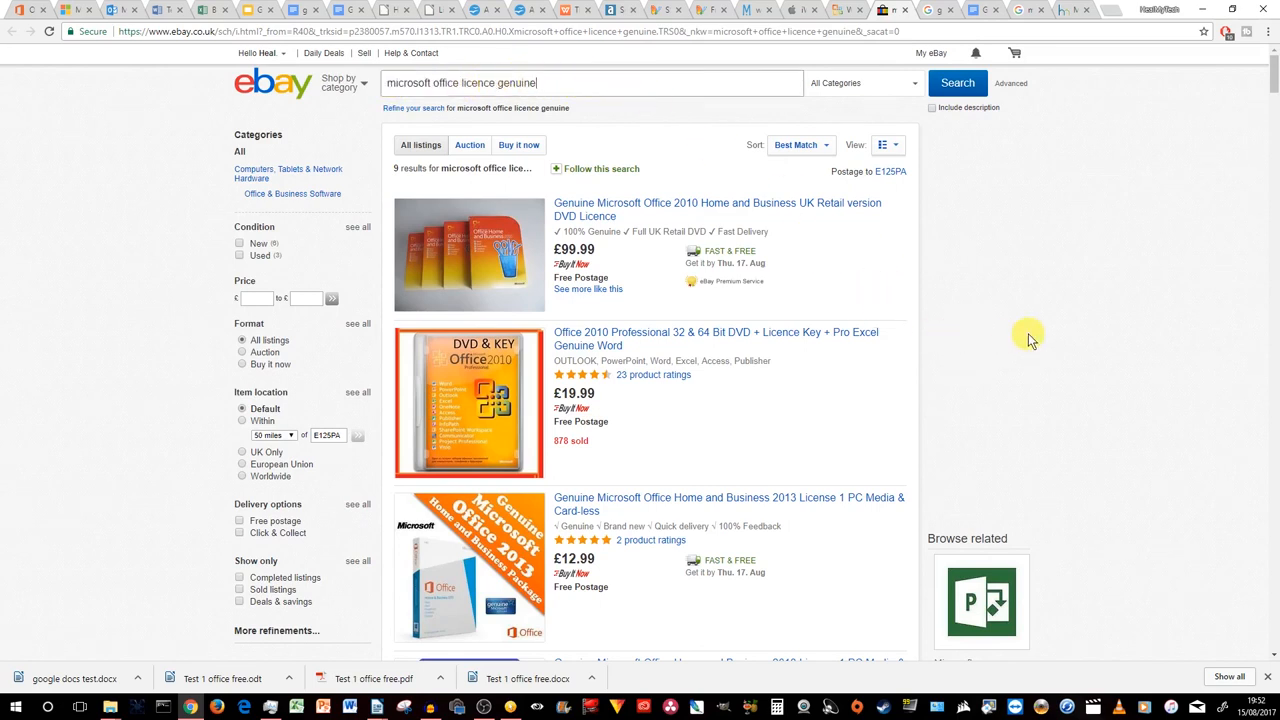
{"action": "mouse_move", "coordinate": [1047, 342]}
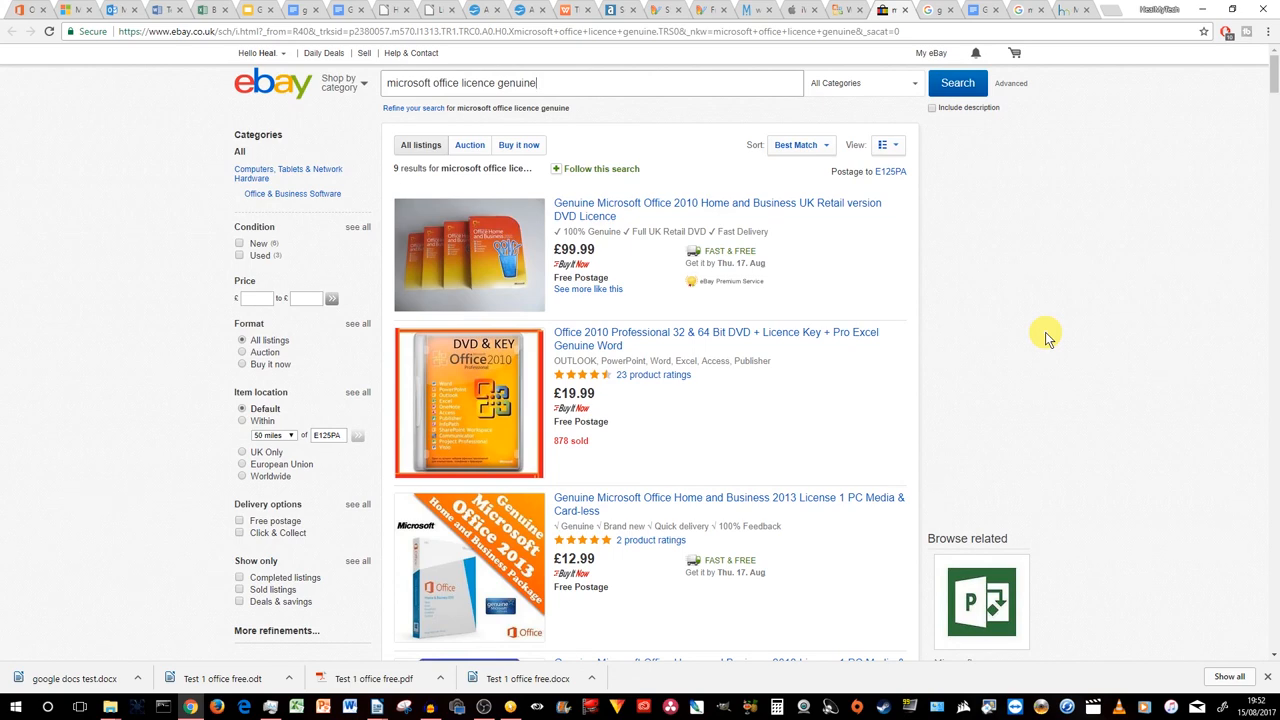
{"action": "mouse_move", "coordinate": [553, 332]}
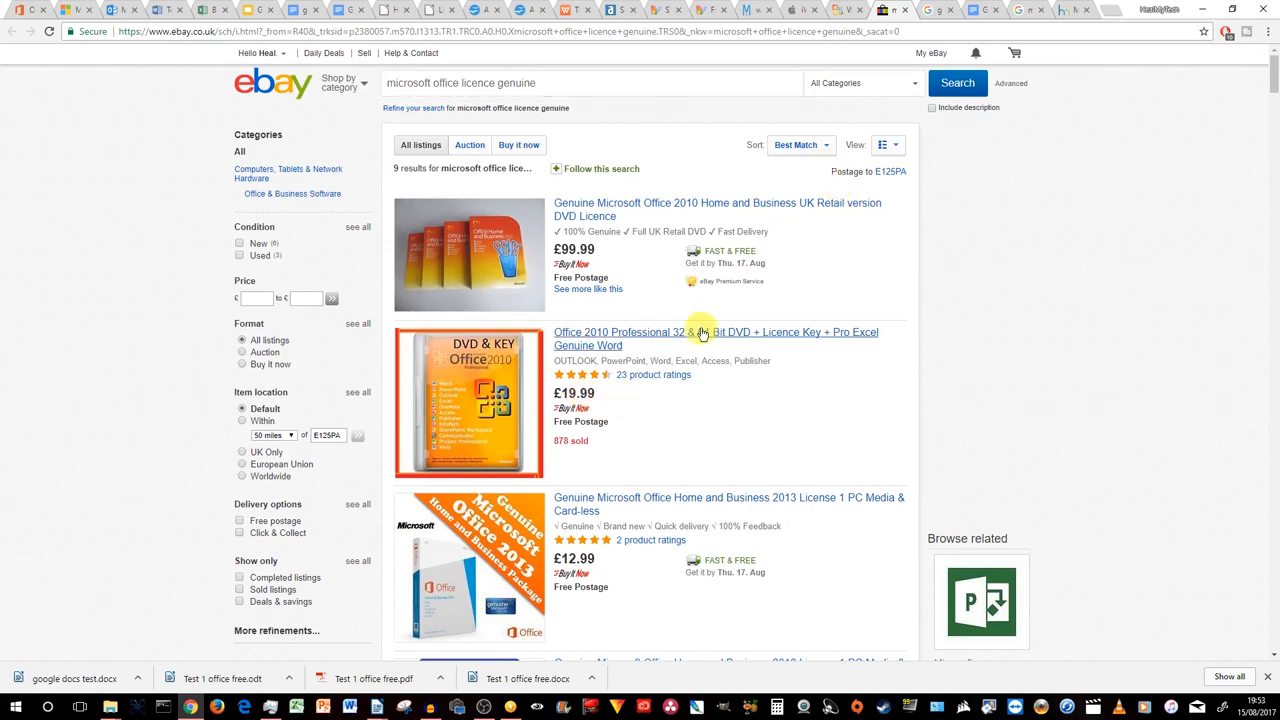
{"action": "mouse_move", "coordinate": [1115, 322]}
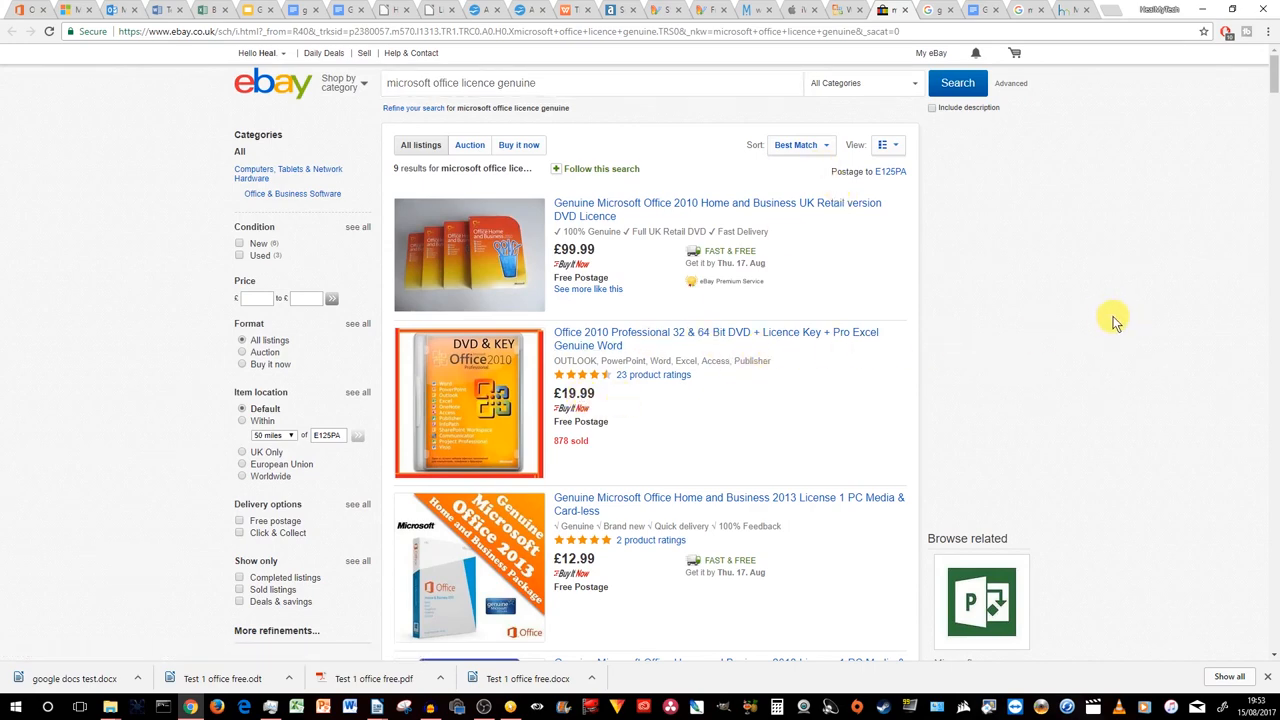
{"action": "mouse_move", "coordinate": [1050, 362]}
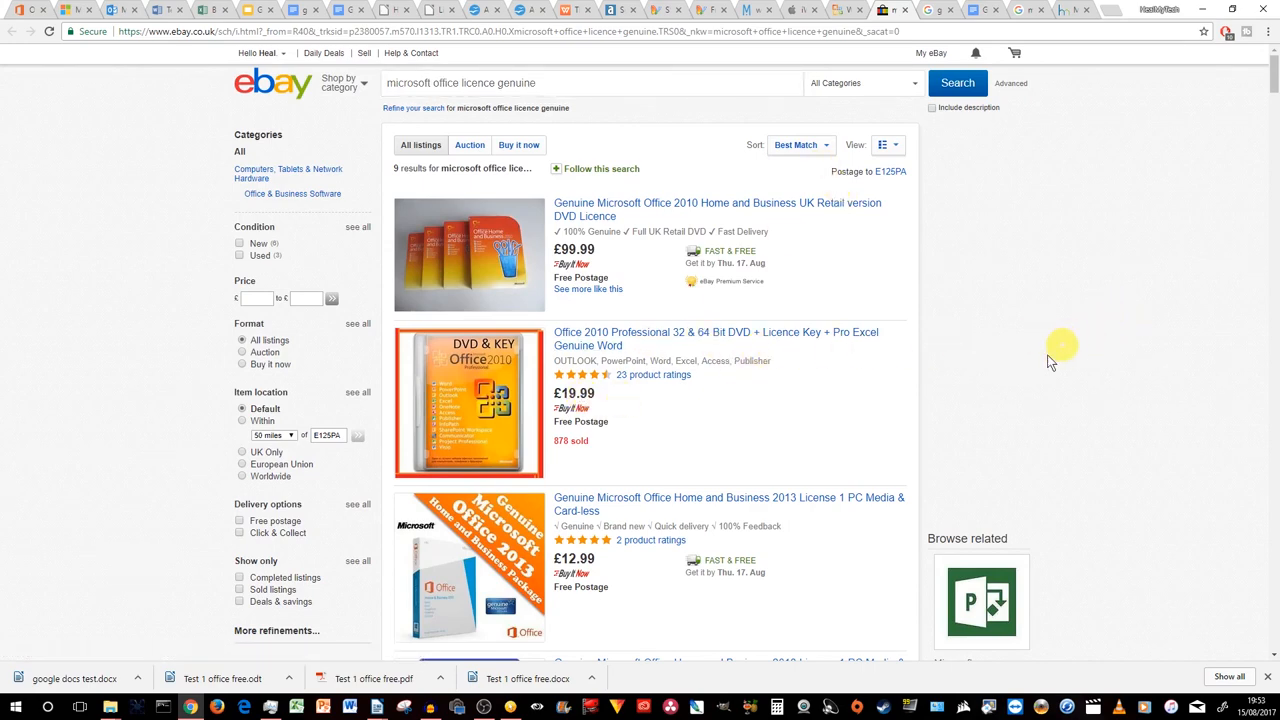
{"action": "mouse_move", "coordinate": [1050, 385]}
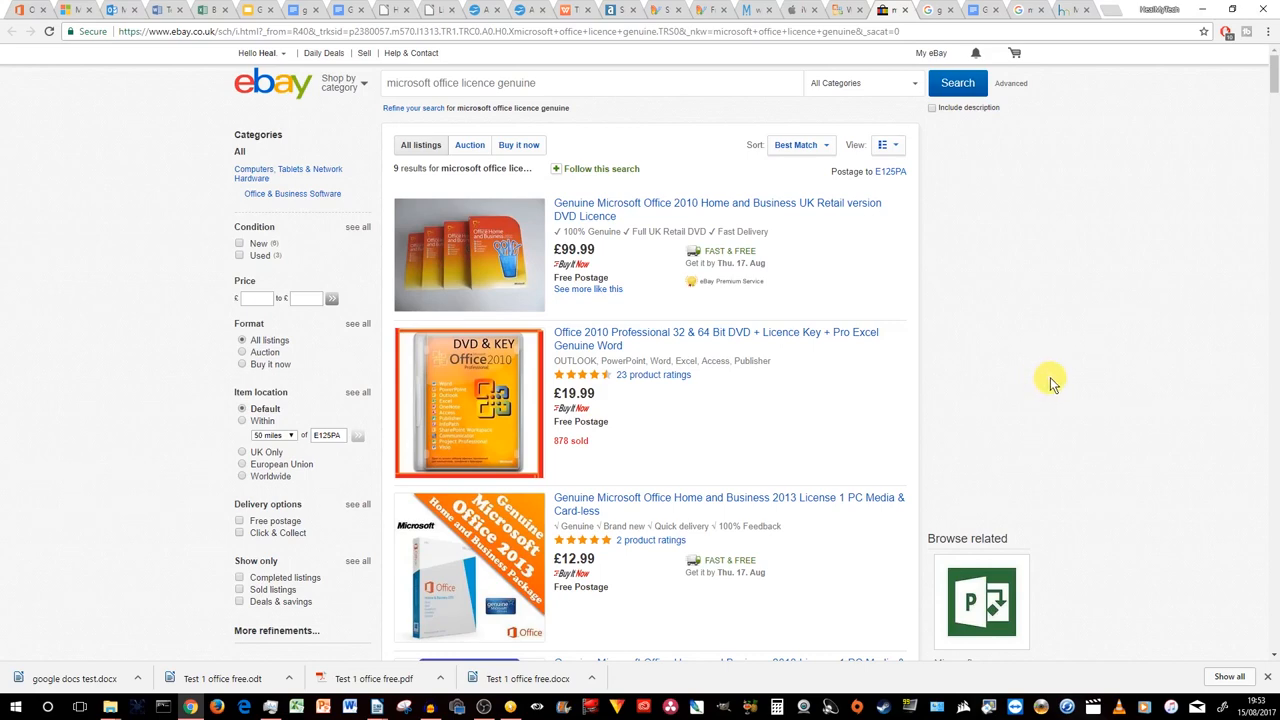
{"action": "scroll", "scroll_direction": "down", "scroll_amount": 3}
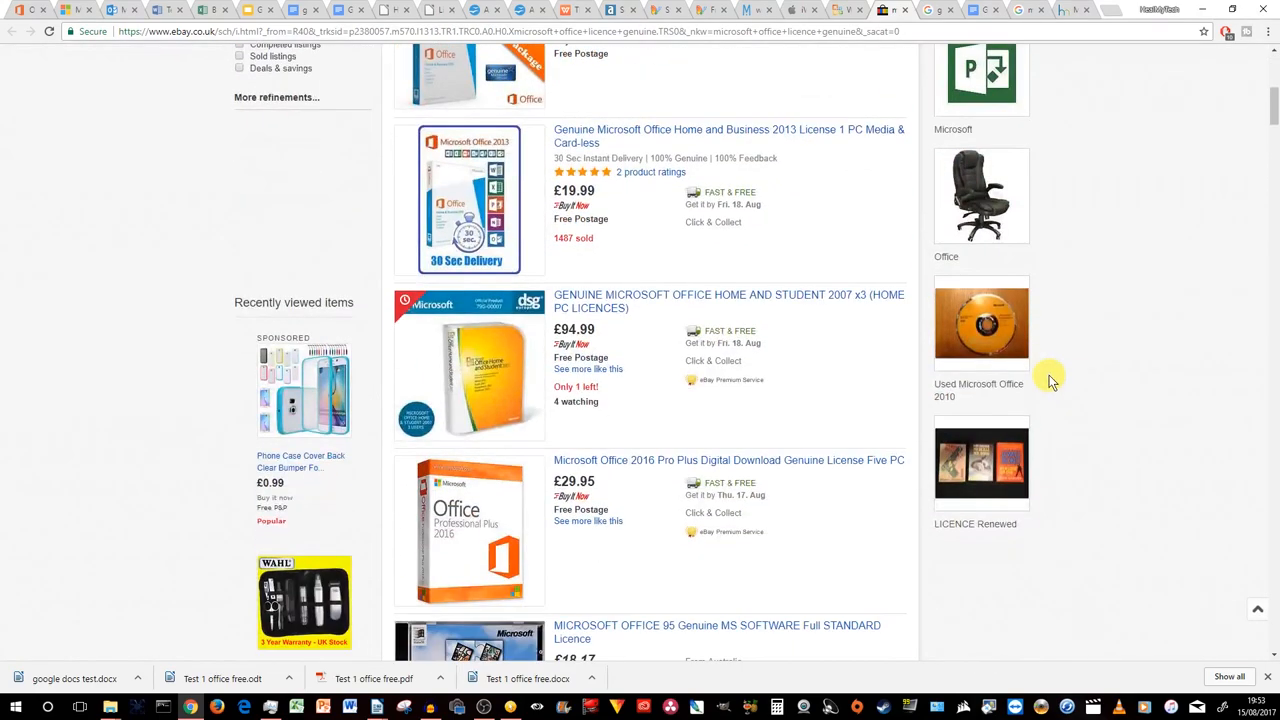
{"action": "scroll", "scroll_direction": "down", "scroll_amount": 3}
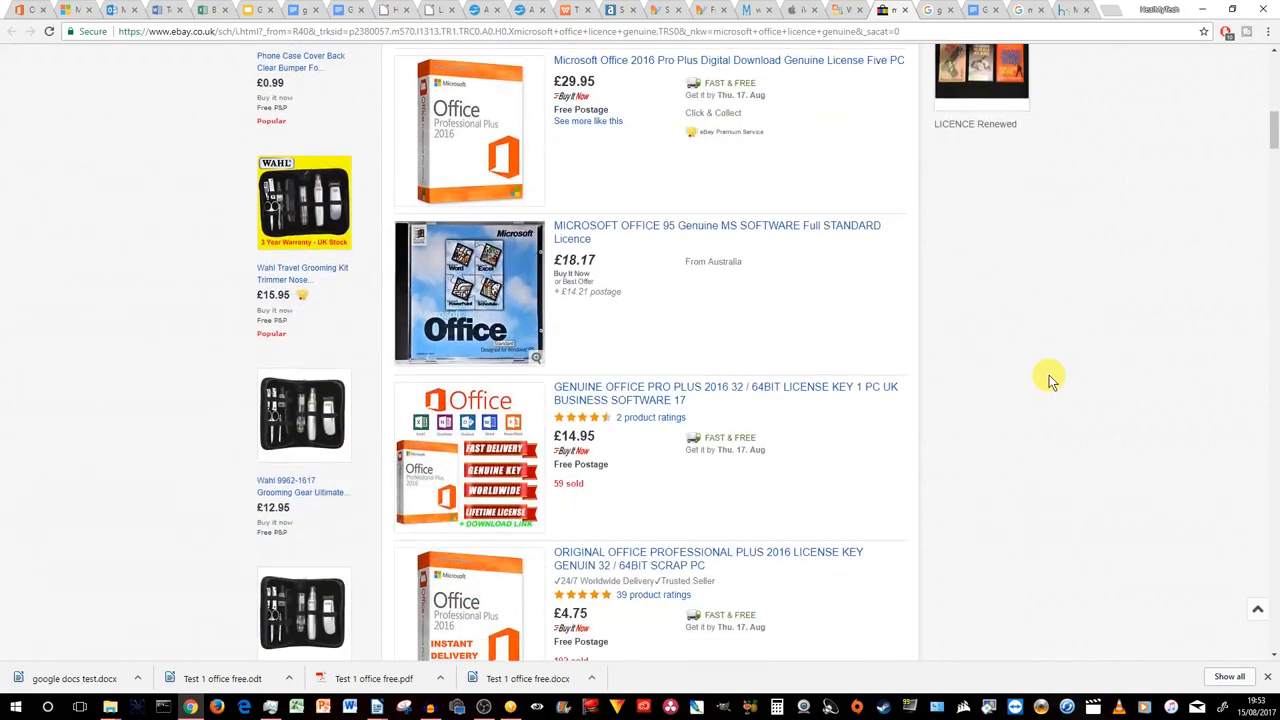
{"action": "scroll", "scroll_direction": "down", "scroll_amount": 3}
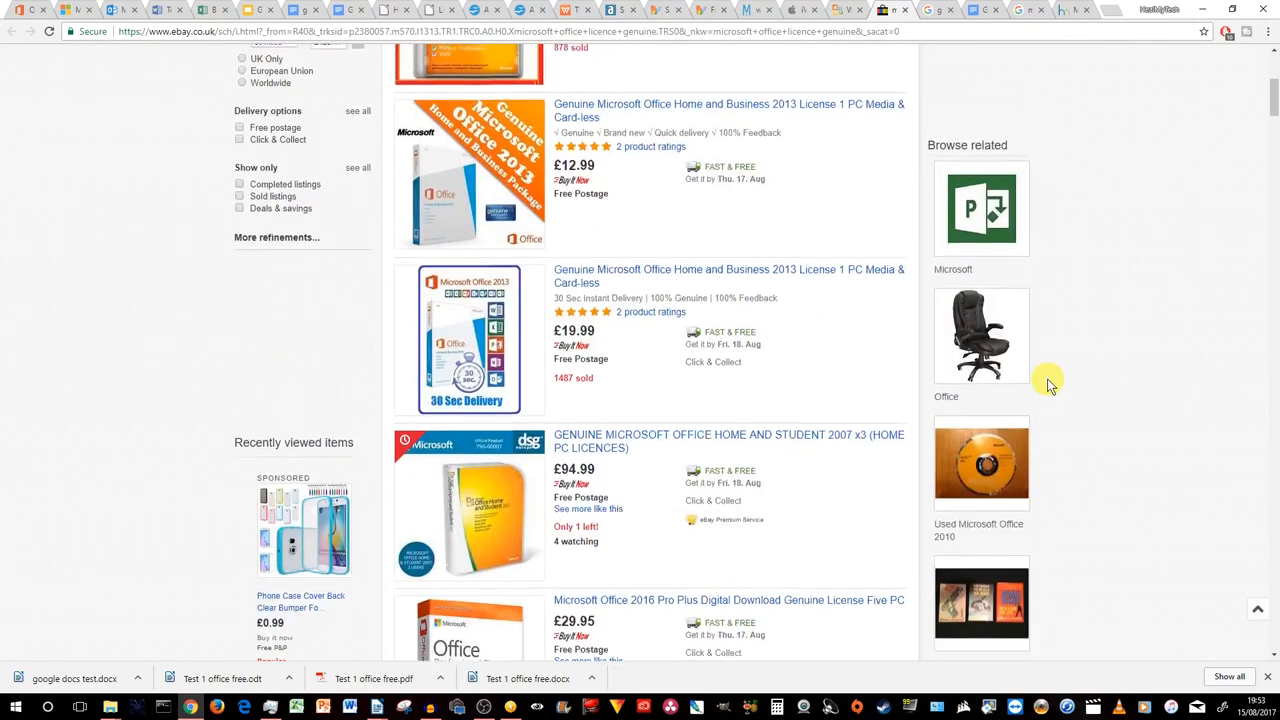
{"action": "scroll", "scroll_direction": "up", "scroll_amount": 3}
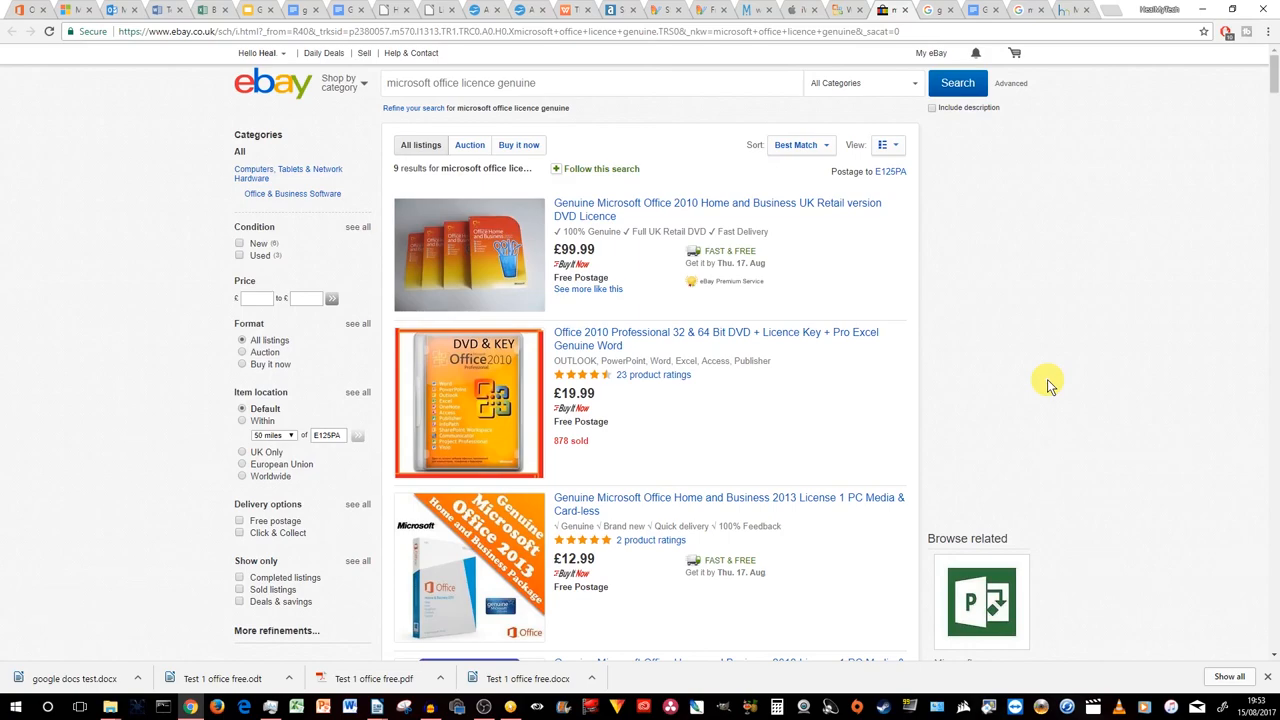
{"action": "scroll", "scroll_direction": "down", "scroll_amount": 3}
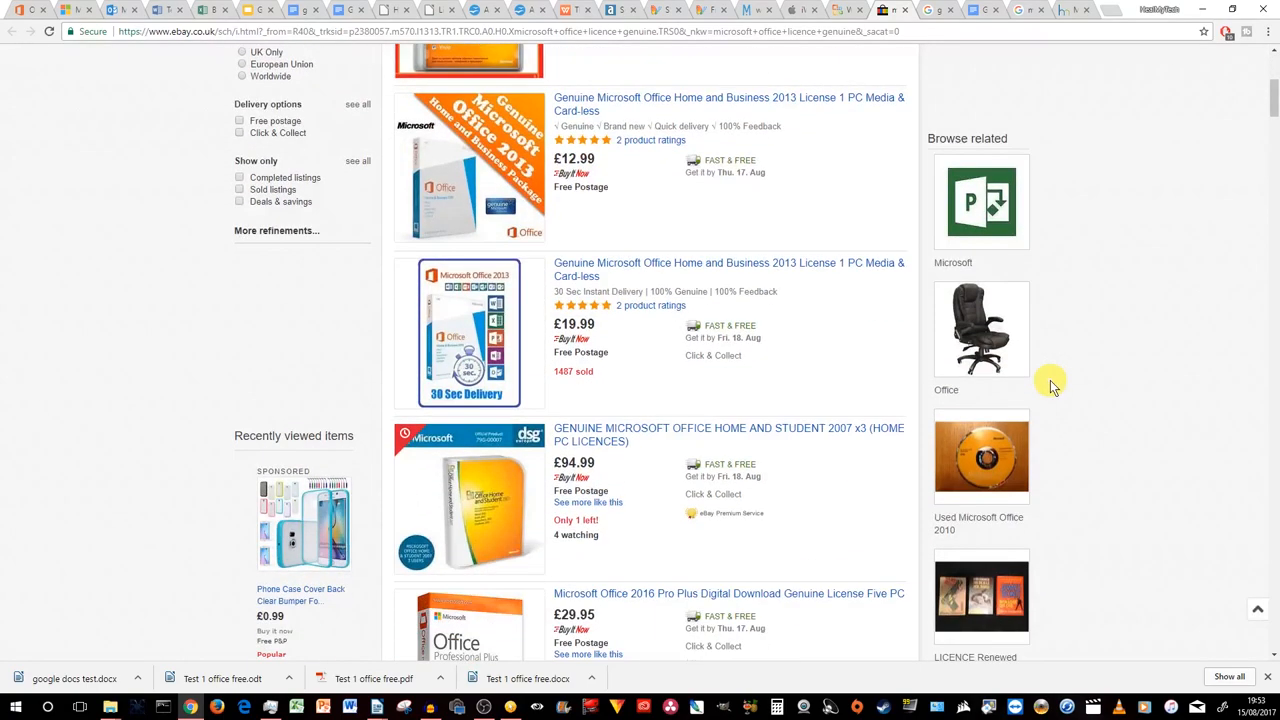
{"action": "scroll", "scroll_direction": "up", "scroll_amount": 3}
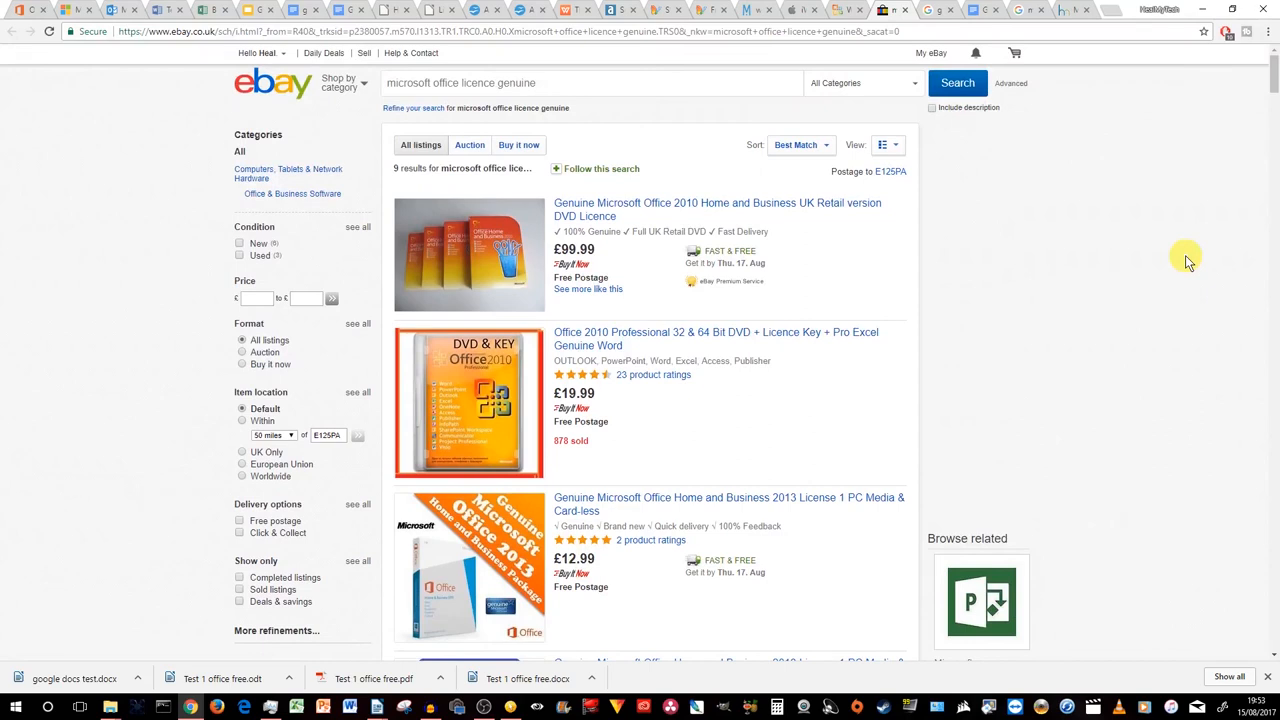
{"action": "mouse_move", "coordinate": [1192, 253]}
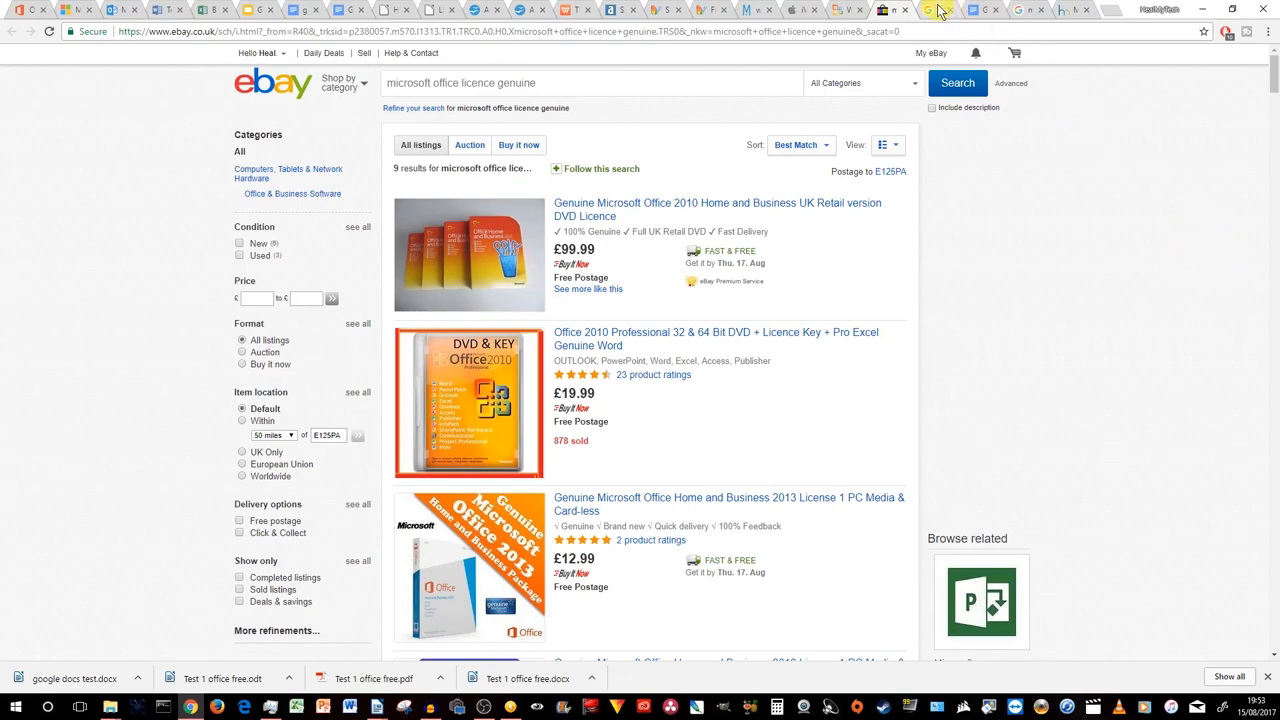
Step: Switch Chrome from eBay to the Google search results for "google docs"
{"action": "left_click", "coordinate": [935, 10]}
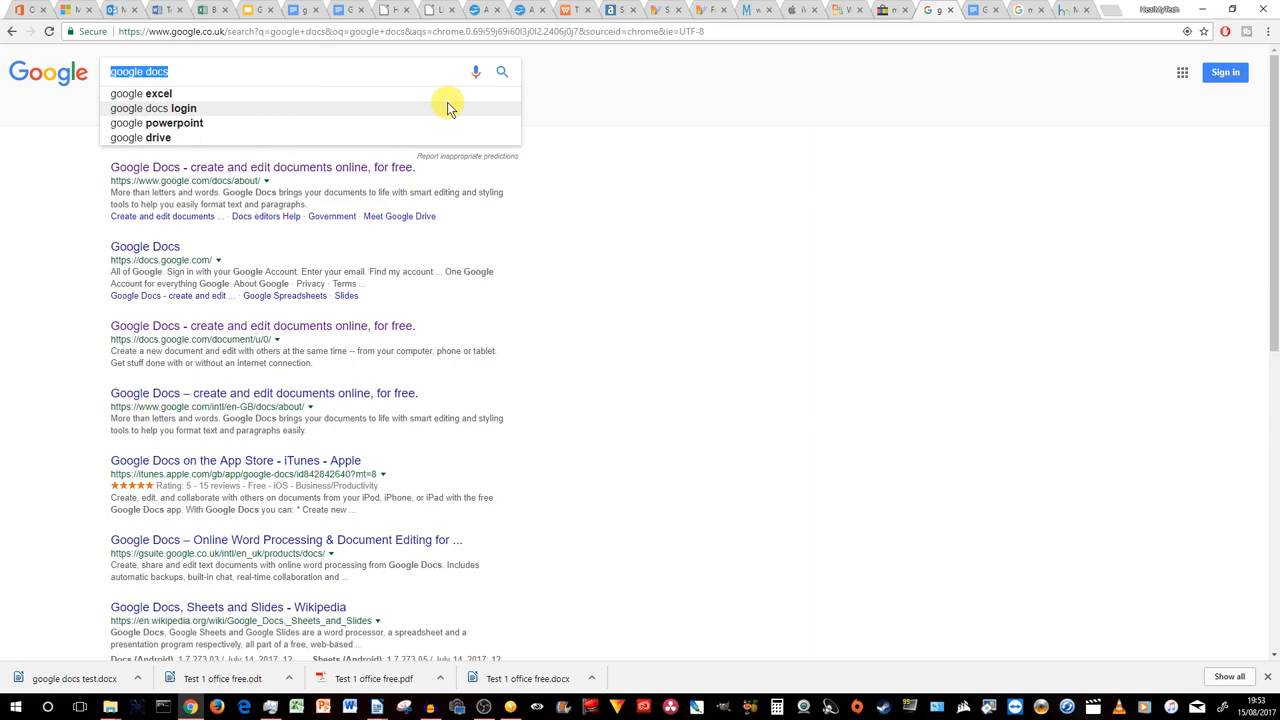
{"action": "mouse_move", "coordinate": [955, 28]}
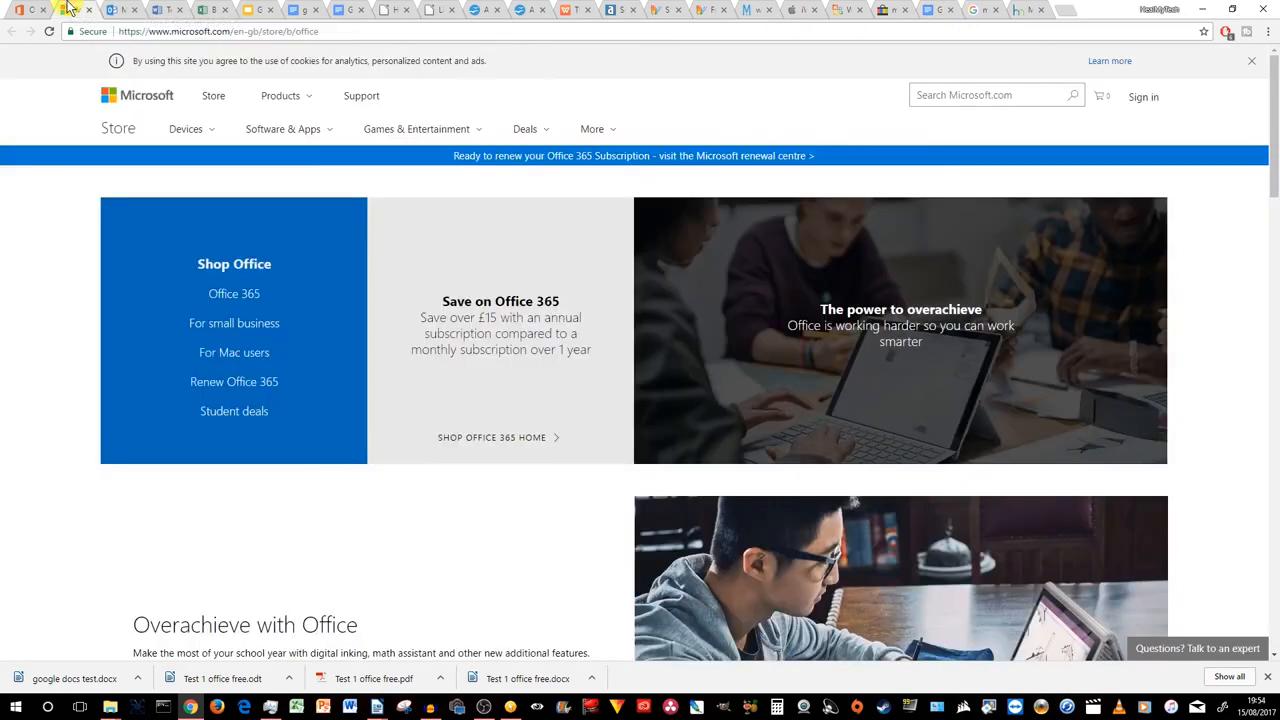
{"action": "mouse_move", "coordinate": [20, 10]}
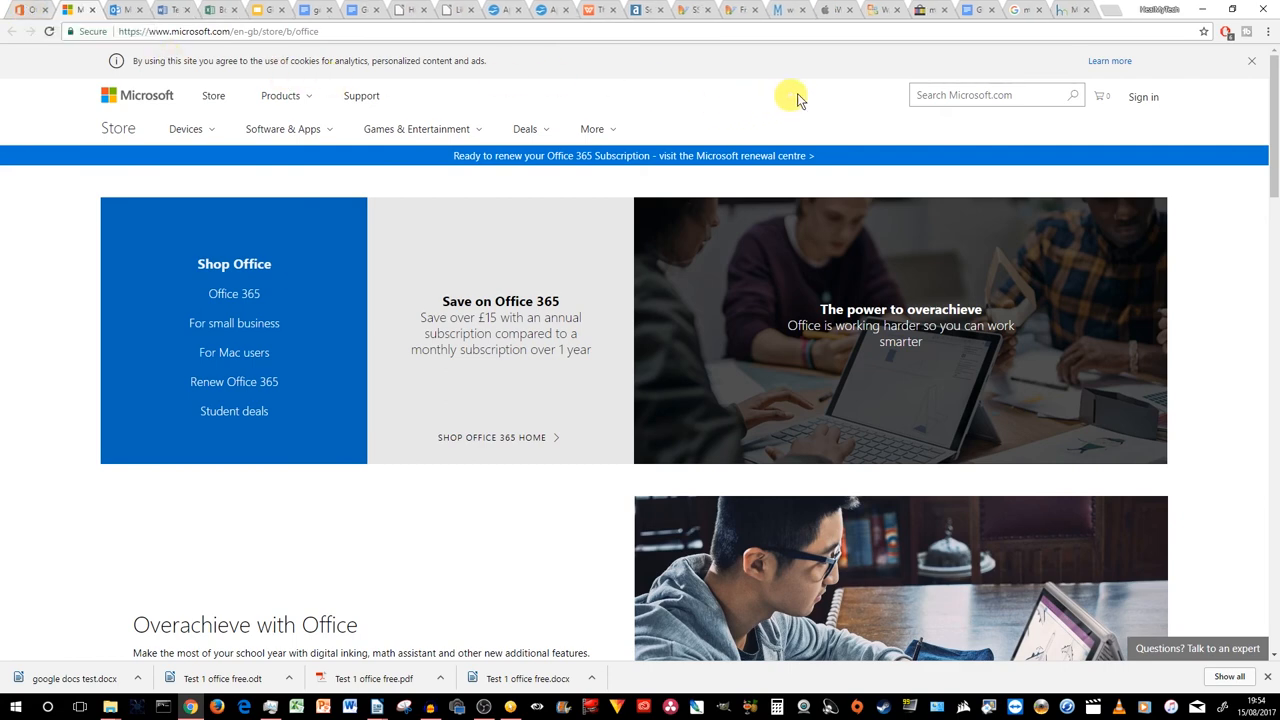
{"action": "mouse_move", "coordinate": [828, 60]}
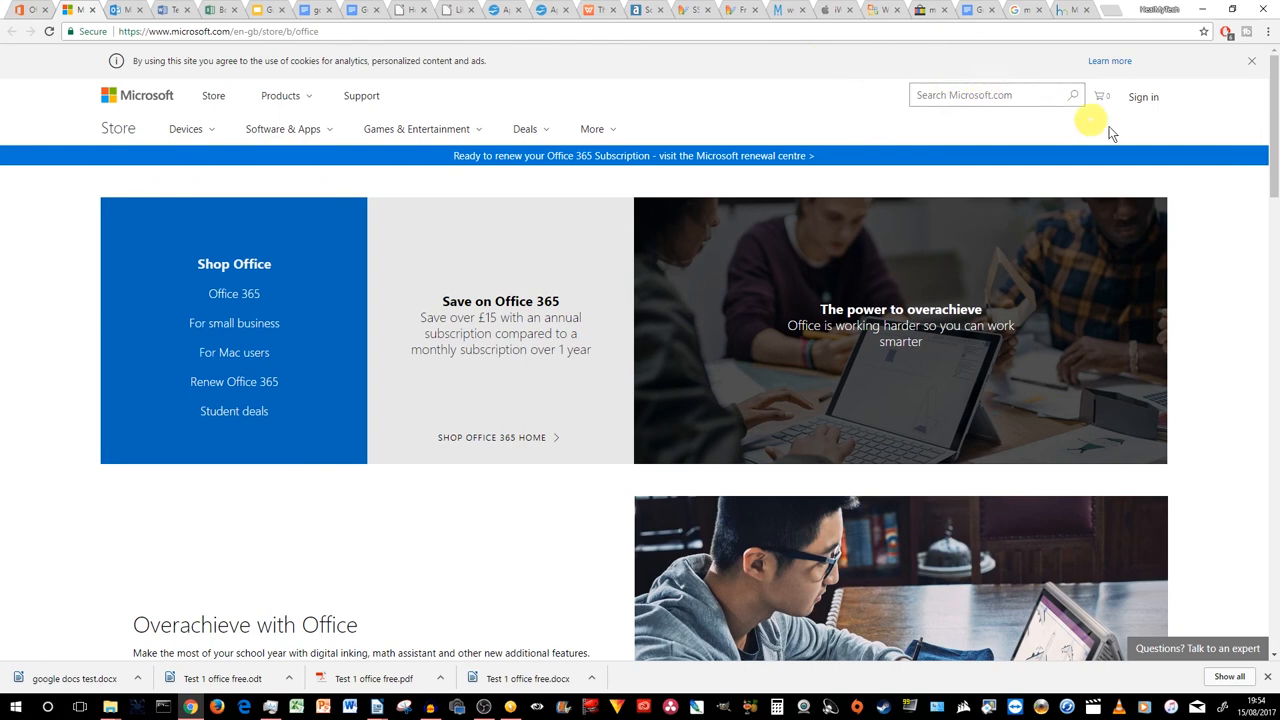
{"action": "mouse_move", "coordinate": [1270, 213]}
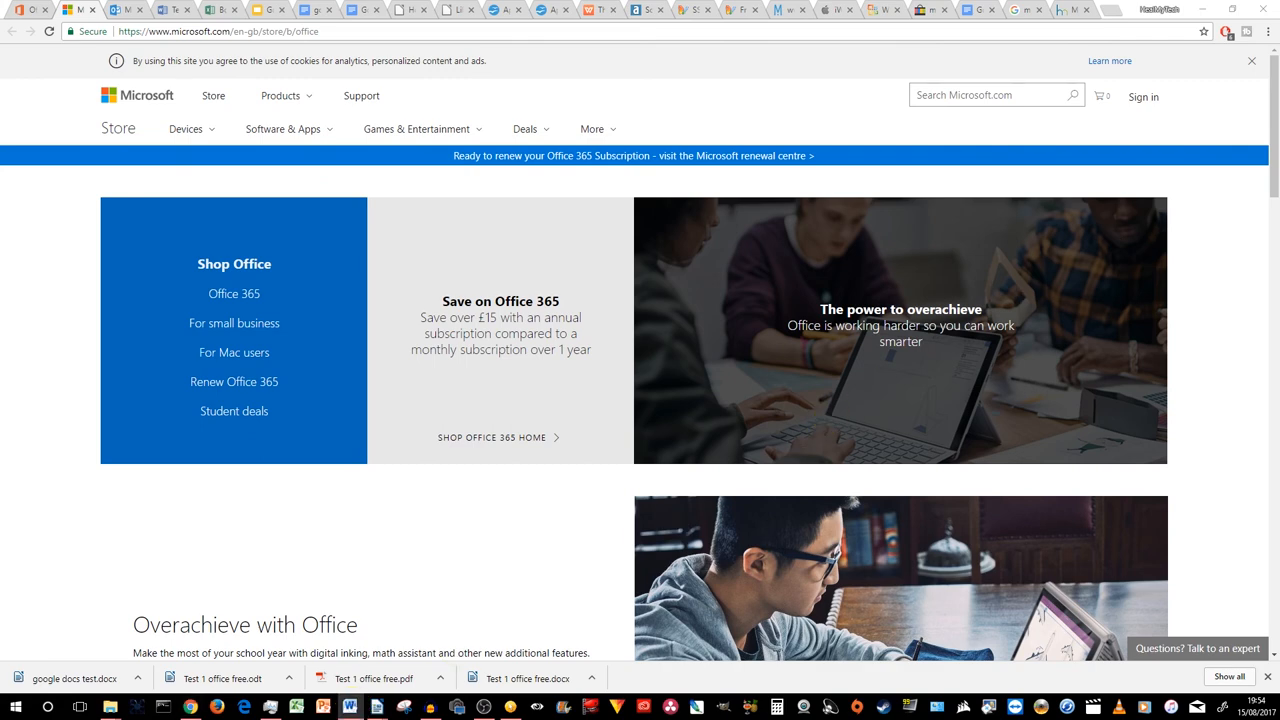
Step: Bring up Microsoft Word's blank Document1 showing the Office Home and Student 2010 Activation Wizard
{"action": "left_click", "coordinate": [348, 707]}
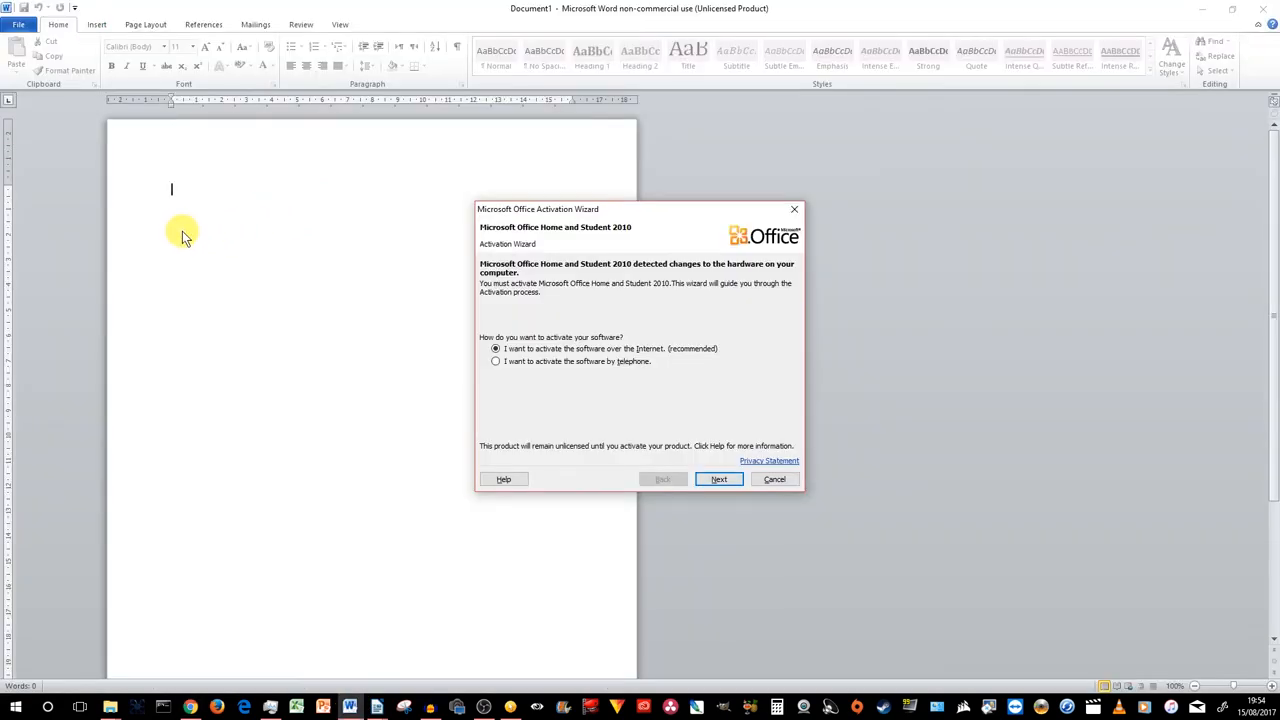
{"action": "mouse_move", "coordinate": [210, 247]}
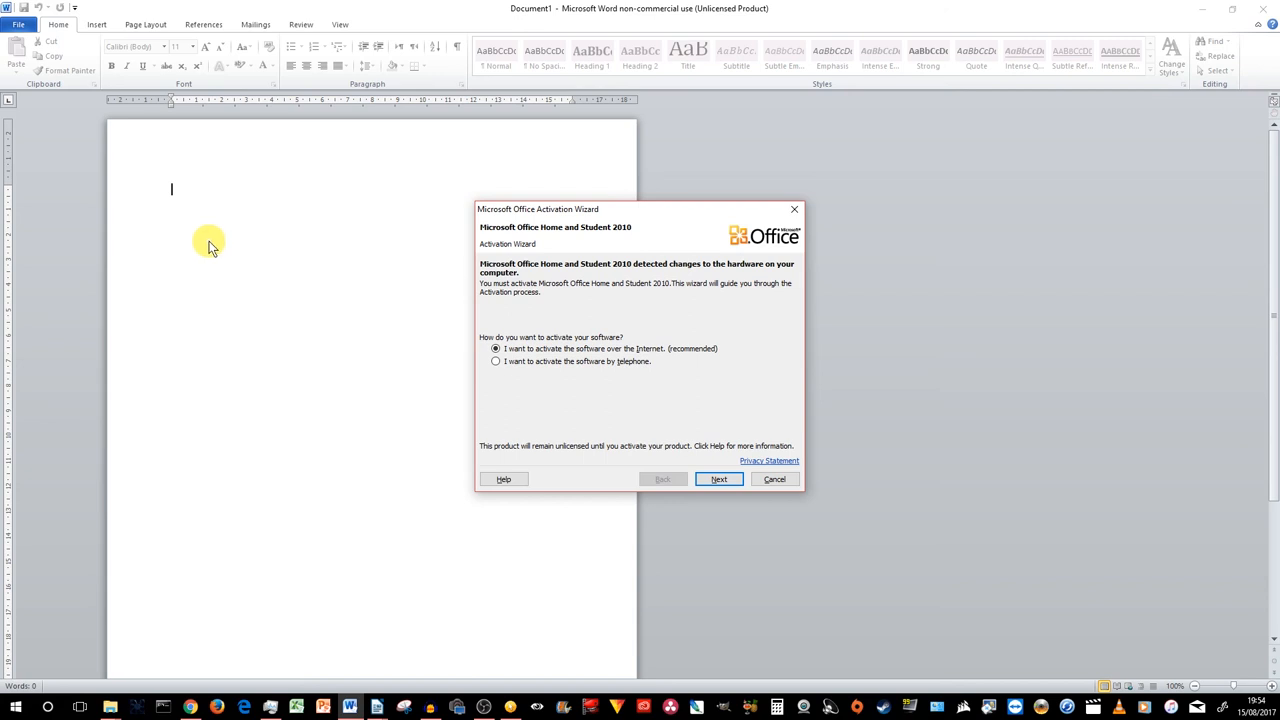
{"action": "mouse_move", "coordinate": [193, 172]}
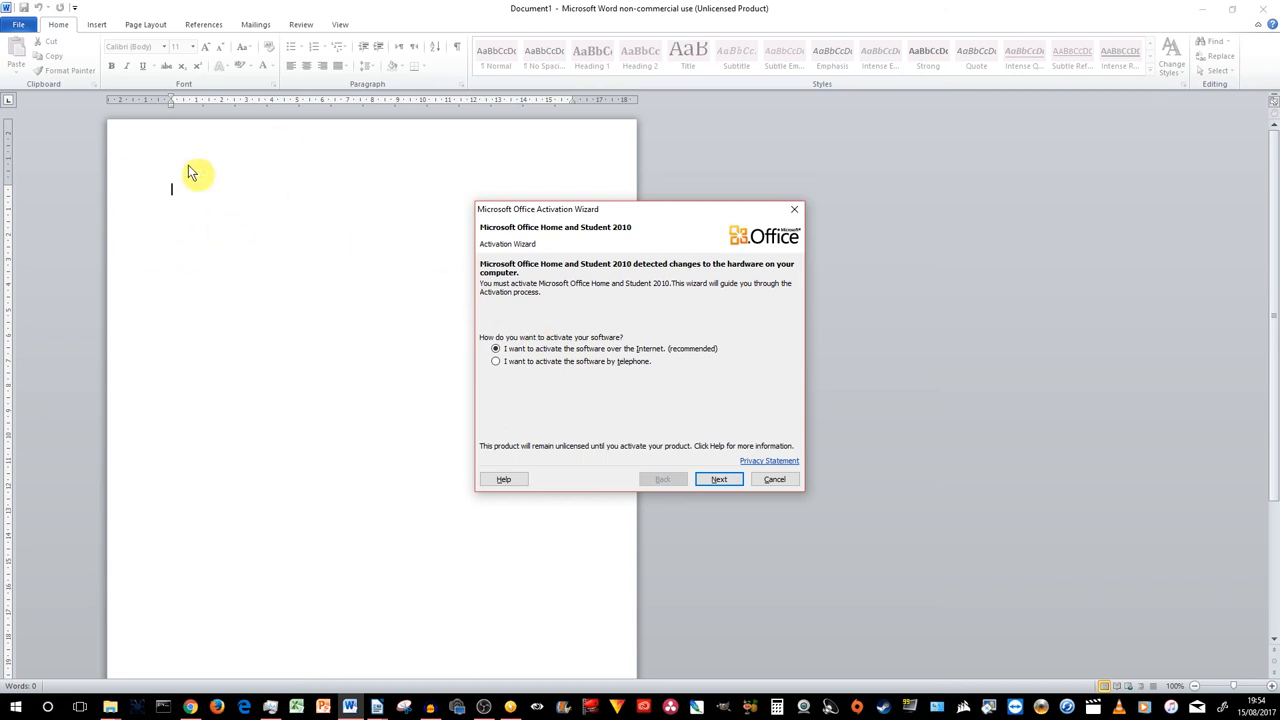
{"action": "mouse_move", "coordinate": [615, 393]}
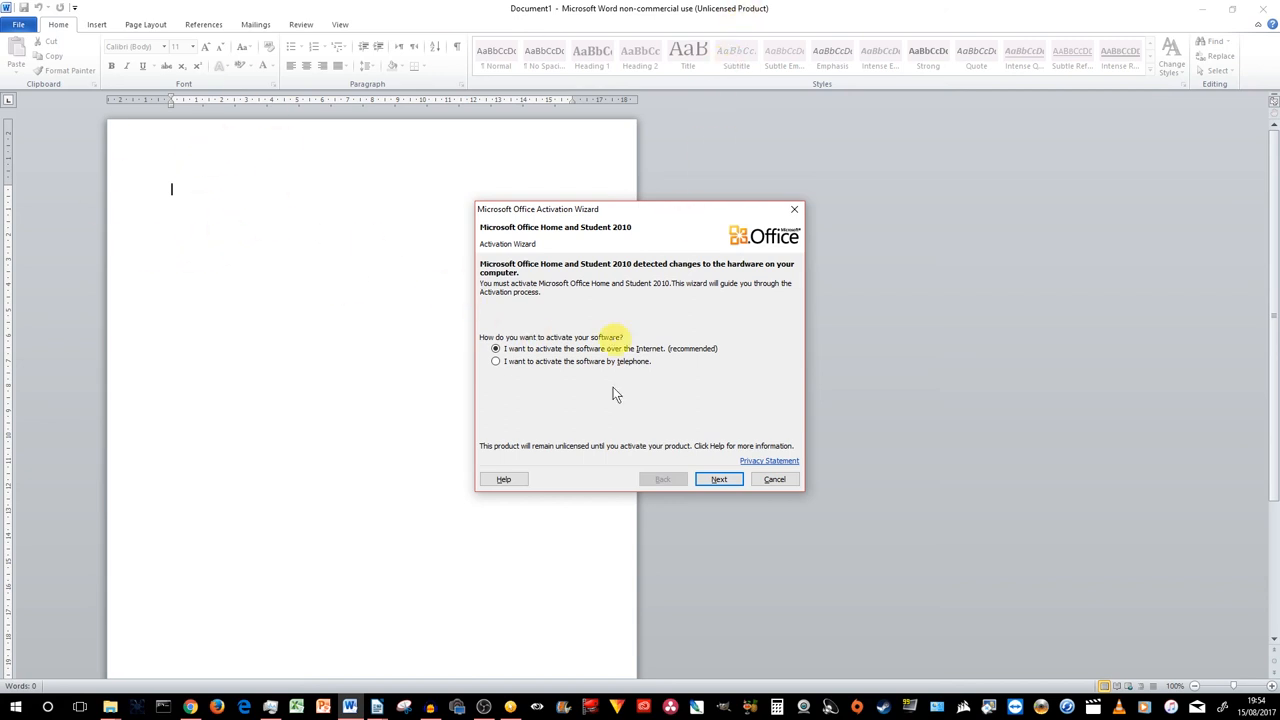
{"action": "mouse_move", "coordinate": [550, 363]}
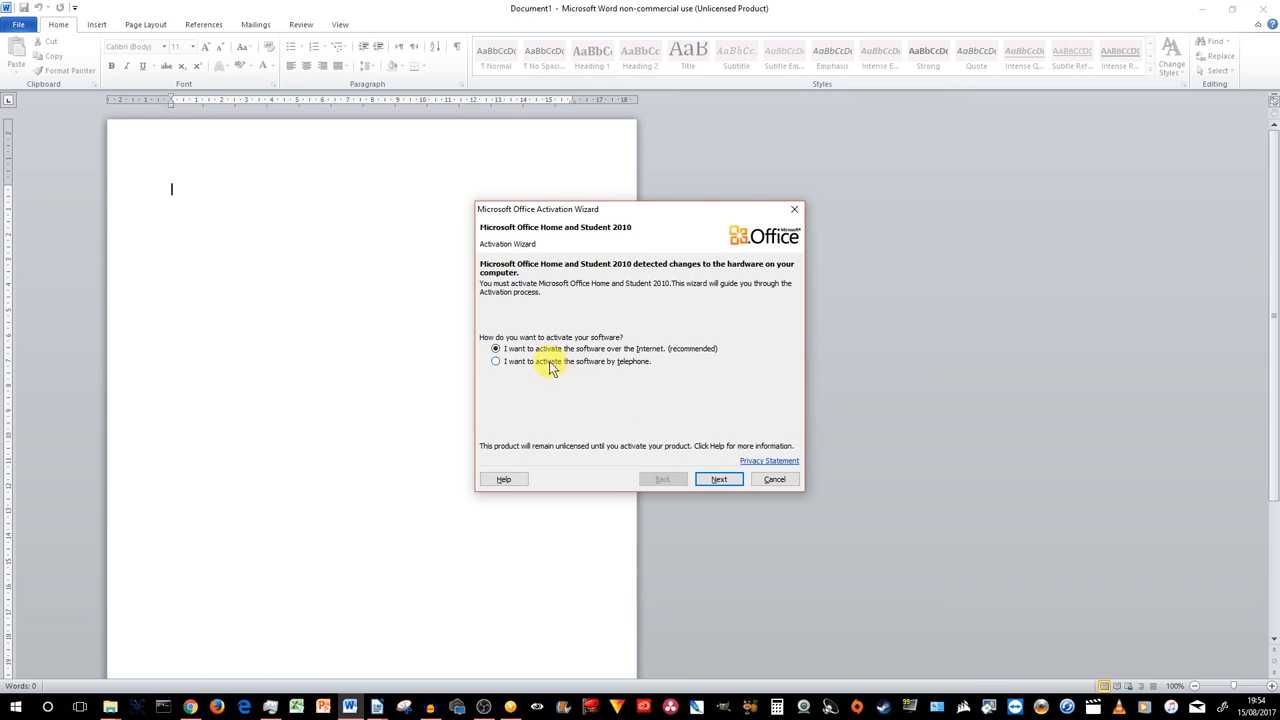
{"action": "mouse_move", "coordinate": [695, 352]}
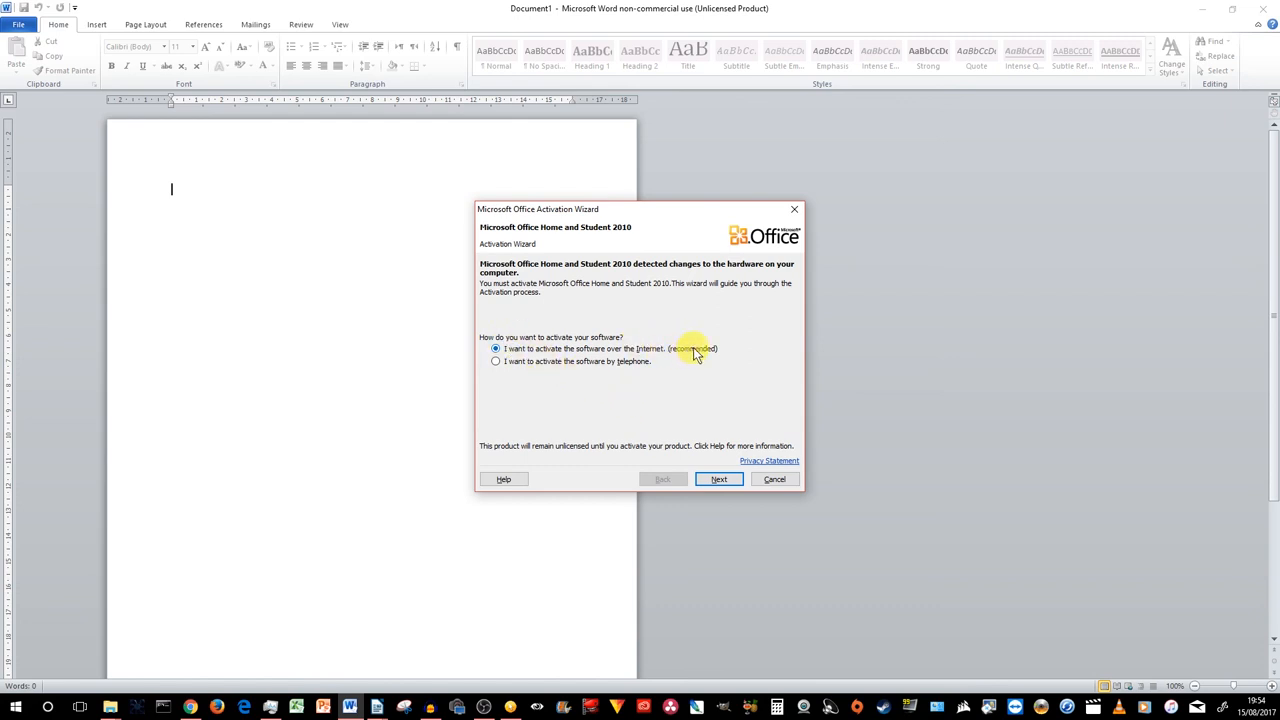